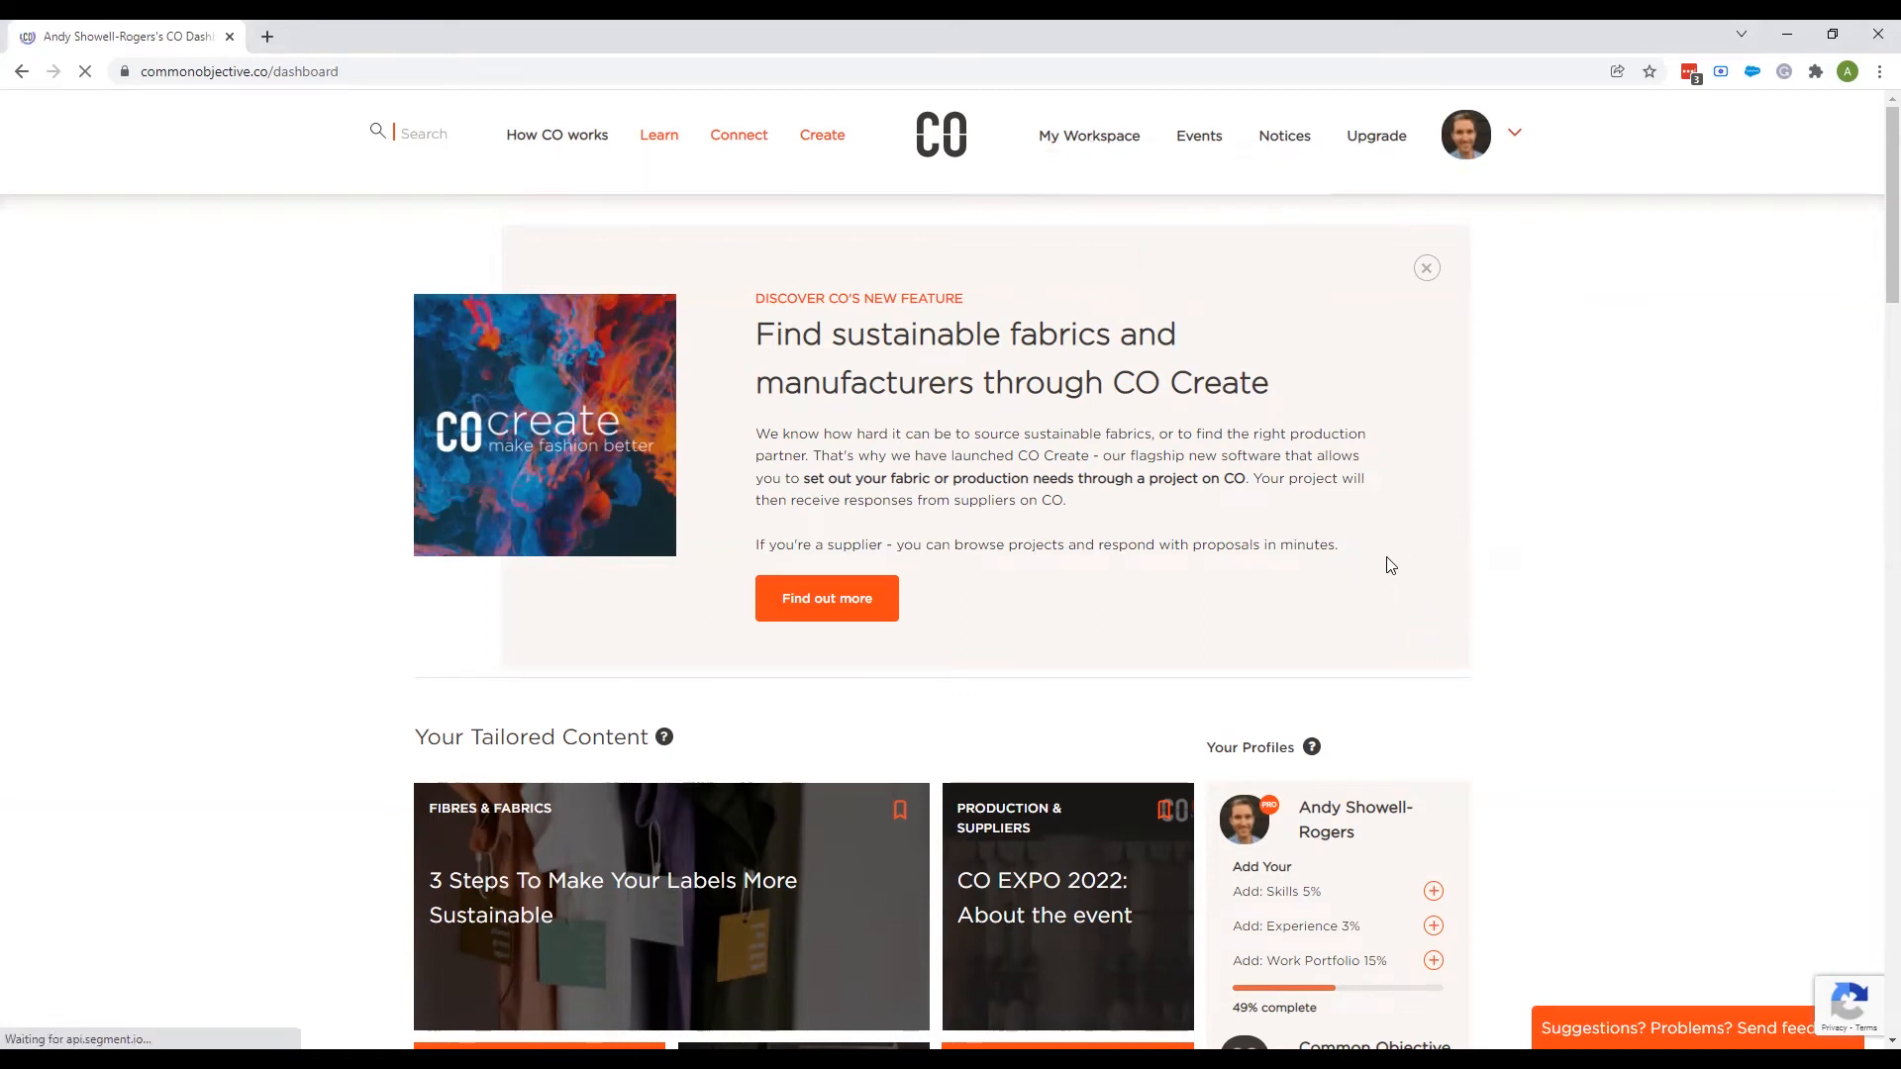
pyautogui.moveTo(1095, 196)
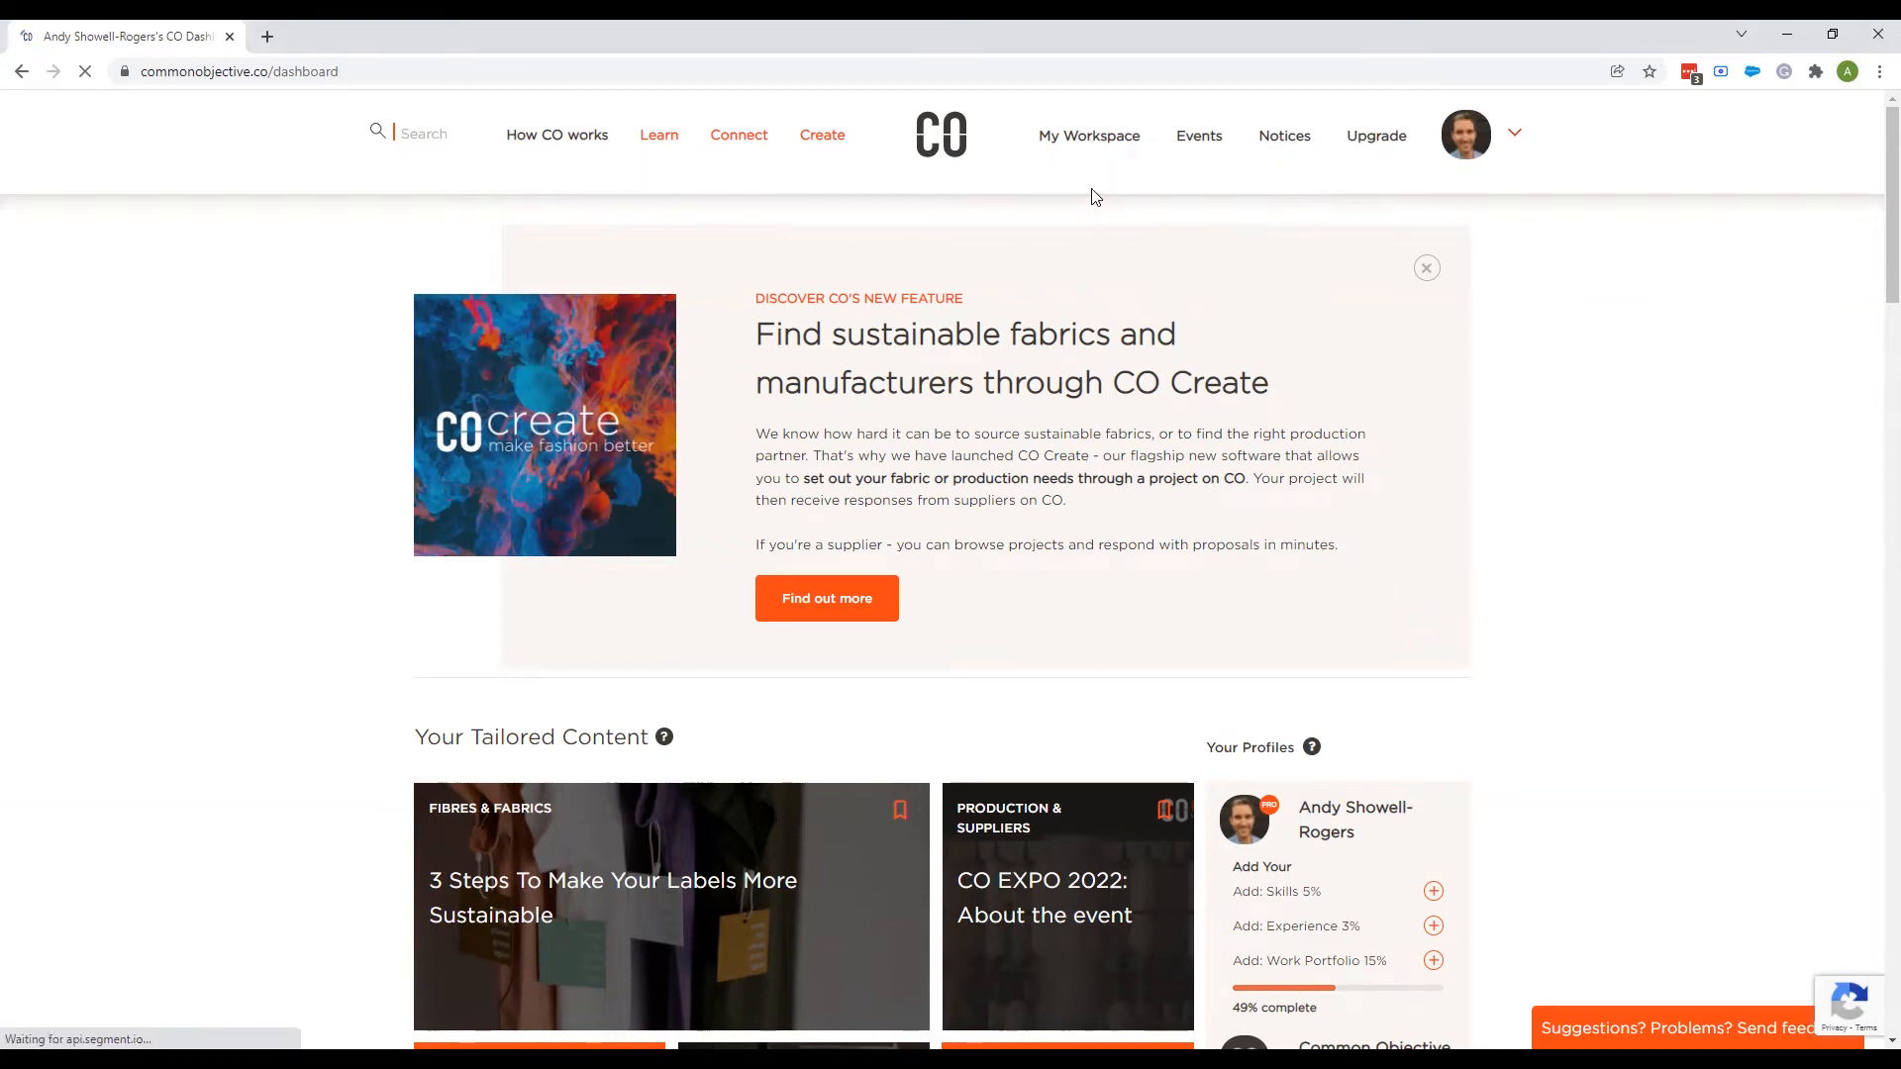
# Show the About CO Create overview from My Workspace and review the page.
pyautogui.click(1088, 135)
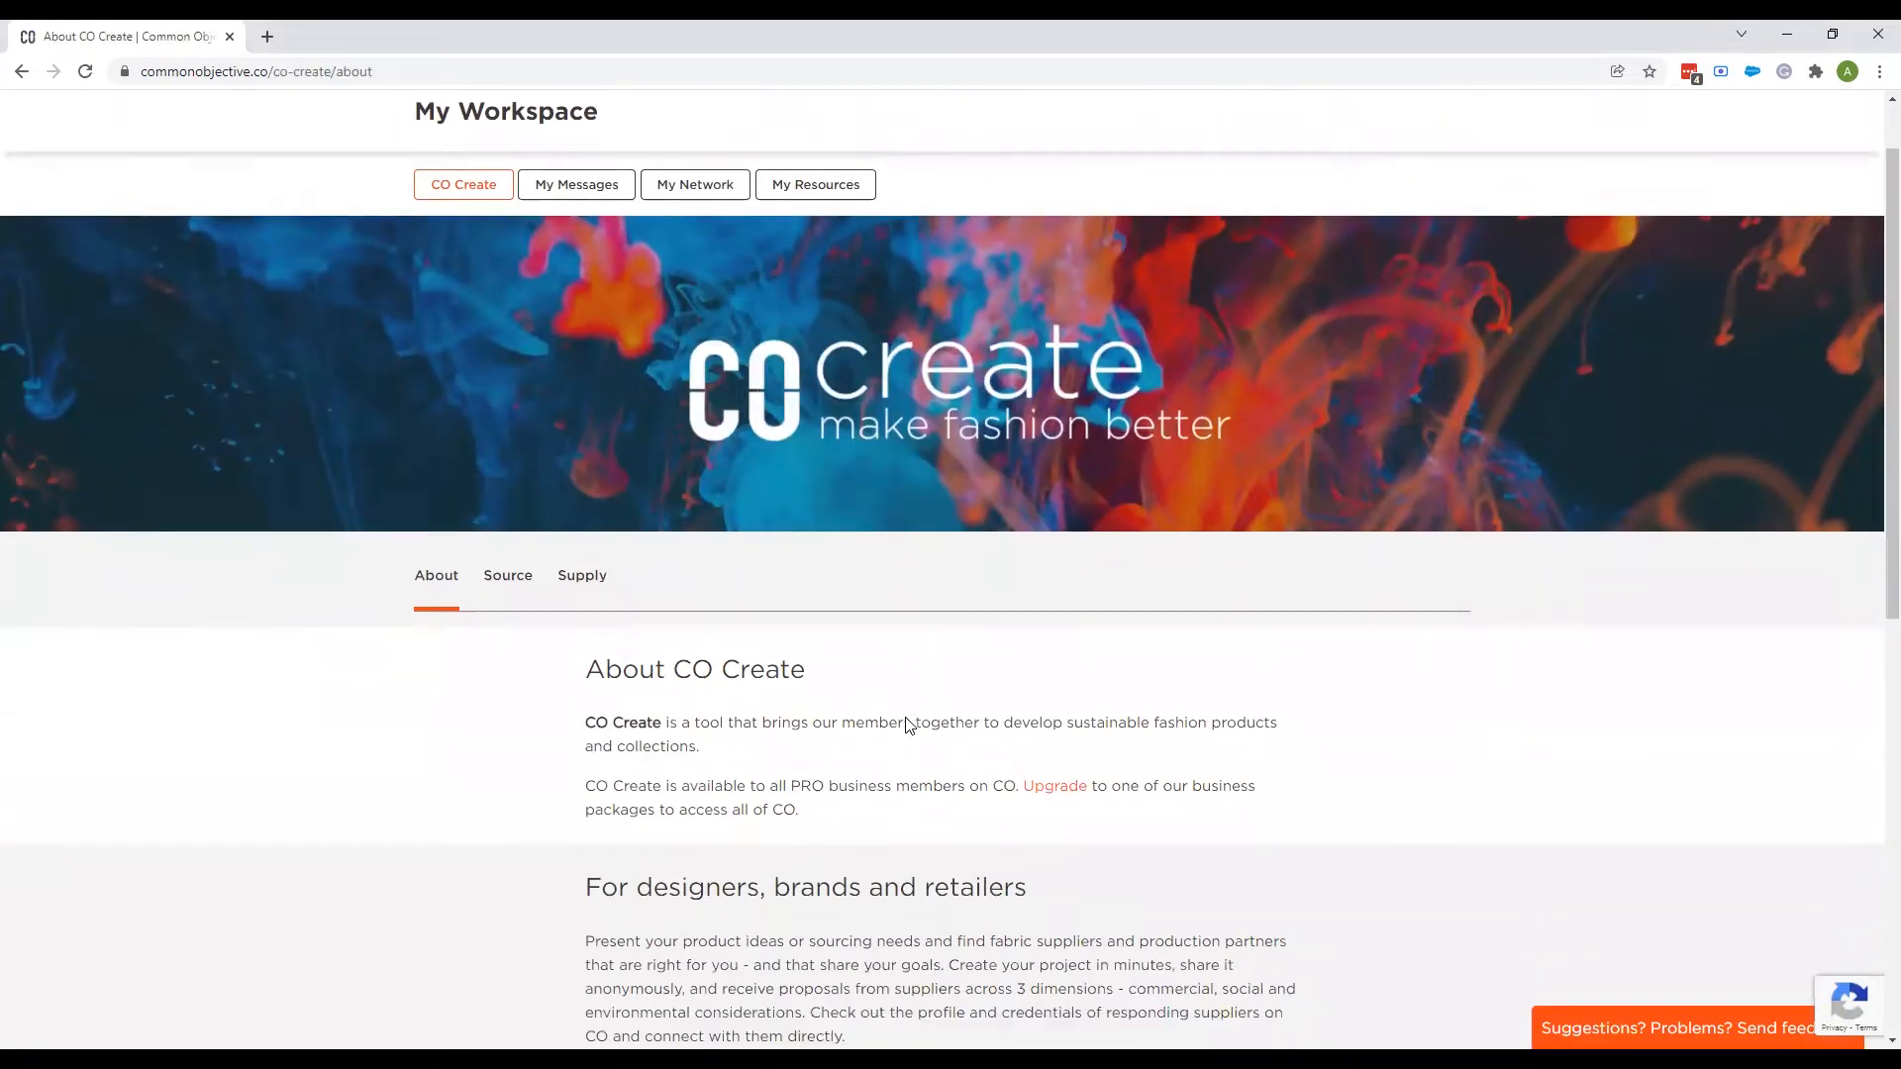
pyautogui.scroll(-3)
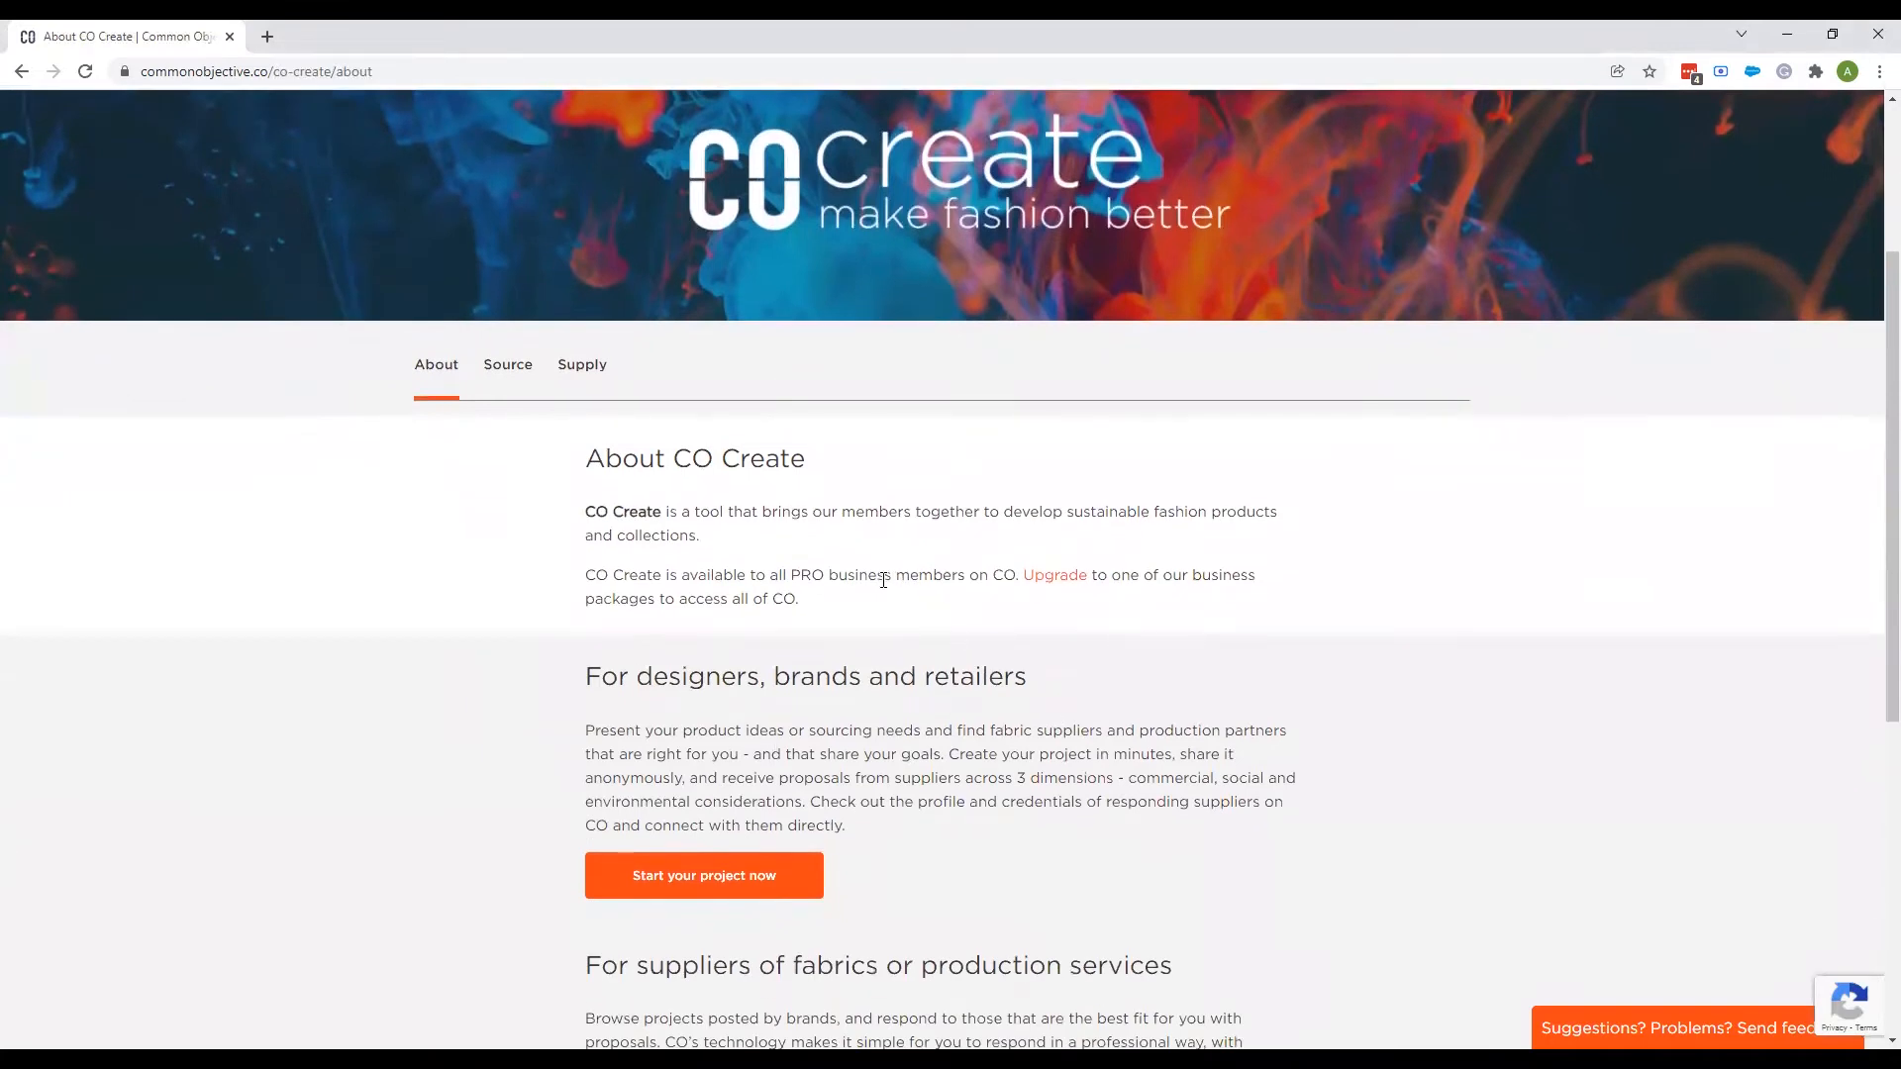
pyautogui.moveTo(872, 675)
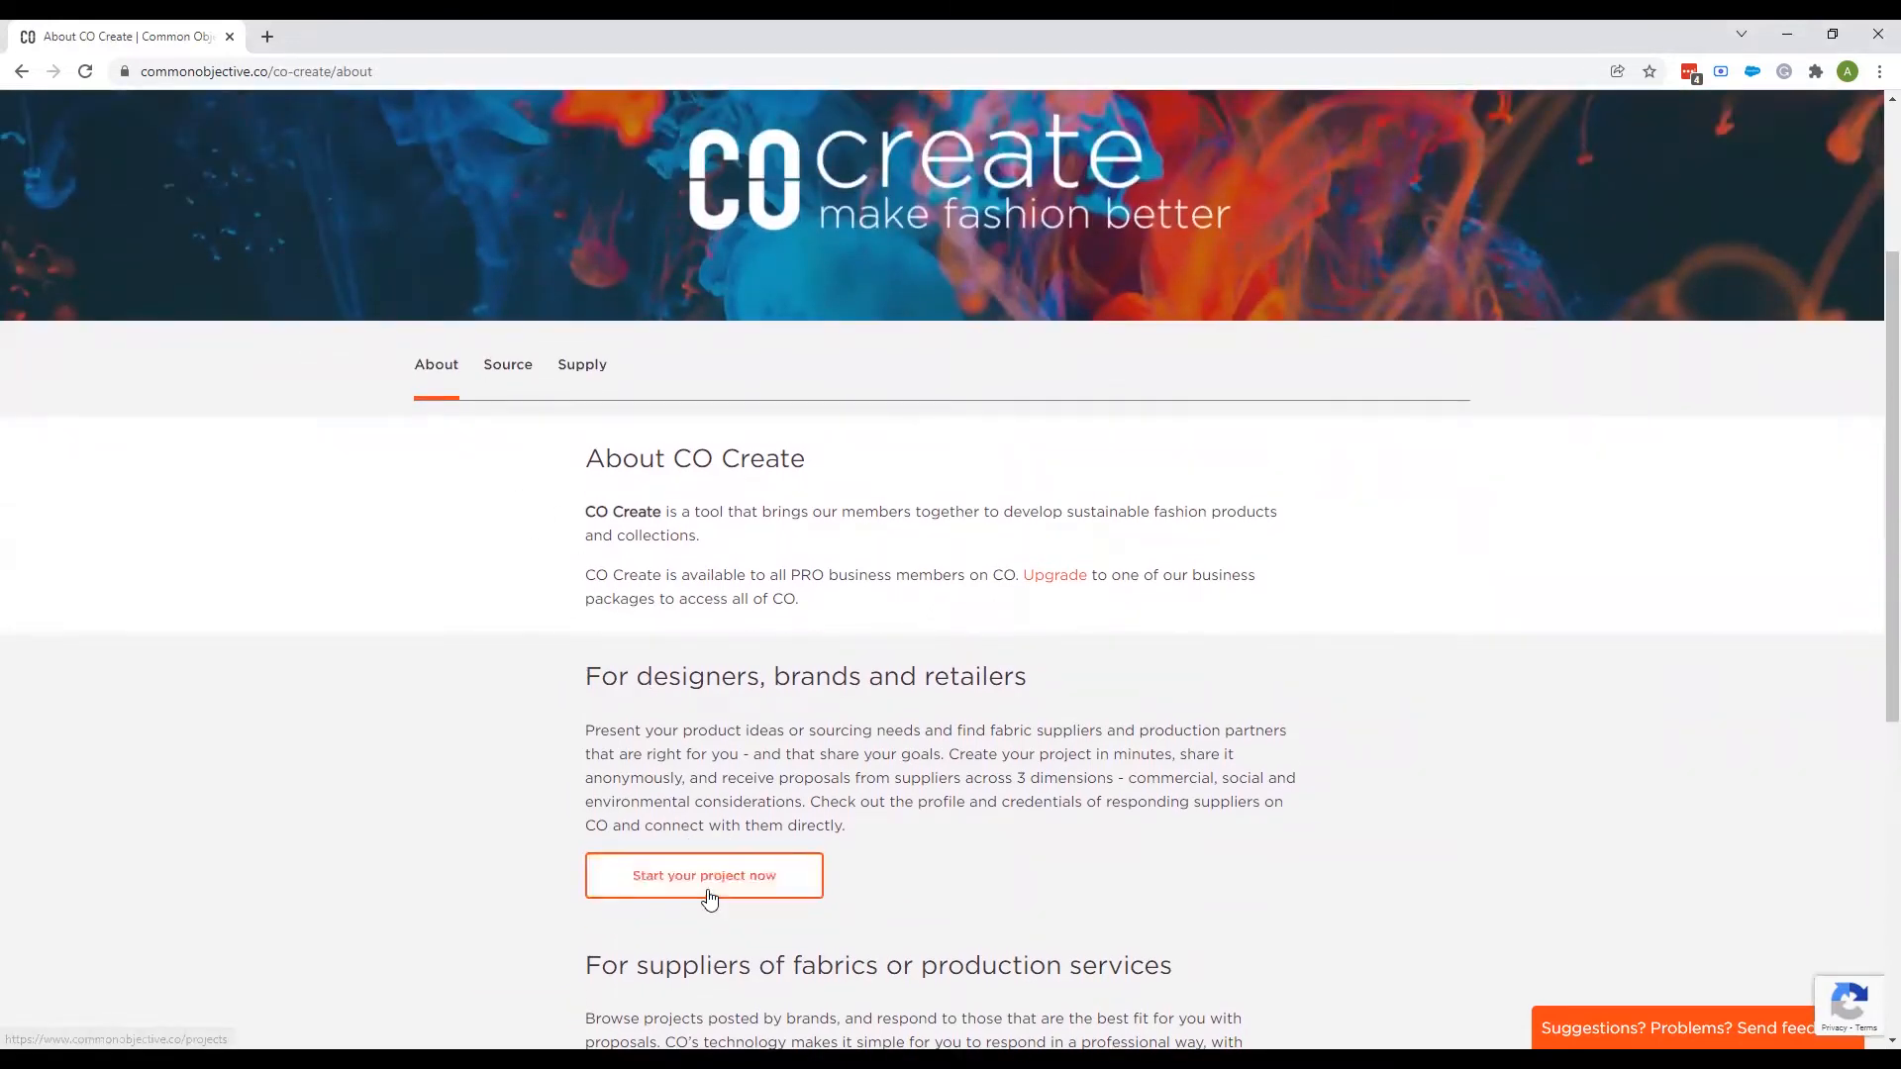
# Go to the Source page listing live projects and the draft T-shirt project.
pyautogui.click(703, 875)
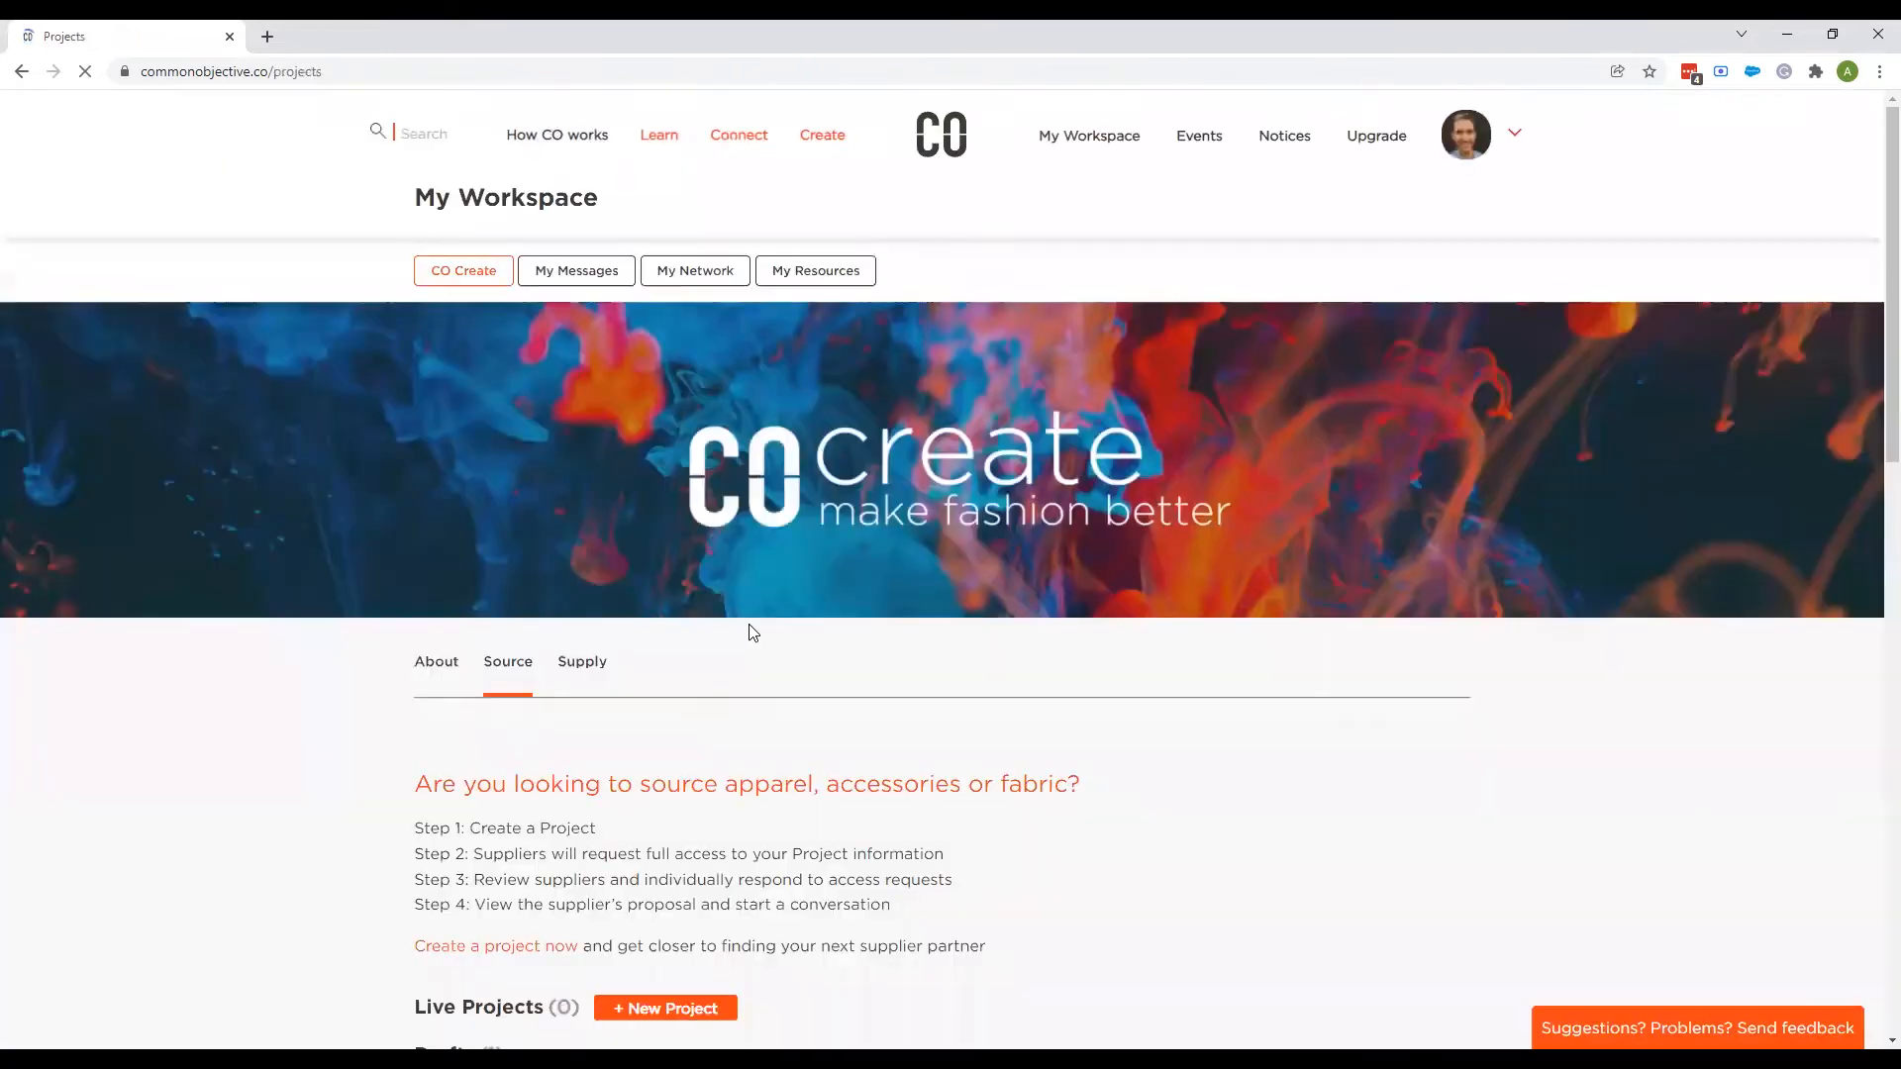
pyautogui.scroll(-3)
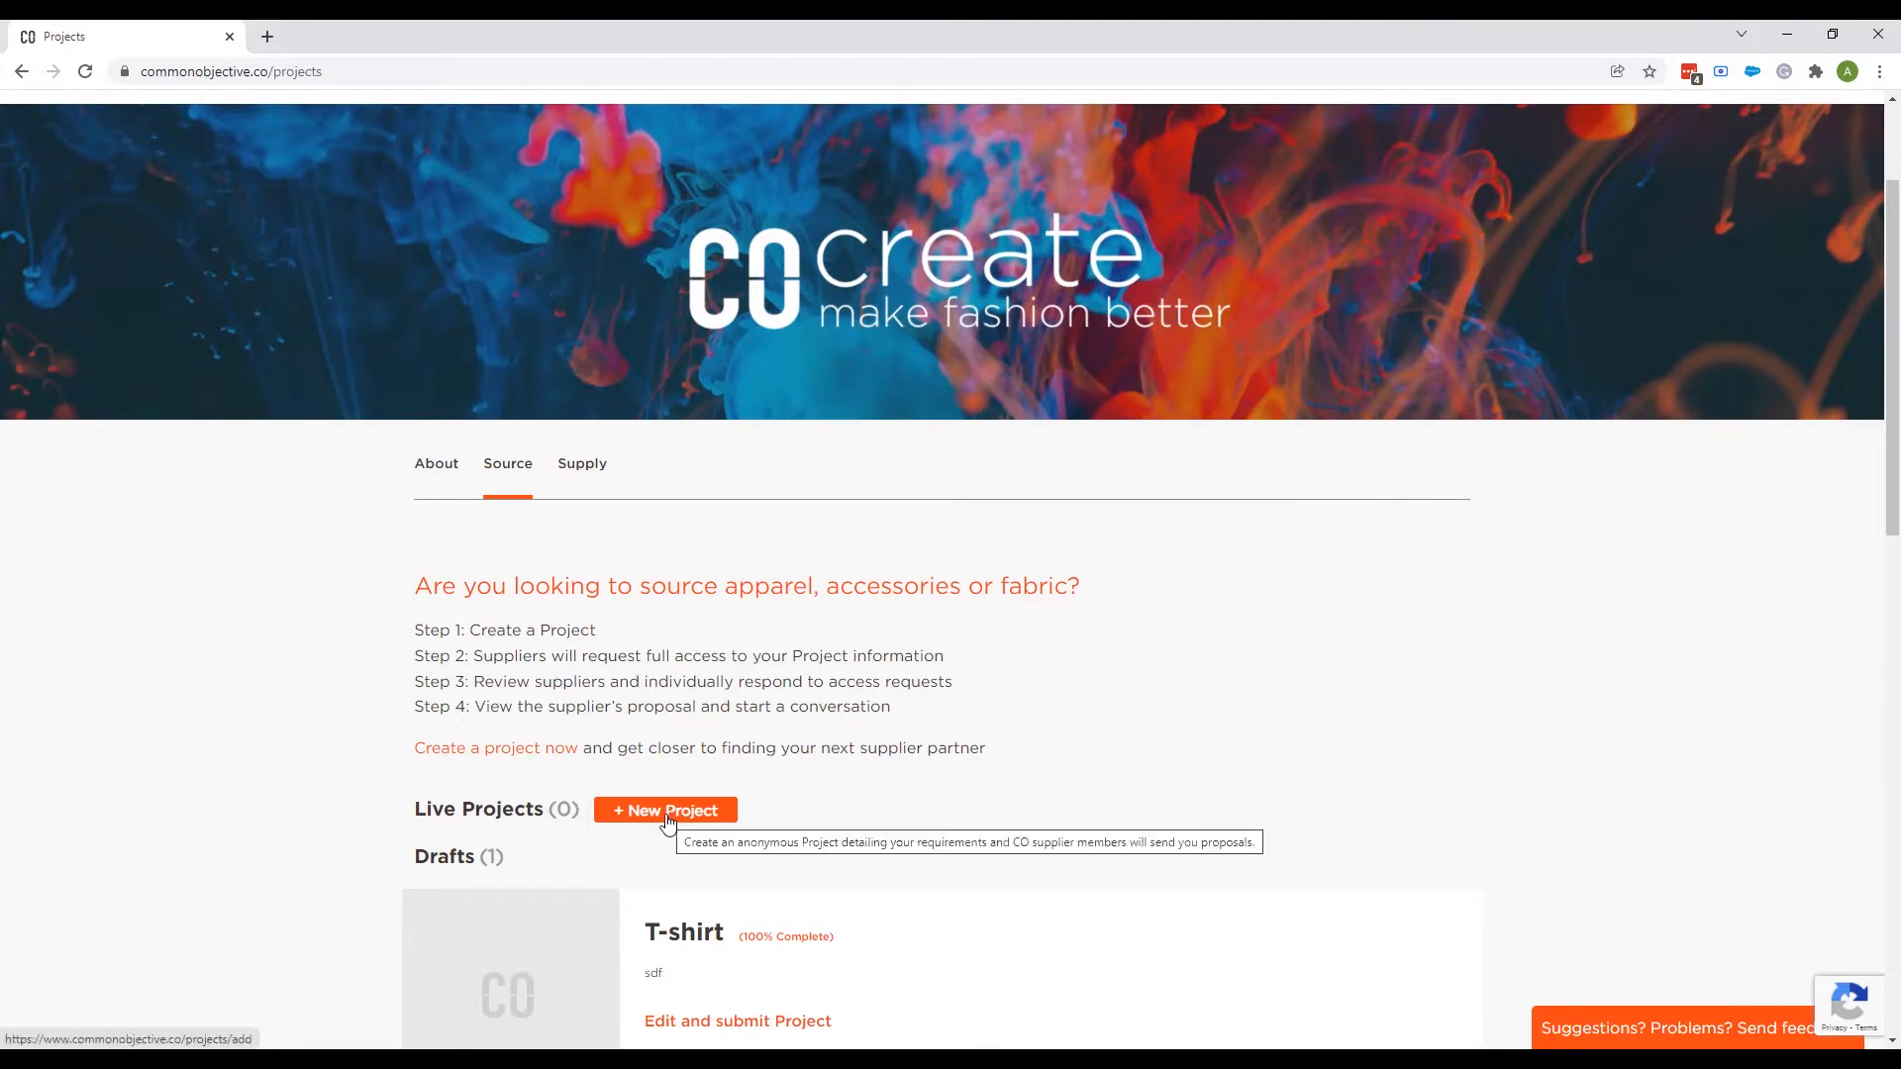
pyautogui.moveTo(915, 529)
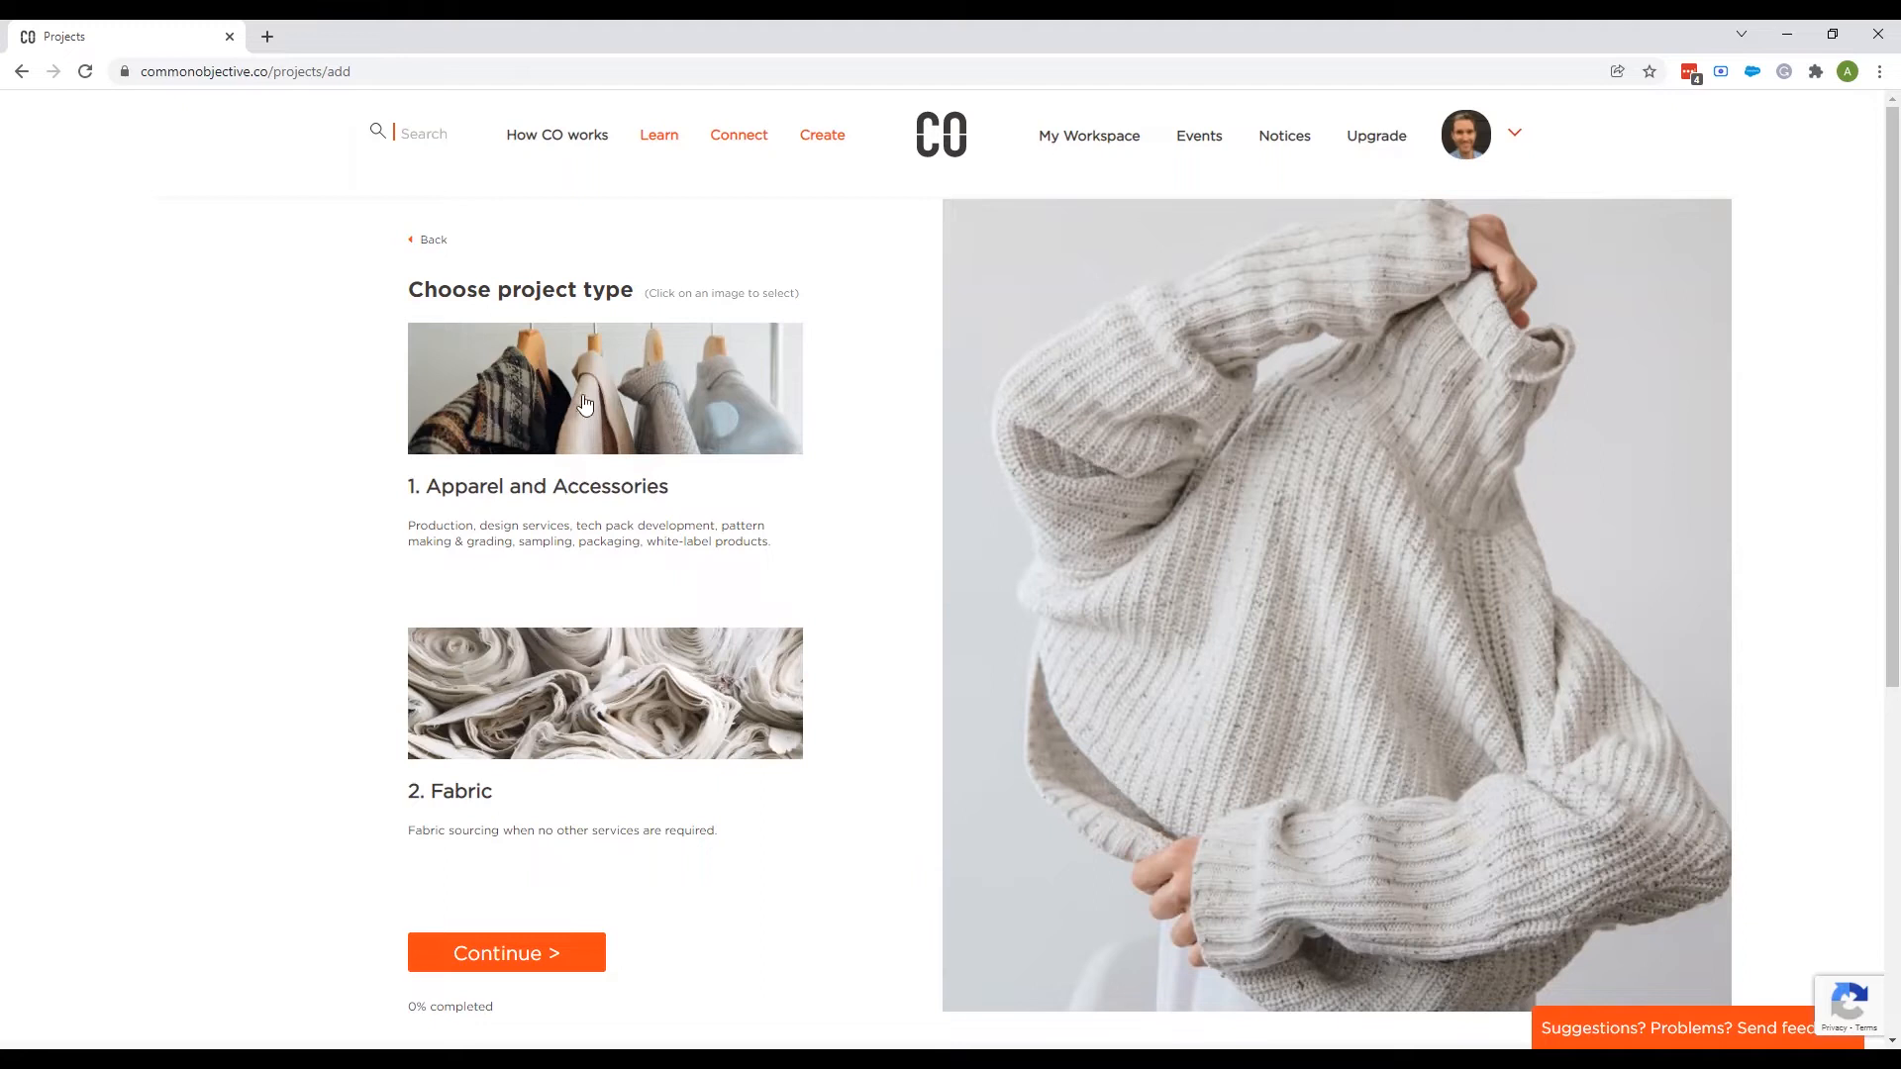
# Choose Apparel and Accessories as the project type and Common Objective as the business.
pyautogui.click(582, 406)
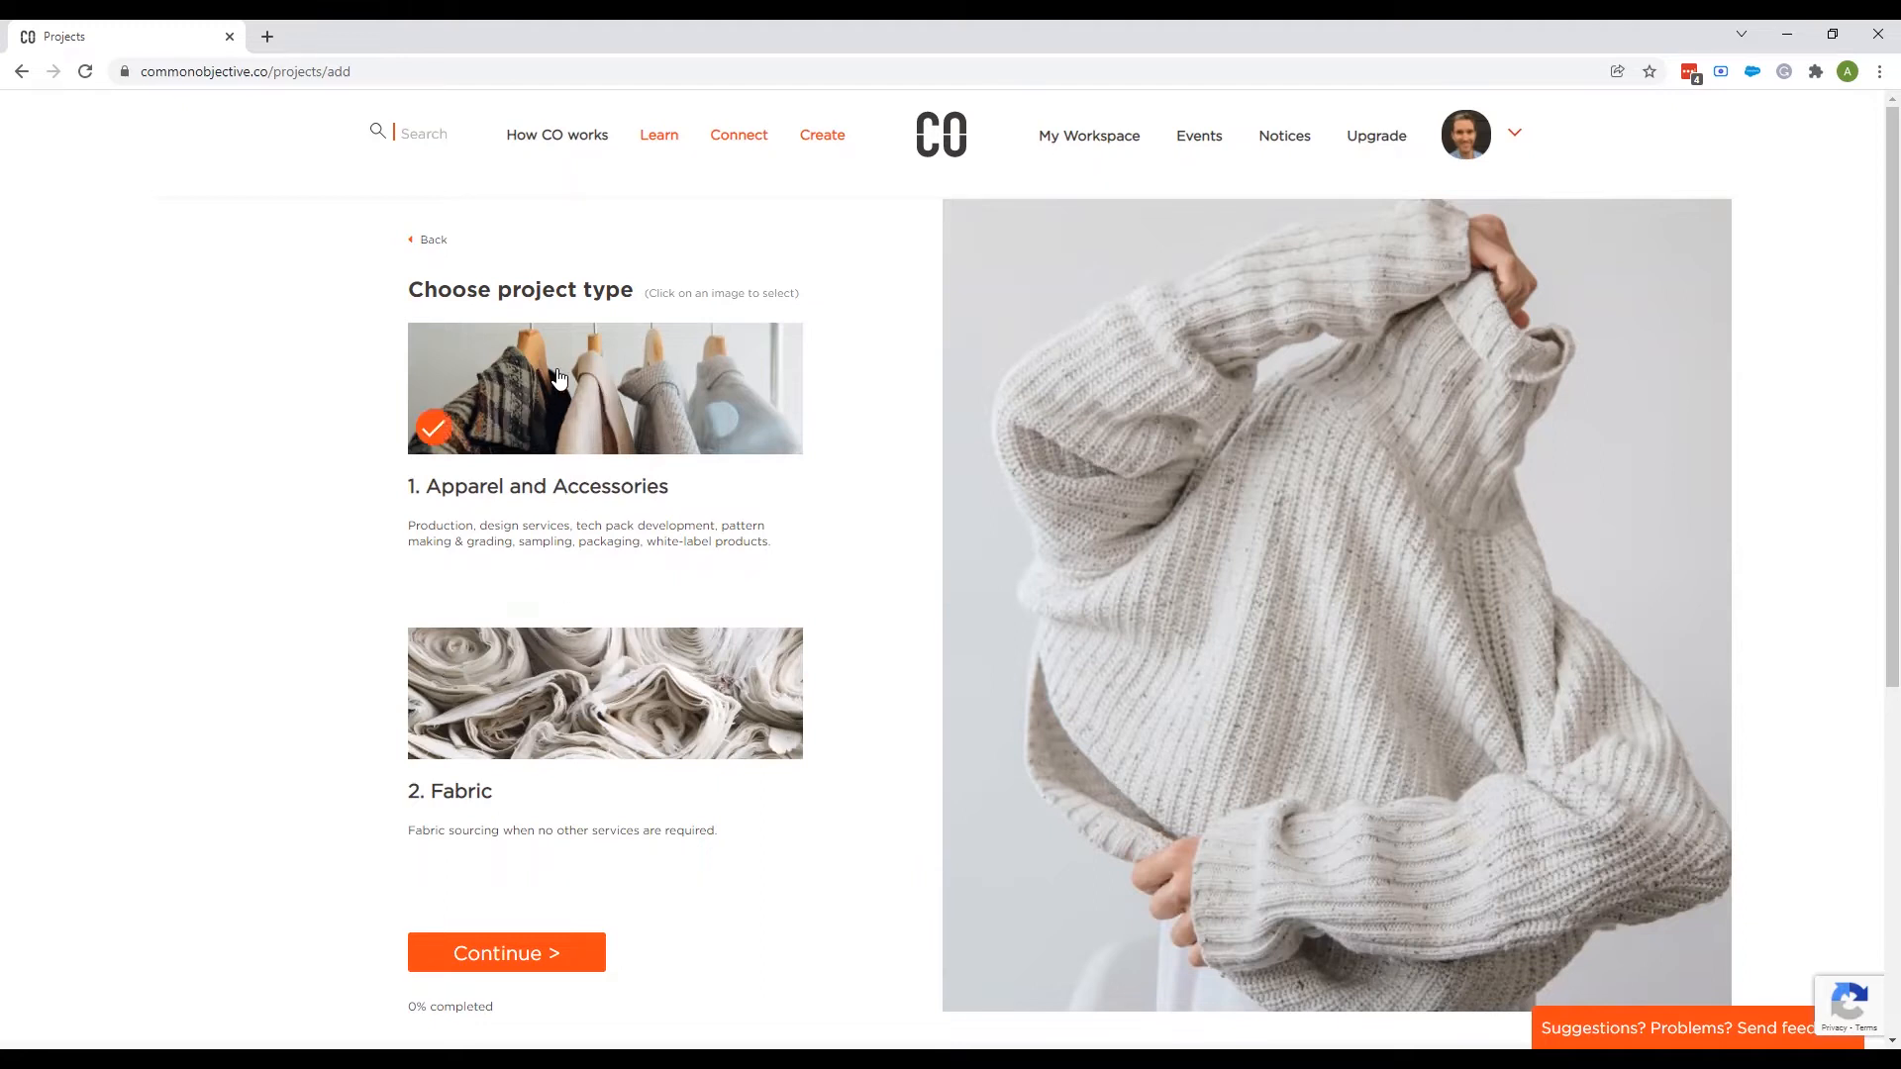
pyautogui.click(505, 952)
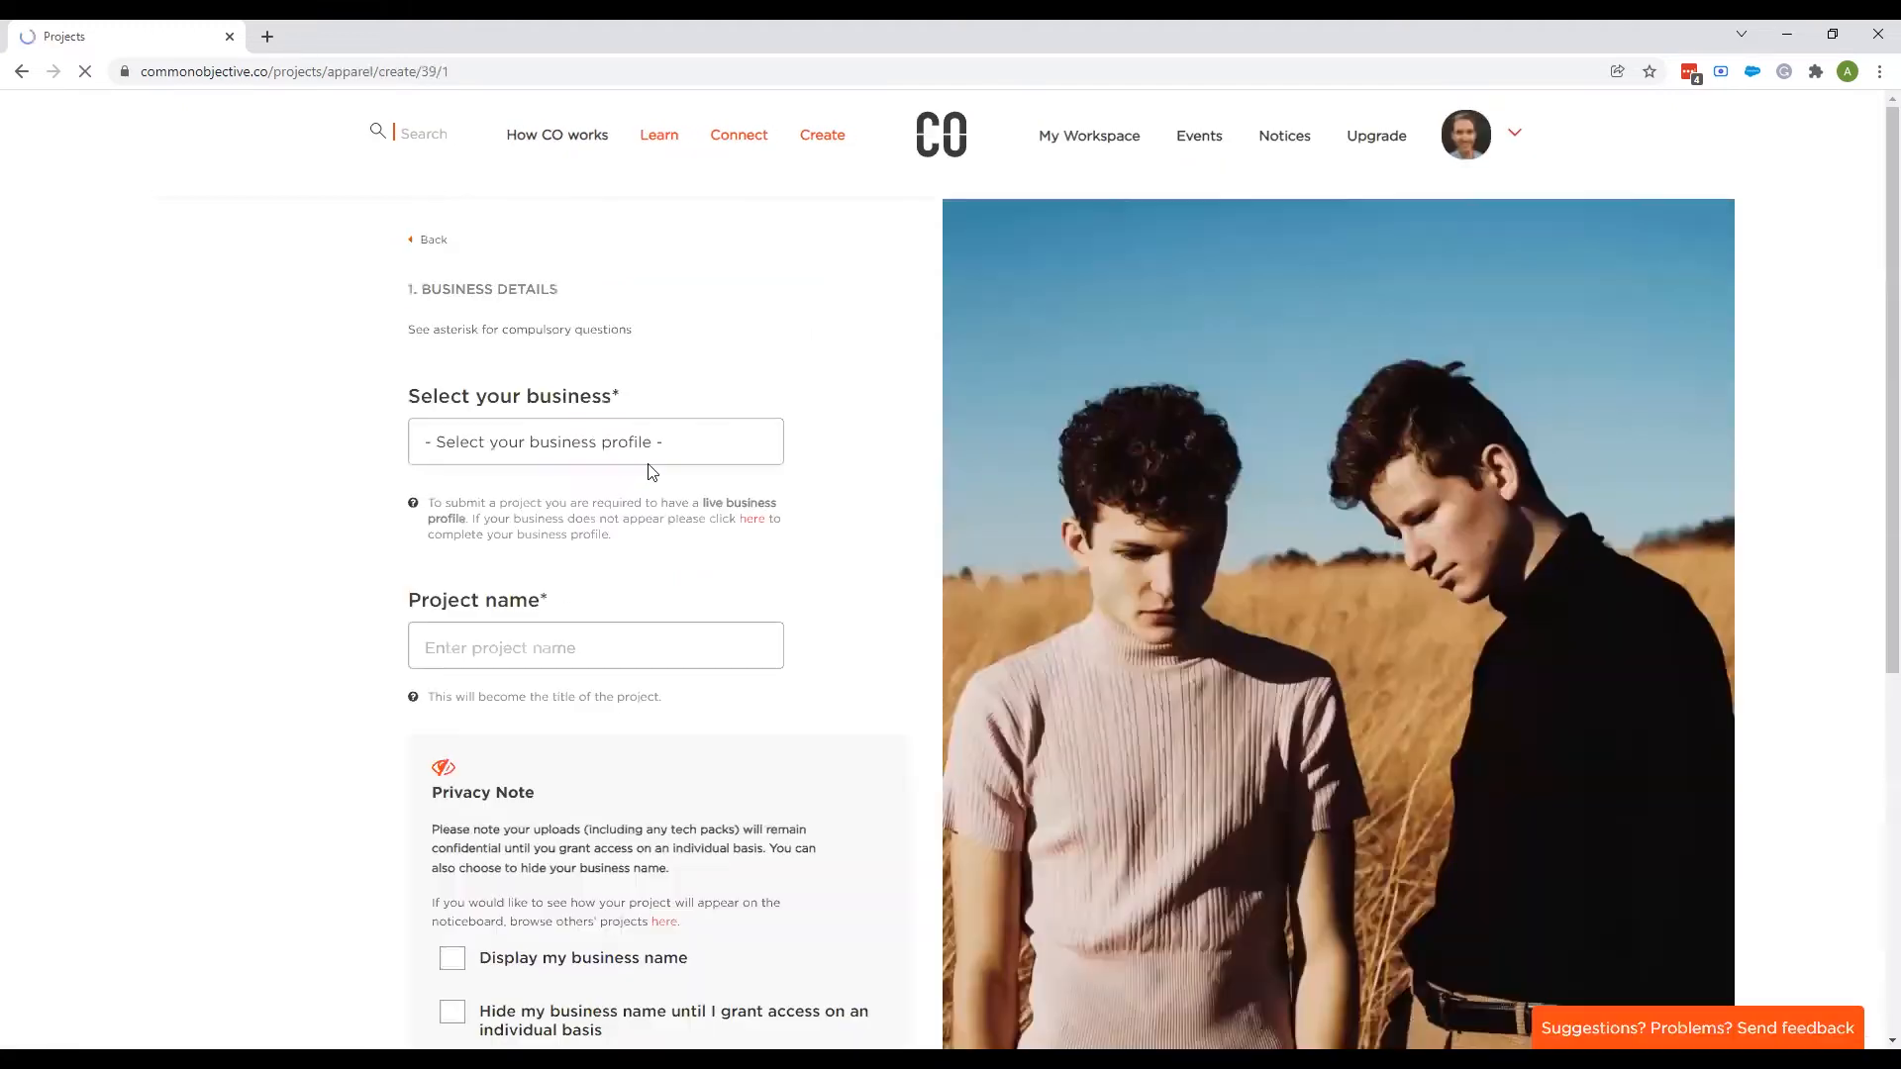
pyautogui.click(452, 1012)
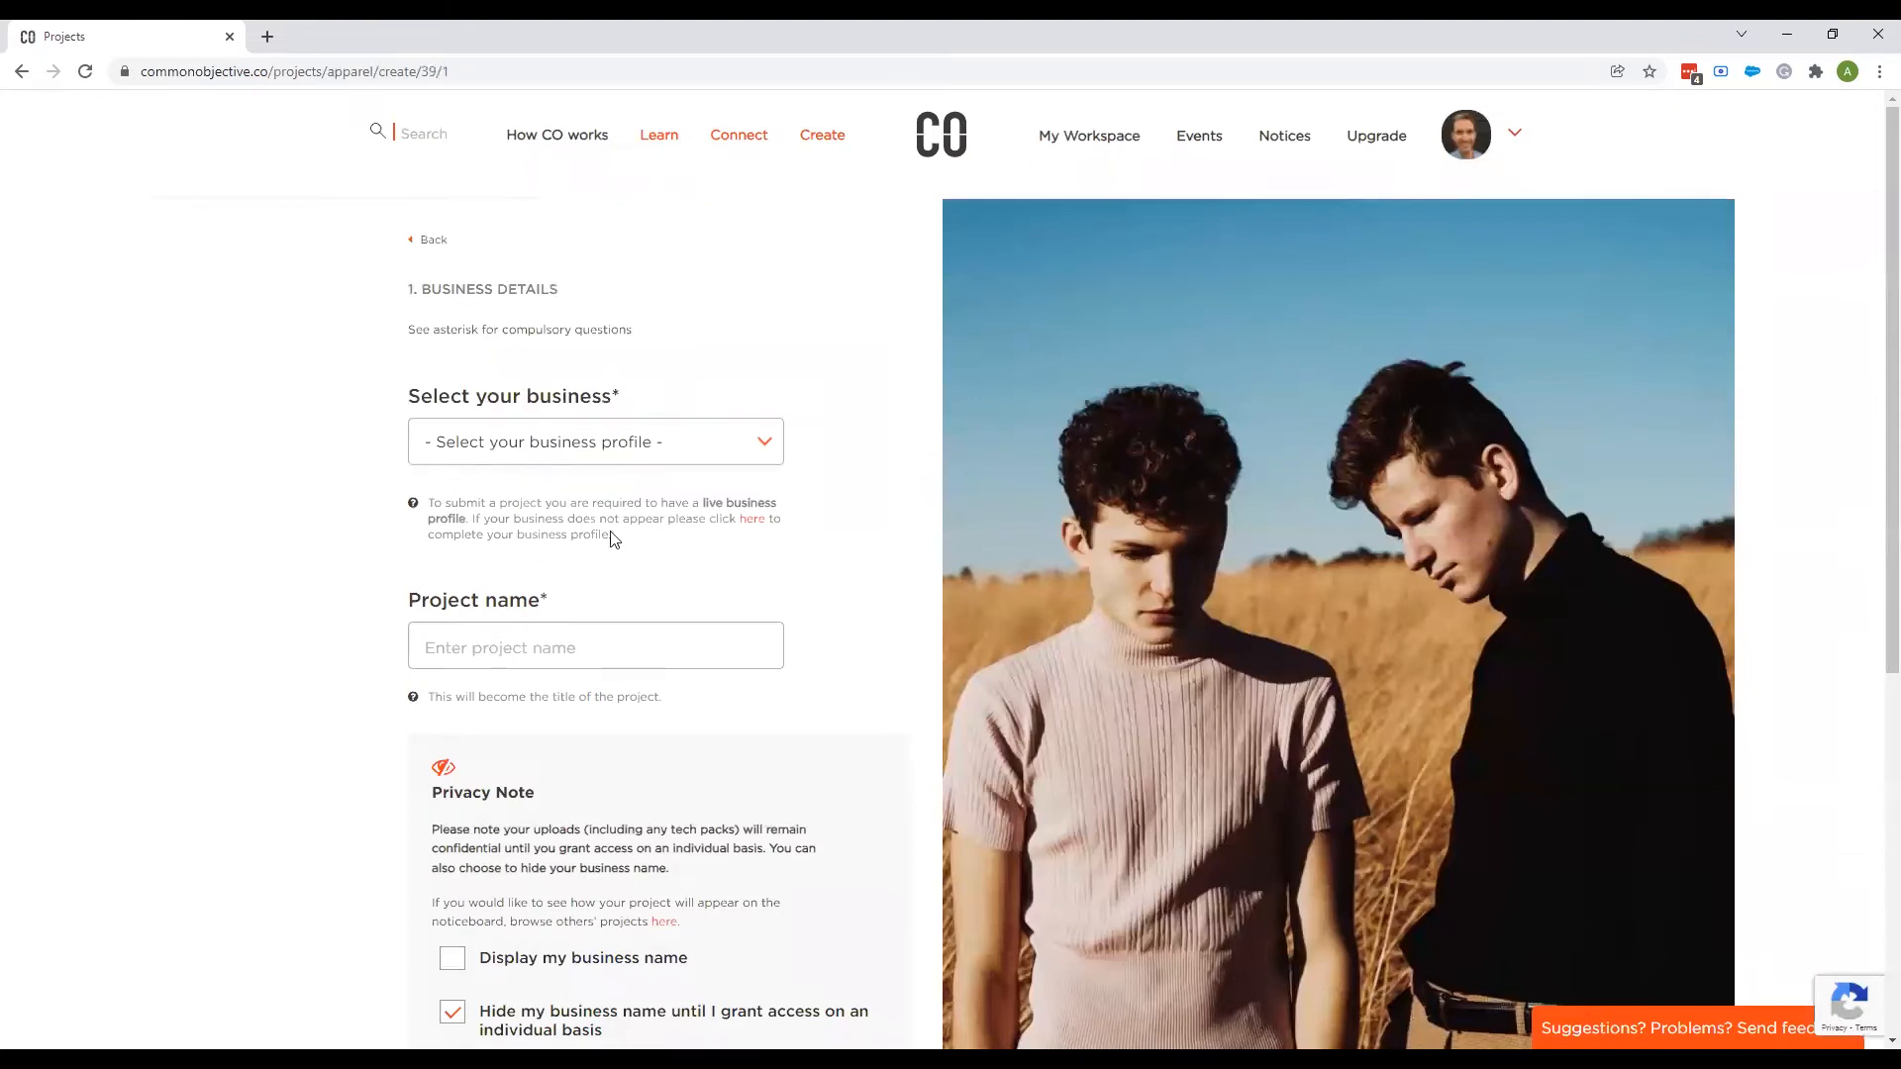
pyautogui.click(594, 441)
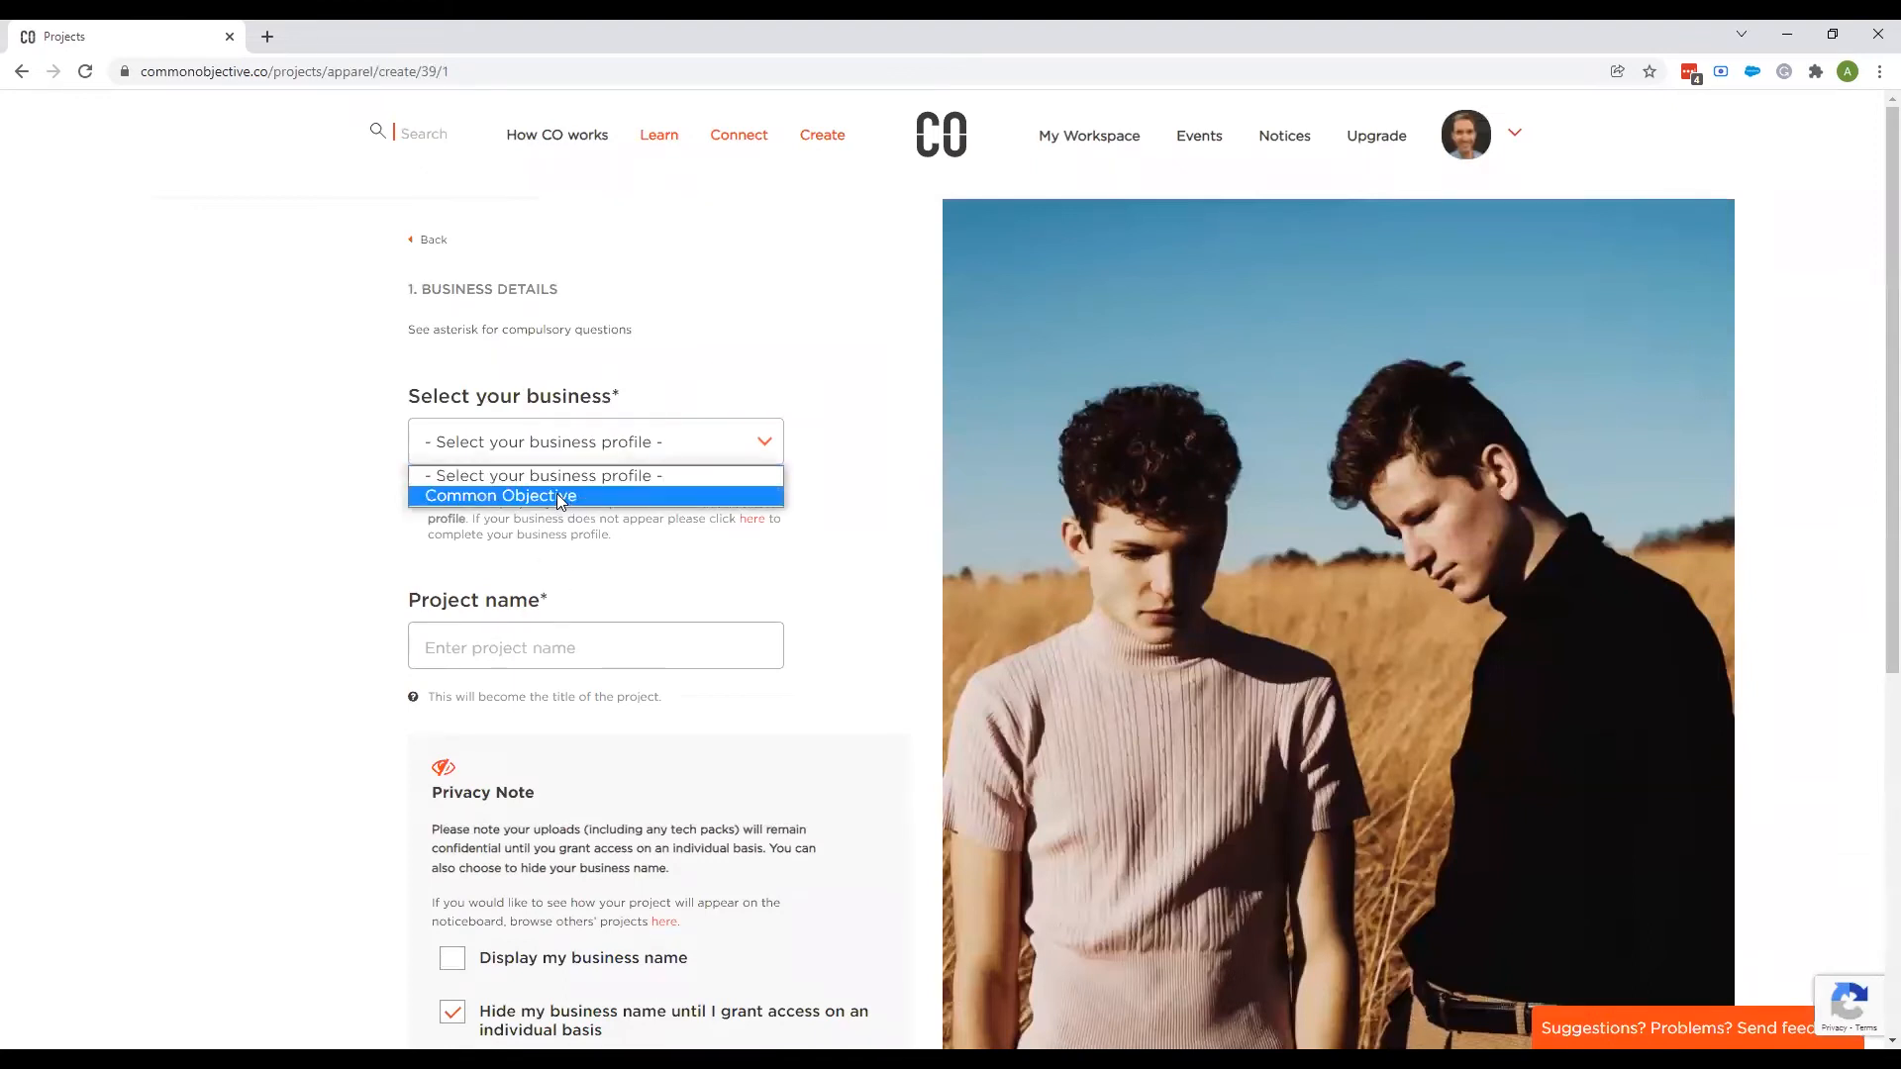
pyautogui.click(499, 495)
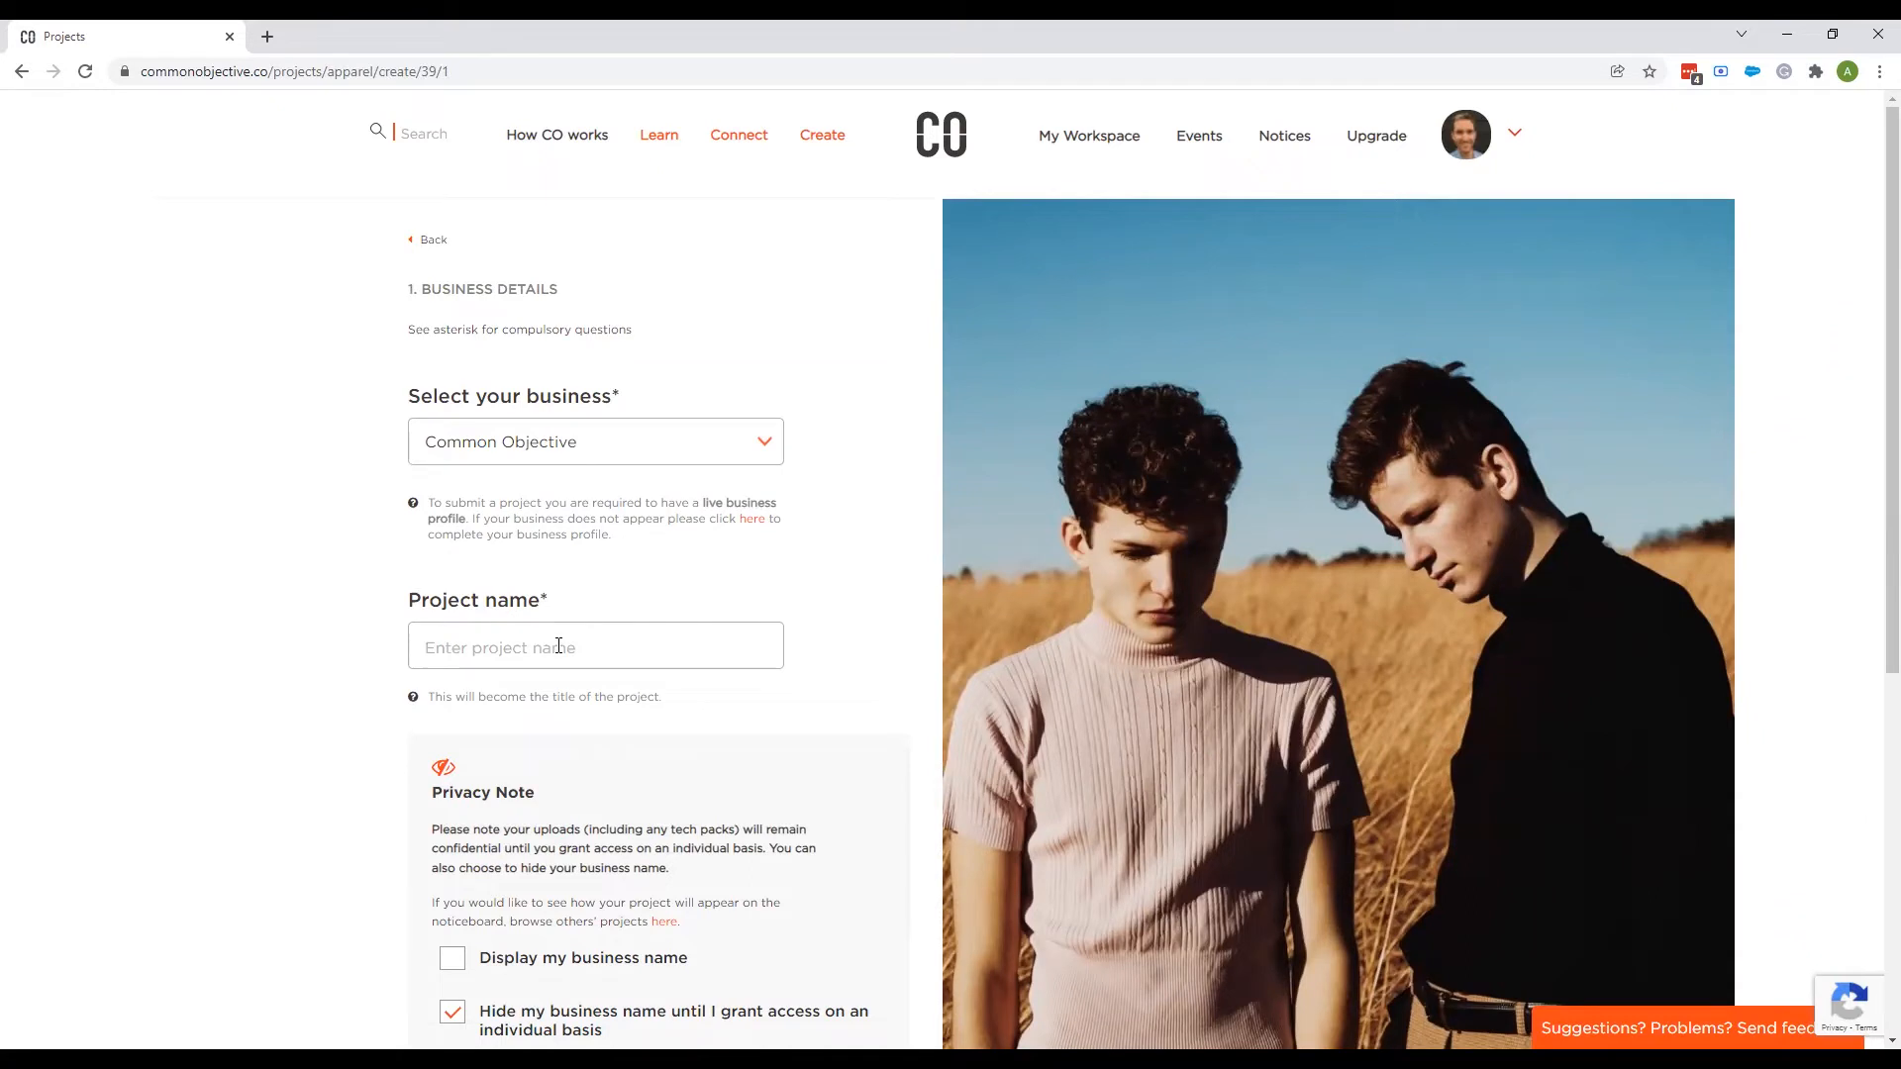
# Name the project 'T-shirt' and choose to display the business name.
pyautogui.click(596, 645)
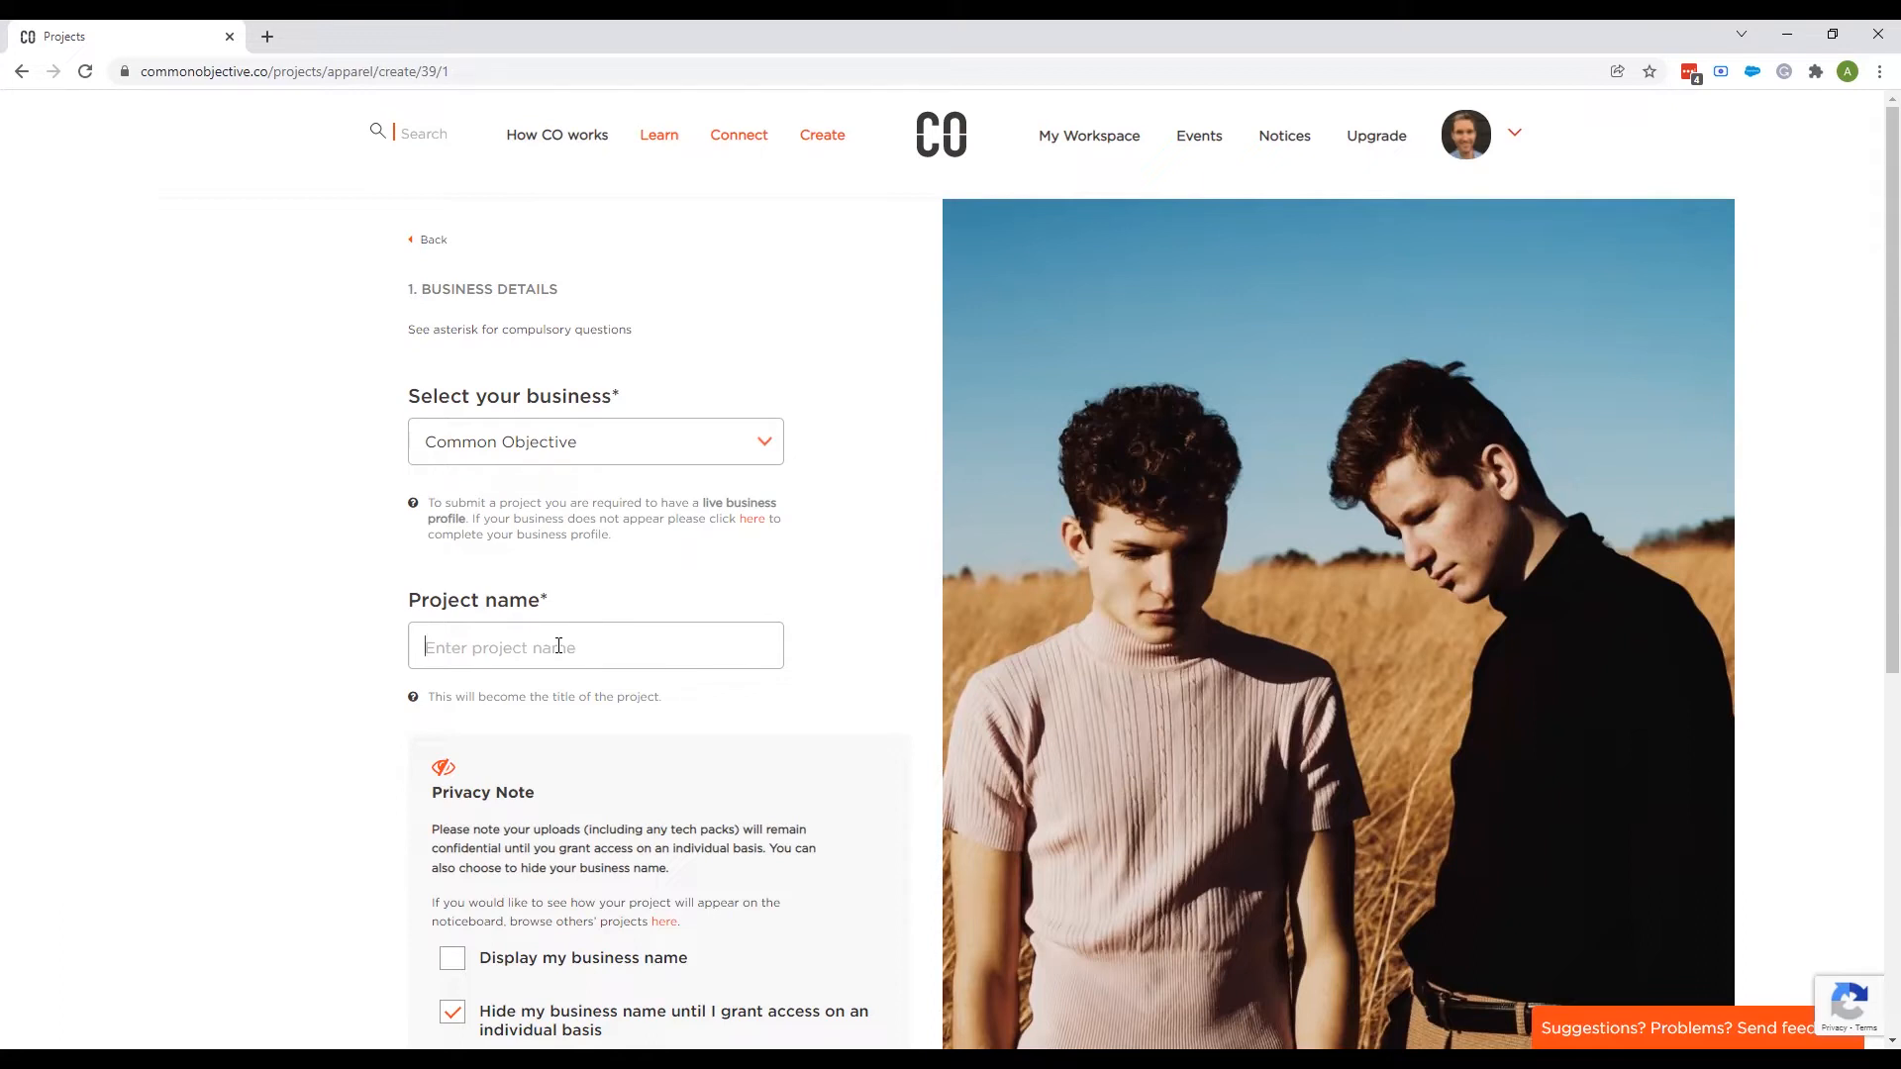
pyautogui.write('T-shirt')
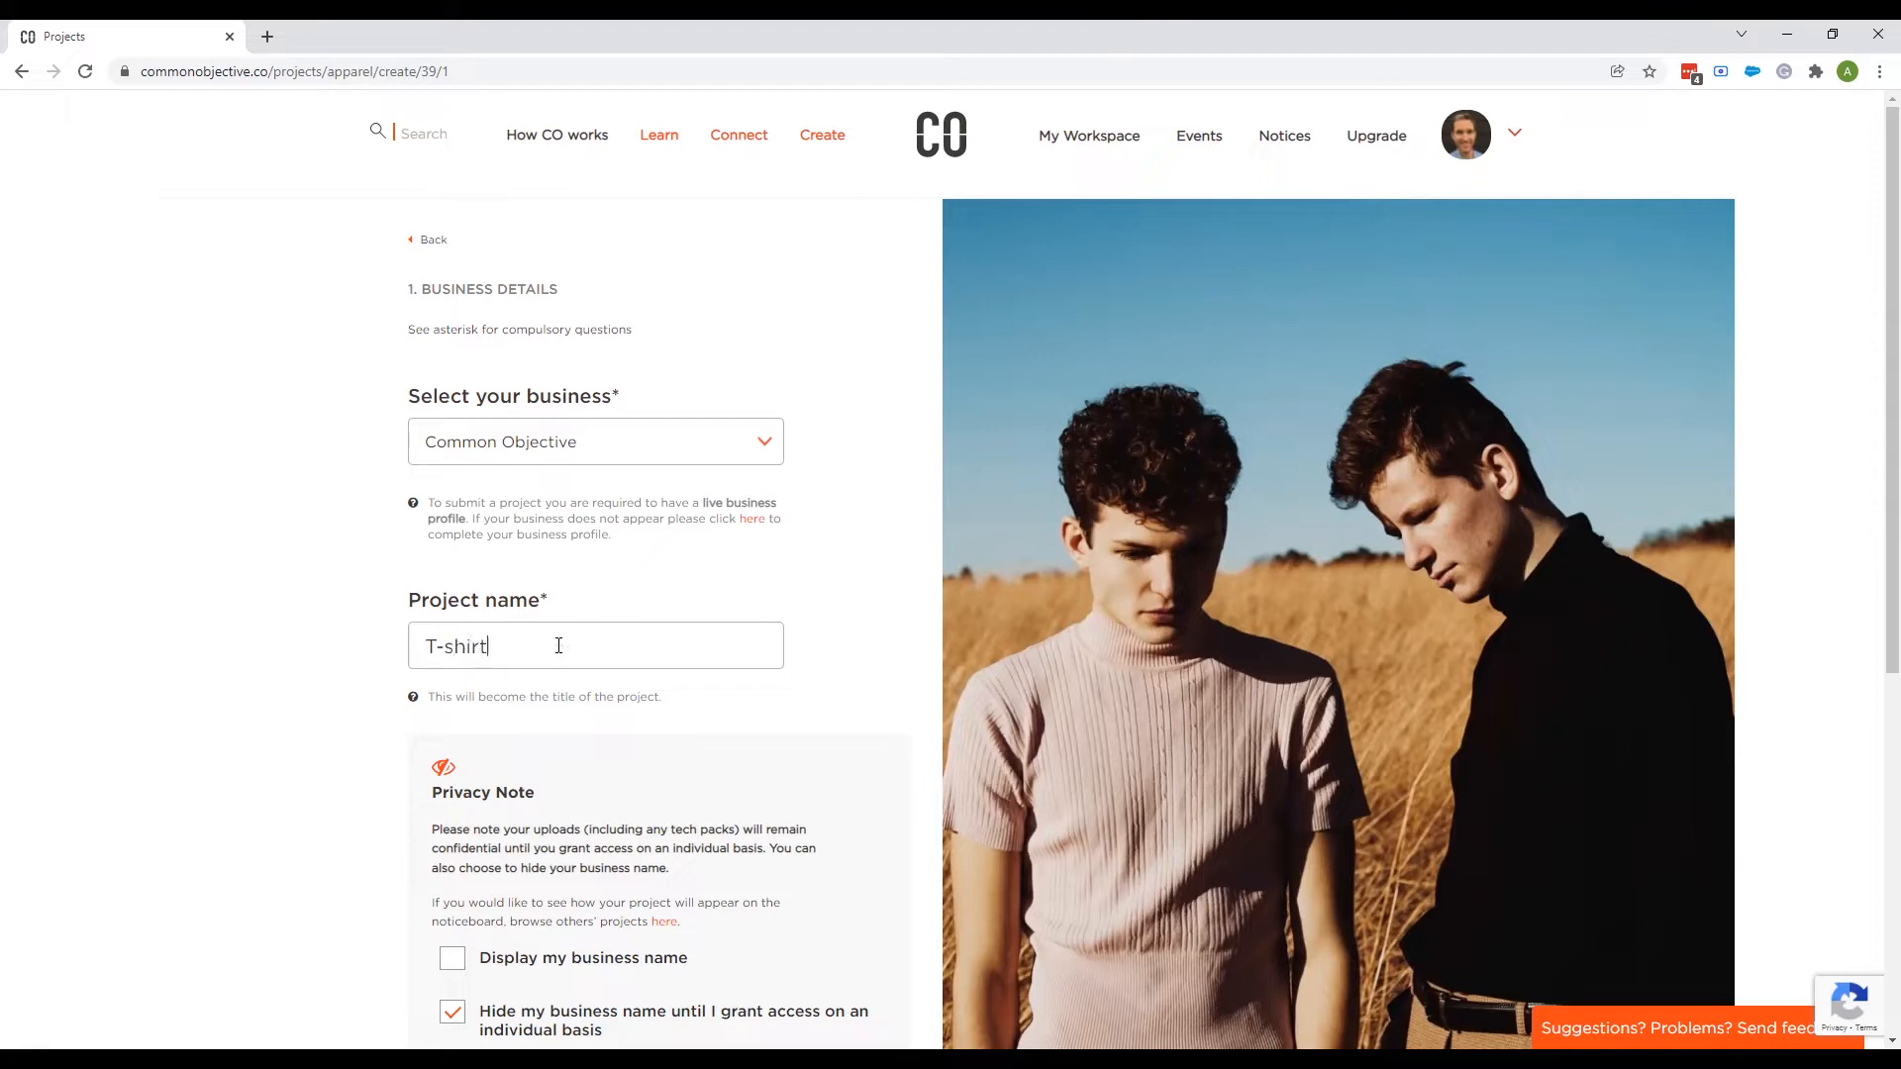
pyautogui.scroll(-3)
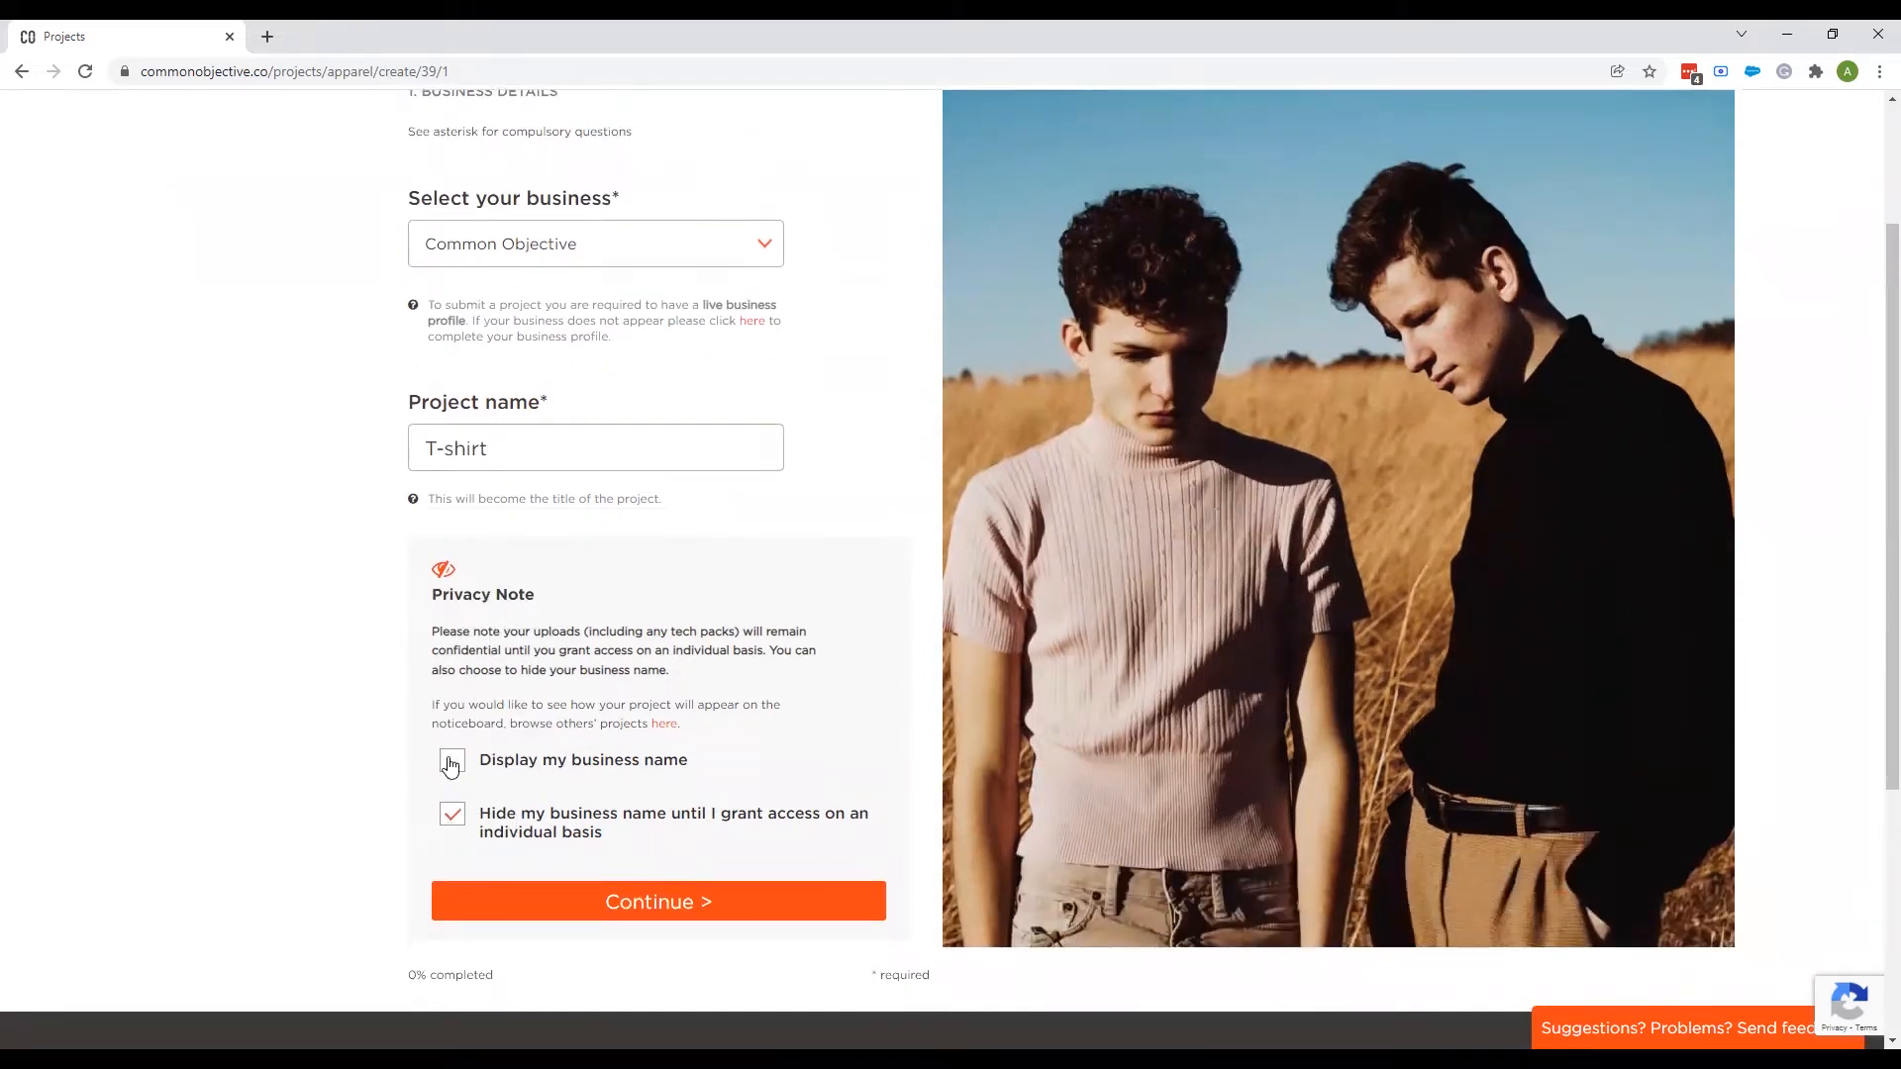
pyautogui.click(452, 760)
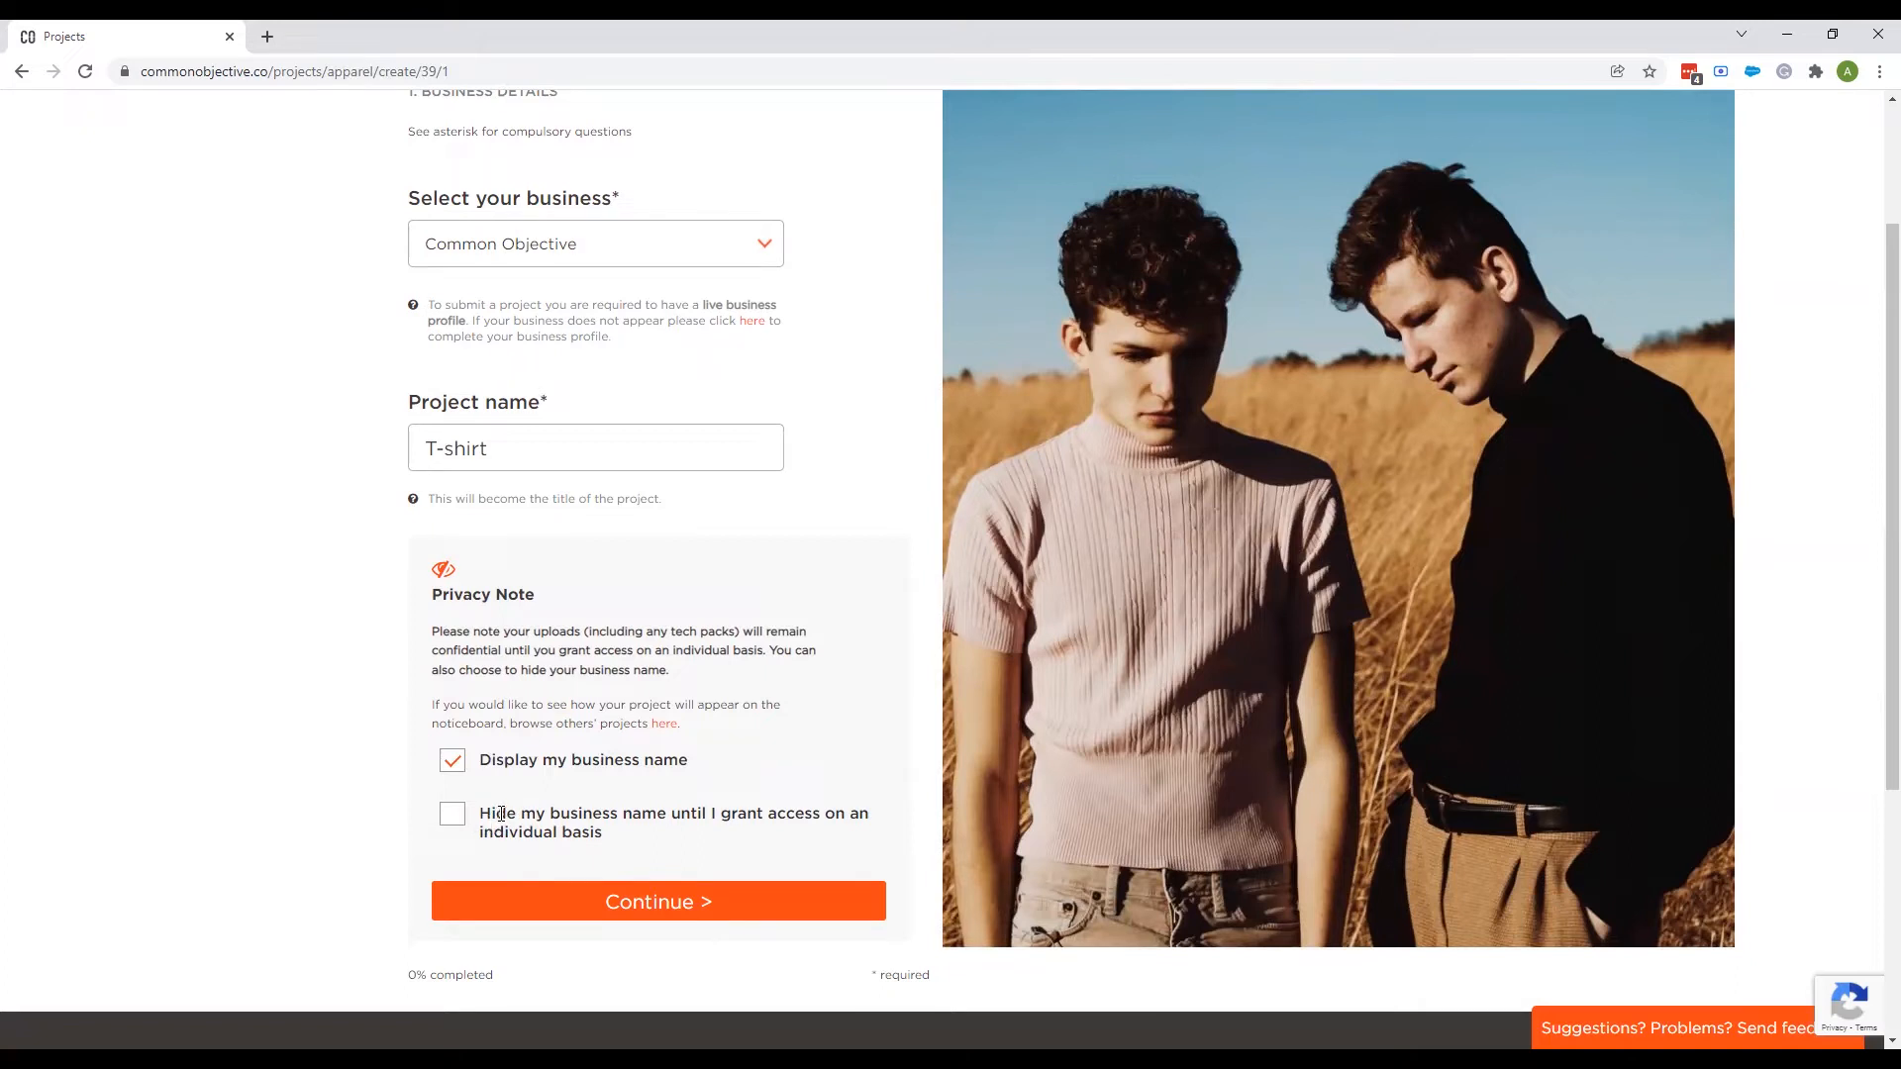
pyautogui.moveTo(666, 901)
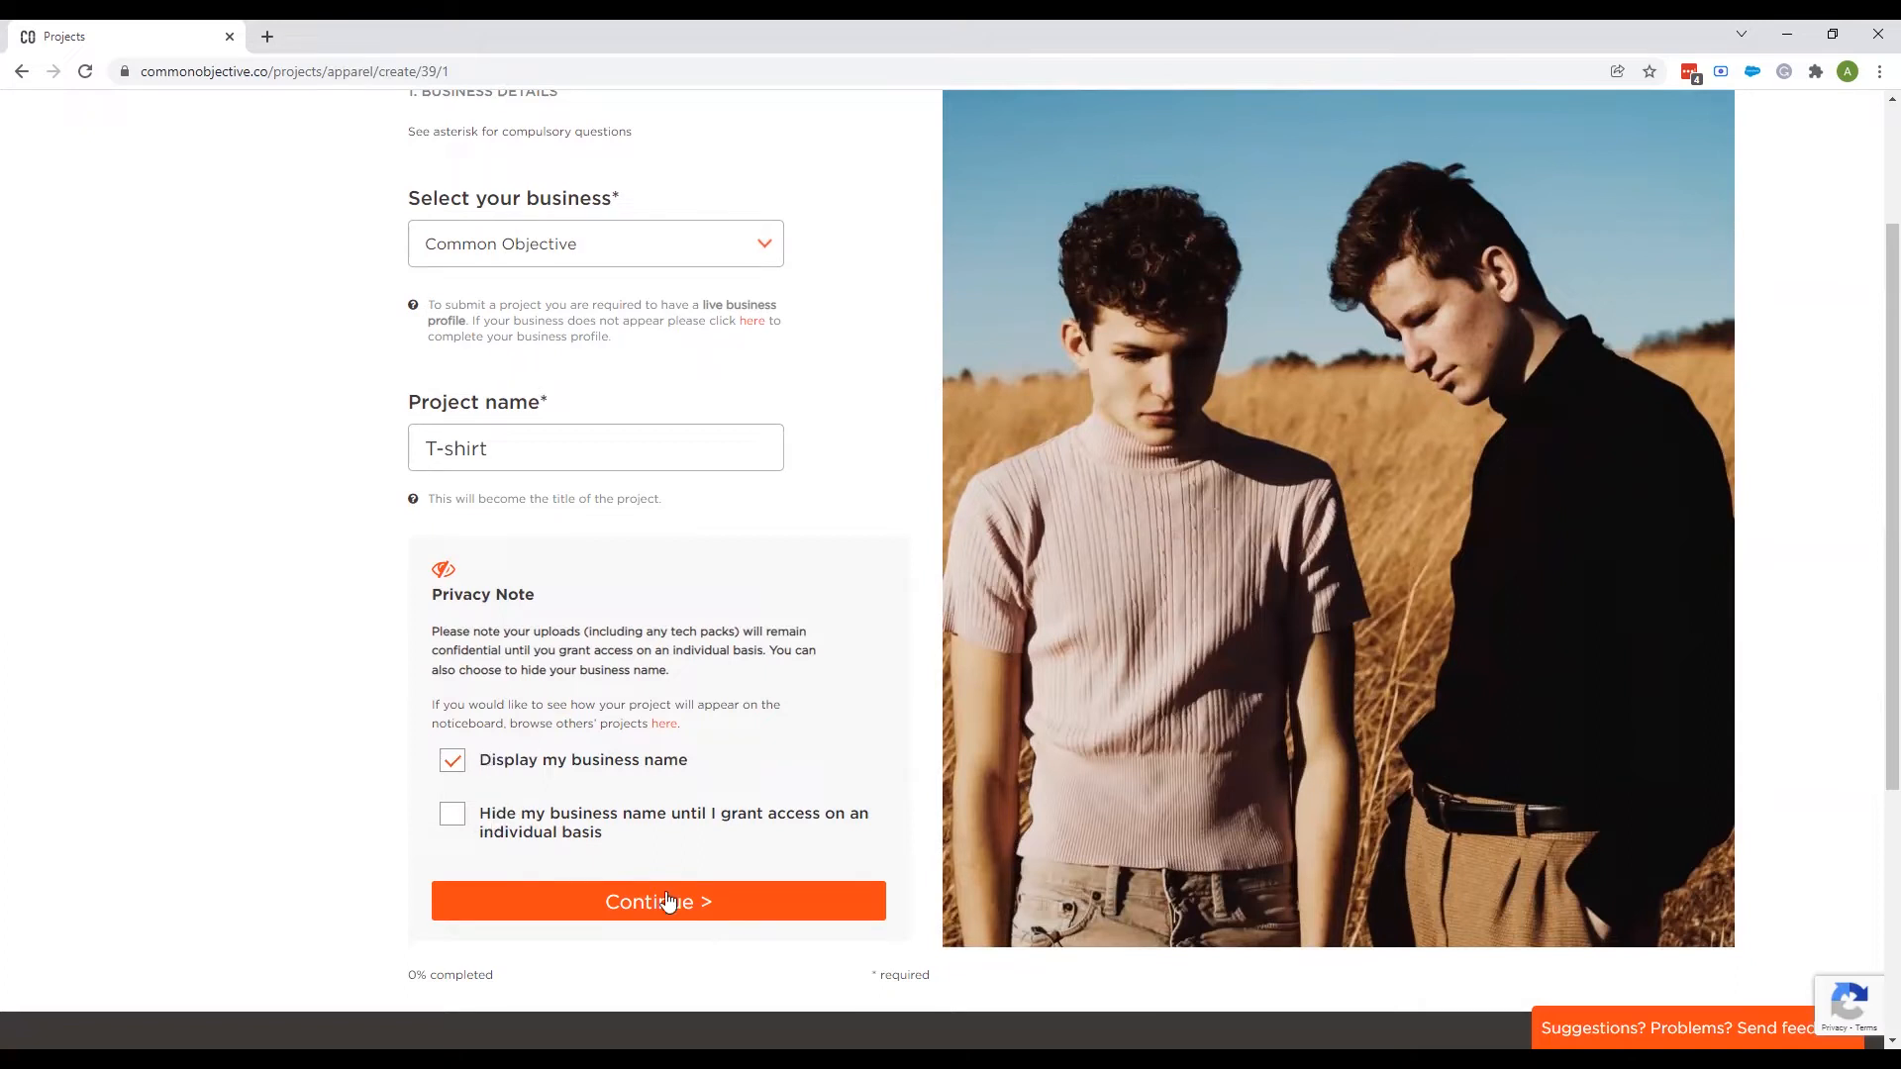
# Continue to the years-in-business question and answer 4-10 years.
pyautogui.click(657, 901)
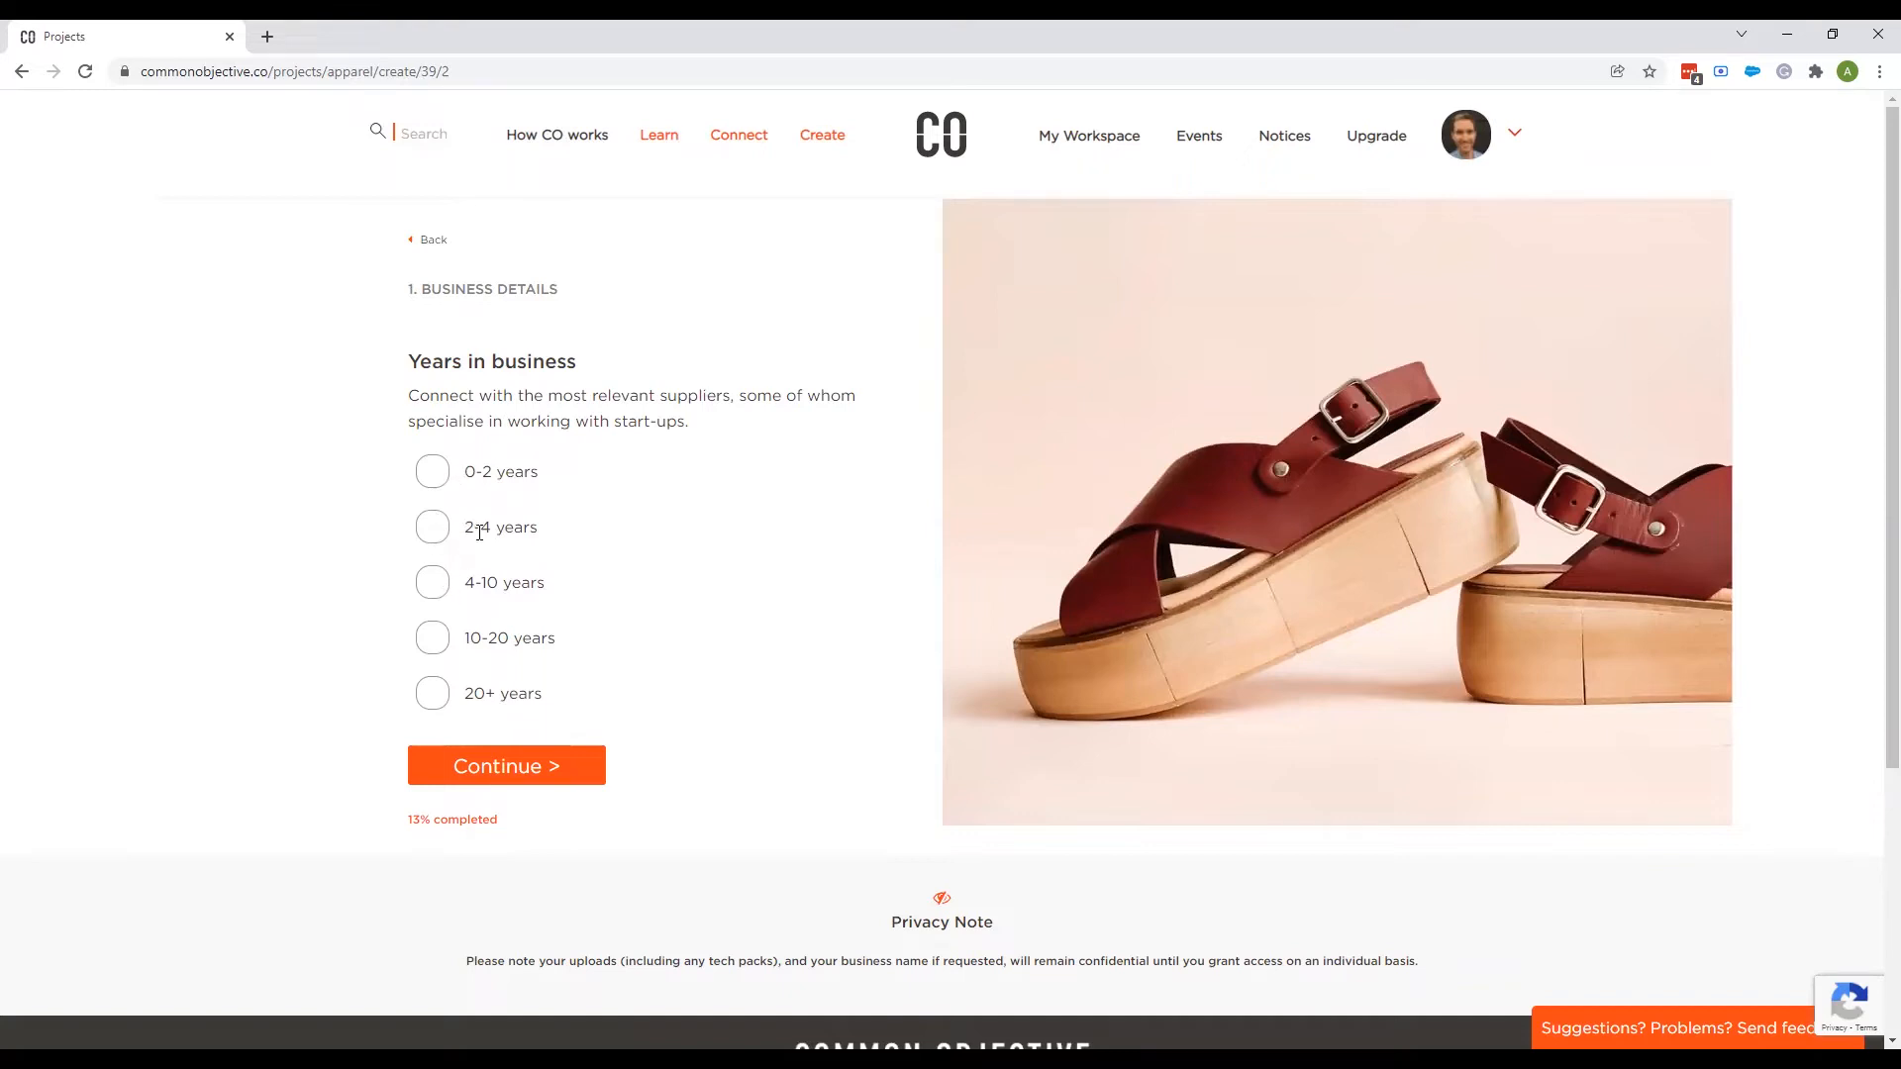
pyautogui.moveTo(463, 471)
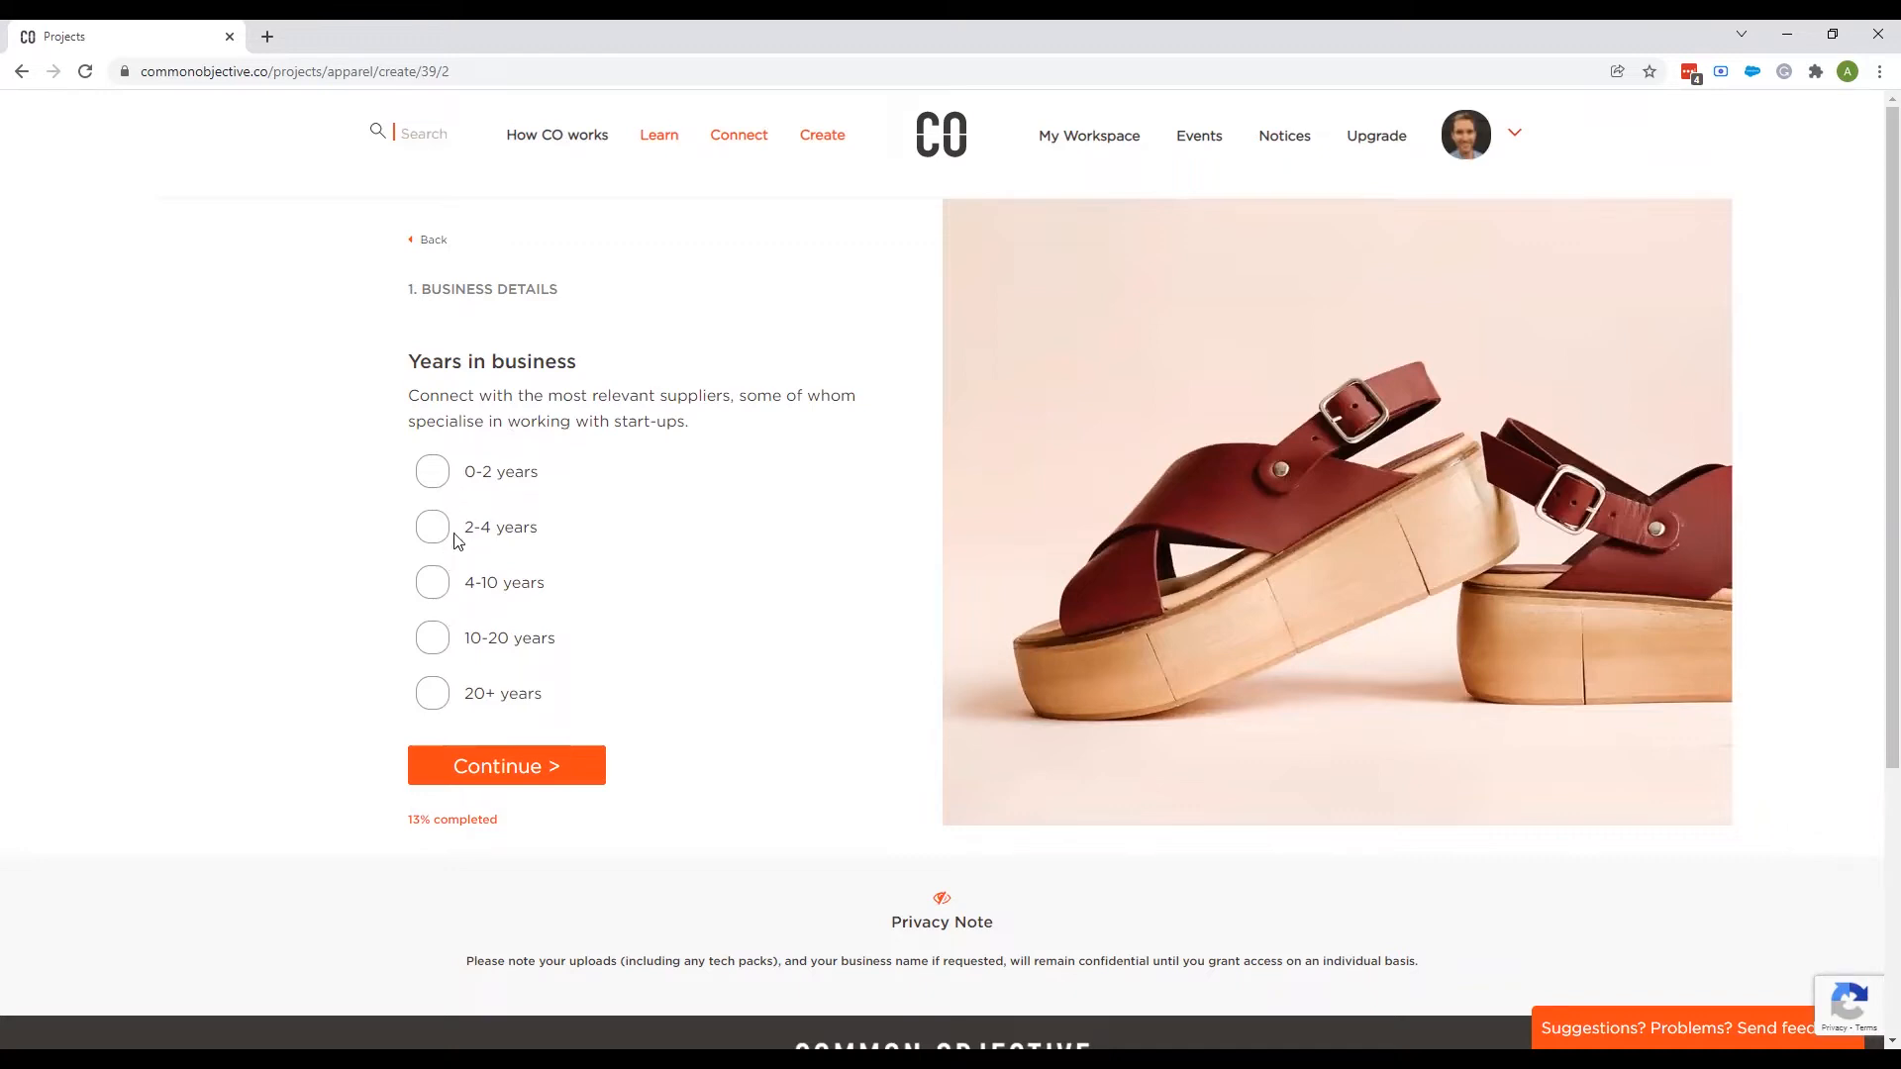
pyautogui.moveTo(455, 576)
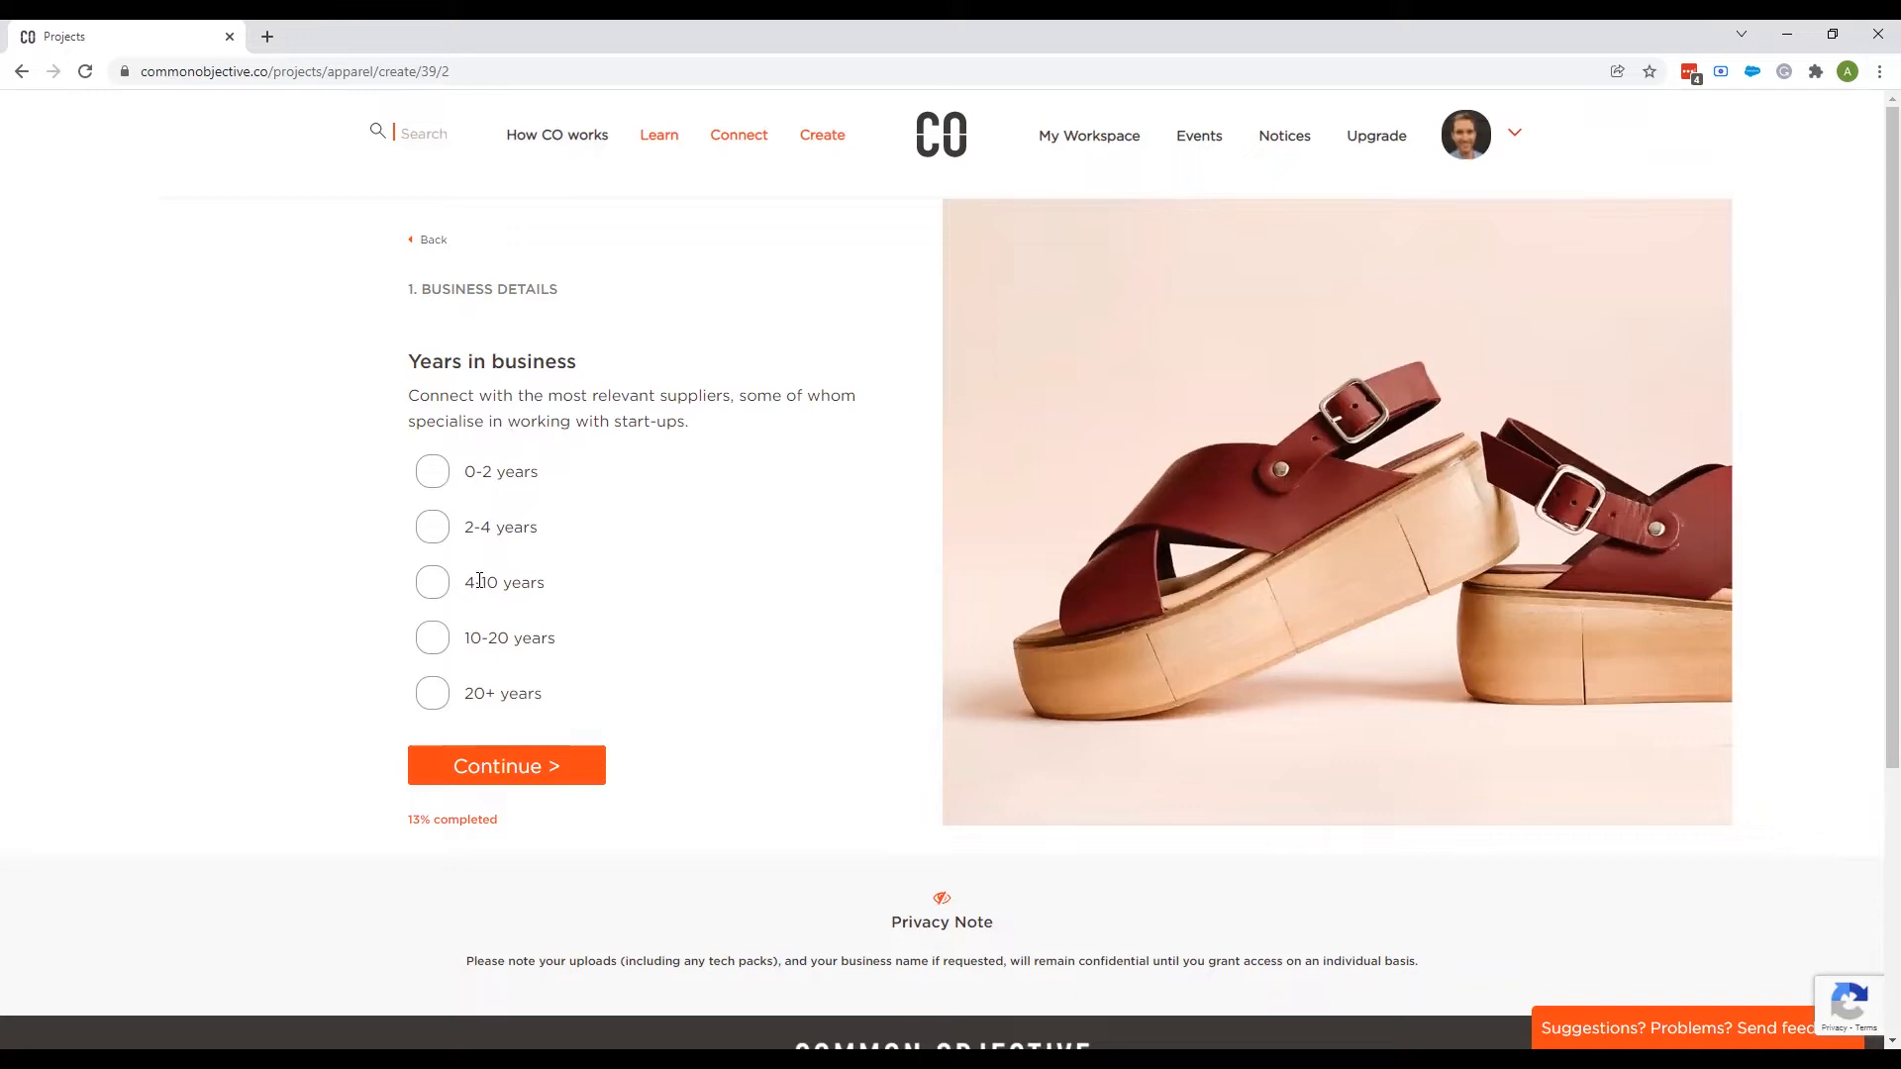
pyautogui.click(432, 583)
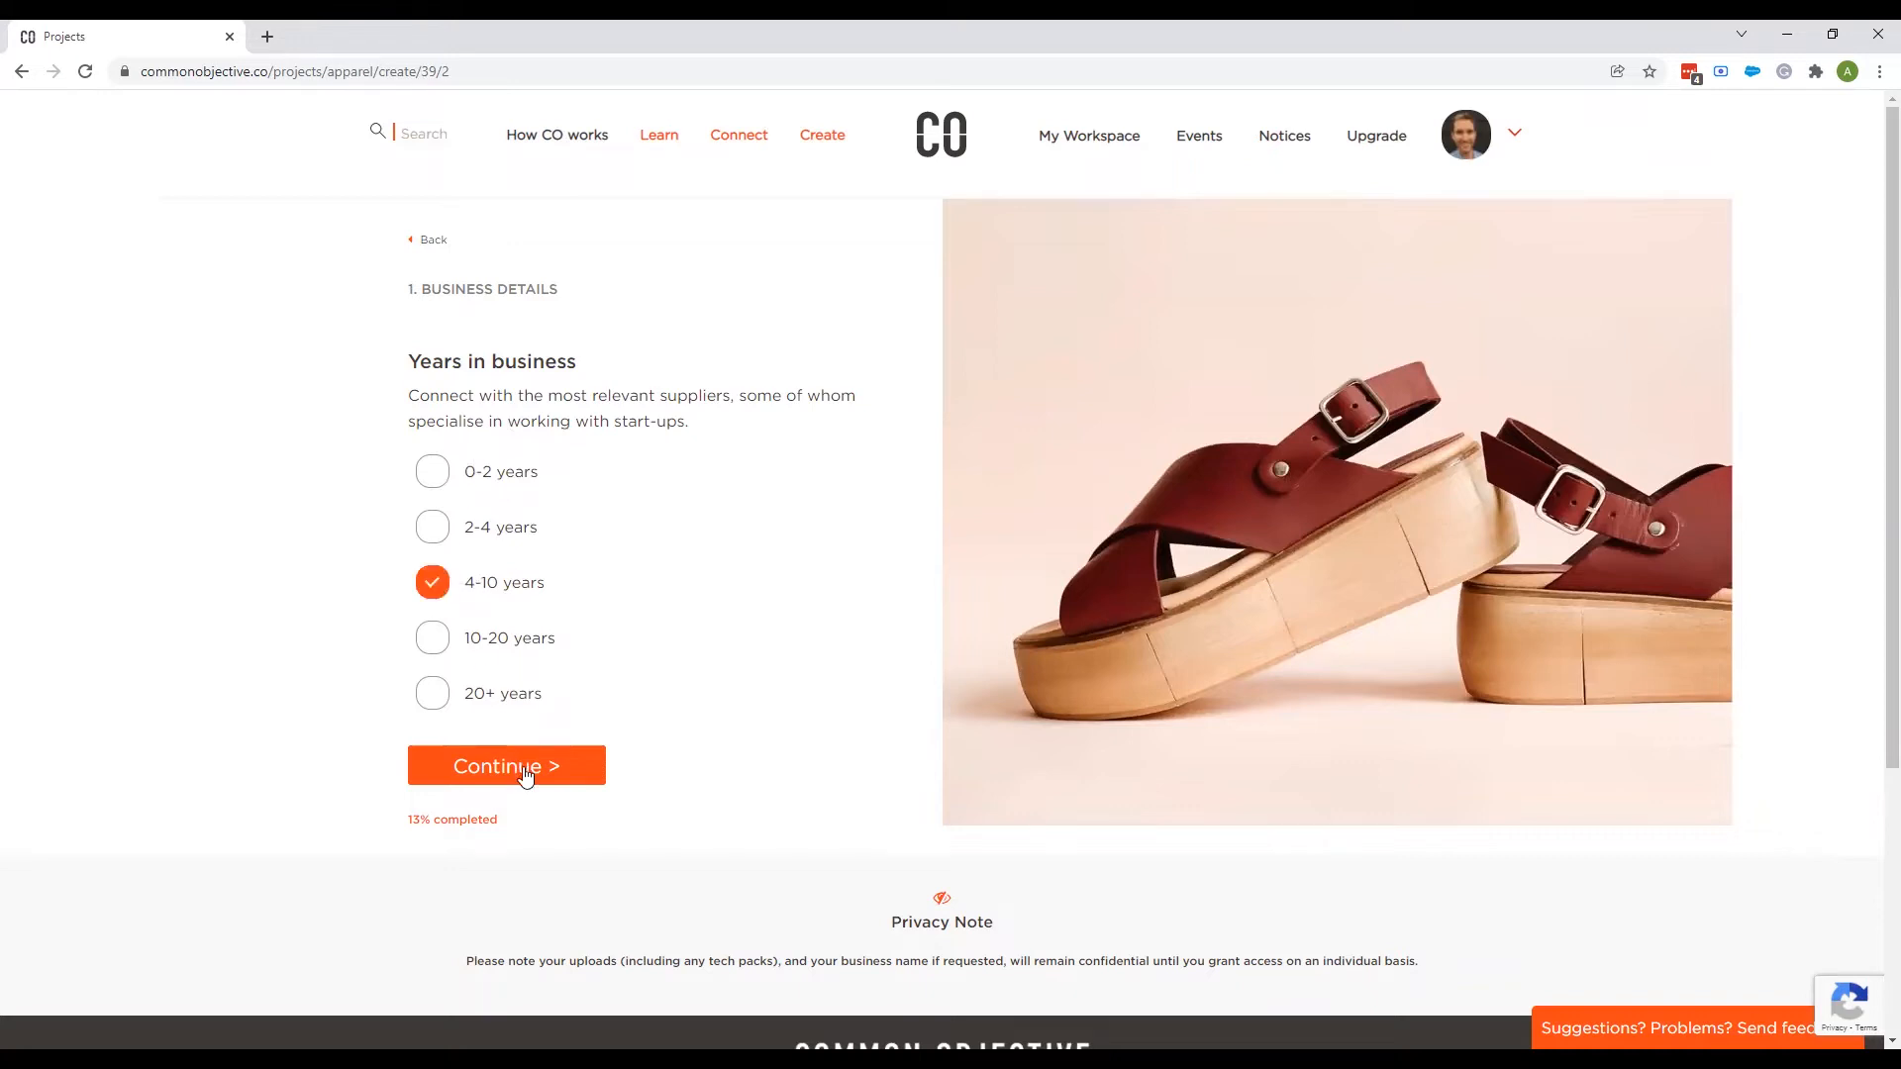
# Save the business details and review the T-shirt project's progress tracker at 25%.
pyautogui.click(505, 764)
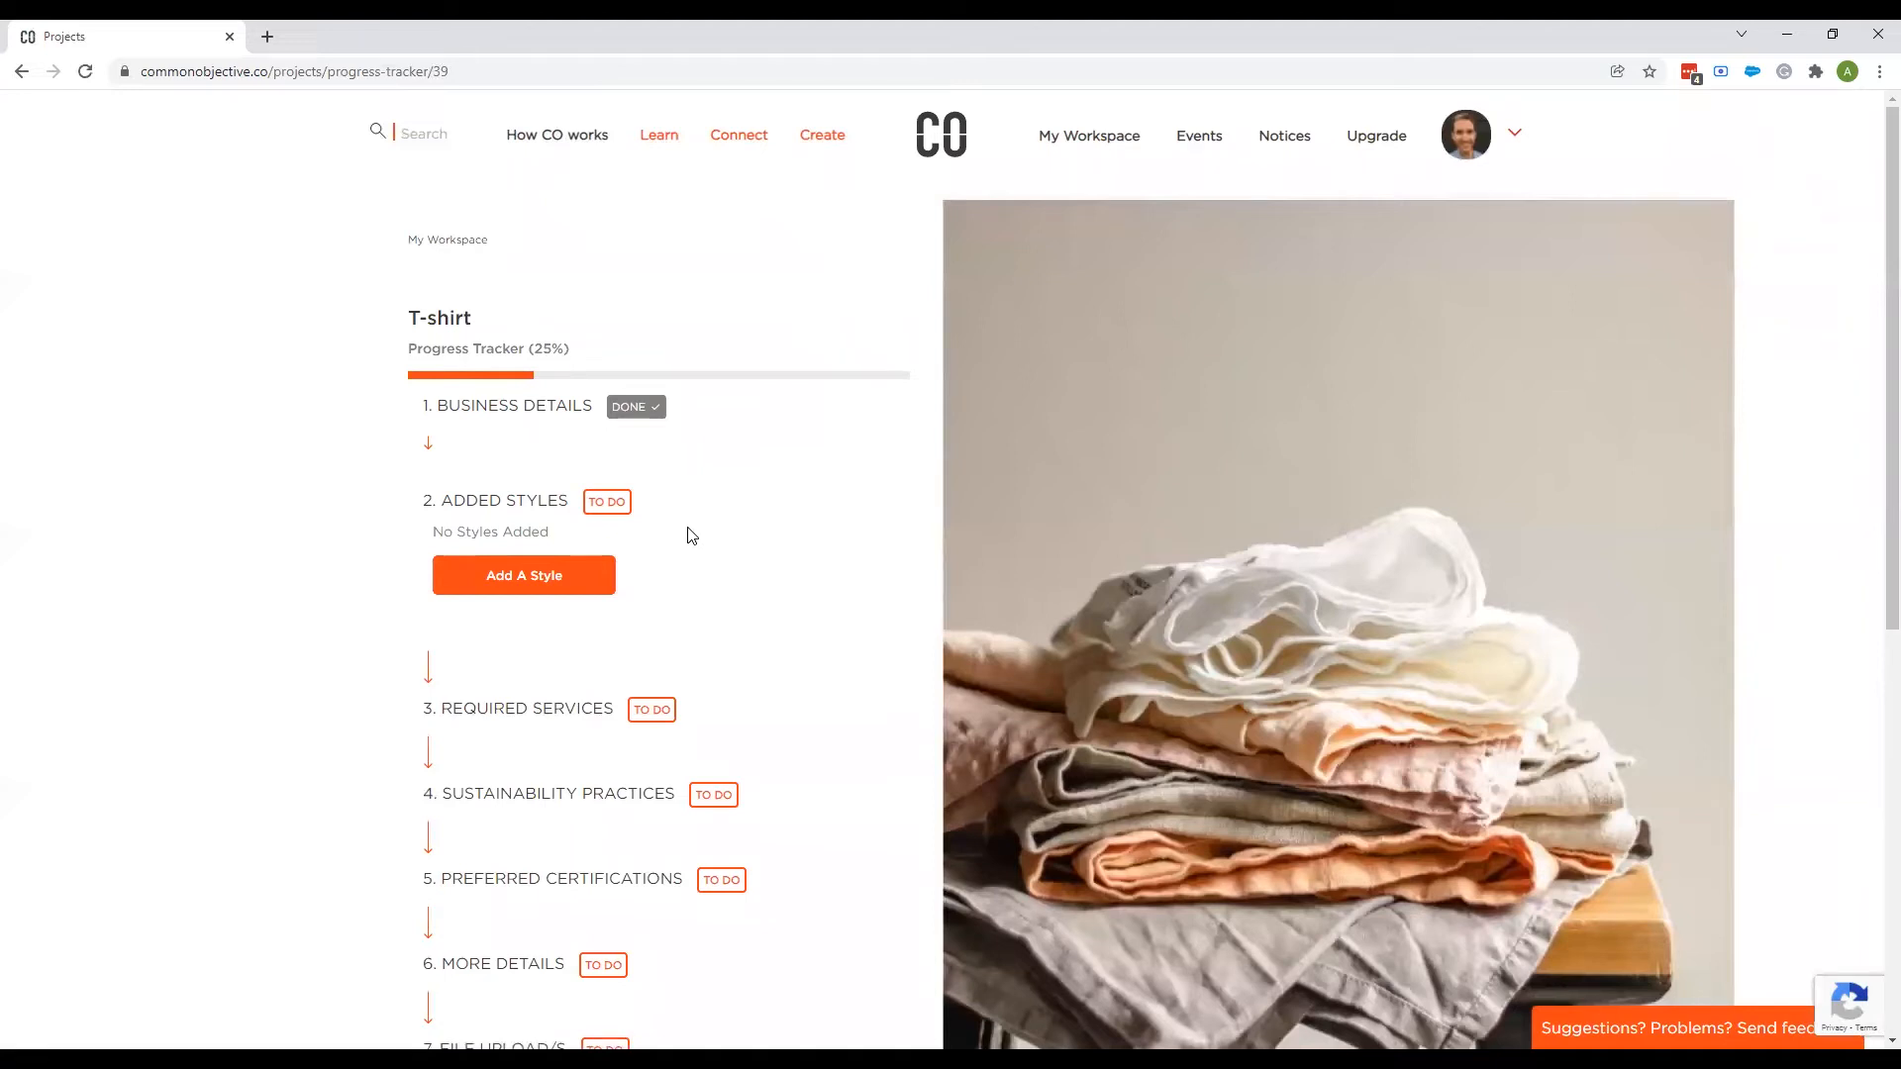
pyautogui.scroll(-3)
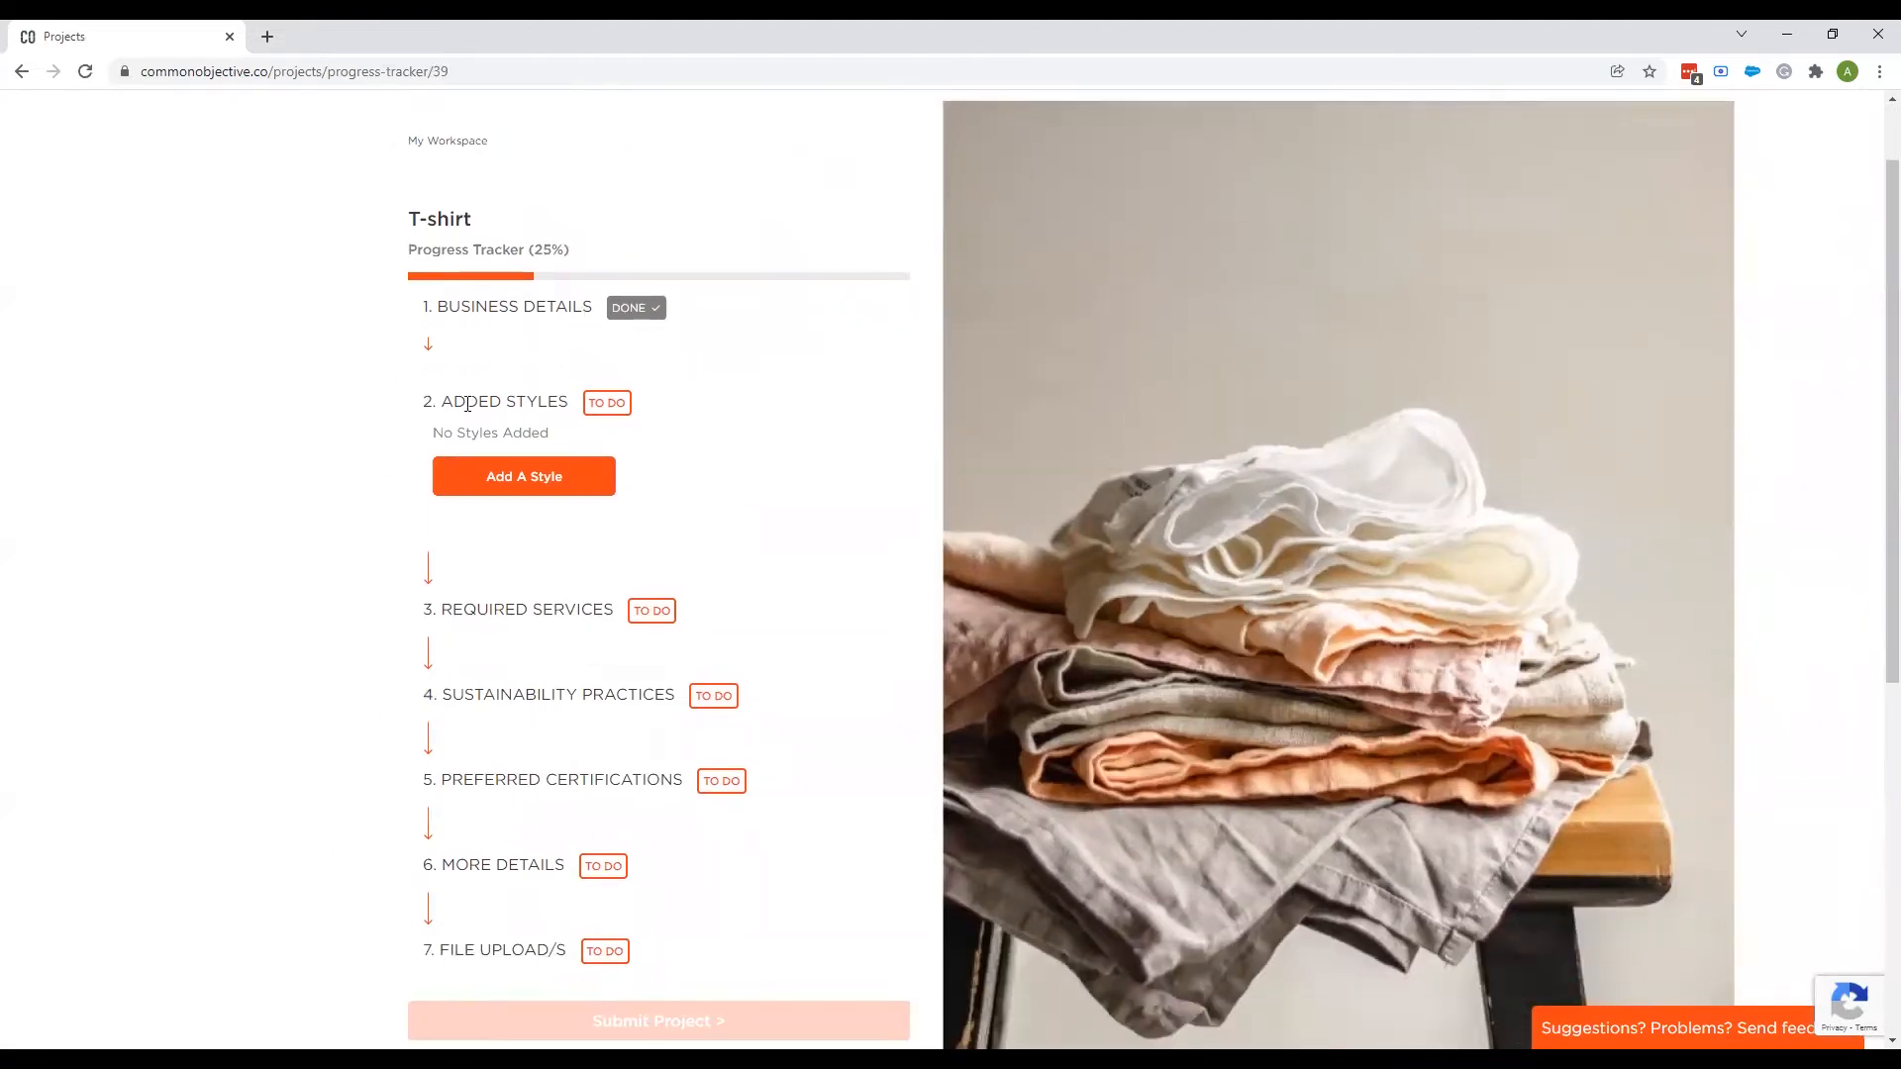
pyautogui.moveTo(630, 565)
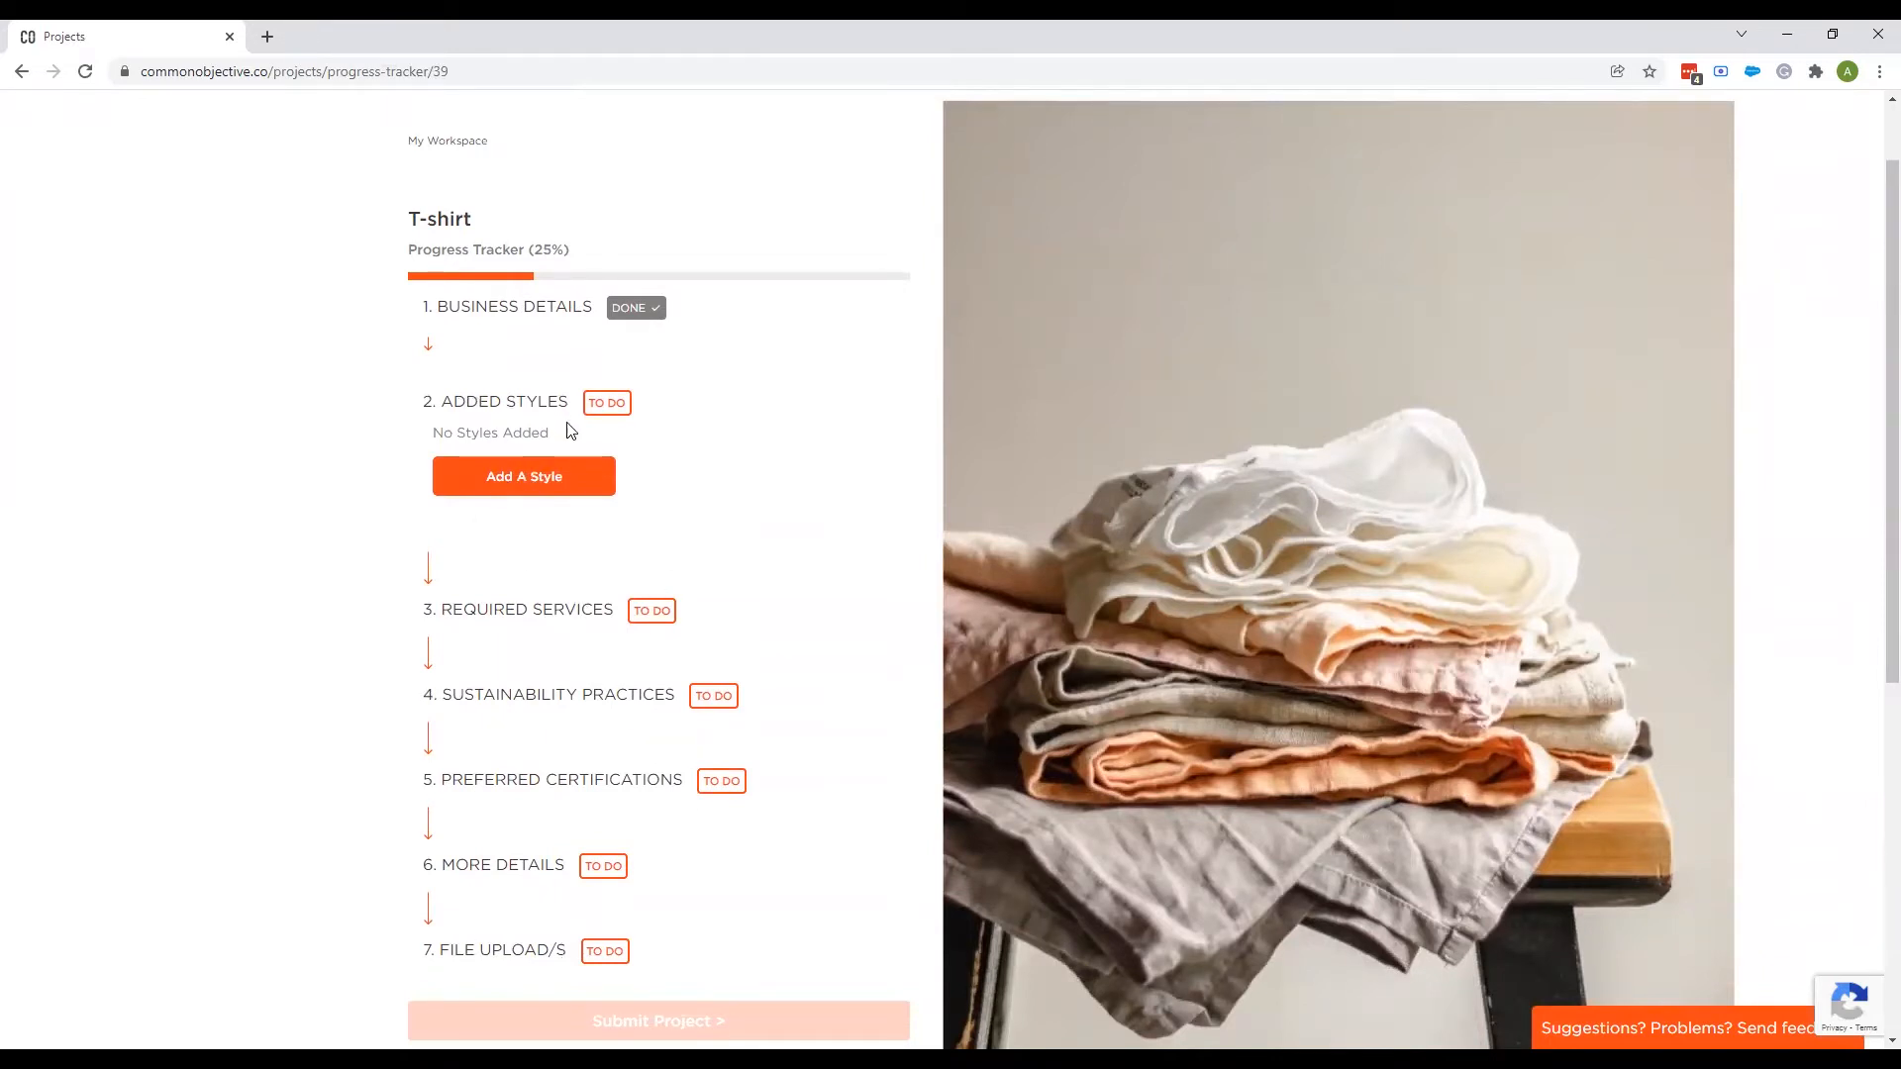
pyautogui.moveTo(446, 628)
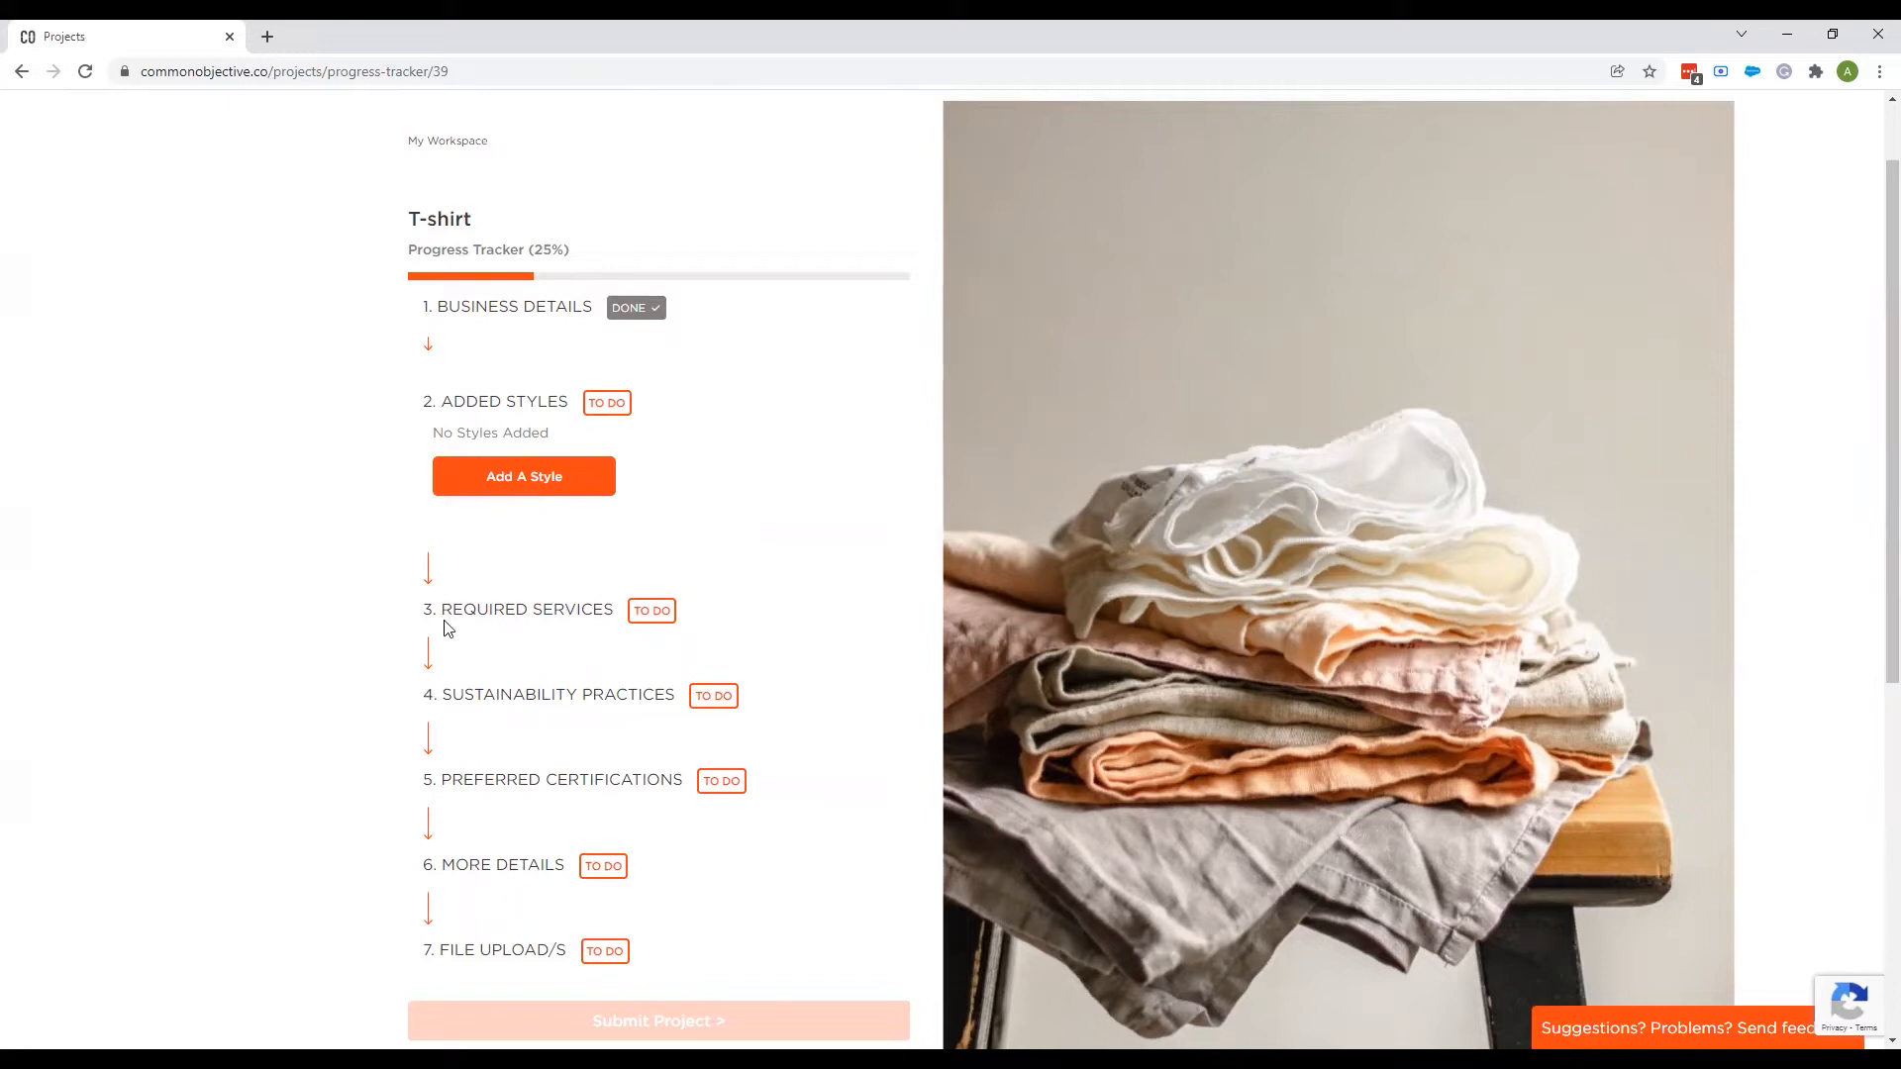
pyautogui.moveTo(580, 636)
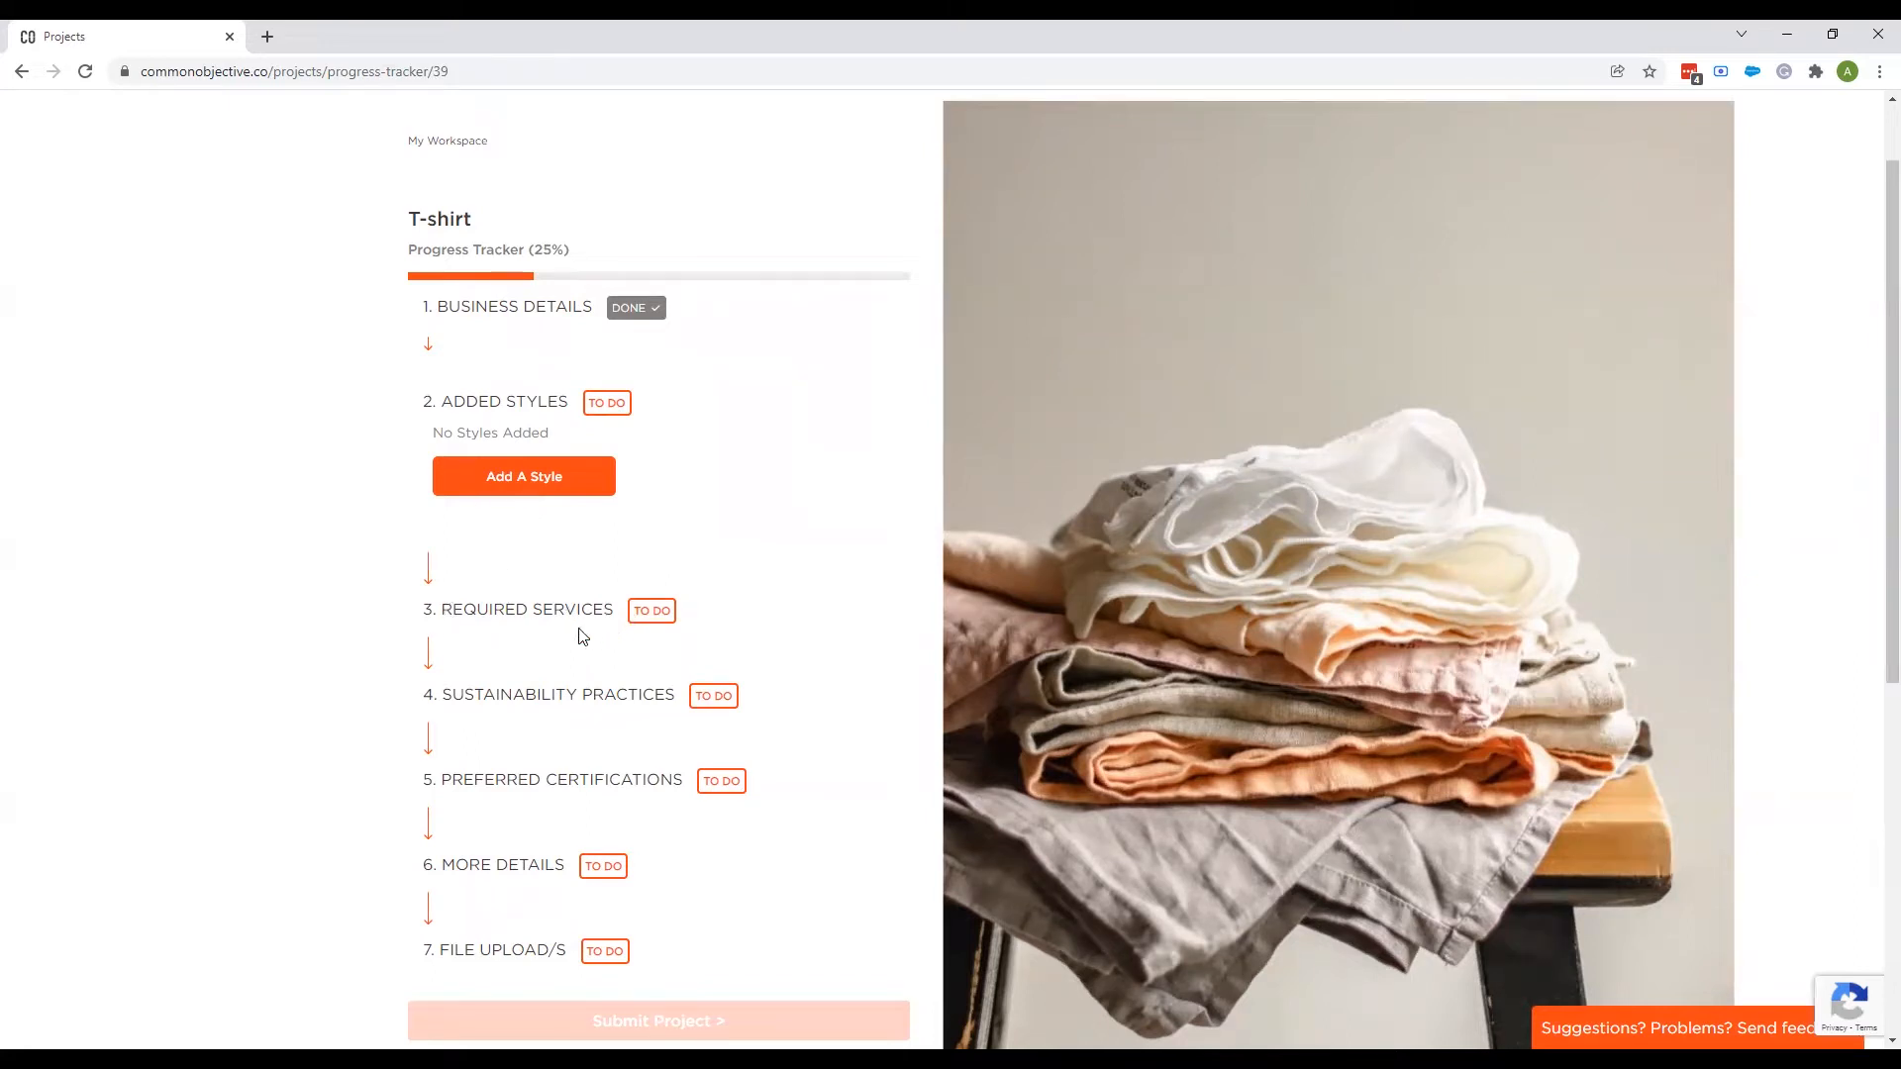
pyautogui.moveTo(620, 749)
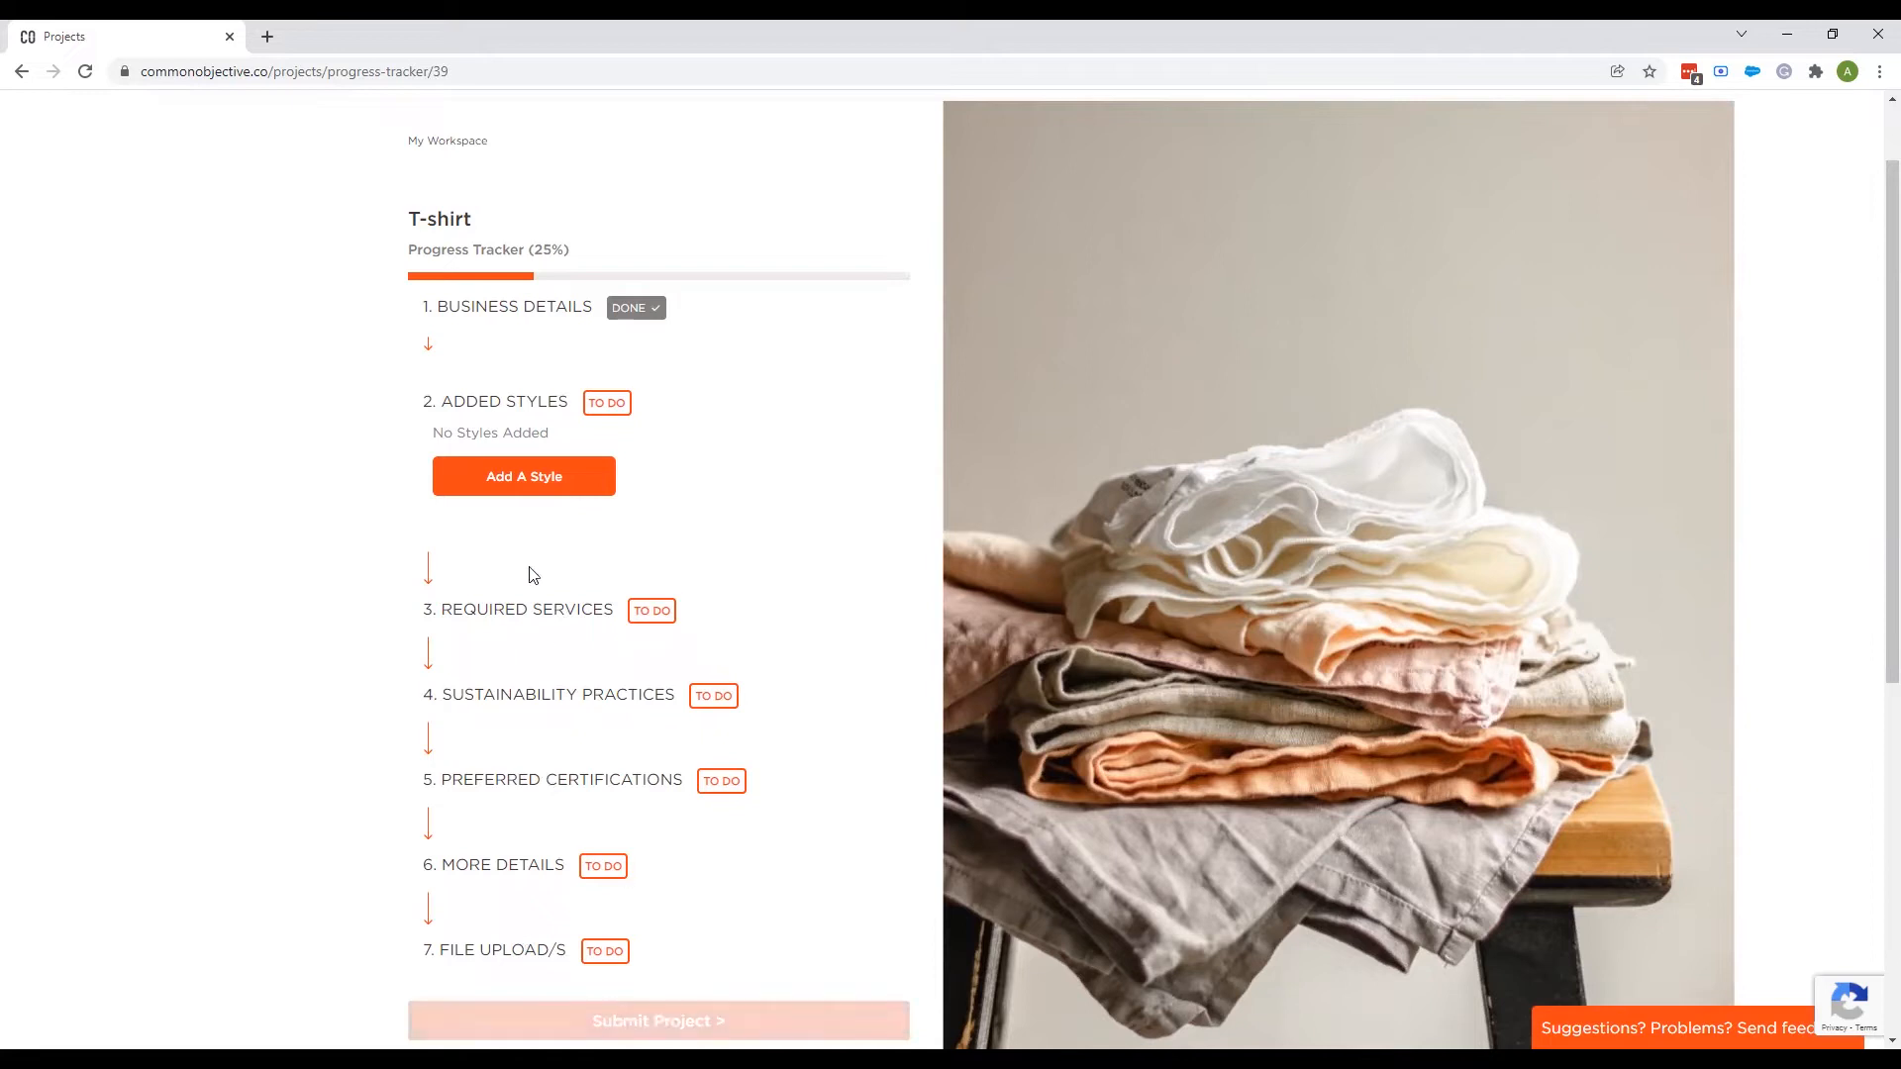
# Start a new style named 'T-shirt' described as '100% organic t-shirt' and confirm its category.
pyautogui.click(523, 476)
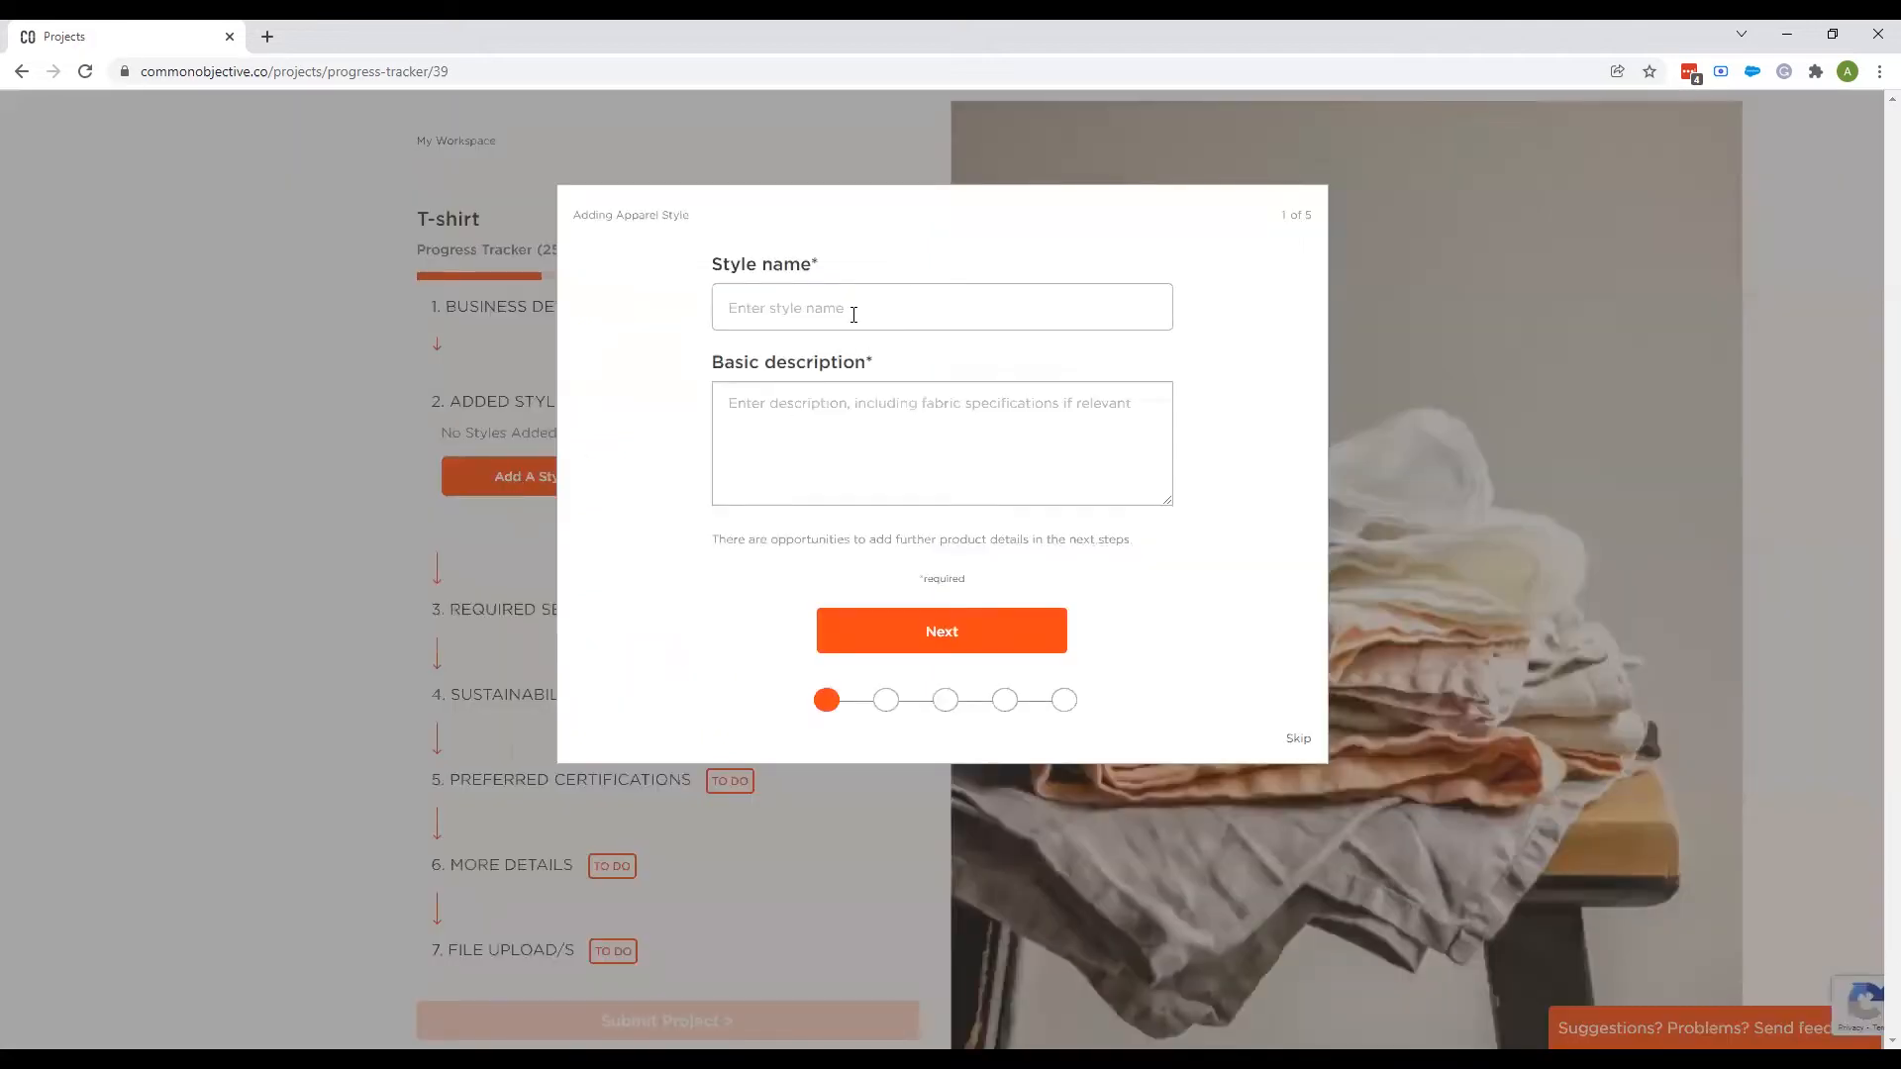
pyautogui.write('T-shirt')
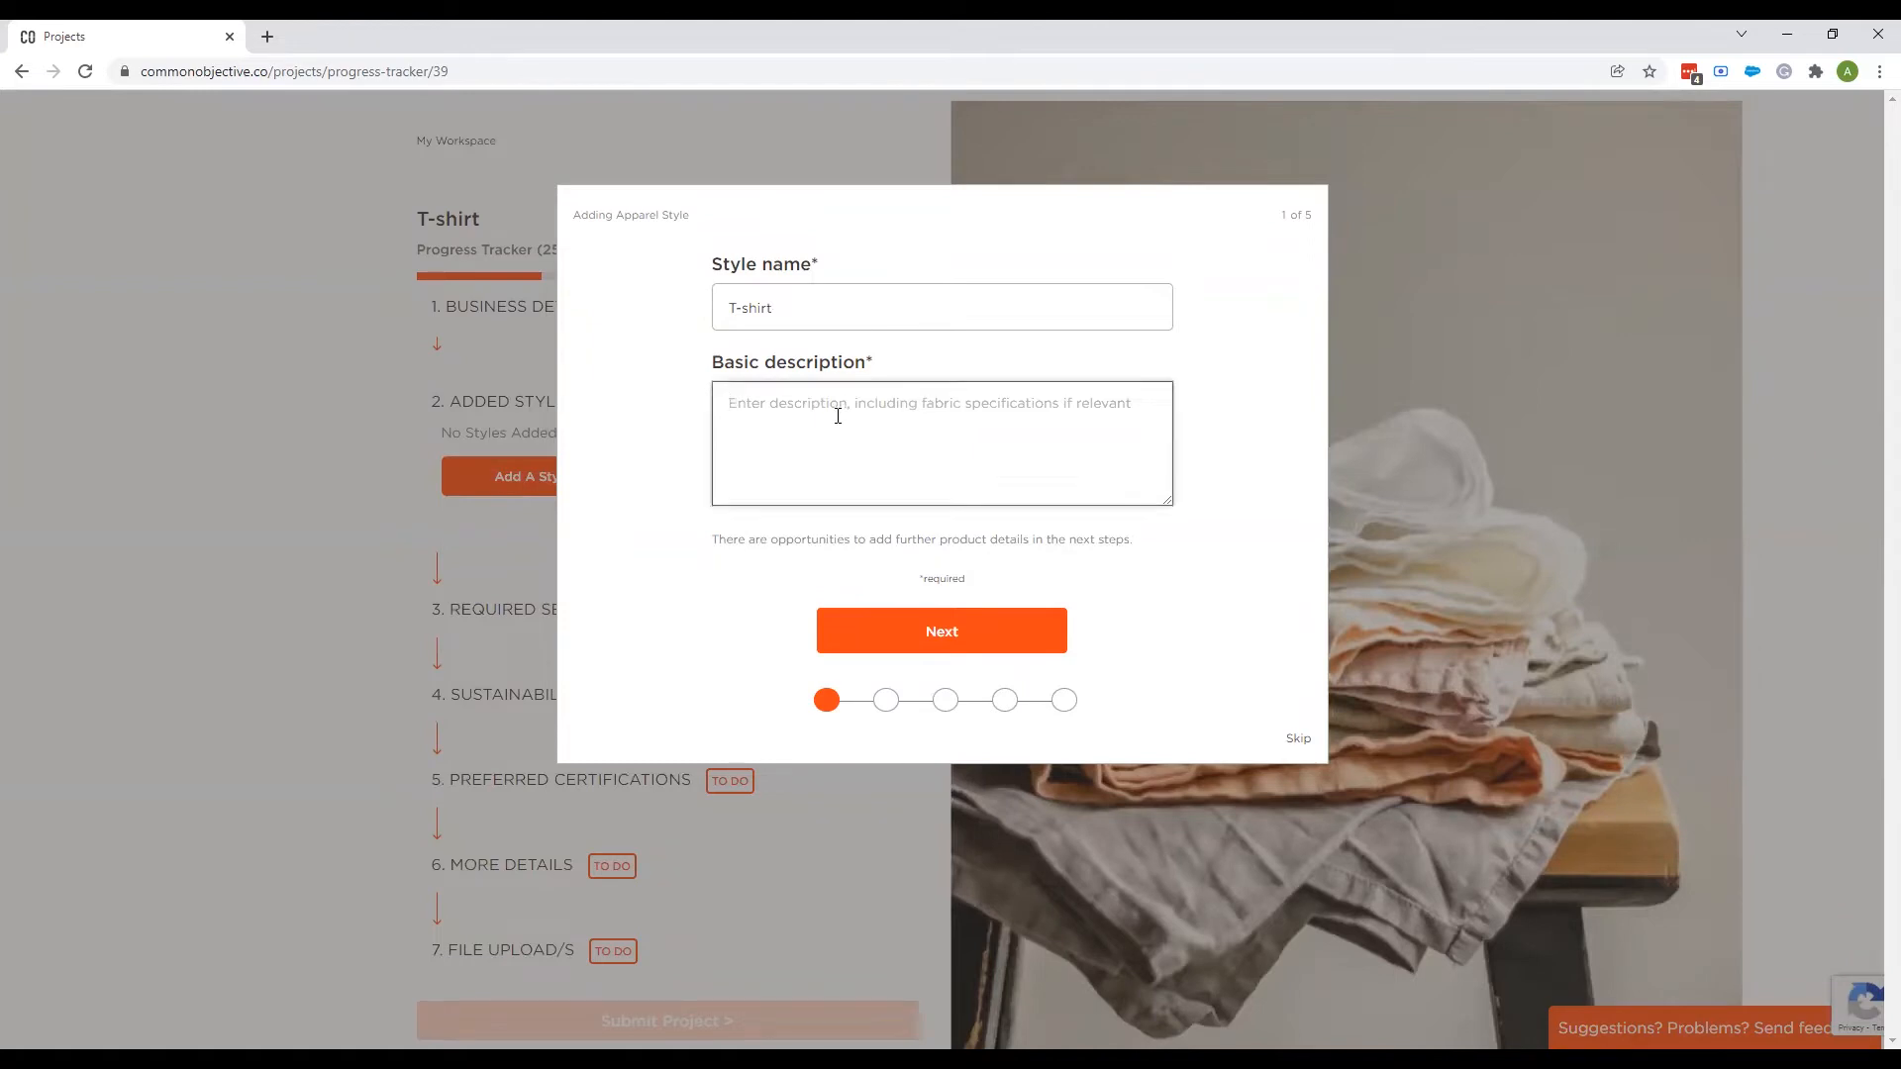
pyautogui.write('1')
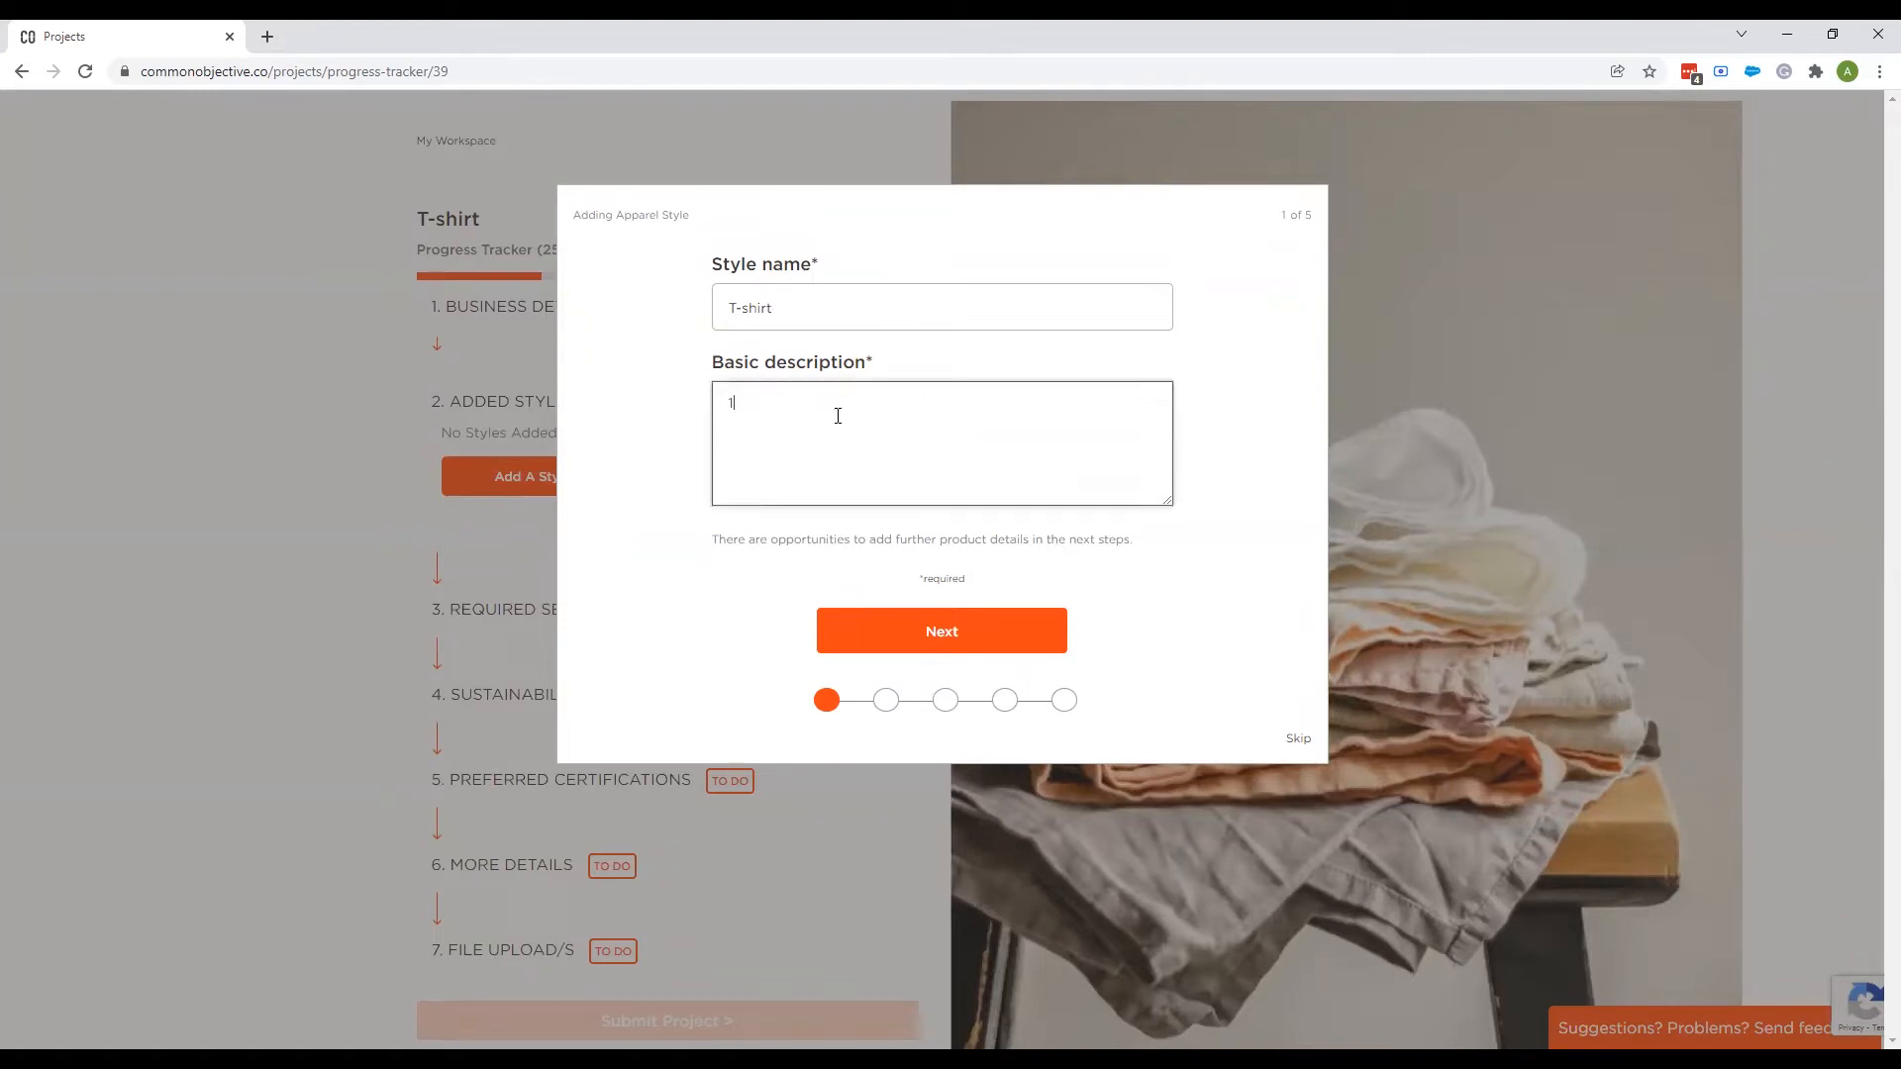
pyautogui.write('00% organic t-shirt')
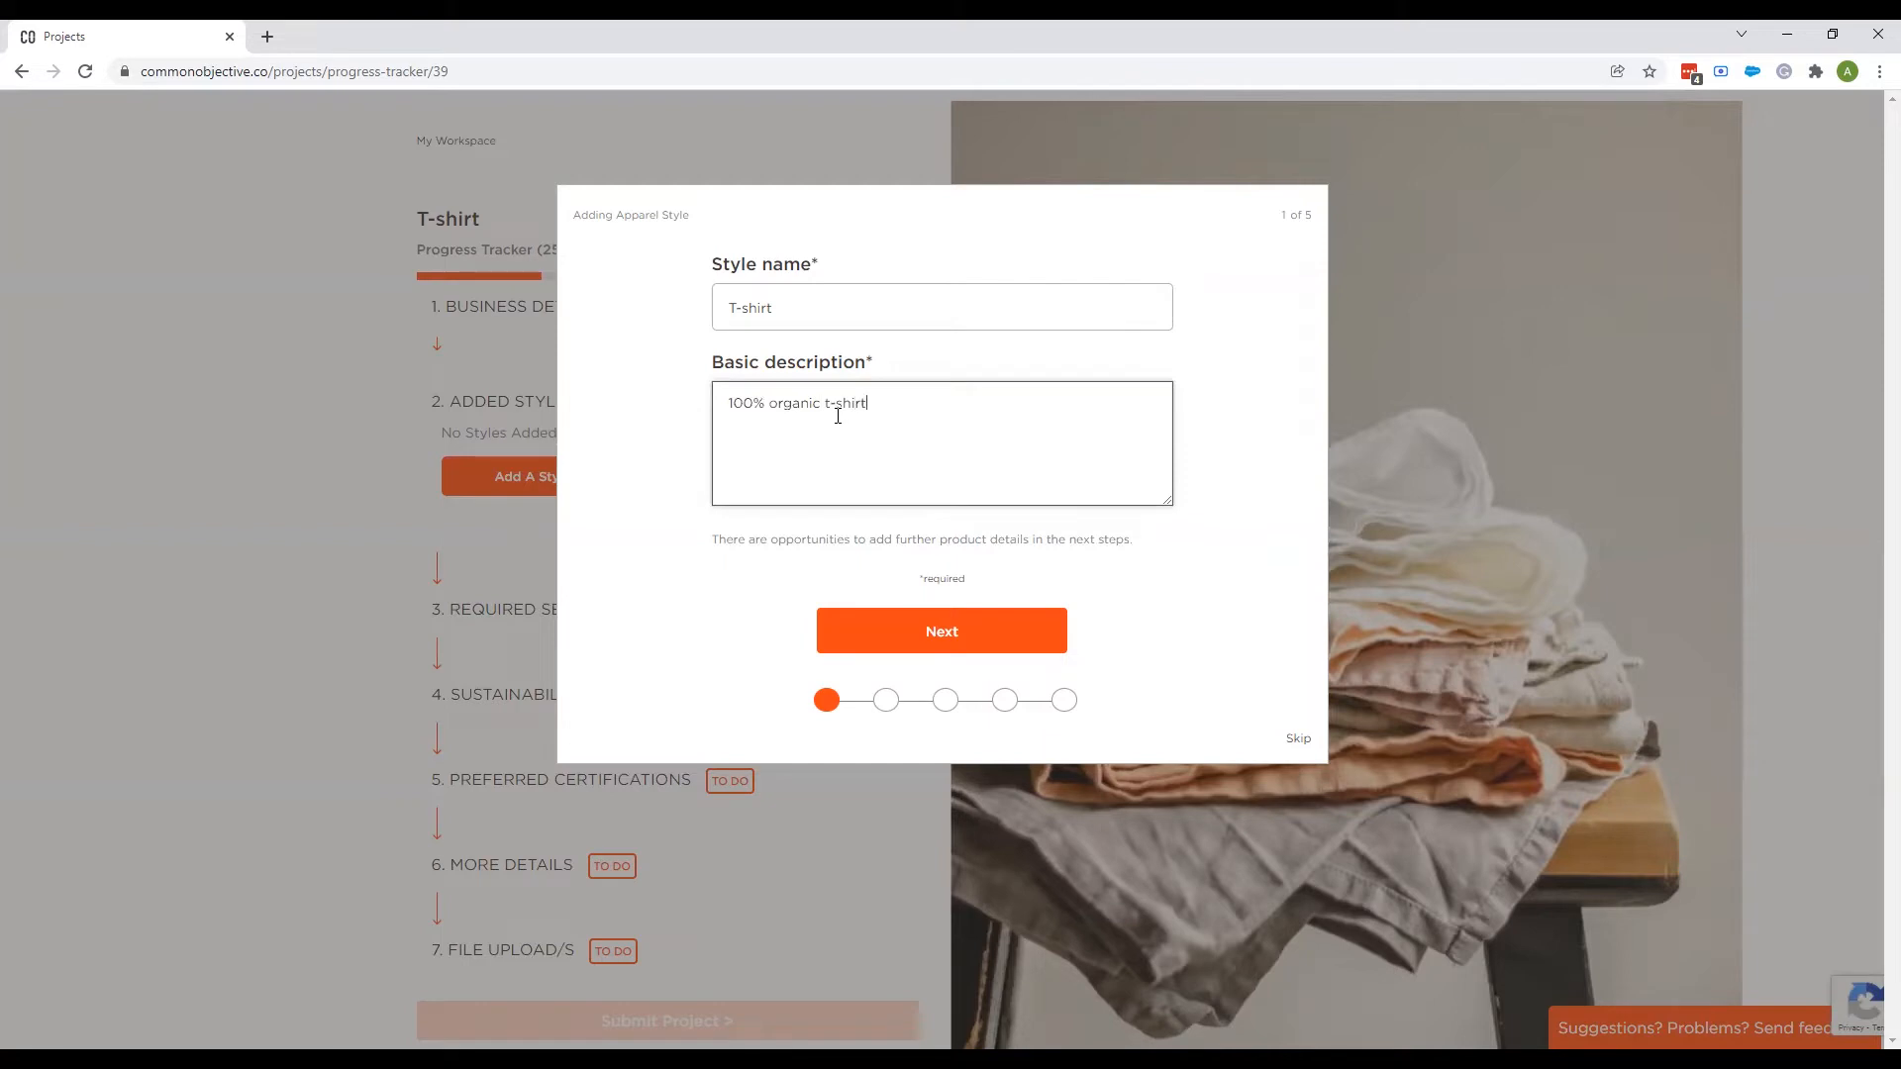
pyautogui.click(940, 630)
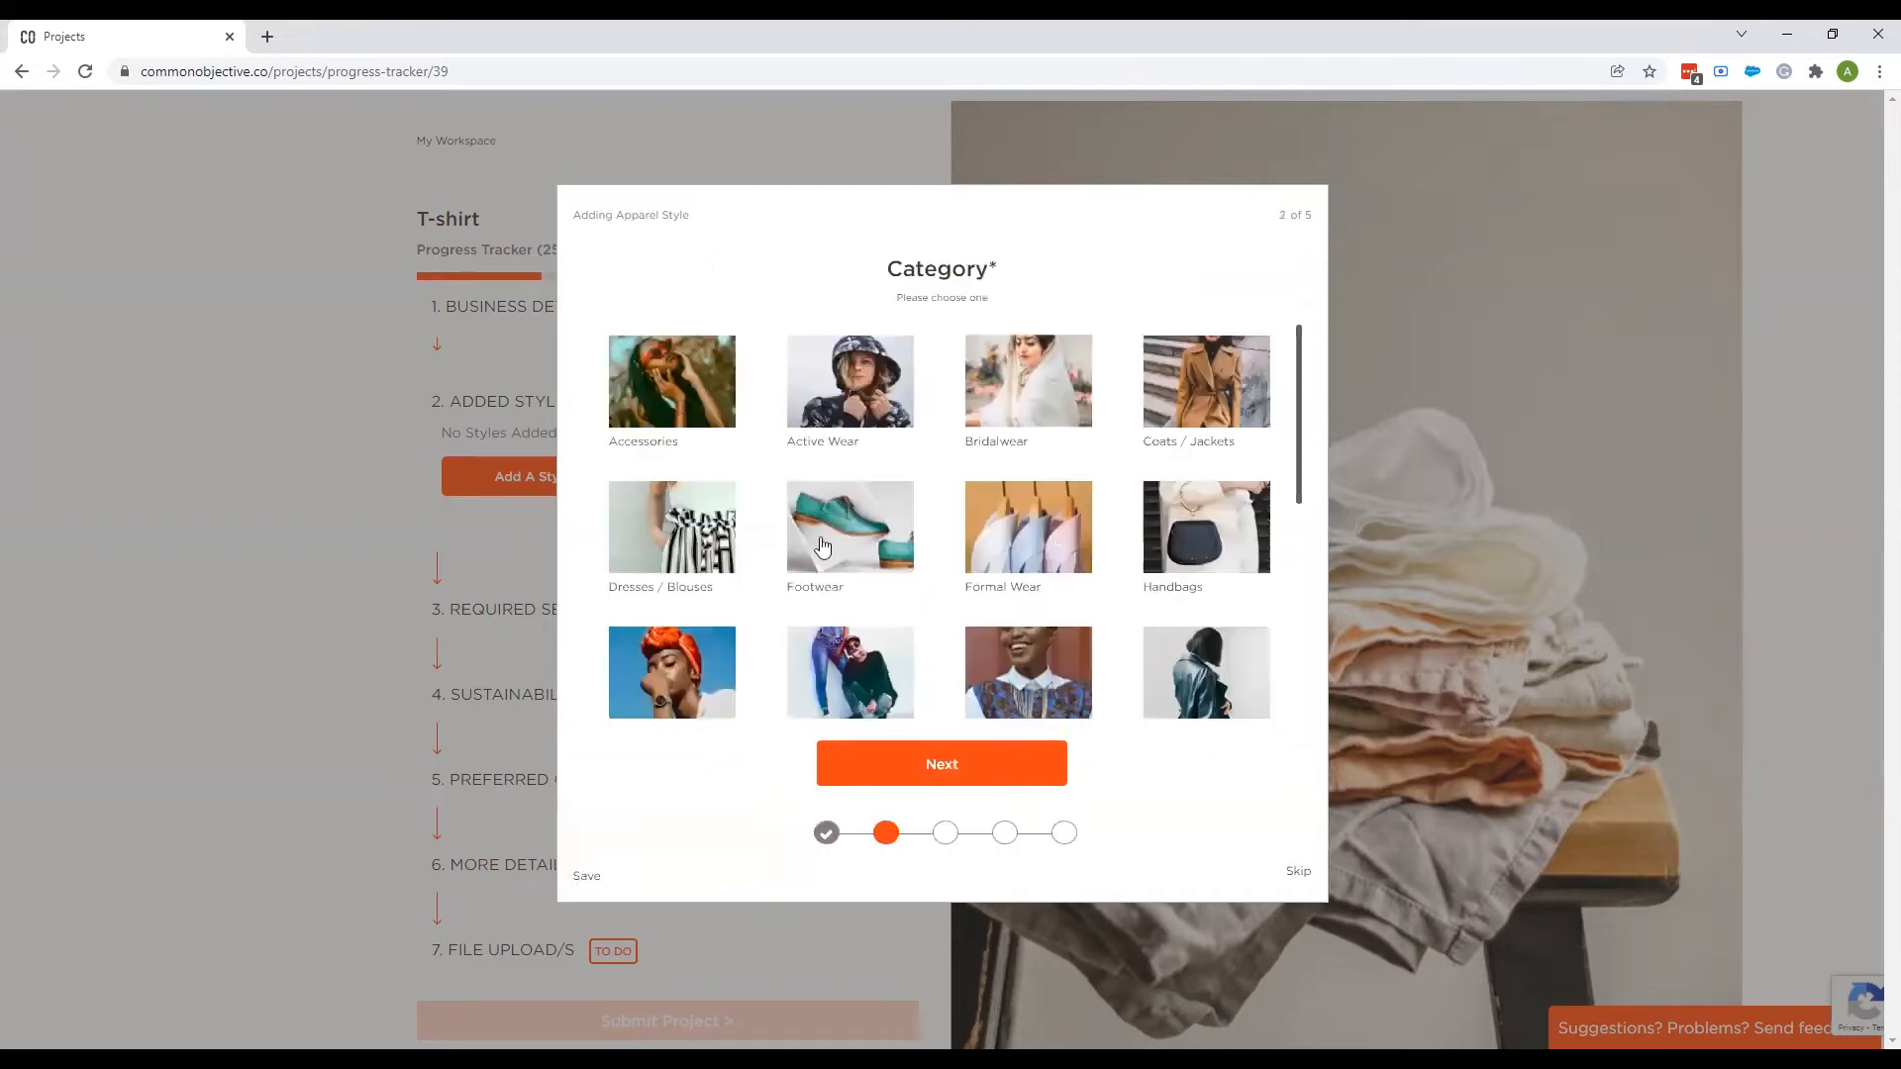
pyautogui.moveTo(947, 495)
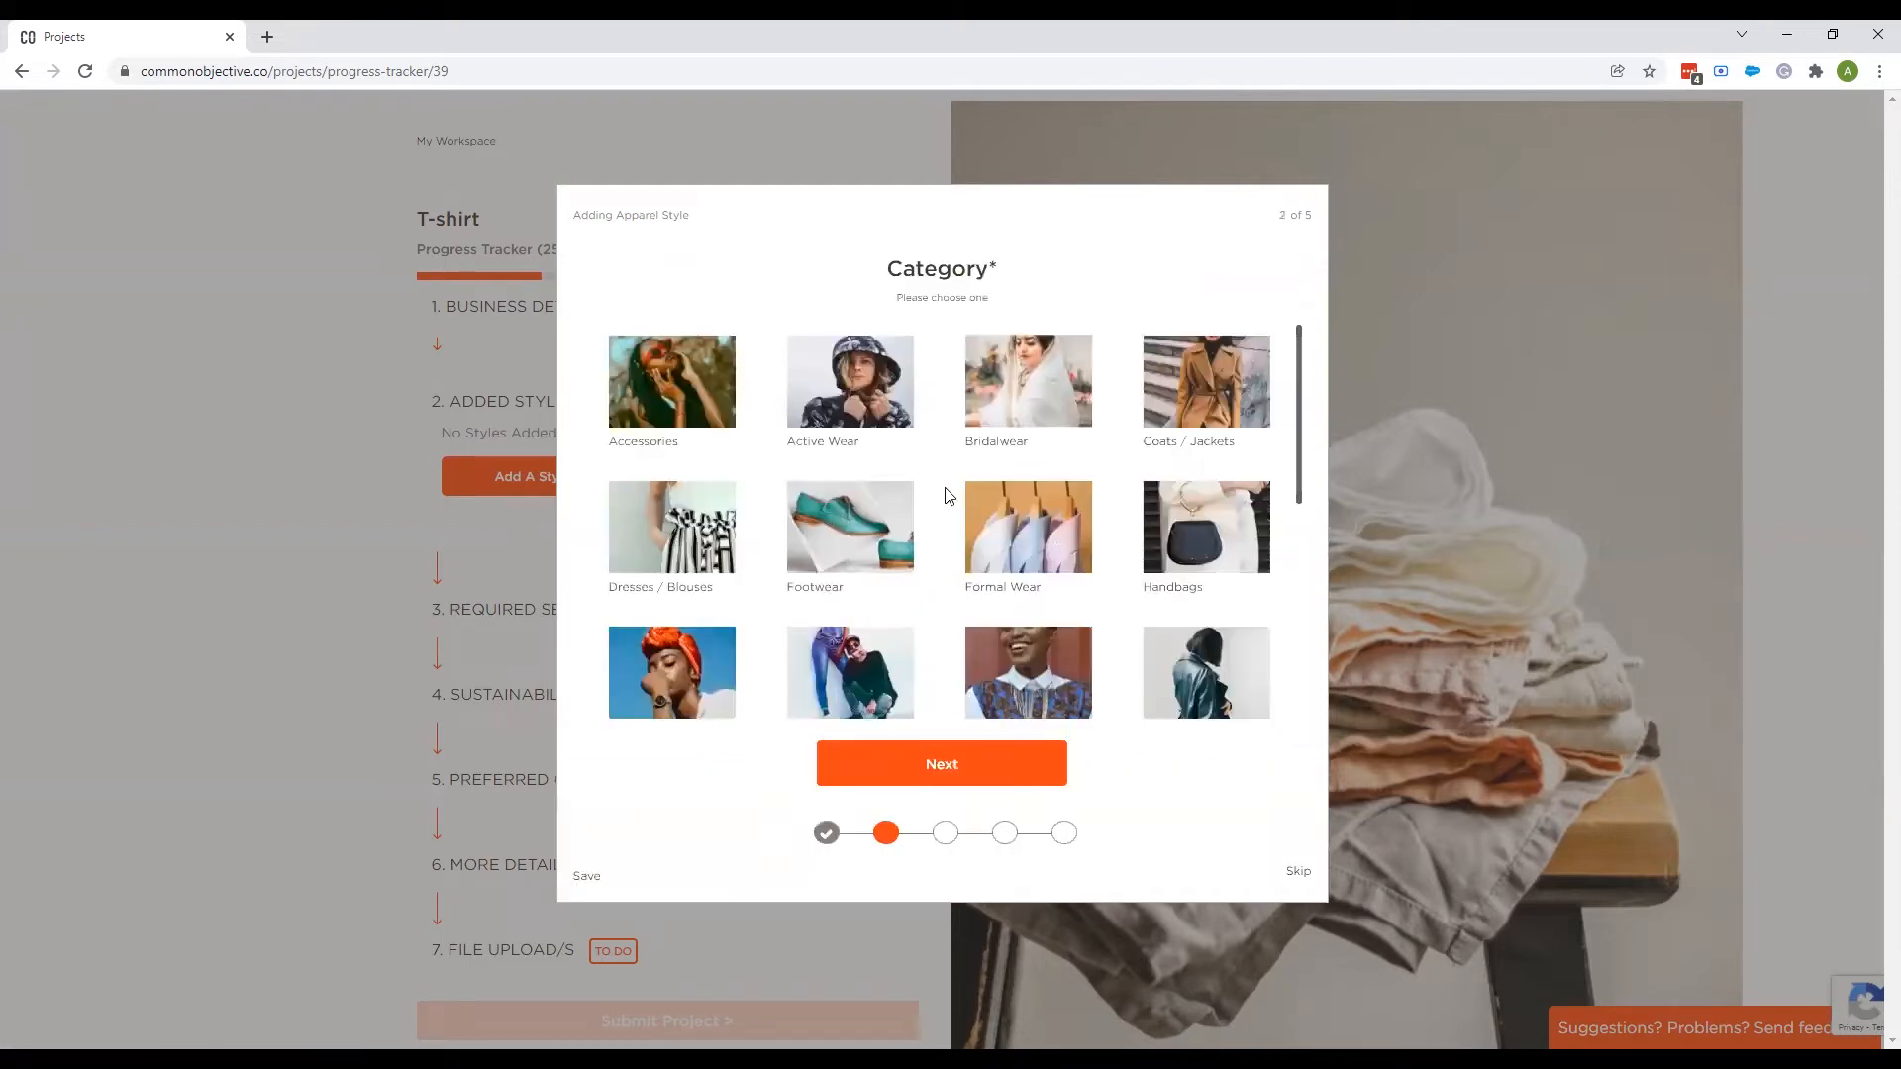
pyautogui.scroll(-3)
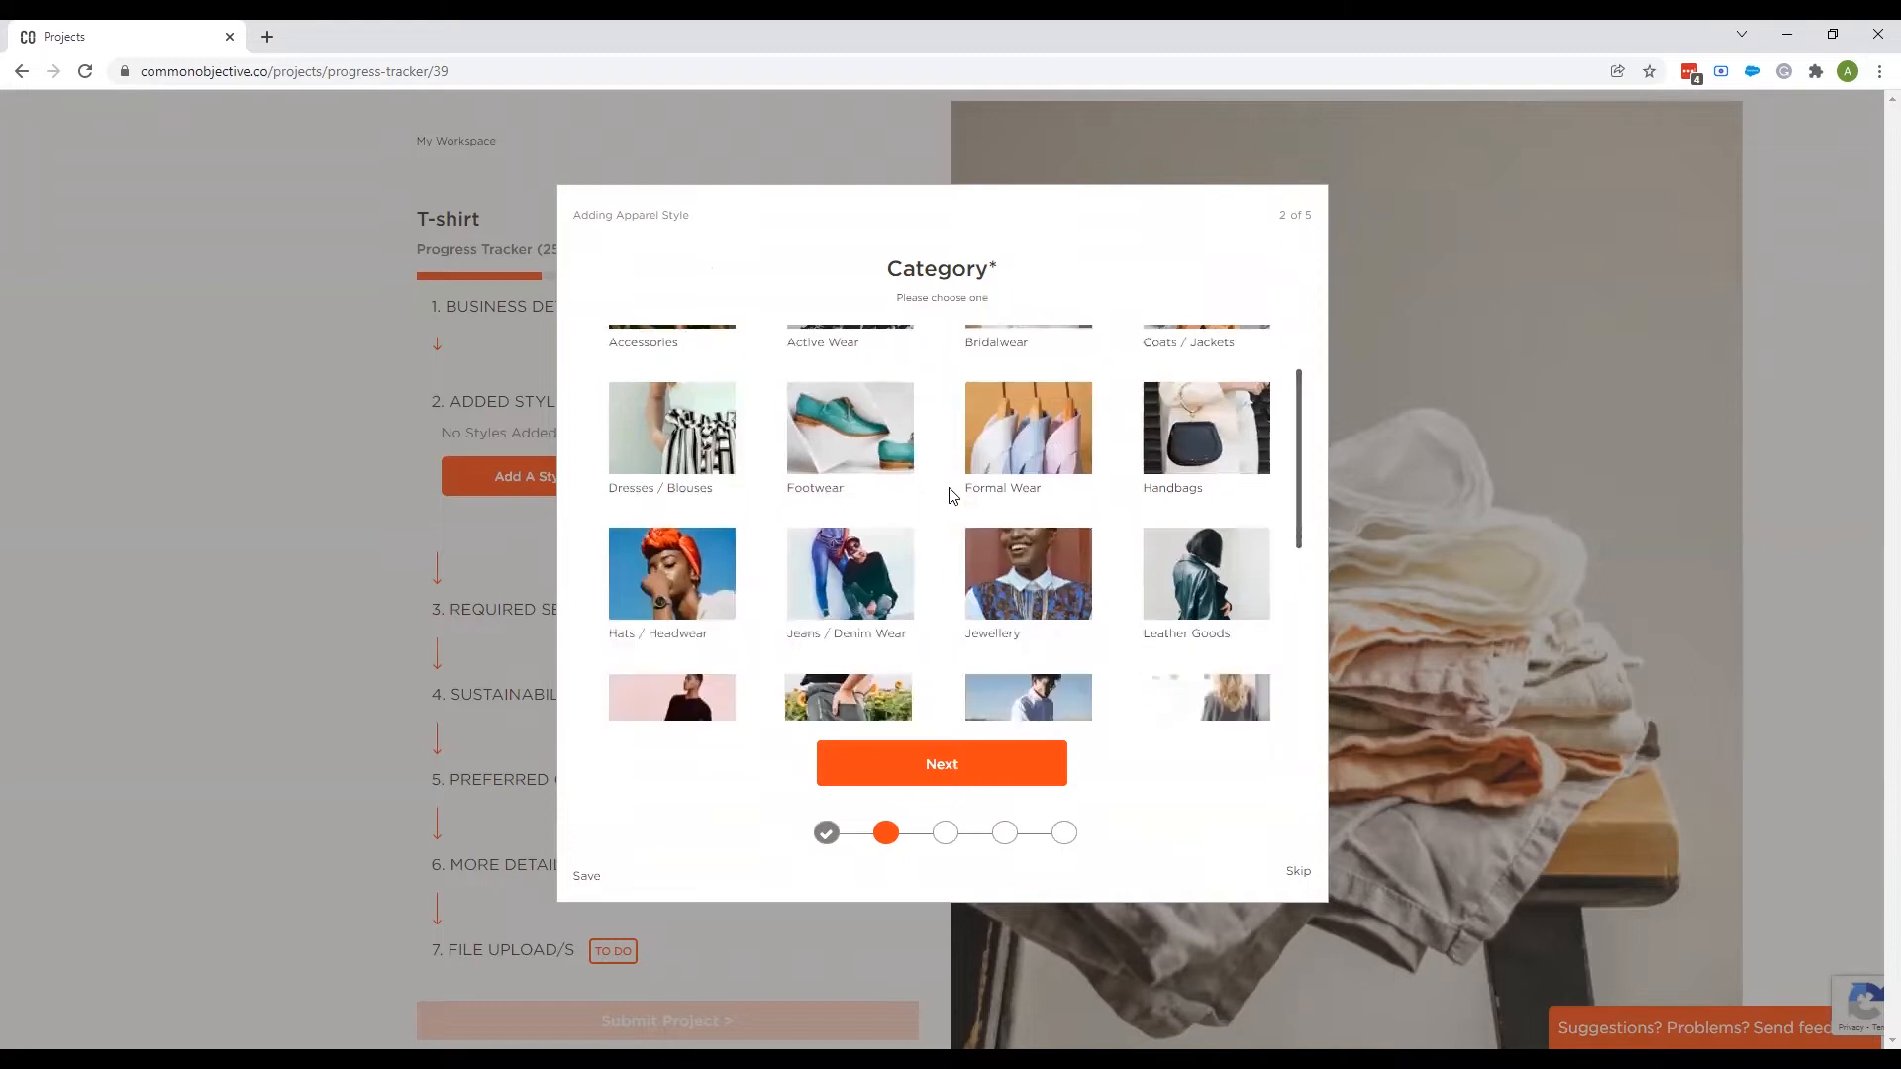
pyautogui.scroll(-3)
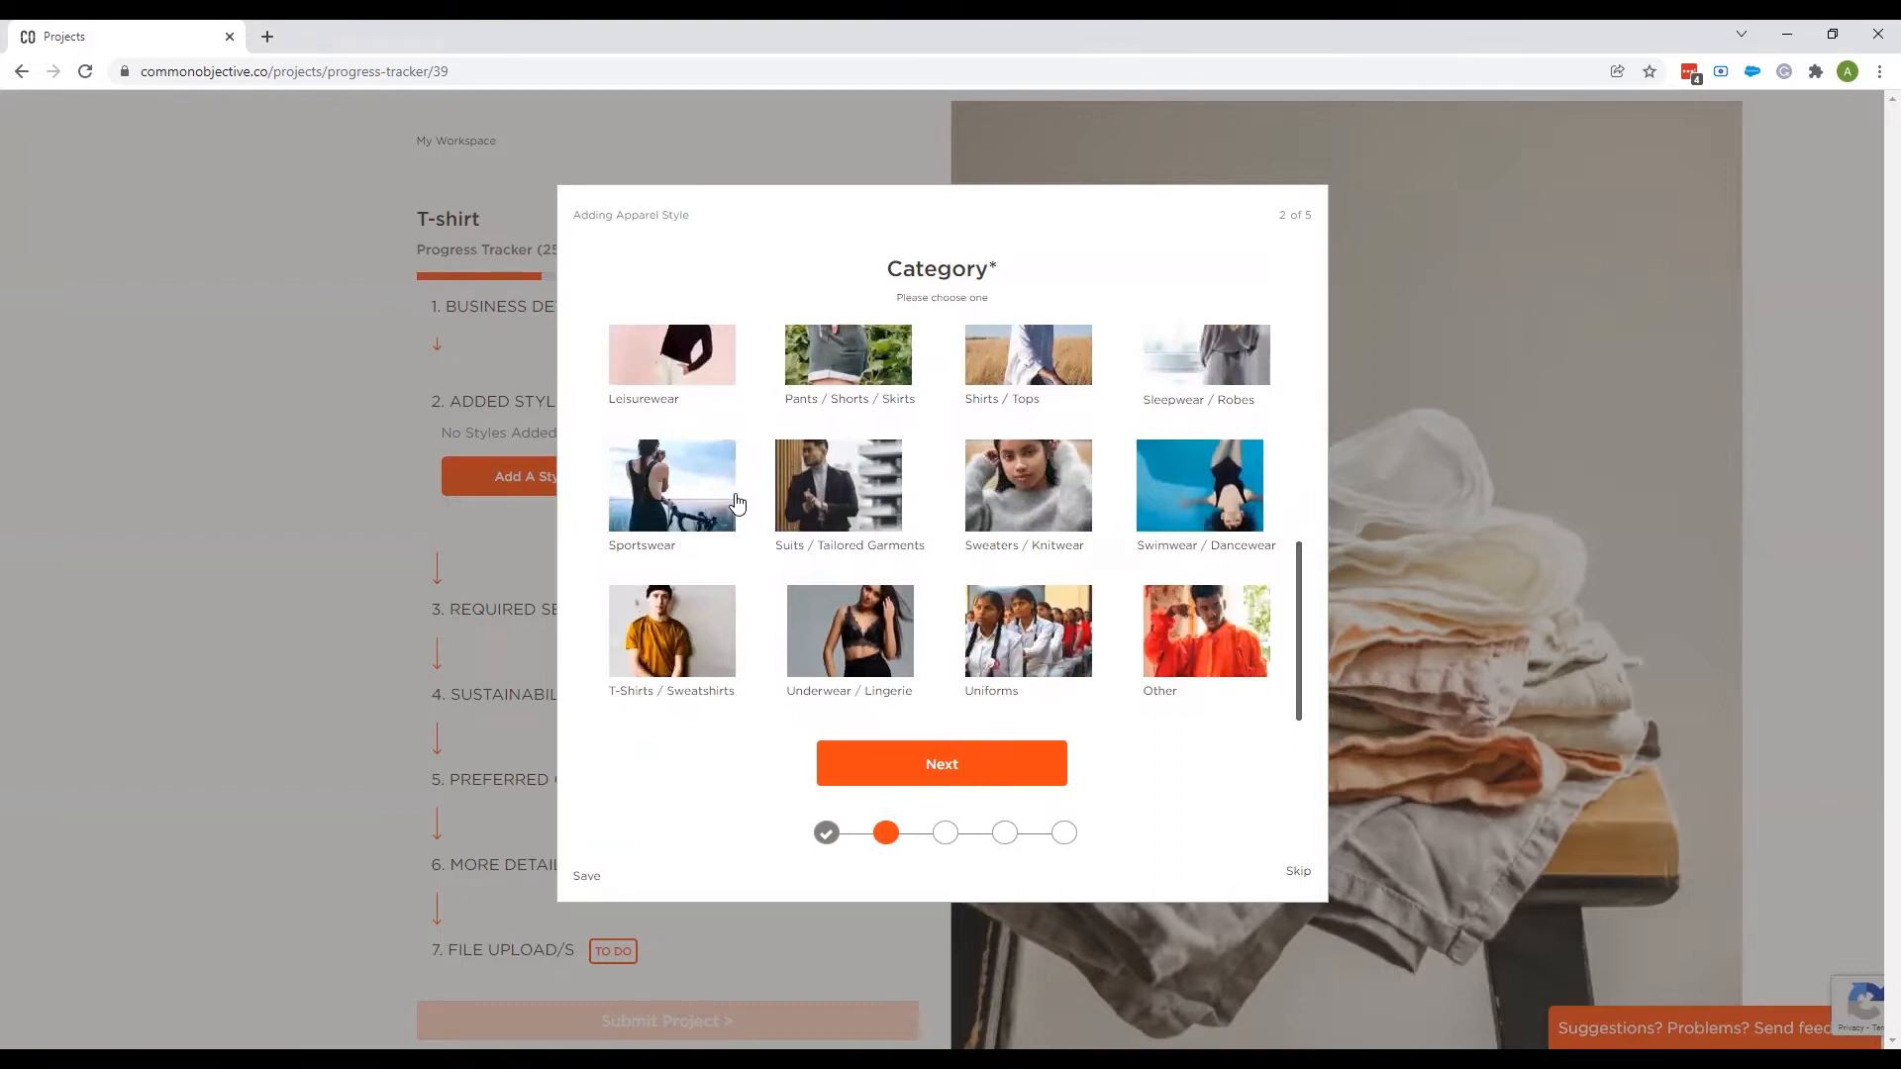
pyautogui.click(941, 765)
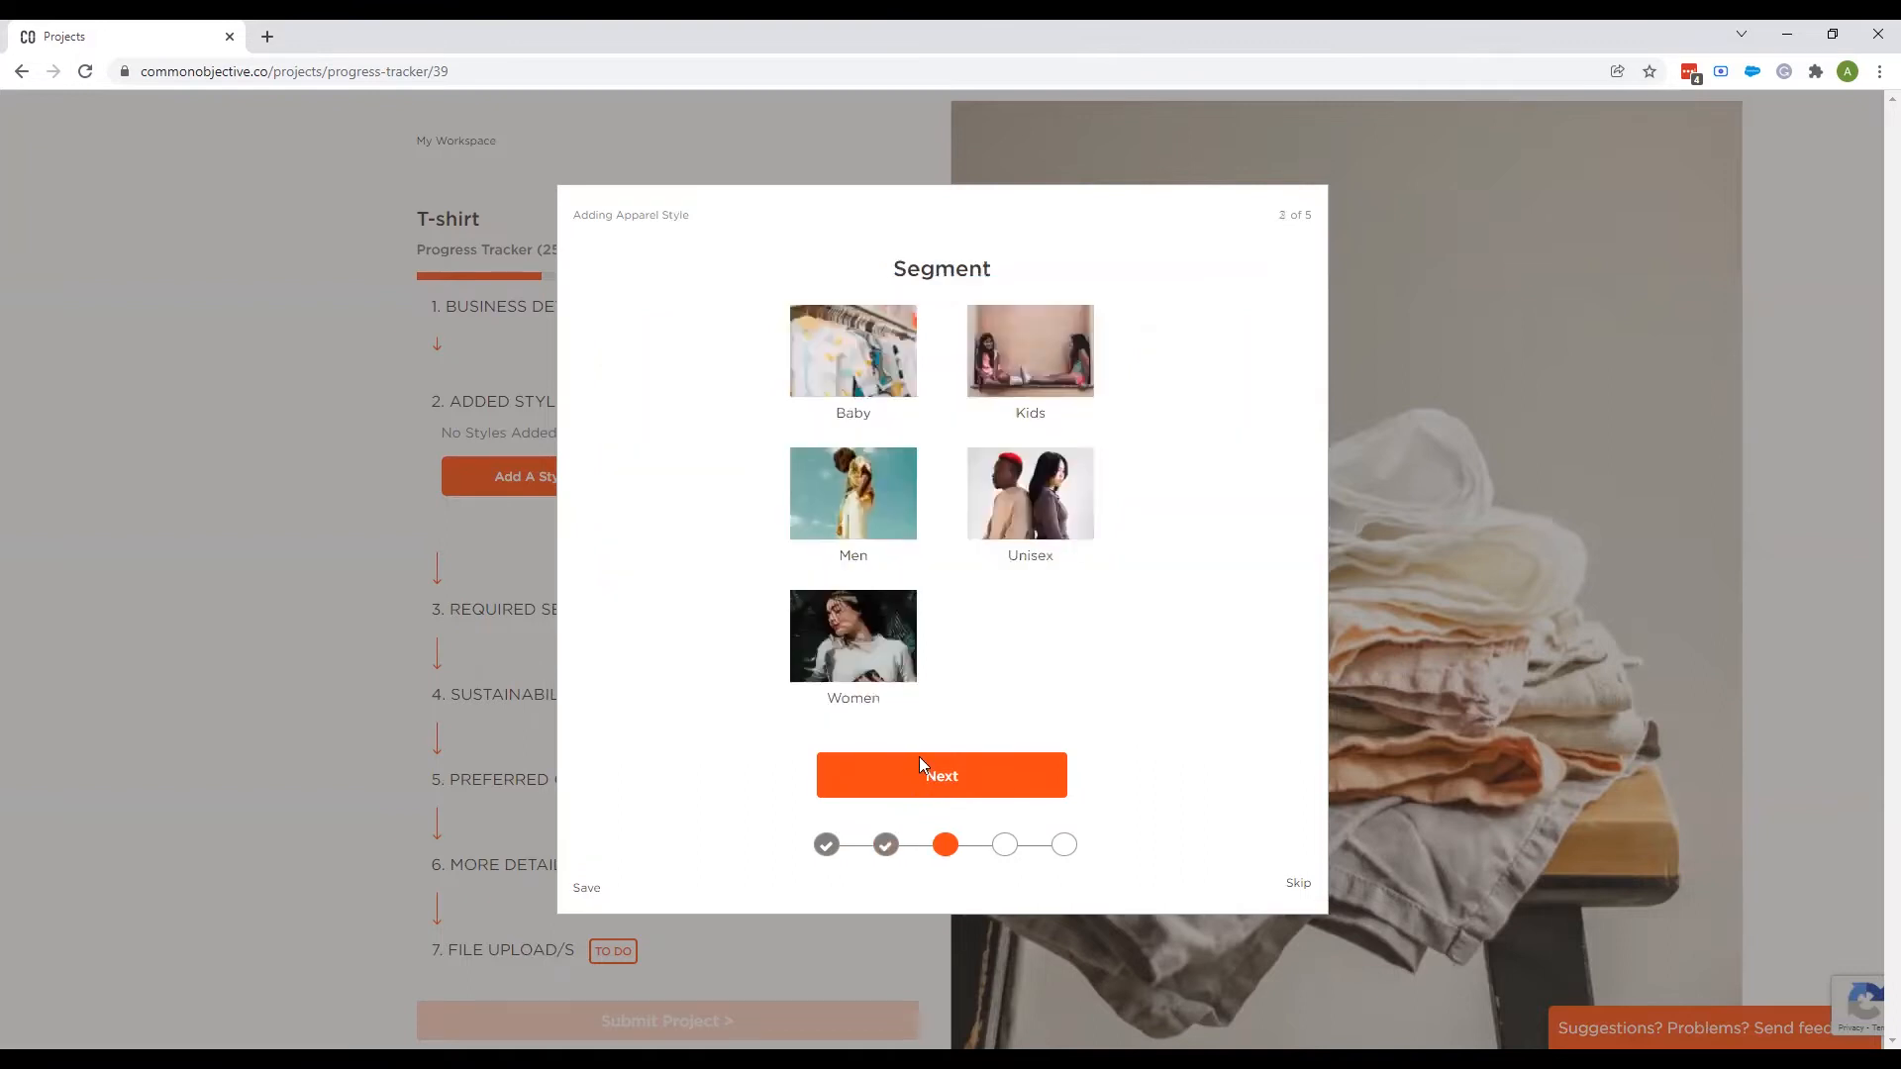
# Set the style to Unisex, Mid Range price point with a $5 target cost.
pyautogui.click(1029, 493)
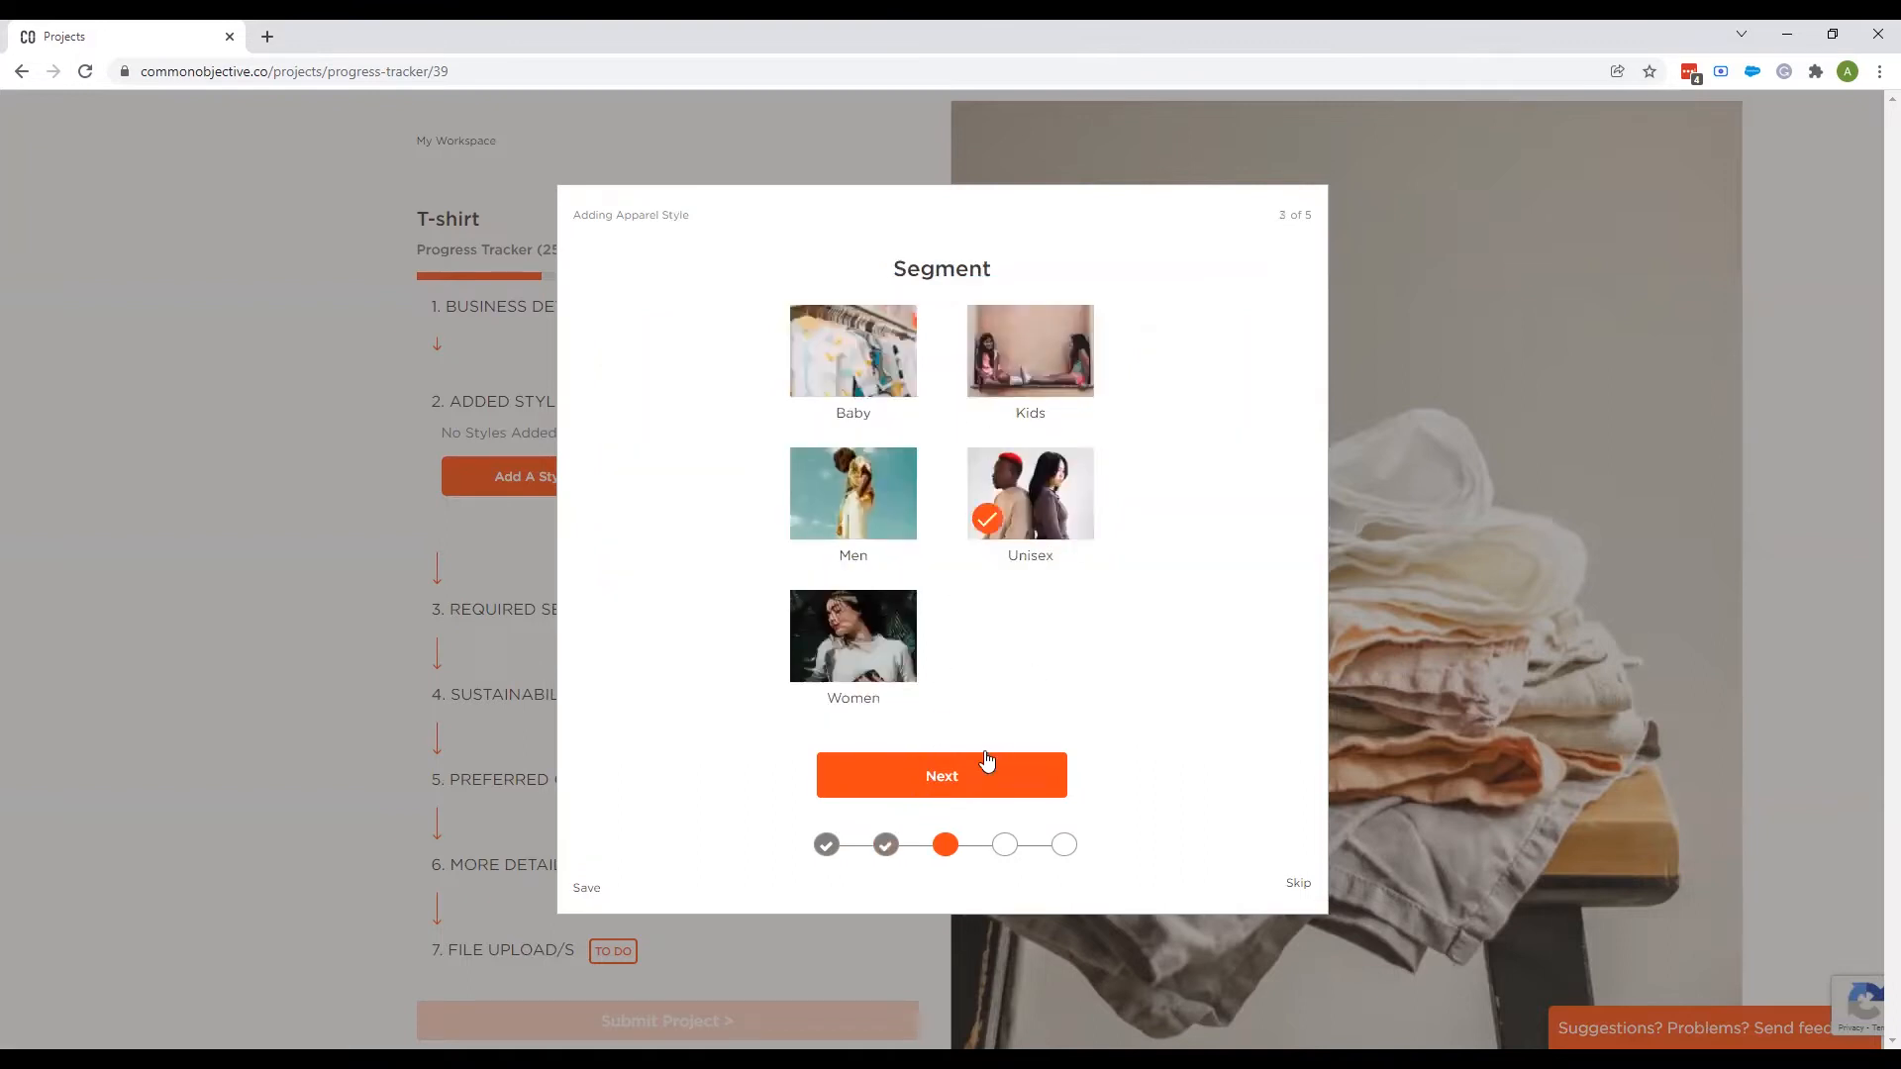
pyautogui.click(940, 776)
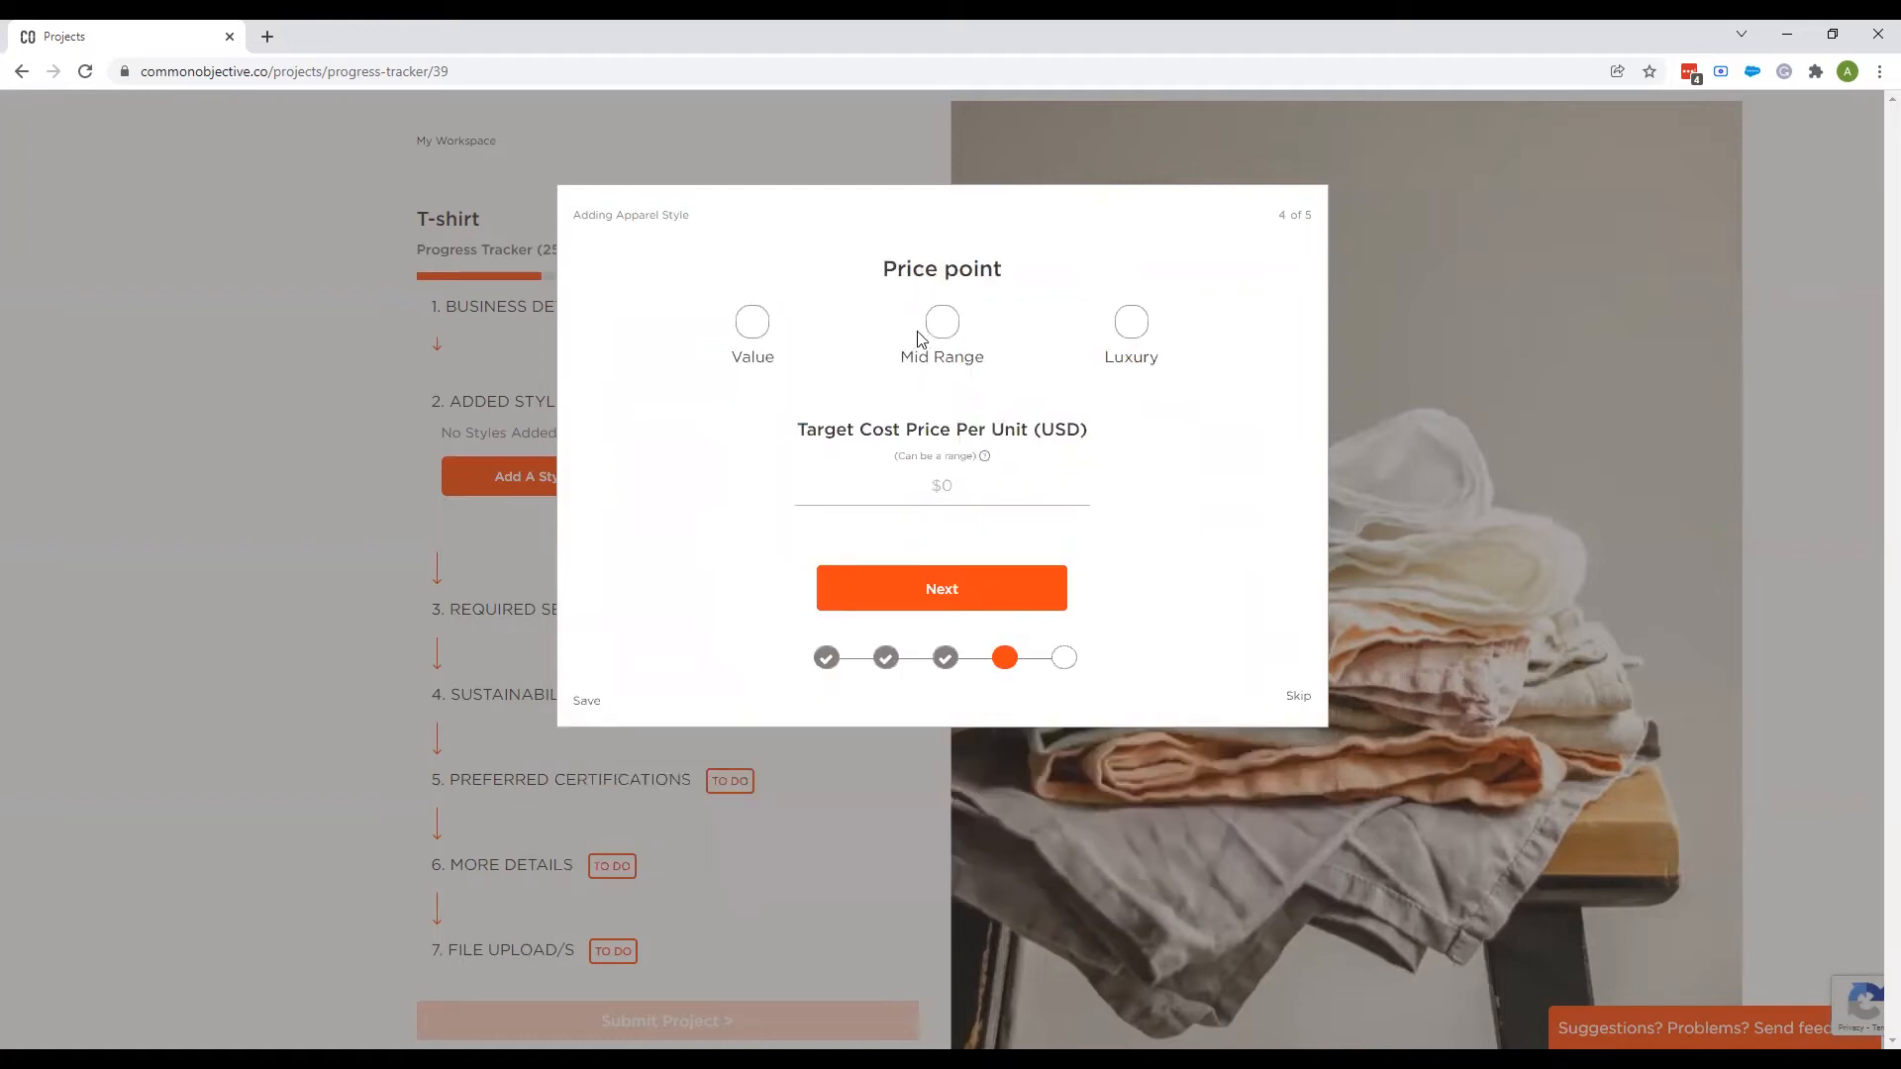
pyautogui.click(941, 320)
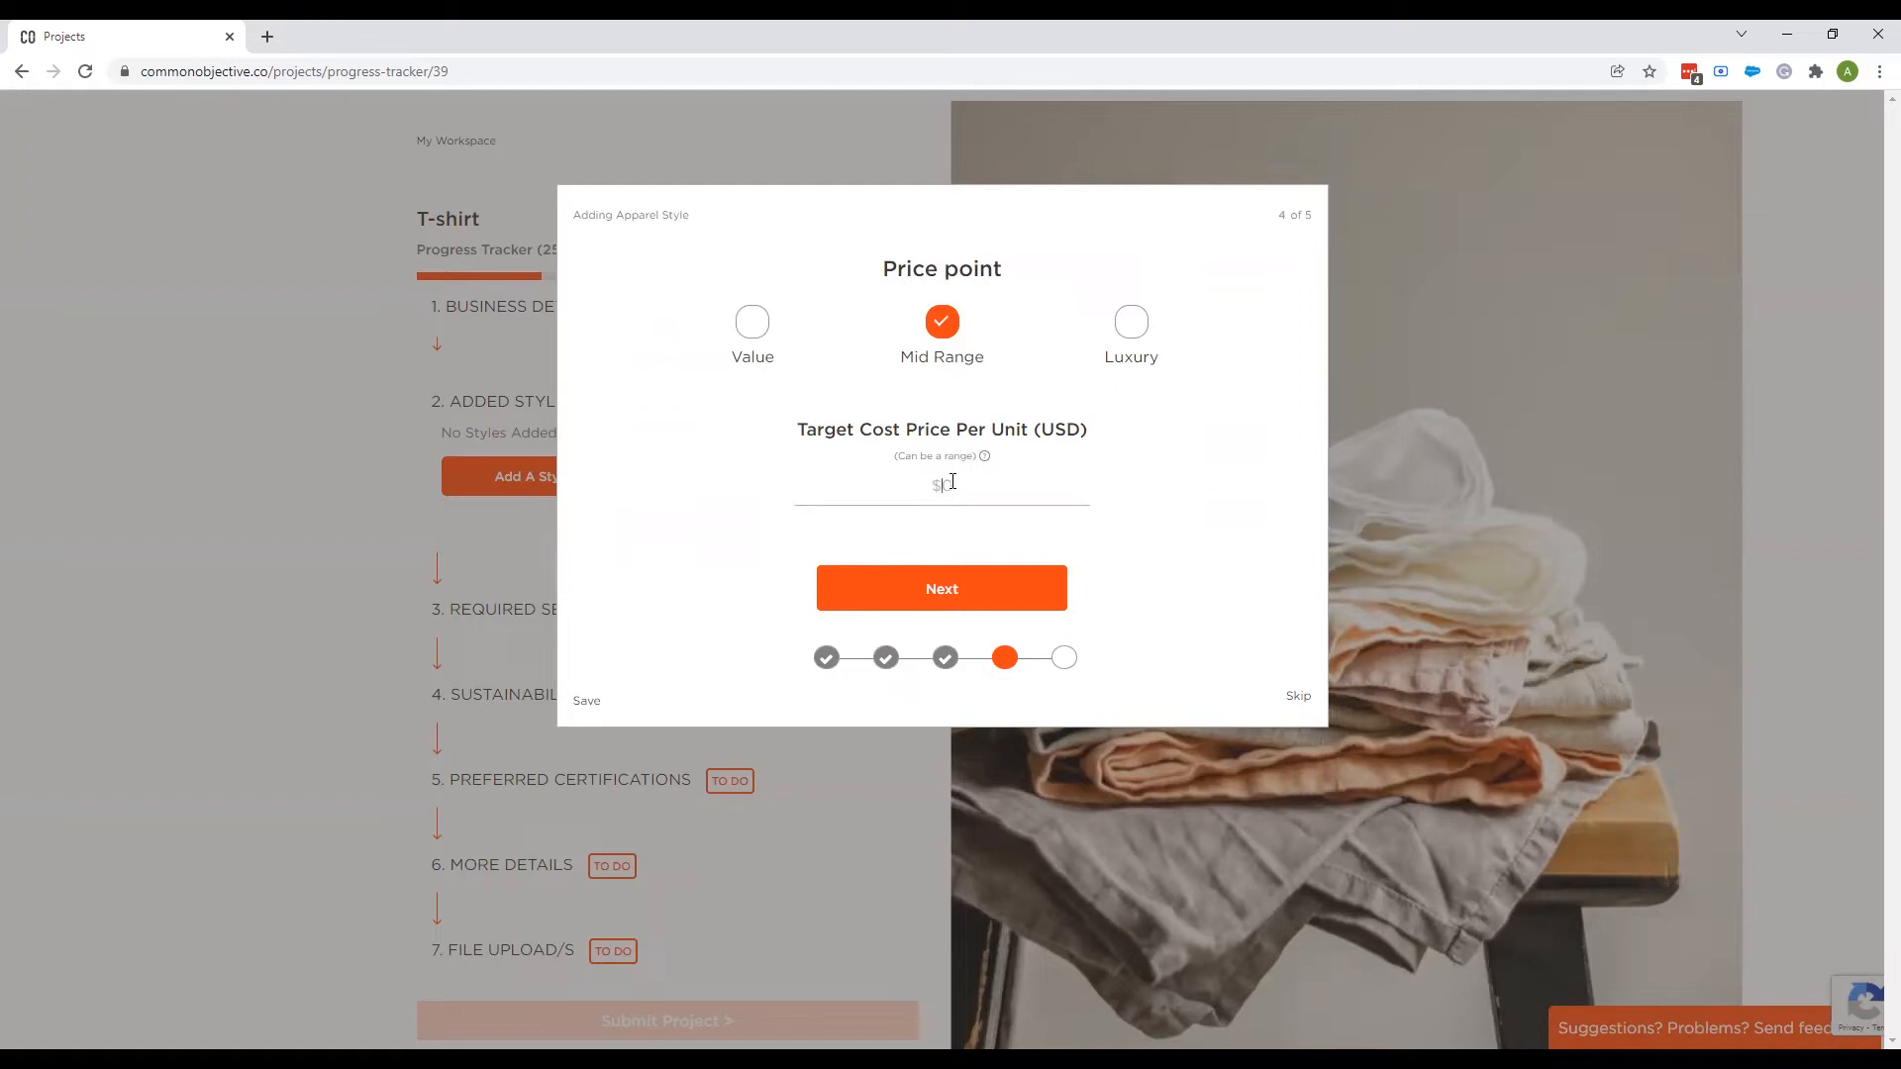
pyautogui.write('5')
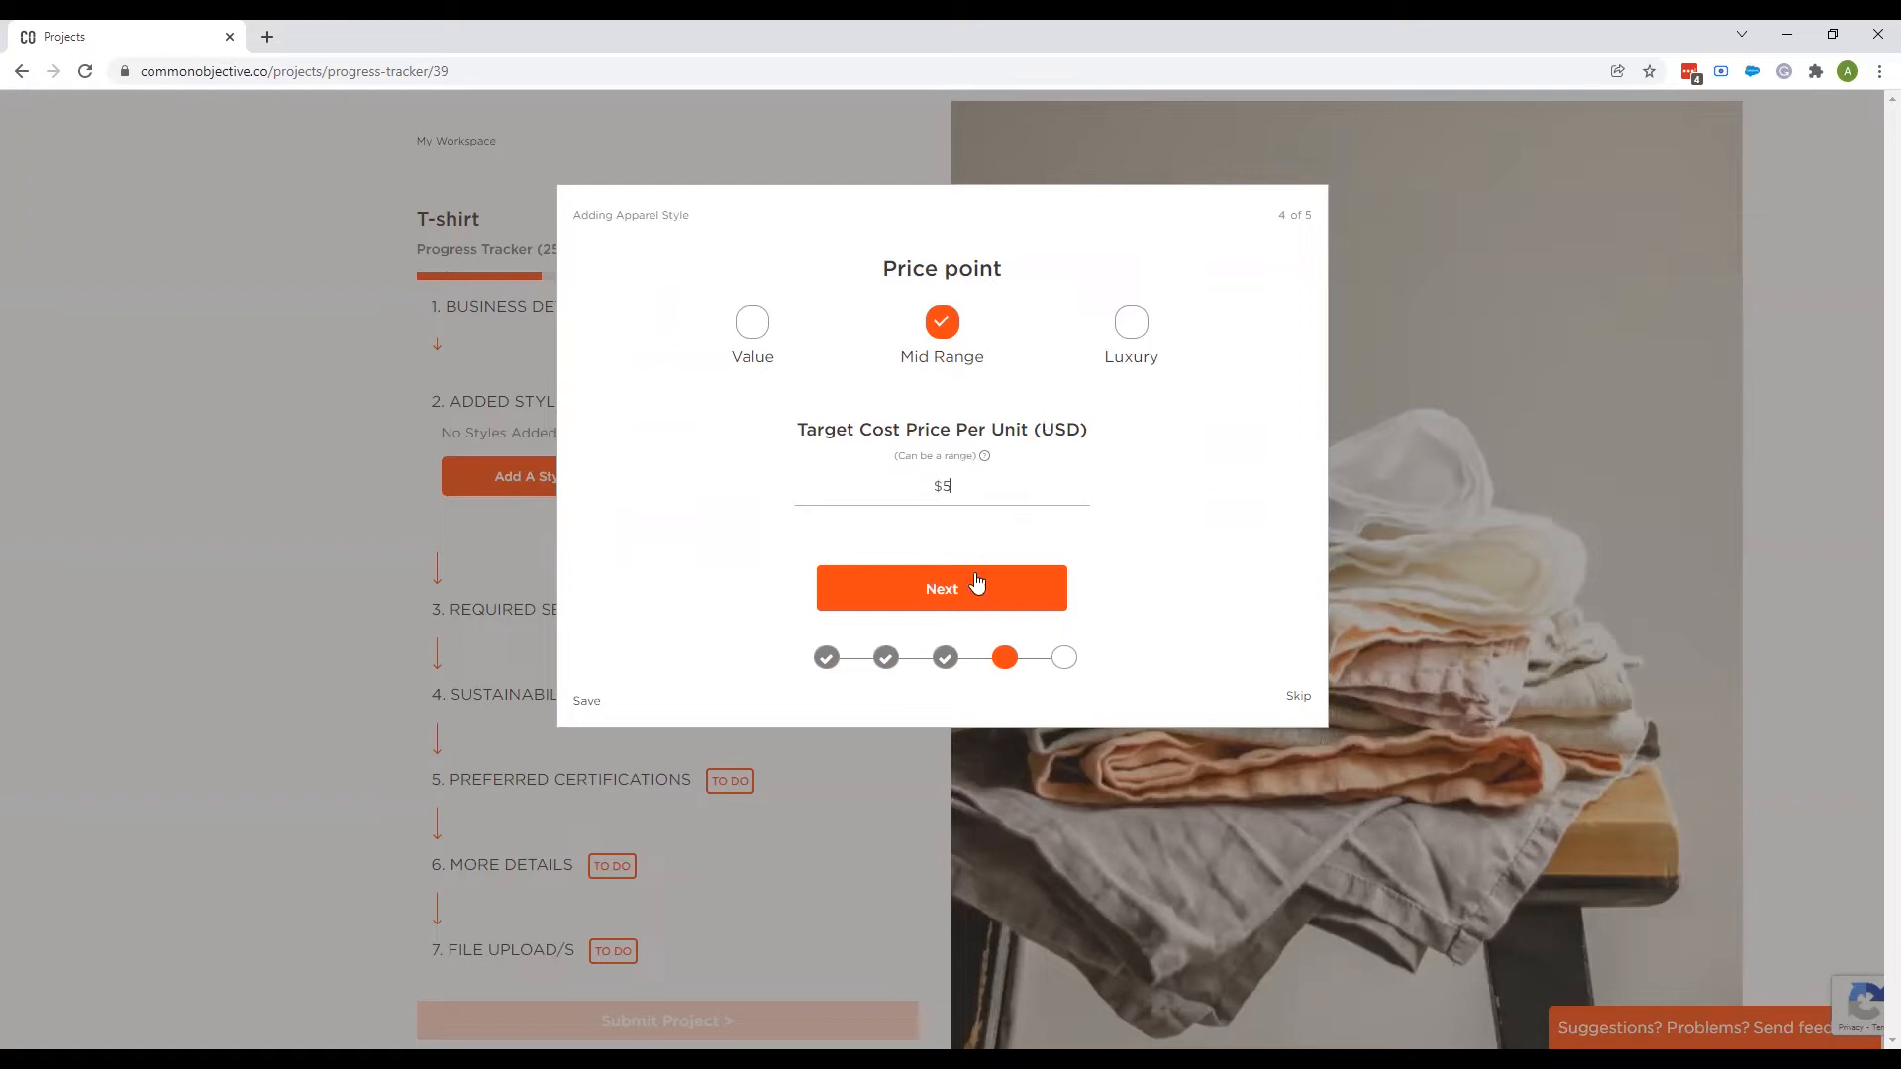
pyautogui.click(940, 589)
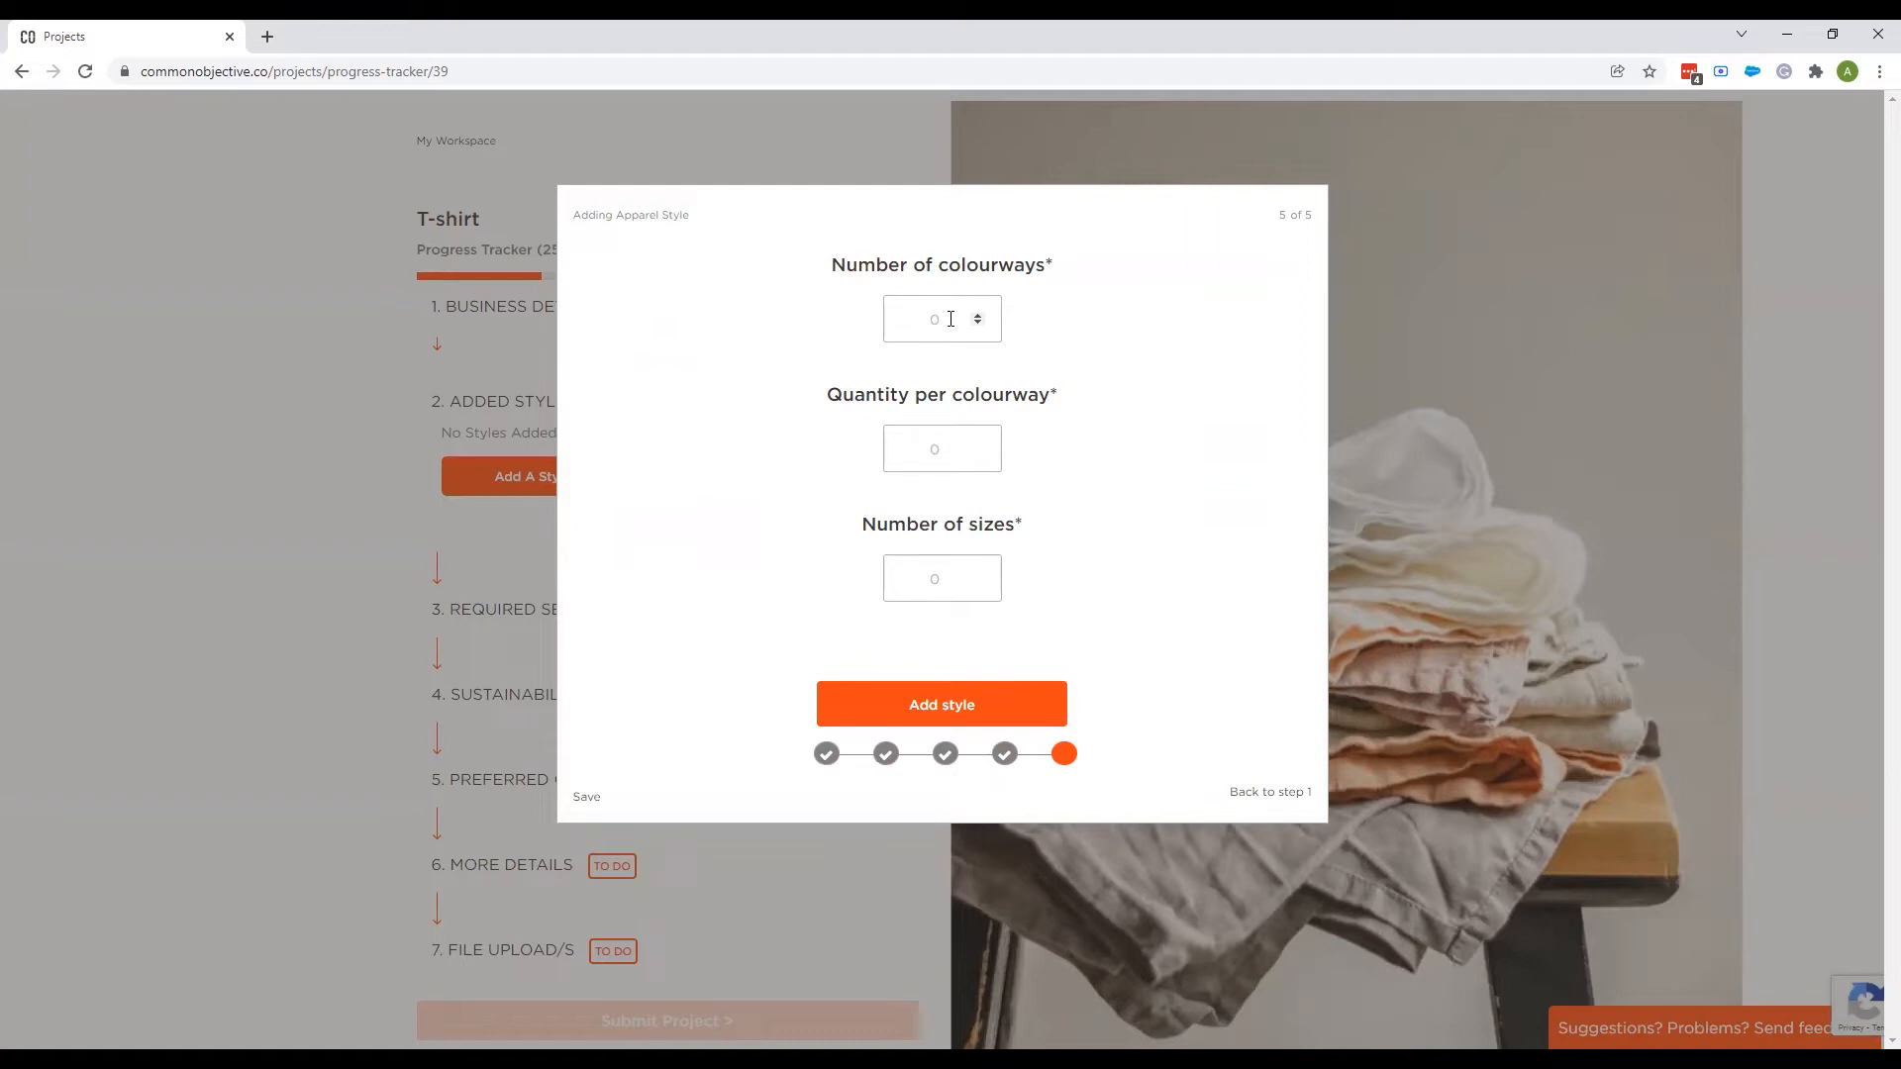
# Enter 3 colourways of 500 each and add the style to the project.
pyautogui.write('3')
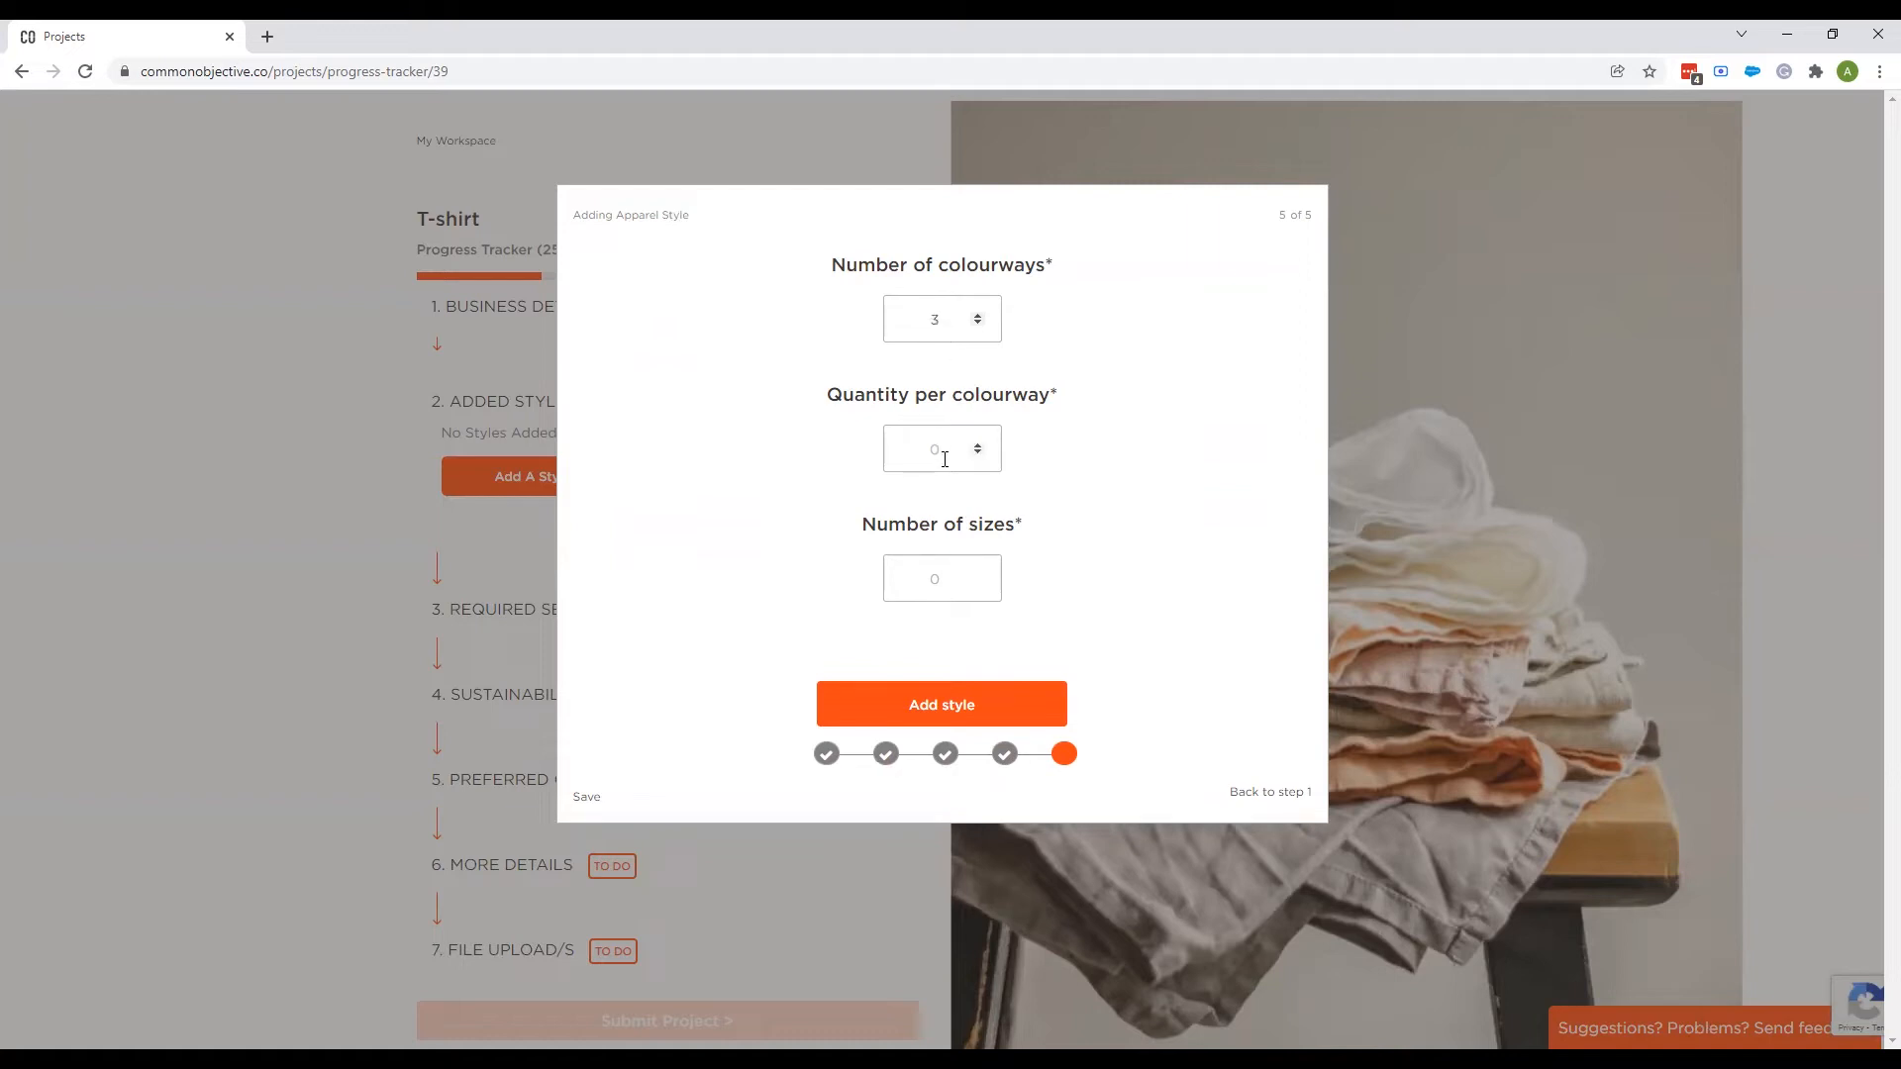
pyautogui.click(941, 449)
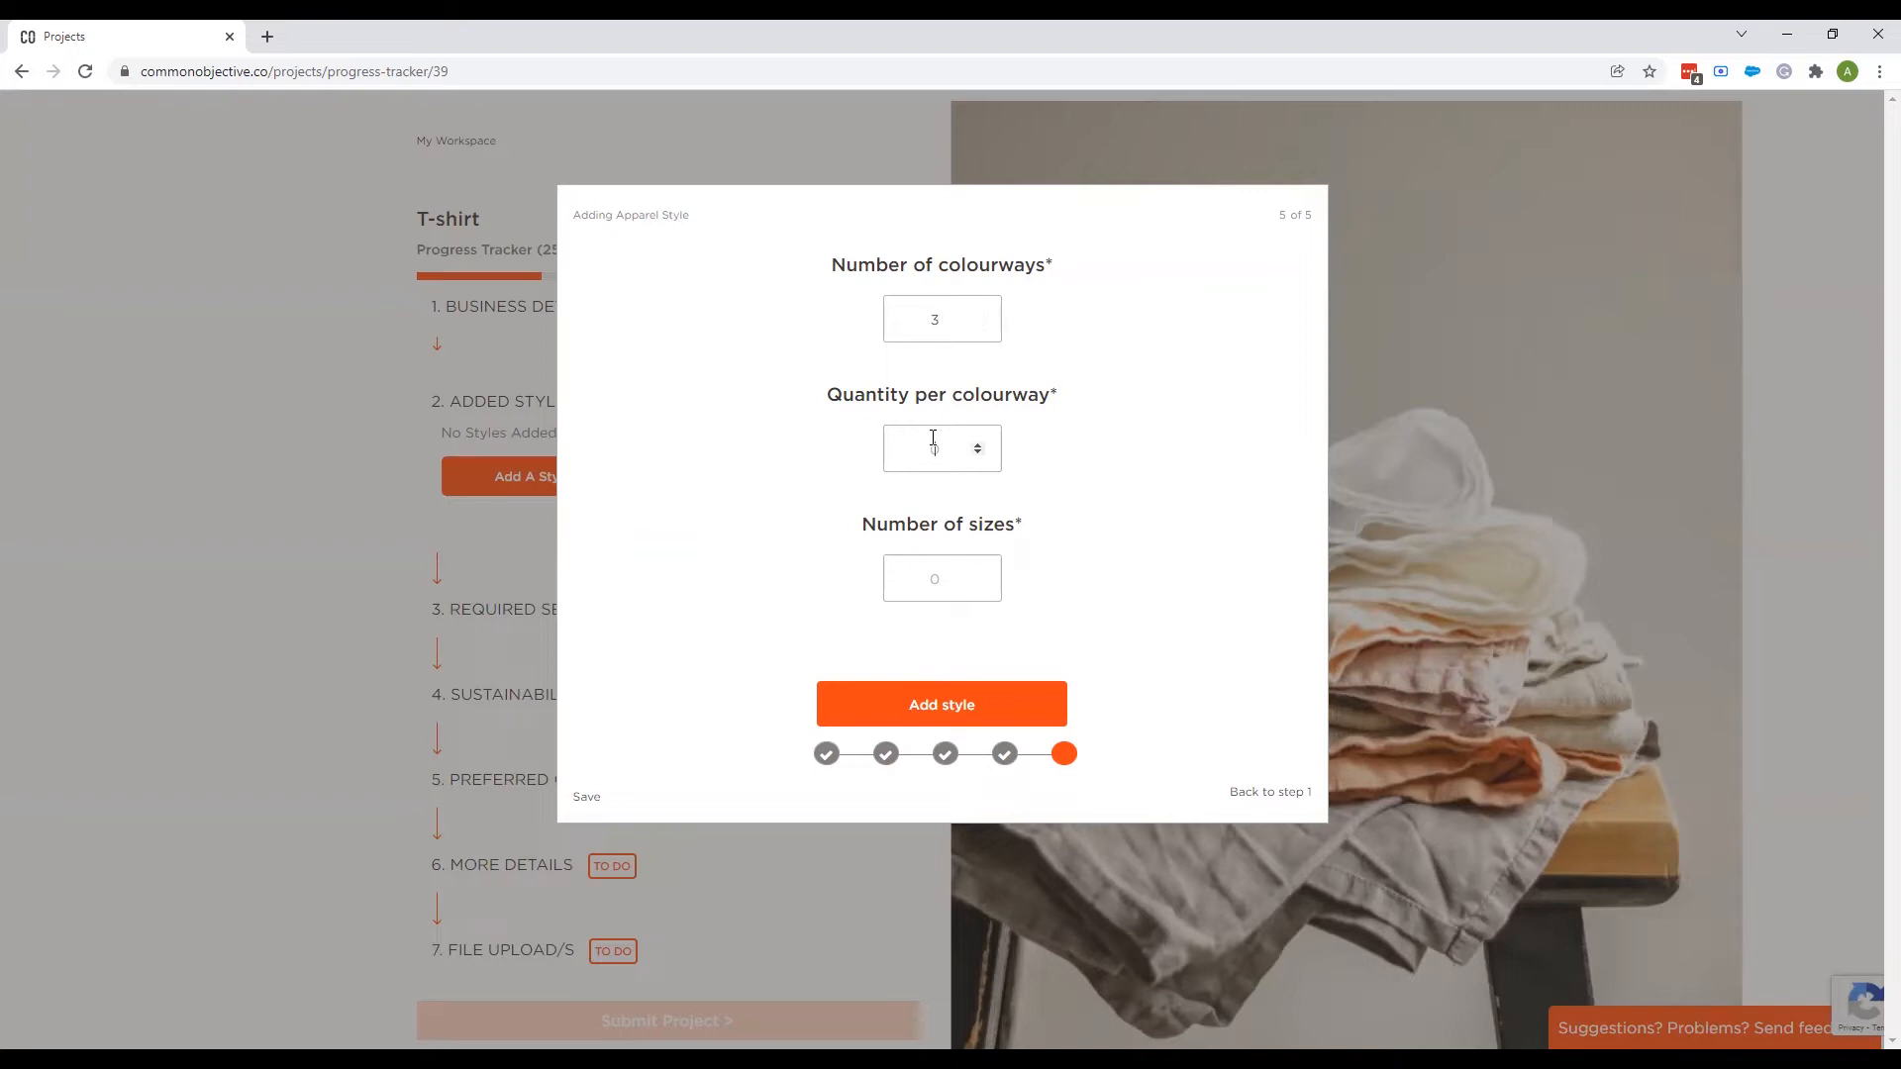
pyautogui.write('500')
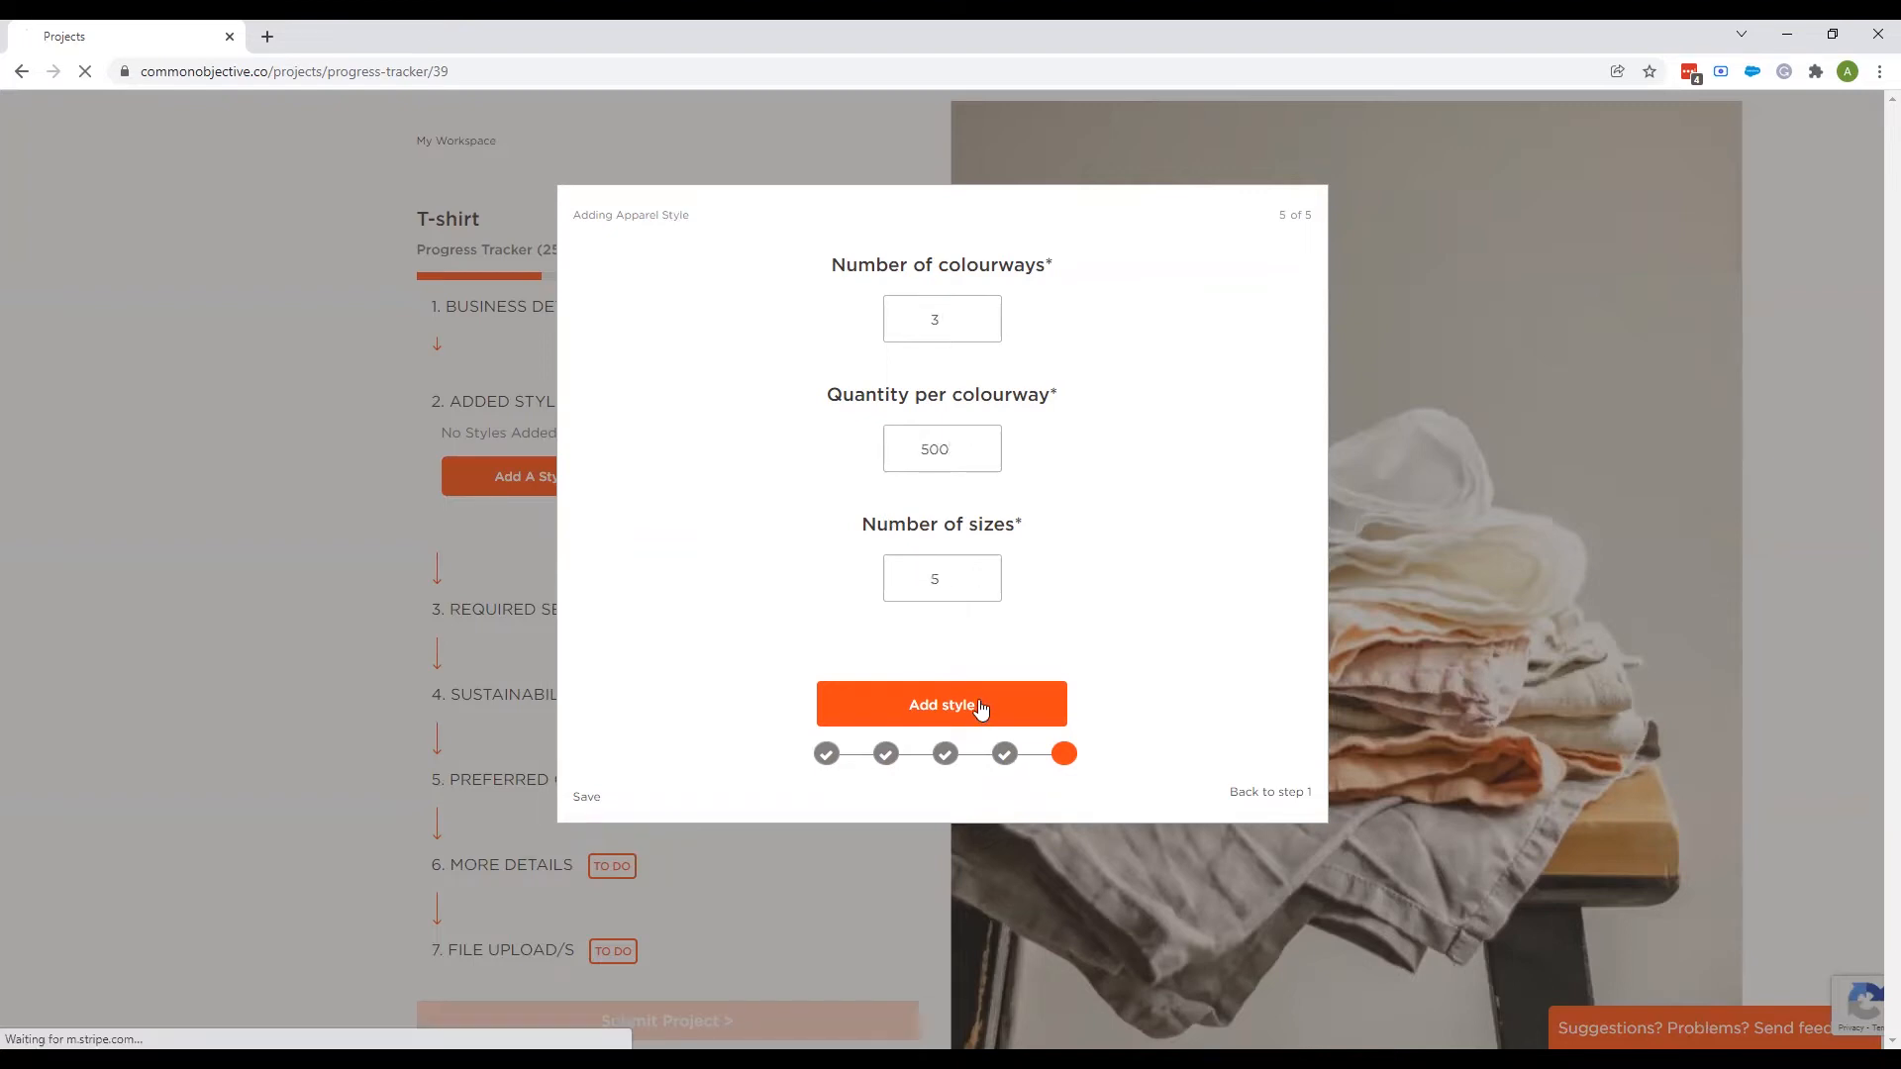
pyautogui.click(943, 705)
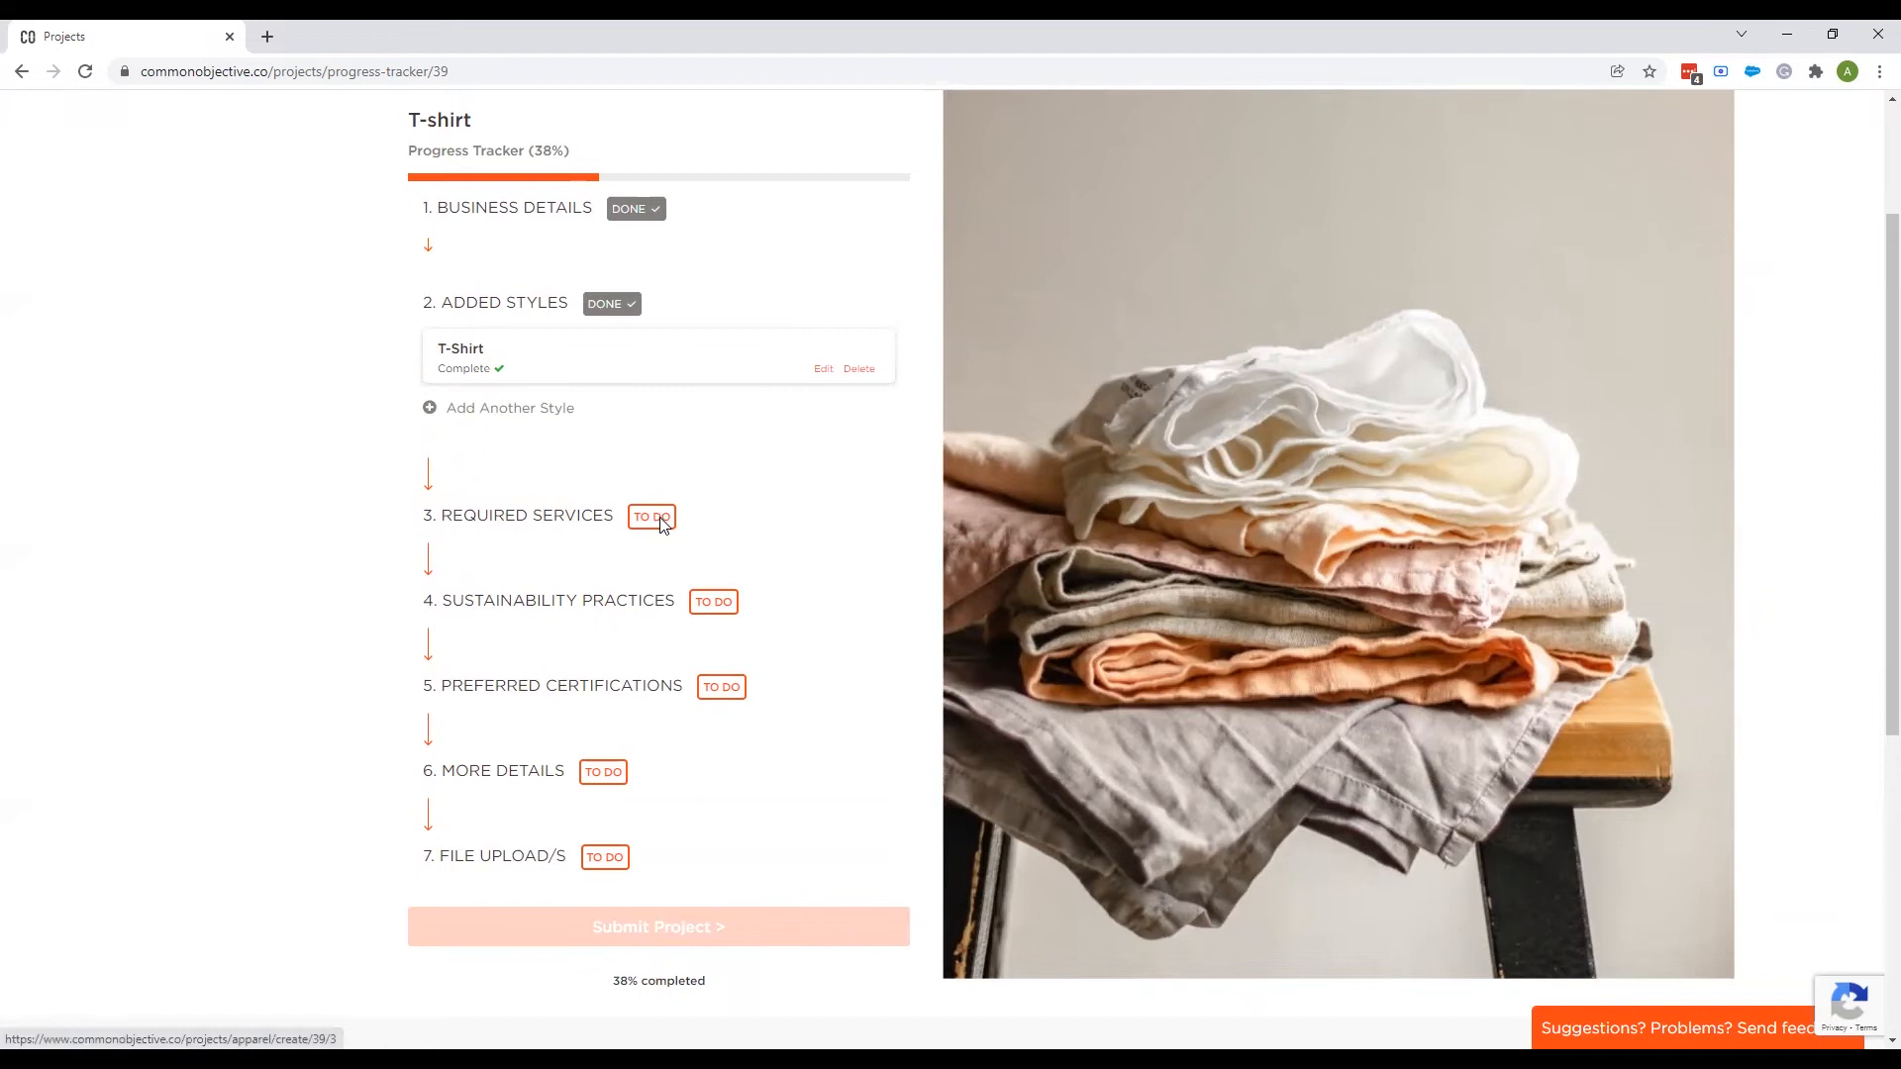
# Mark Production and Sampling as the project's required services.
pyautogui.click(651, 515)
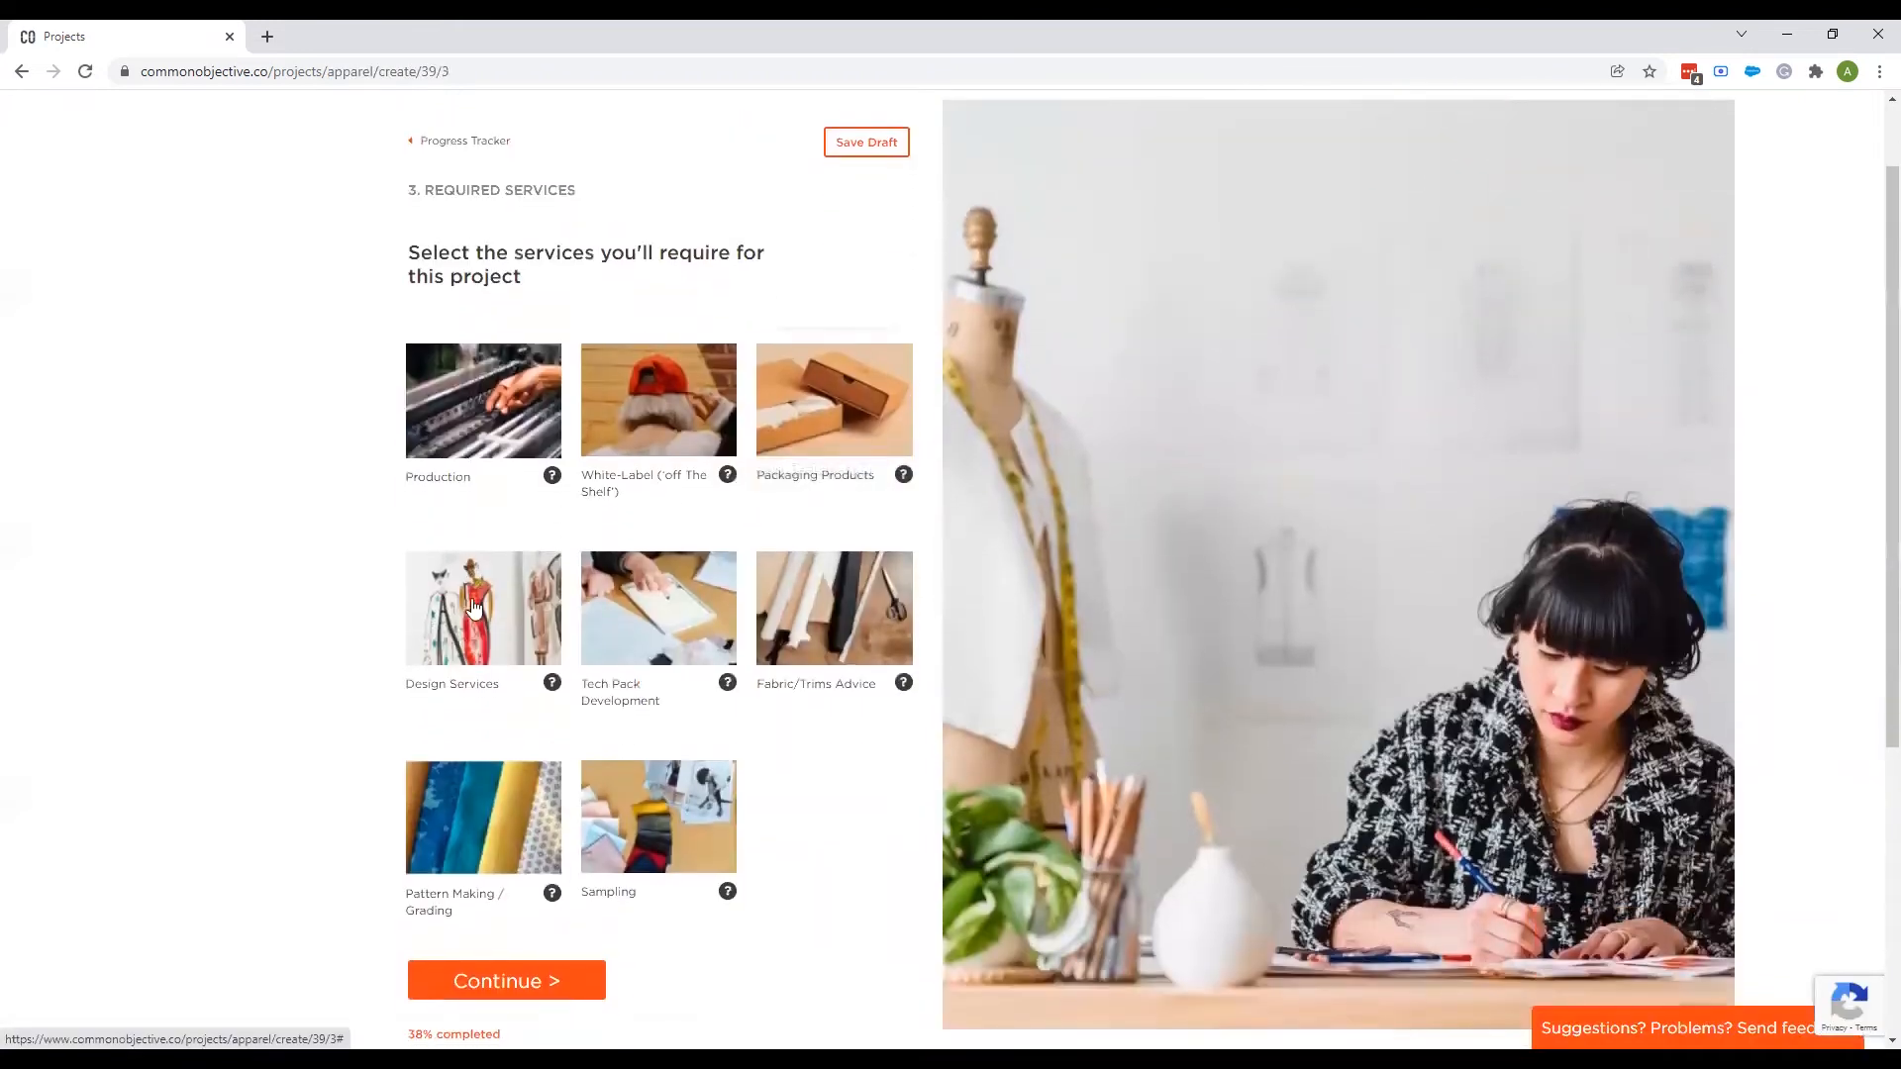
pyautogui.moveTo(640, 578)
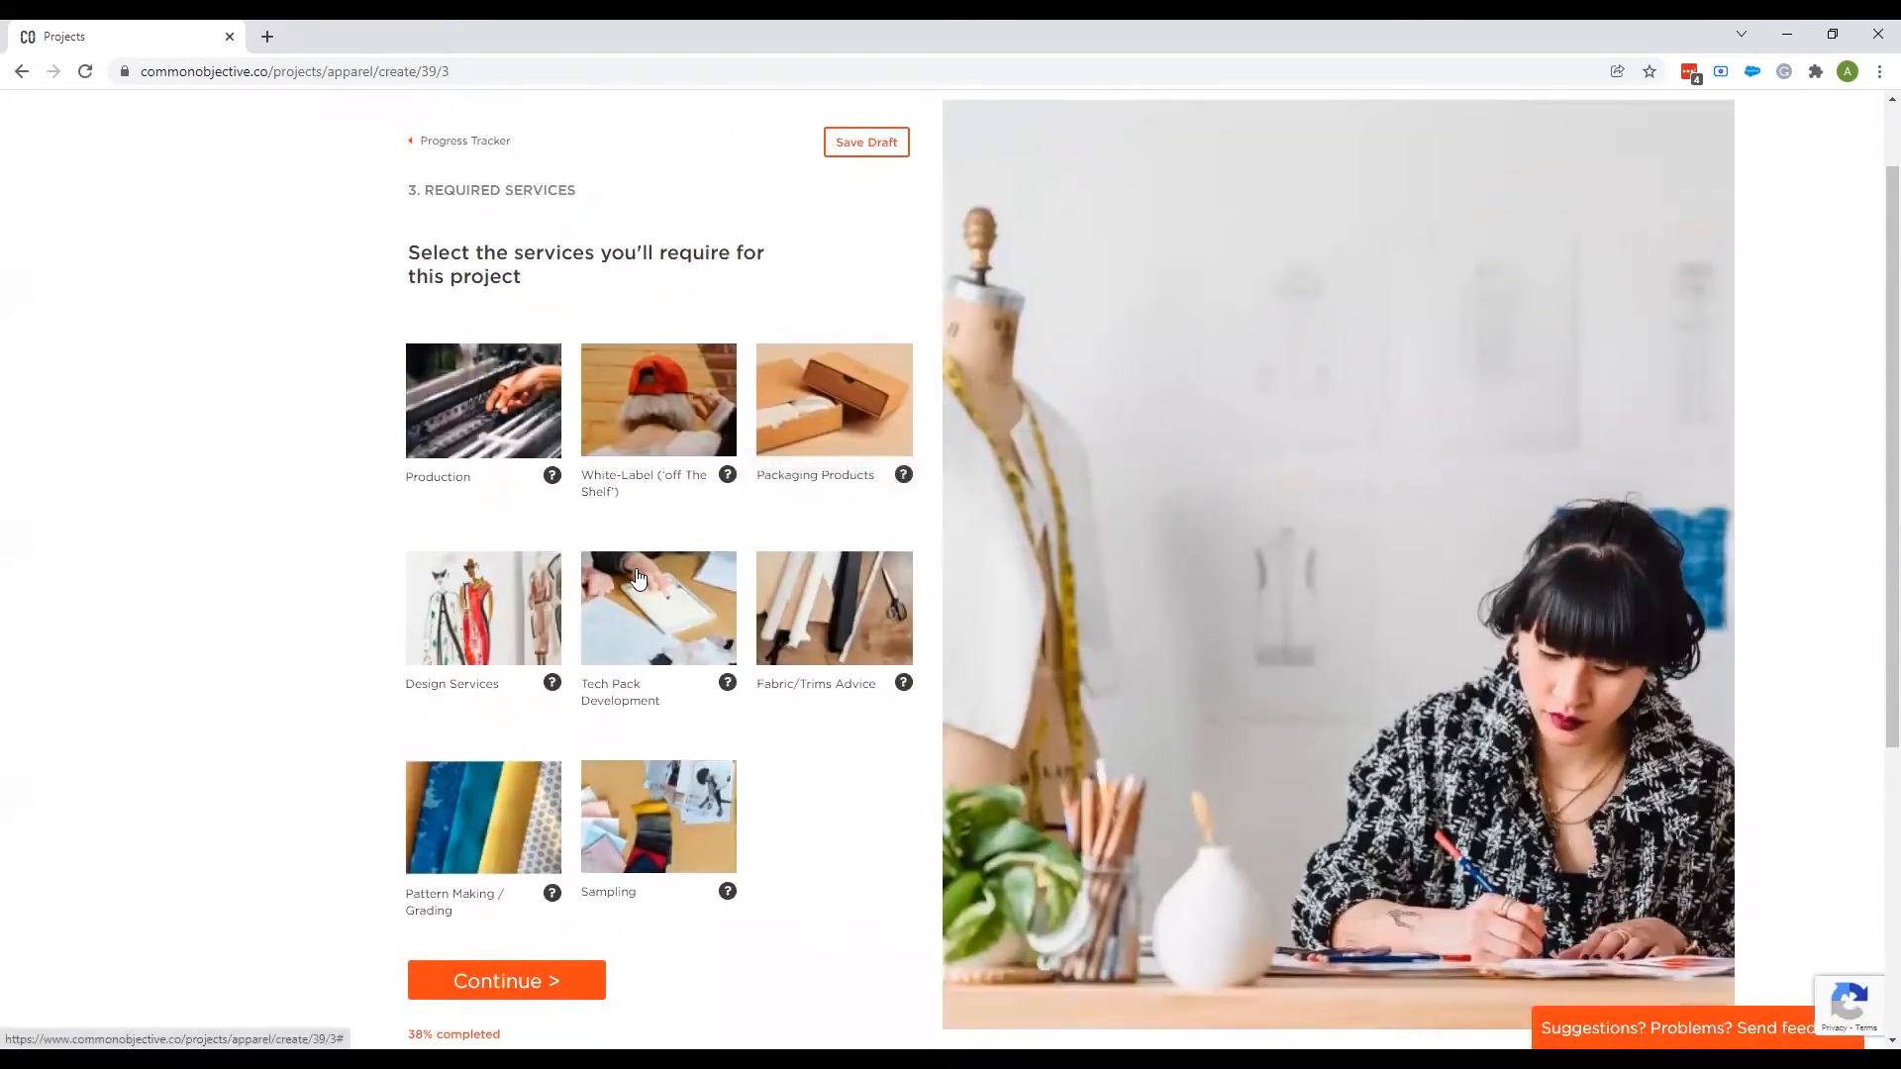
pyautogui.click(483, 400)
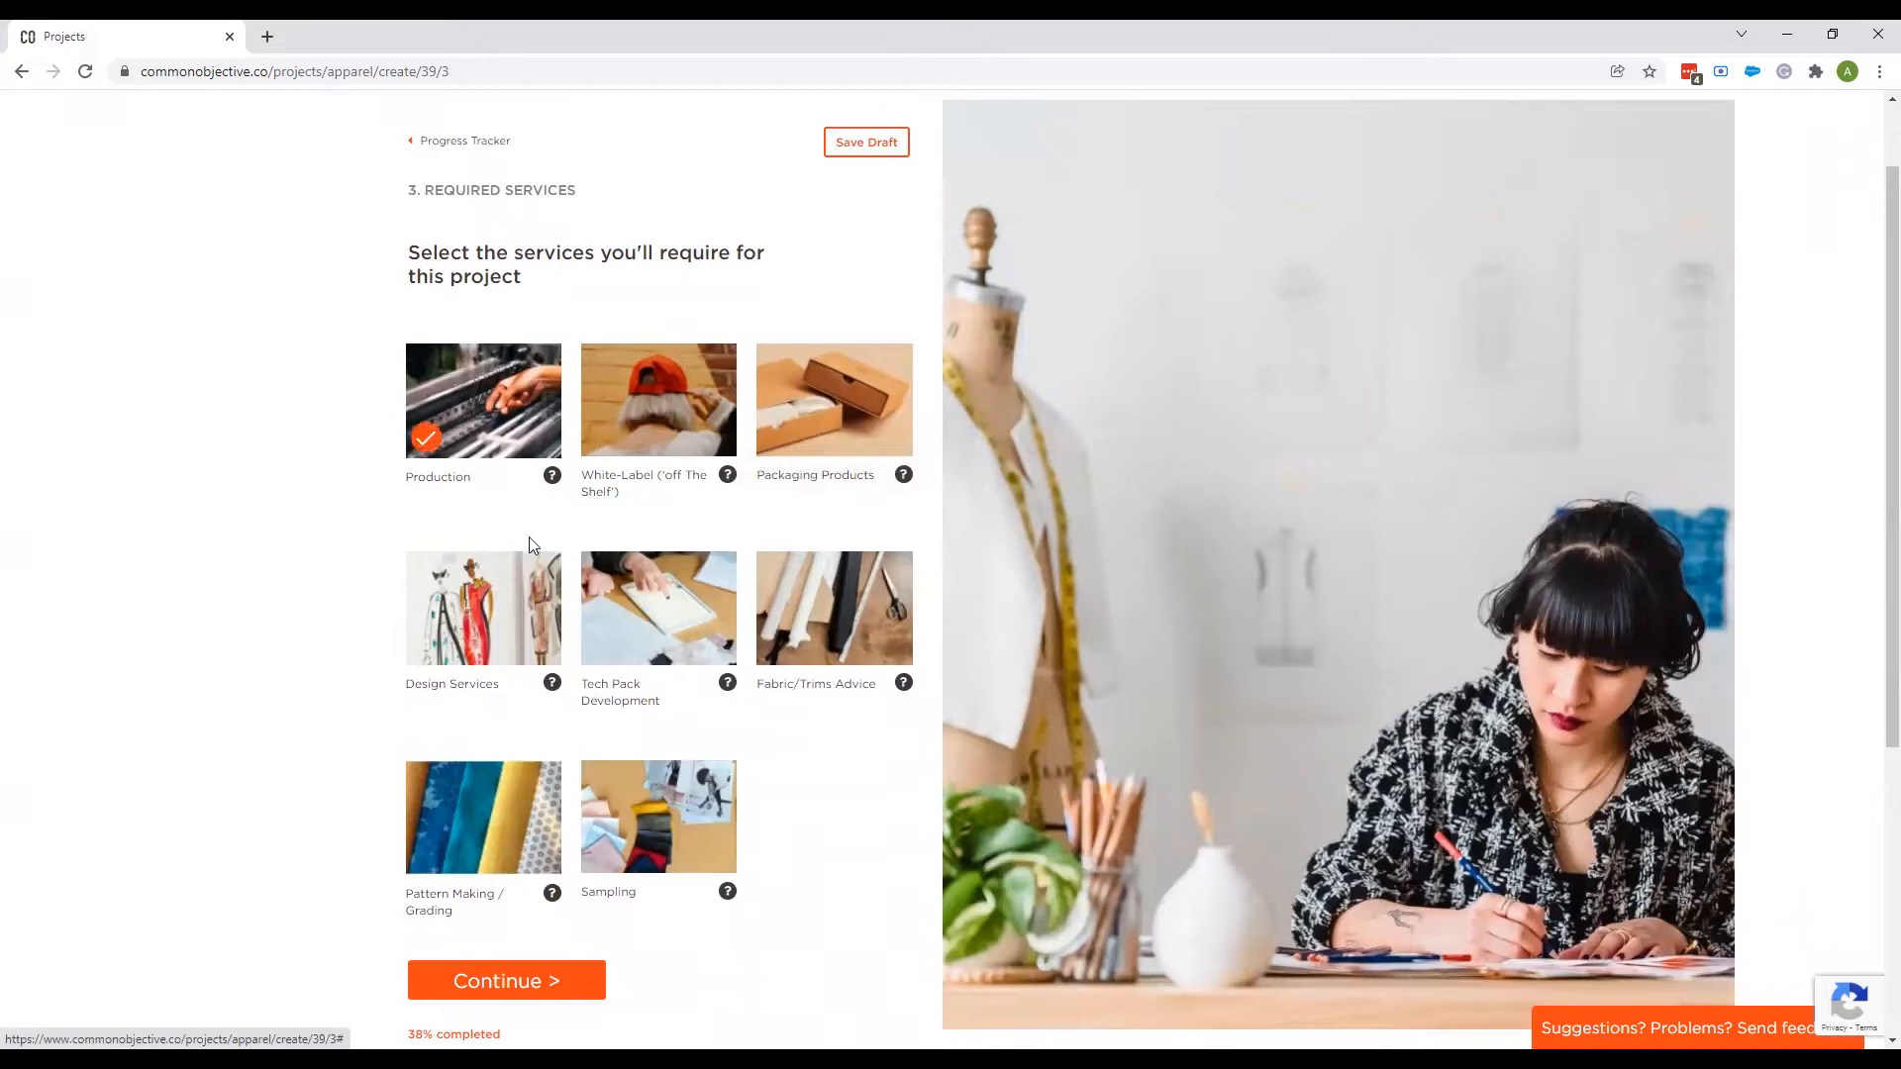
pyautogui.click(657, 816)
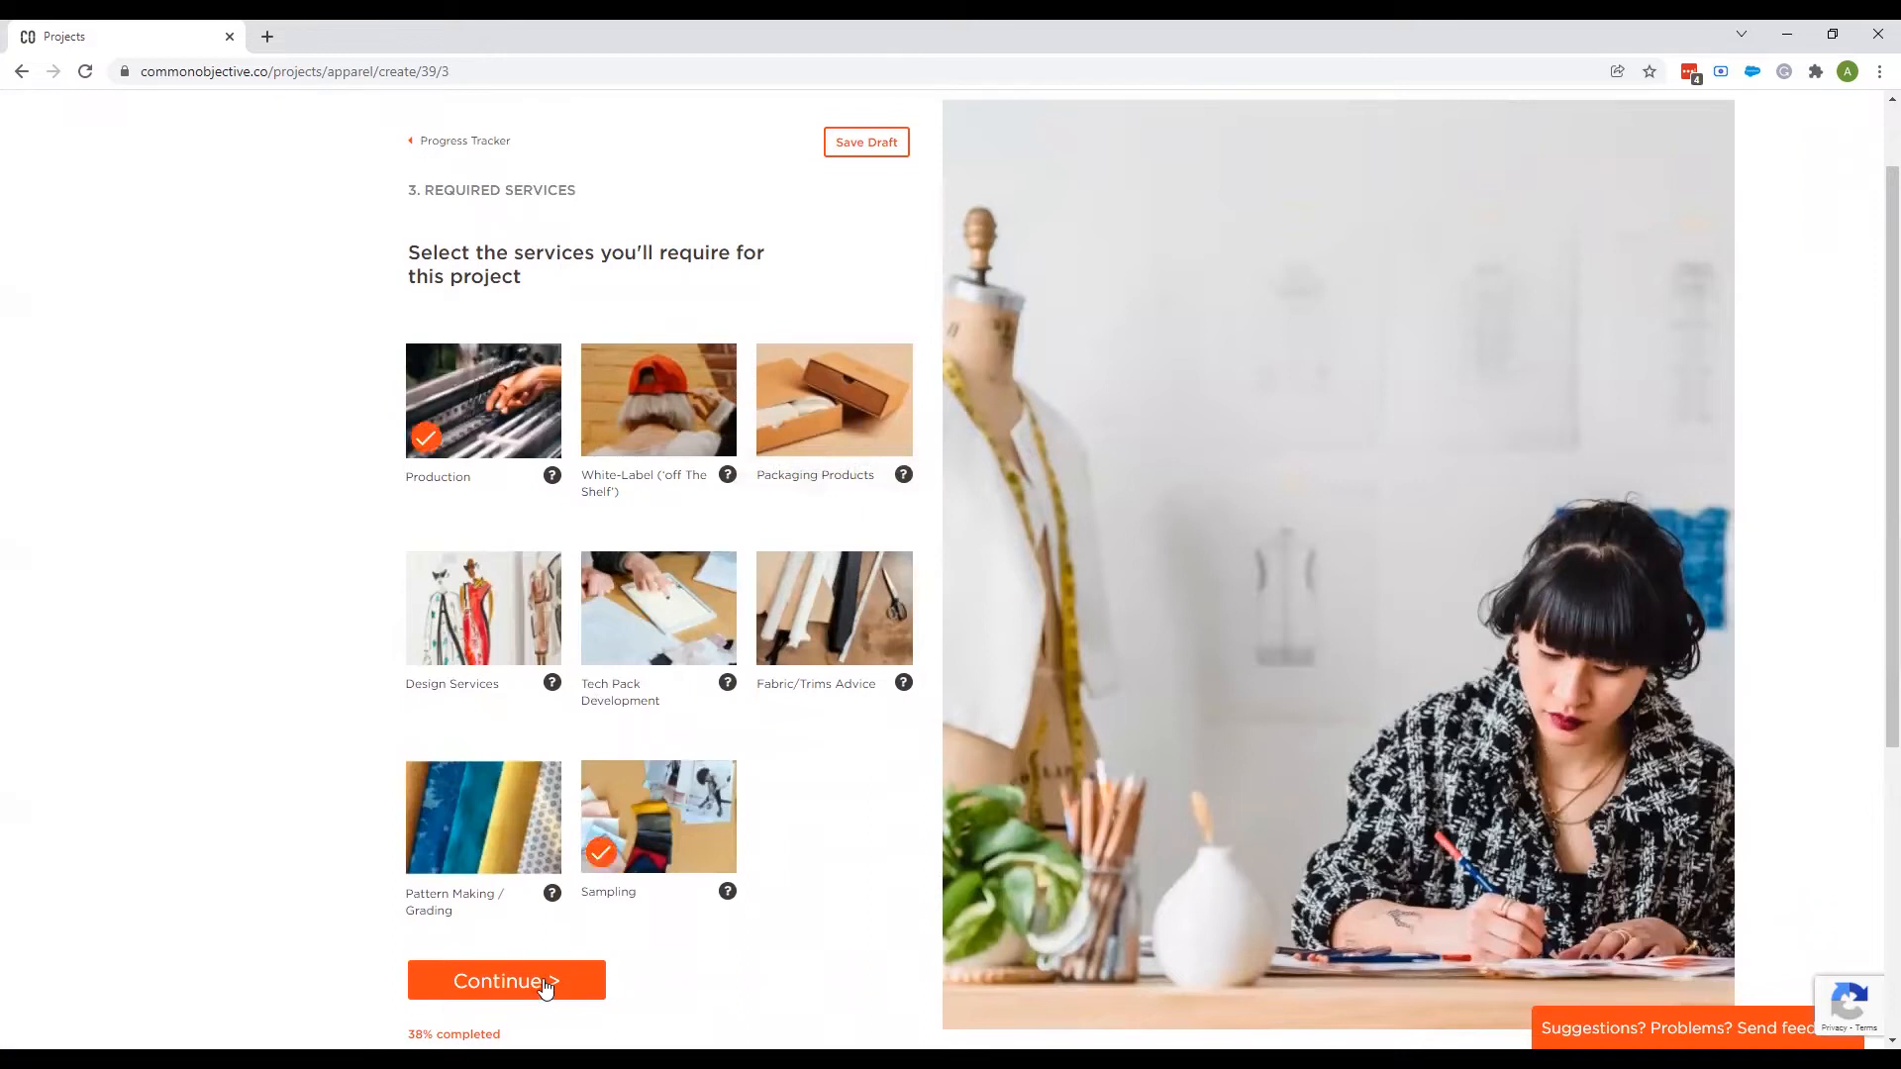
pyautogui.click(505, 980)
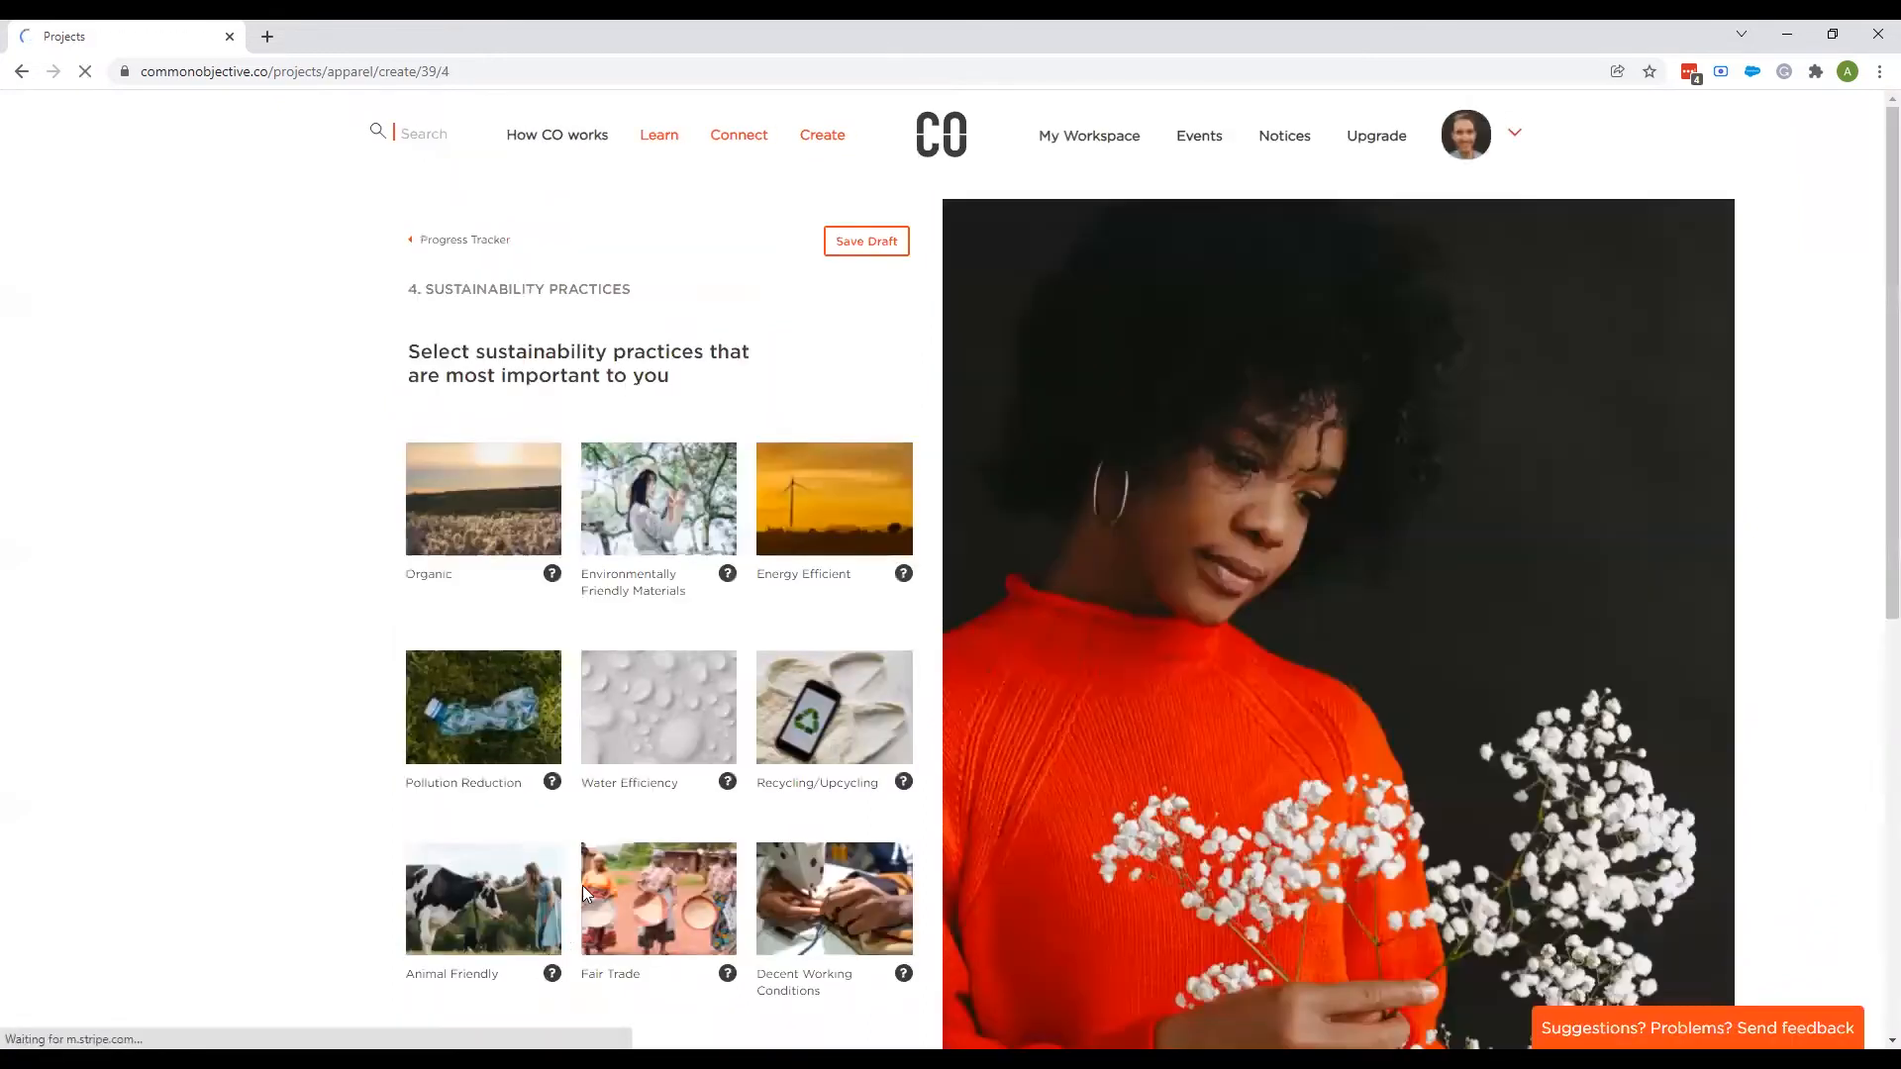
# Choose Organic and Fair Trade as priority sustainability practices and continue to certifications.
pyautogui.scroll(-3)
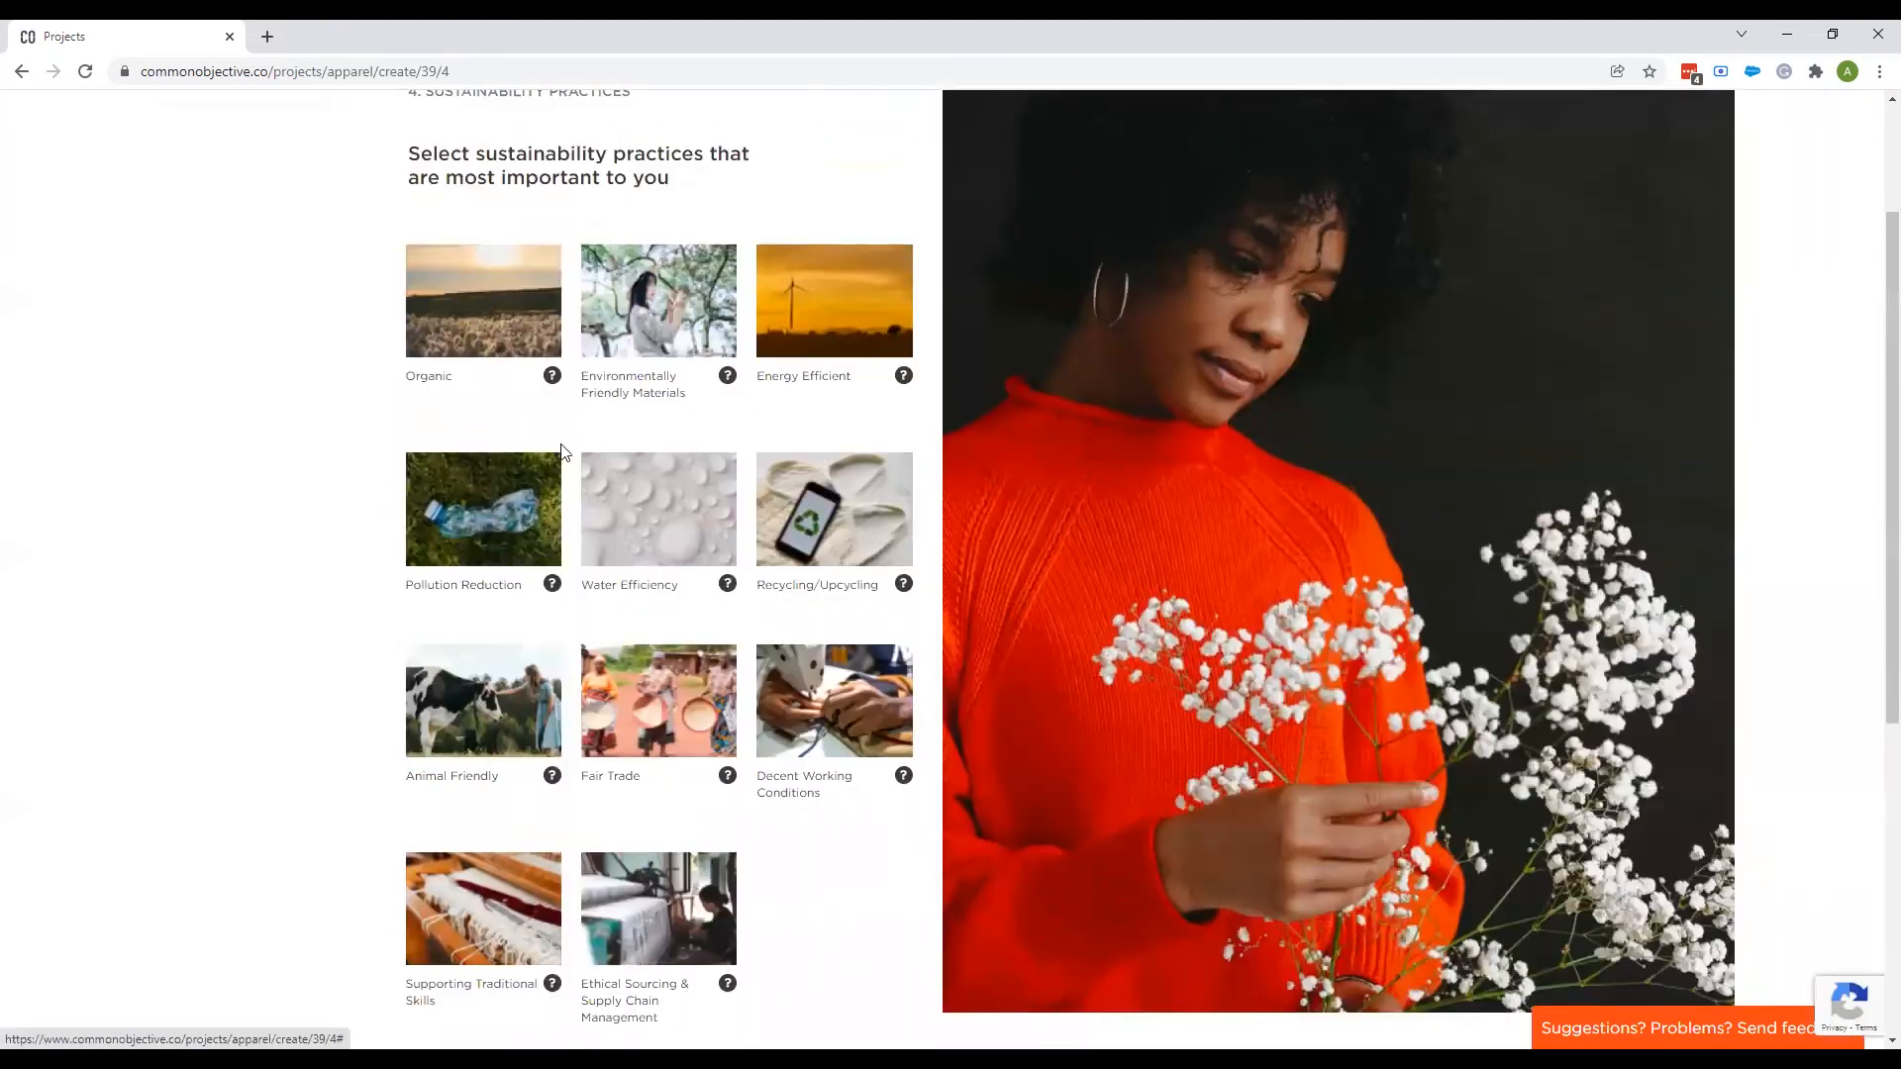
pyautogui.click(483, 299)
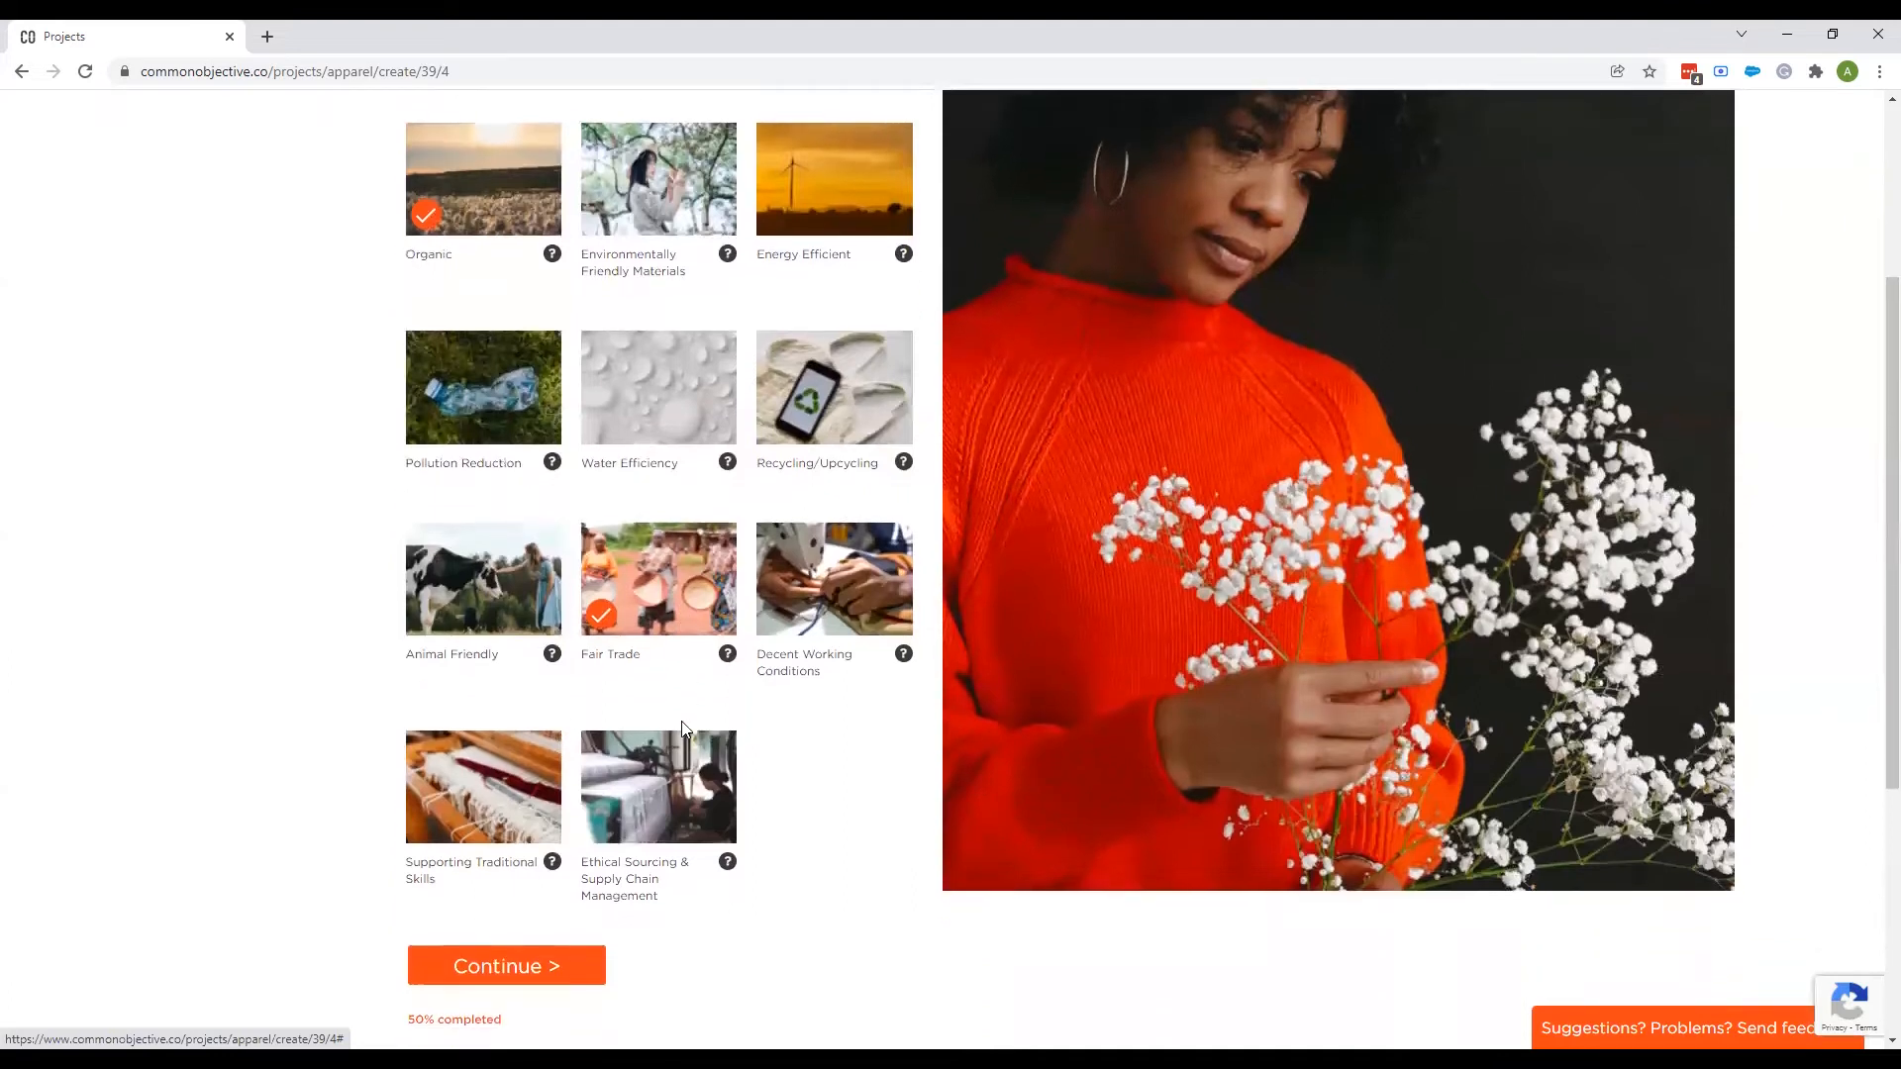
pyautogui.scroll(-3)
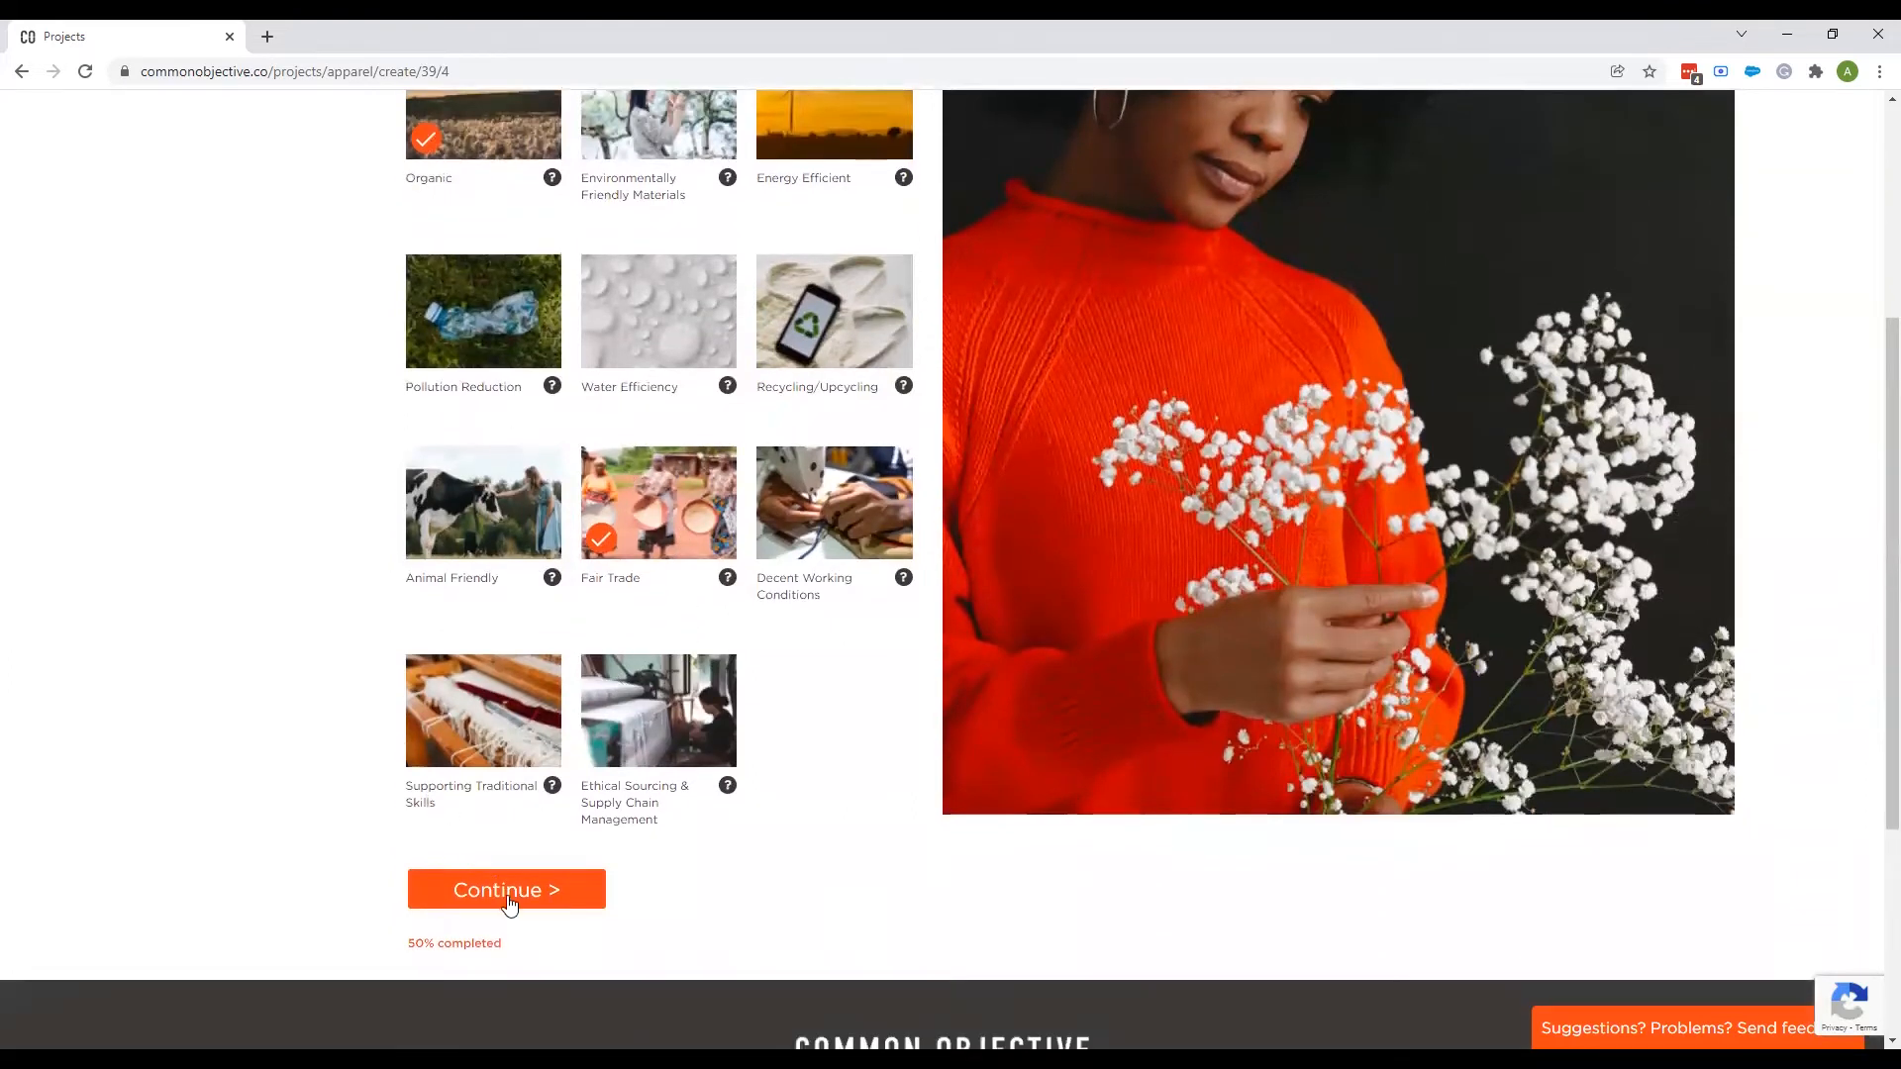
pyautogui.click(505, 889)
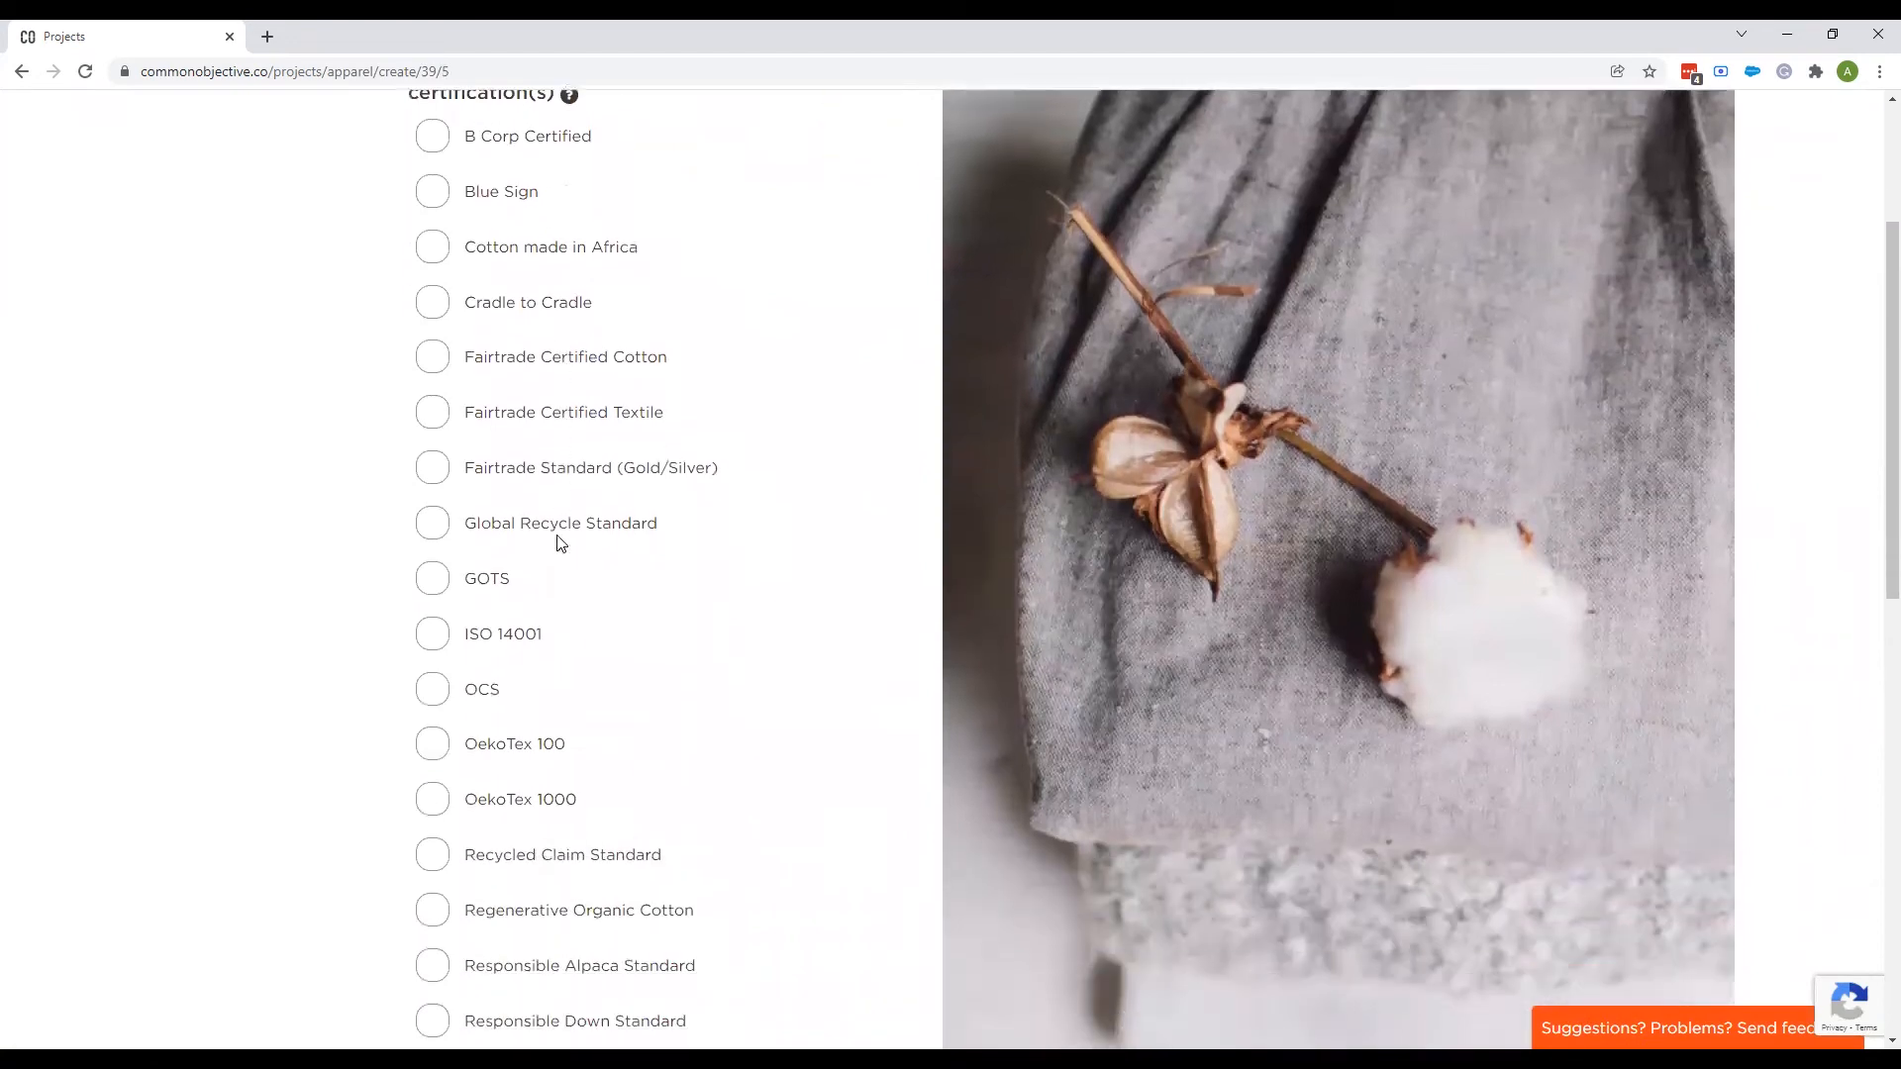
# Skip certifications and glance at the Trade Terms and sourcing region choices without selecting any.
pyautogui.scroll(-3)
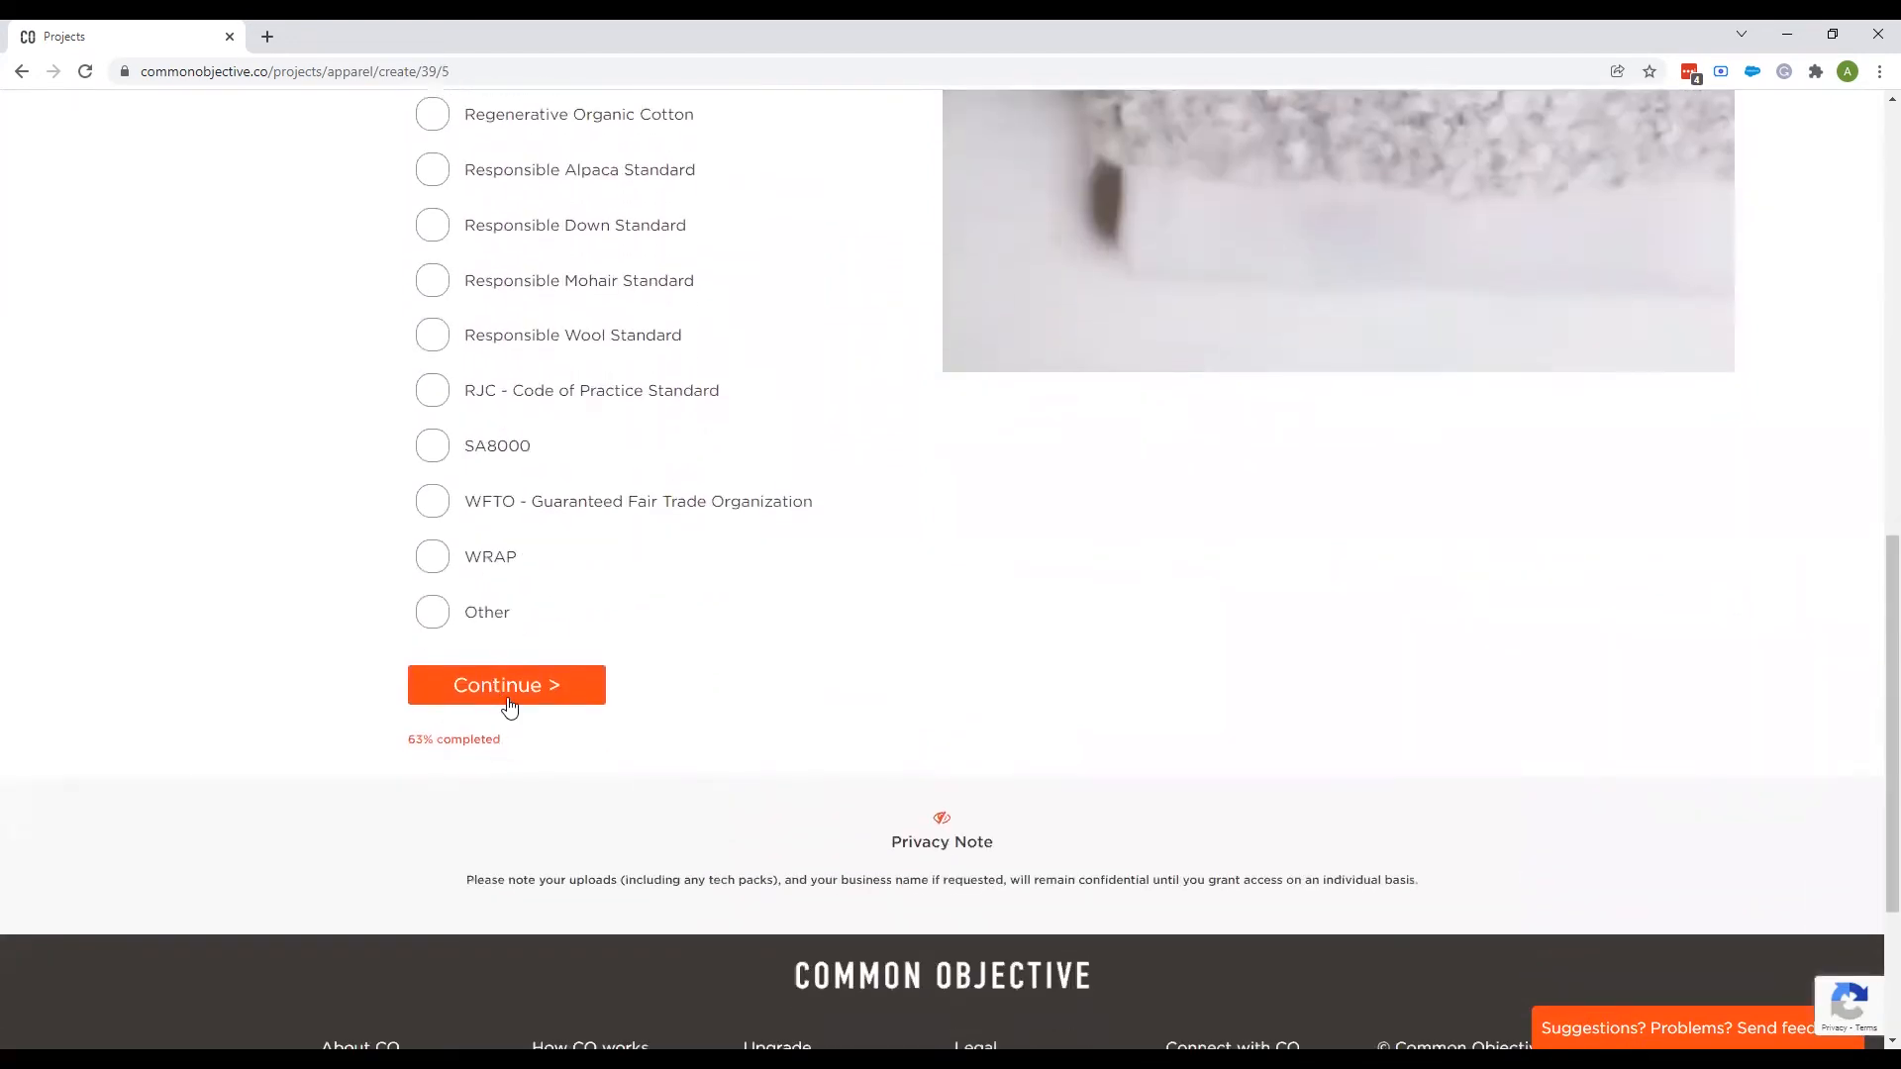
pyautogui.click(505, 685)
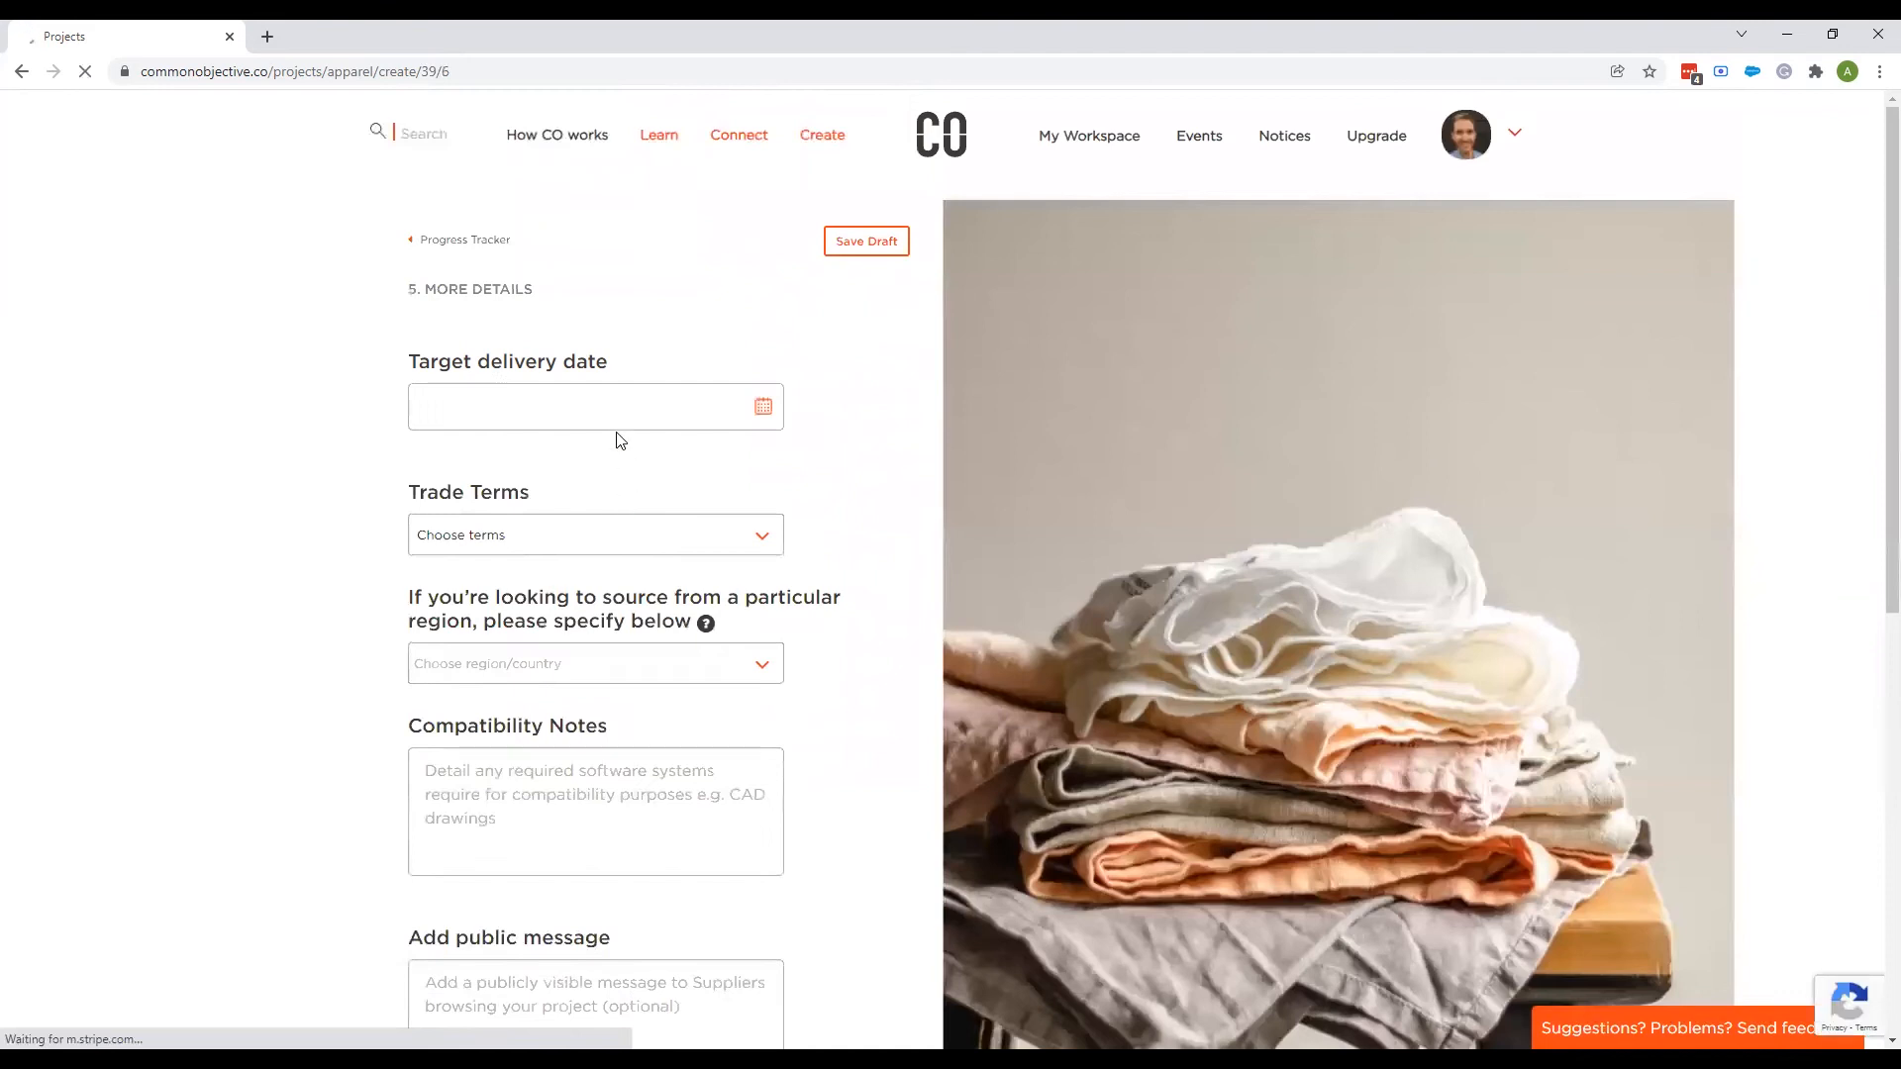
pyautogui.scroll(-3)
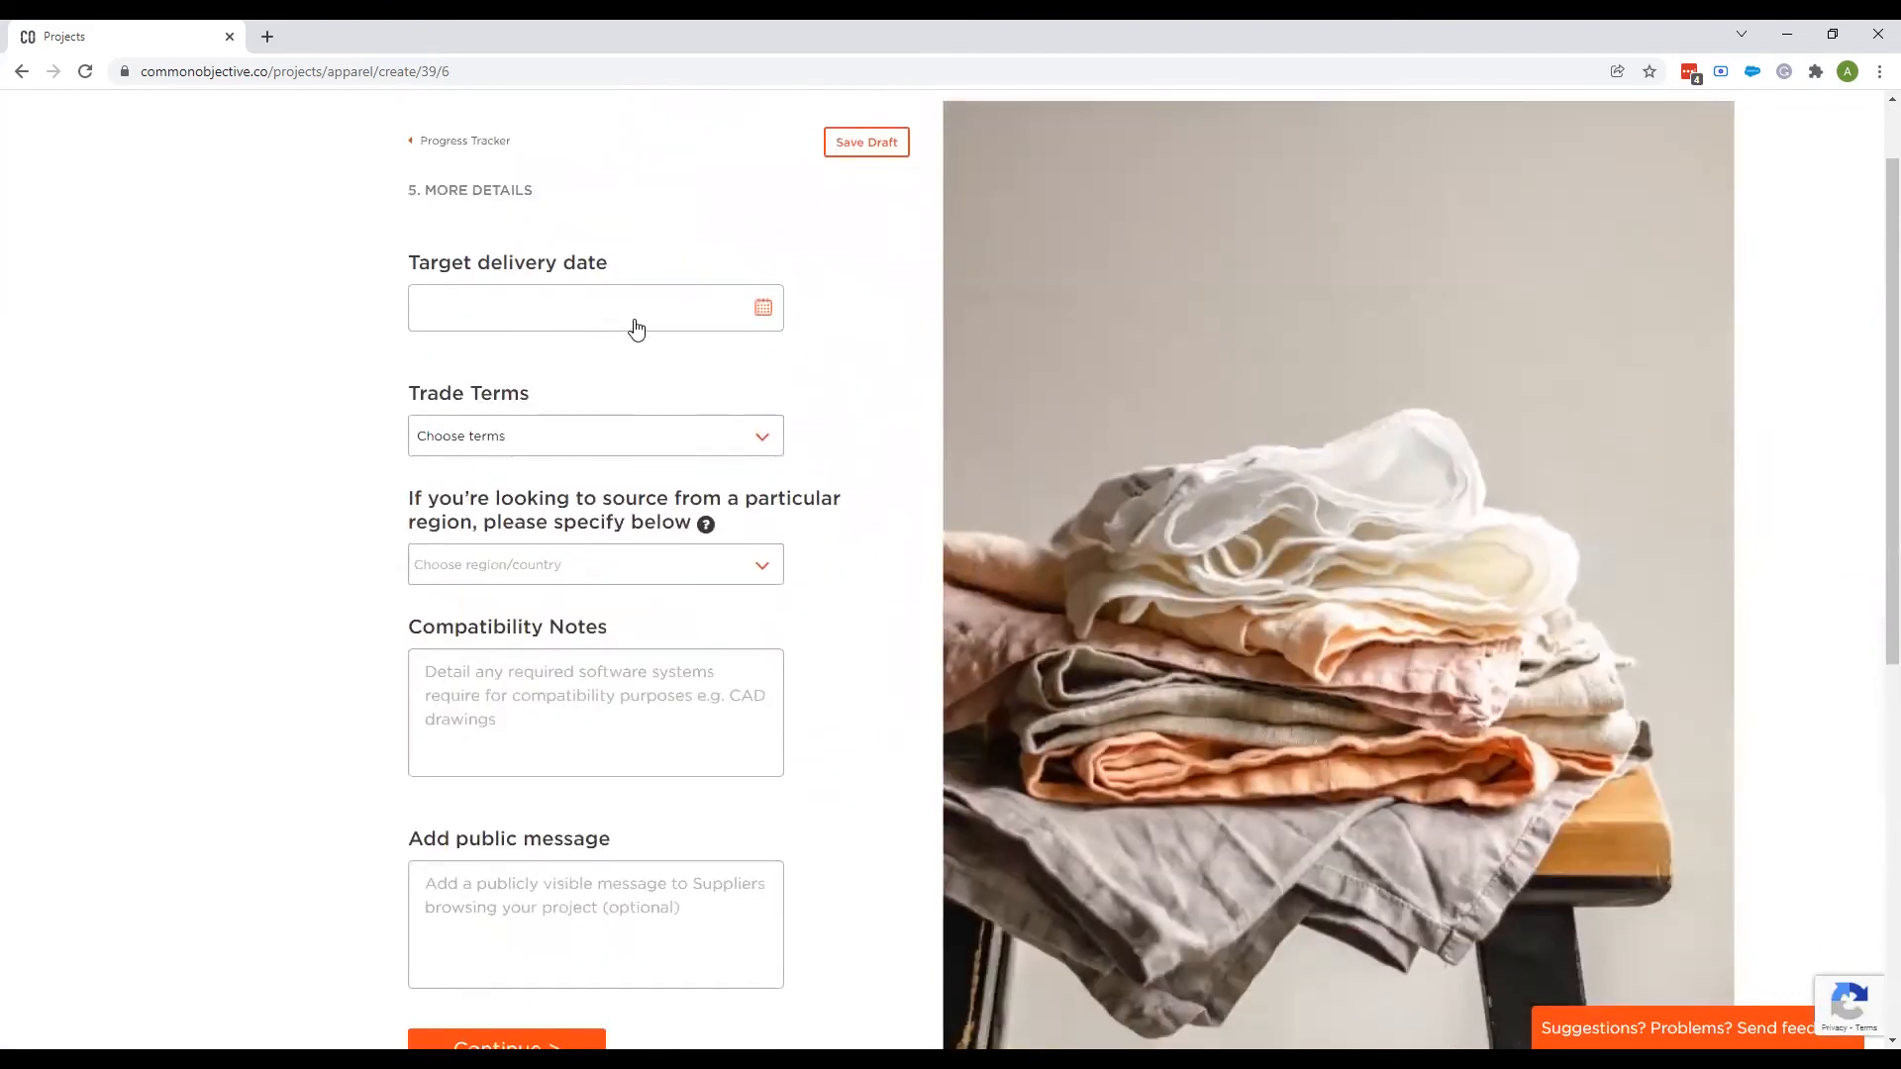
pyautogui.moveTo(525, 442)
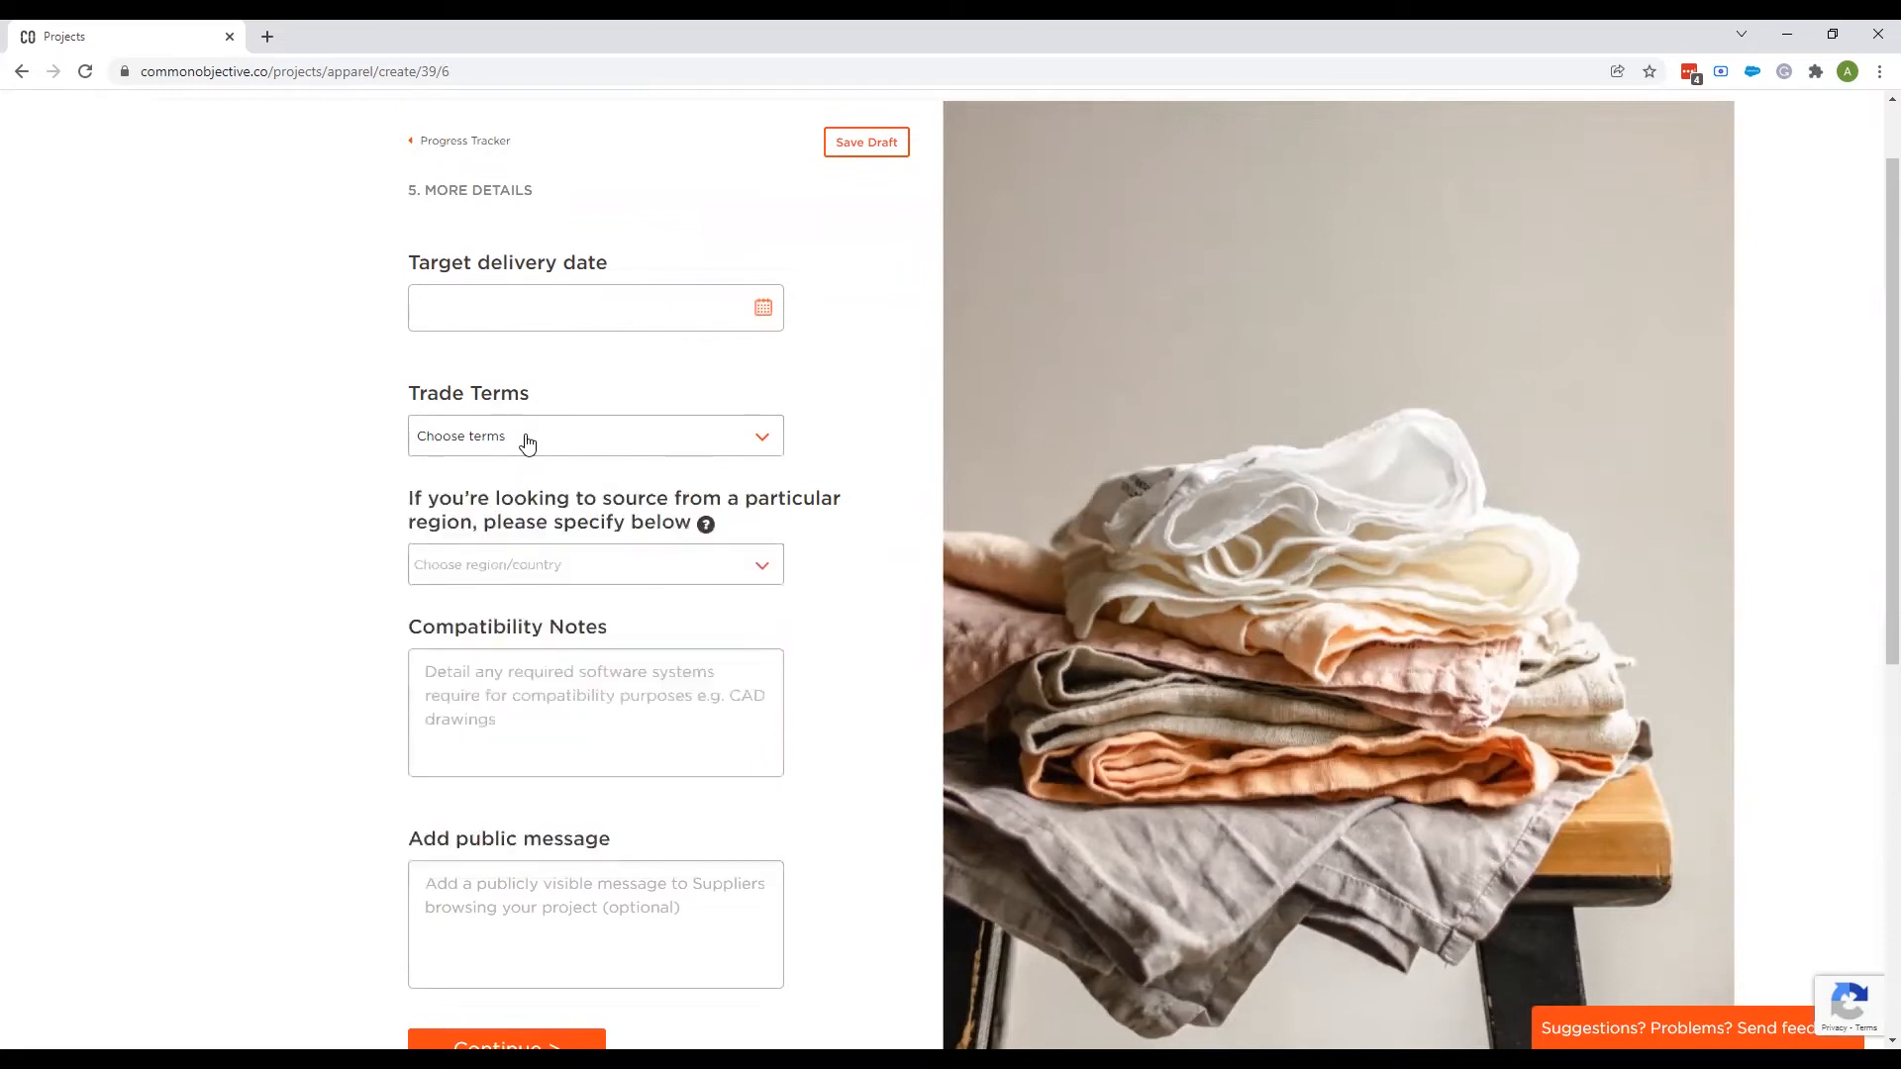
pyautogui.click(594, 564)
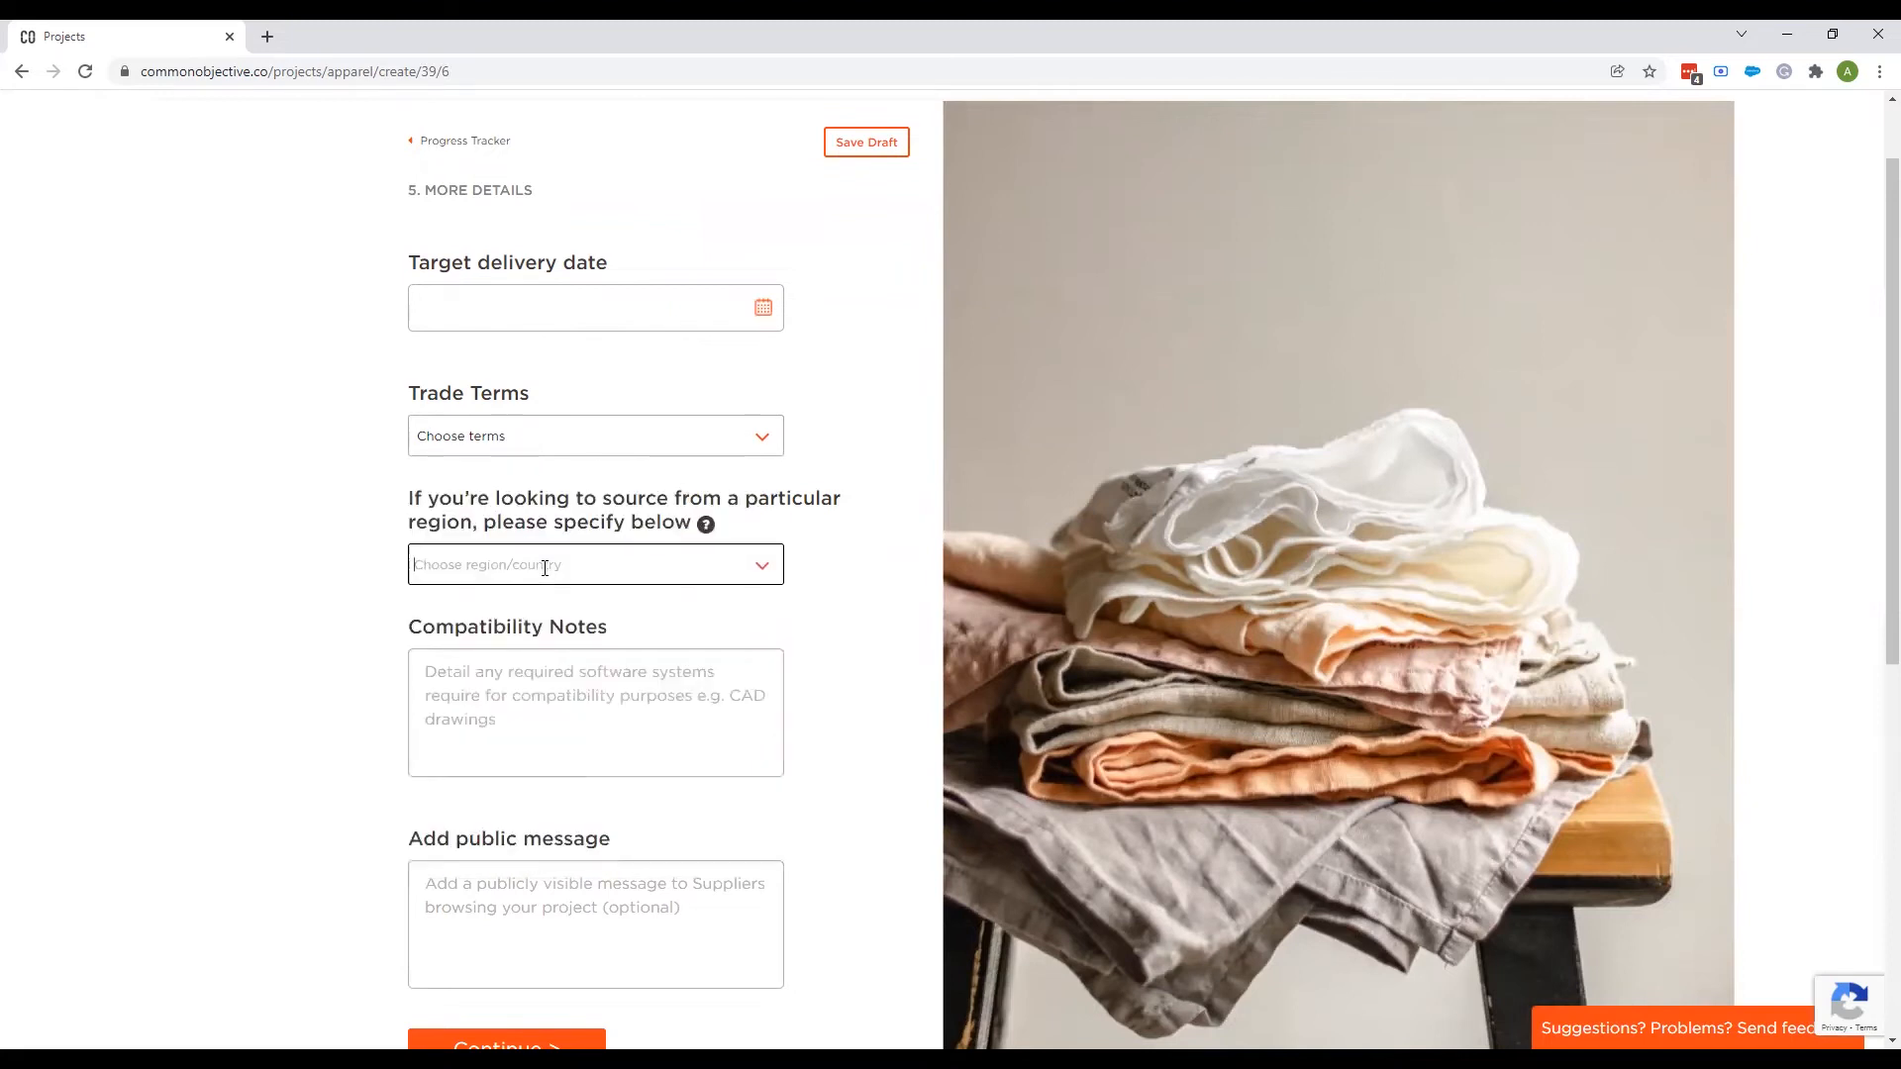
pyautogui.click(594, 564)
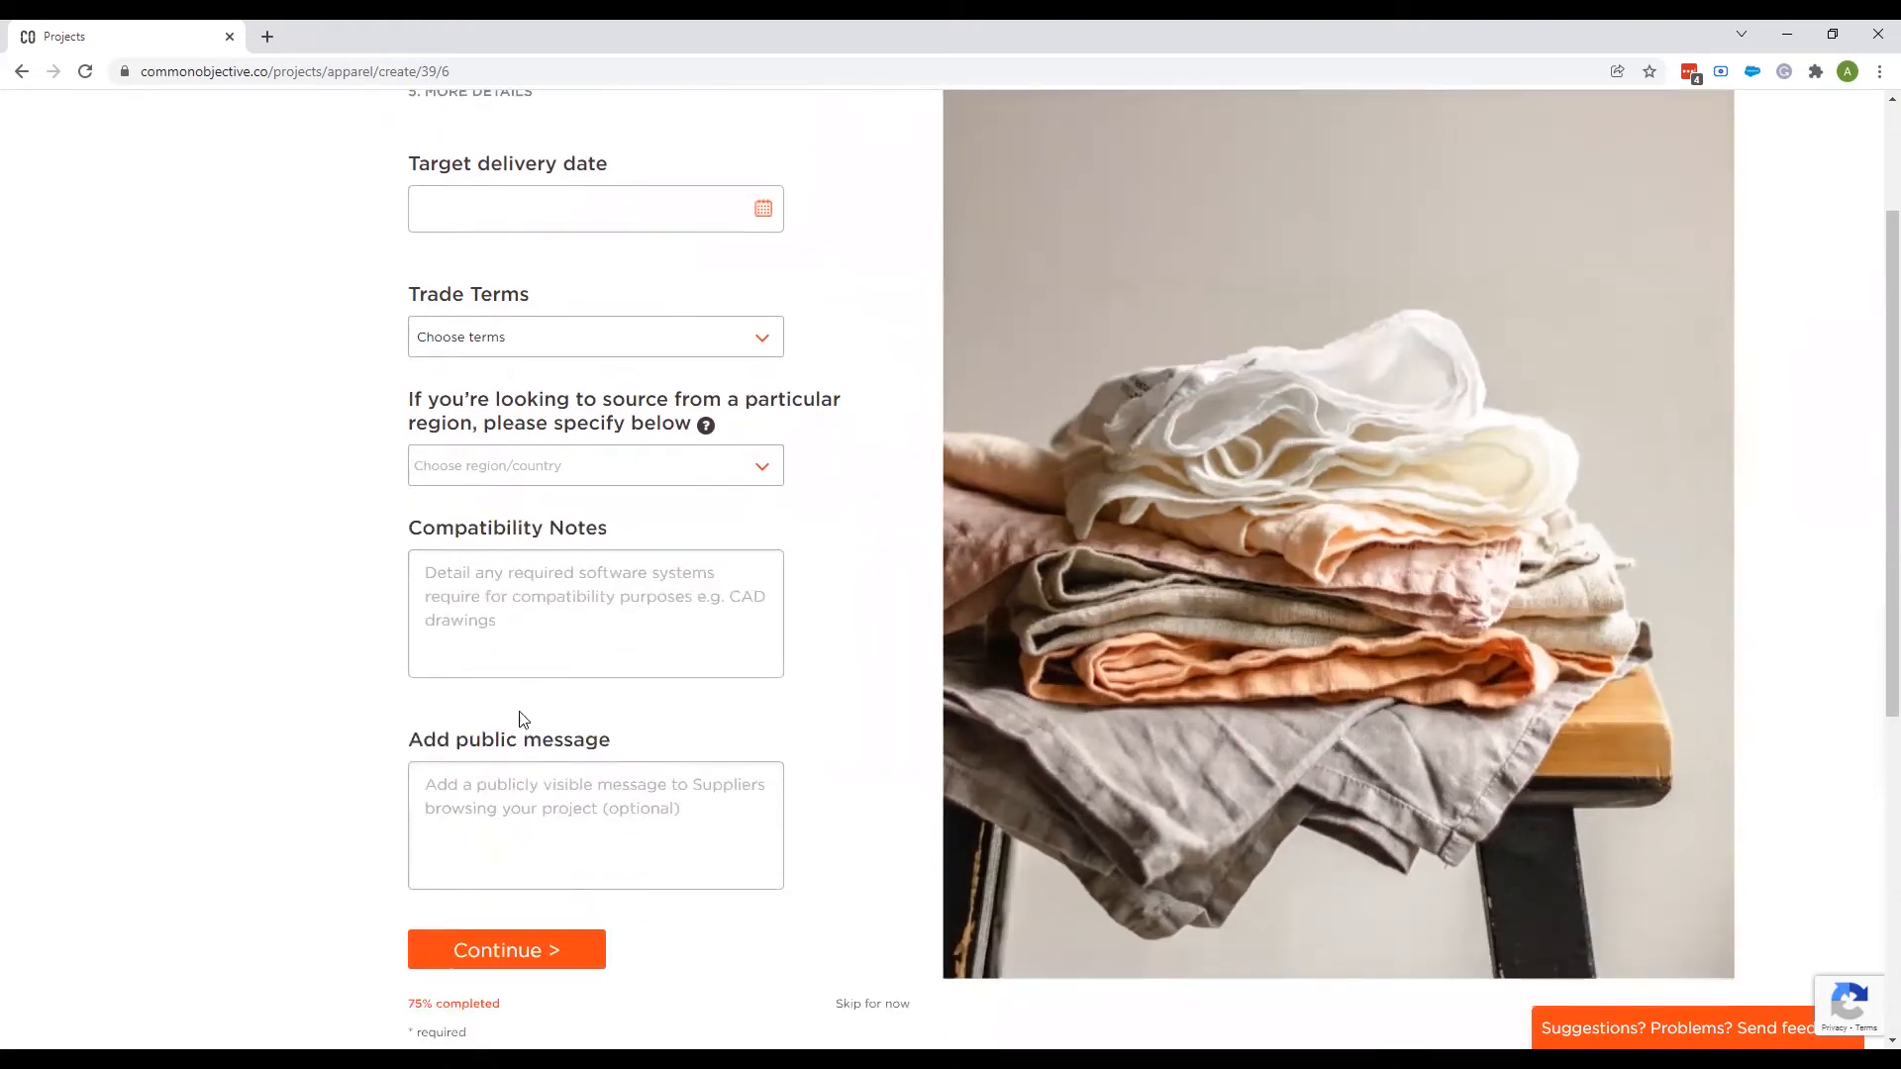
# Leave the More Details fields blank and continue to the file upload step.
pyautogui.scroll(-3)
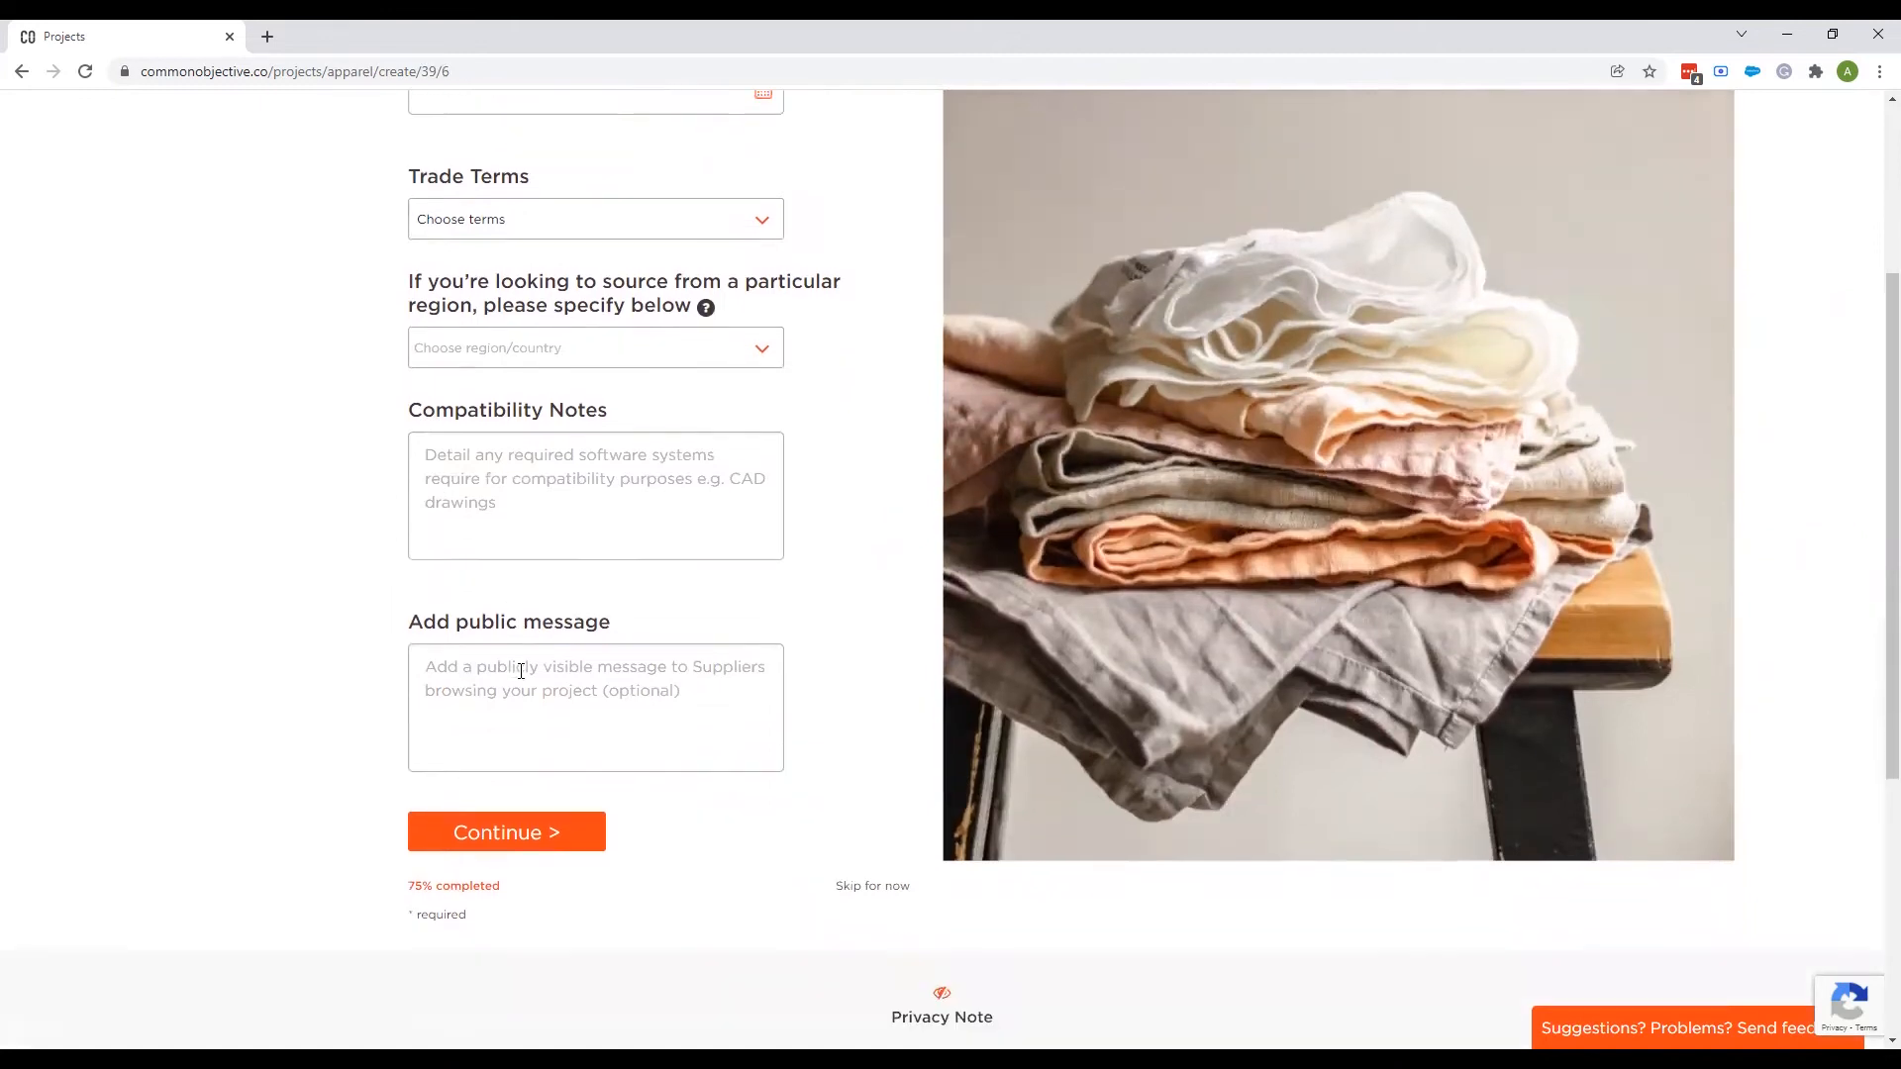
pyautogui.scroll(-3)
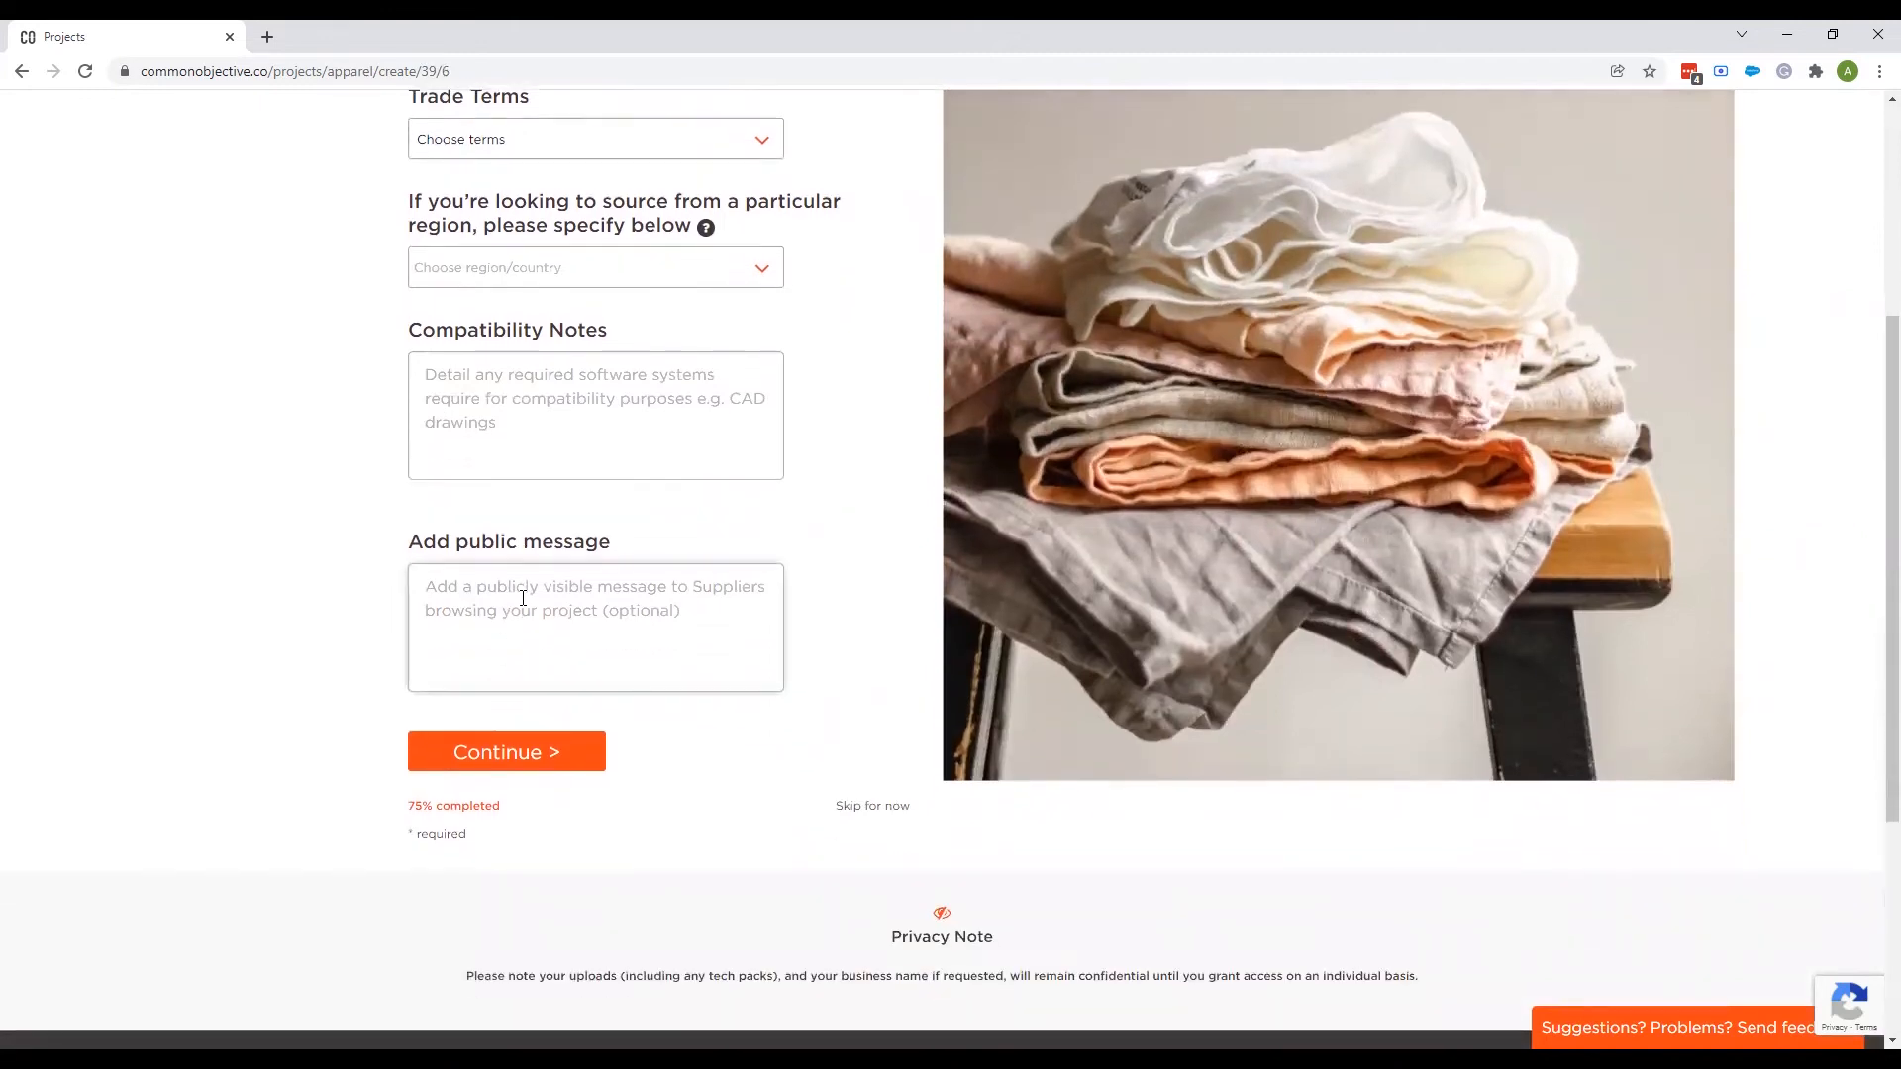
pyautogui.moveTo(515, 592)
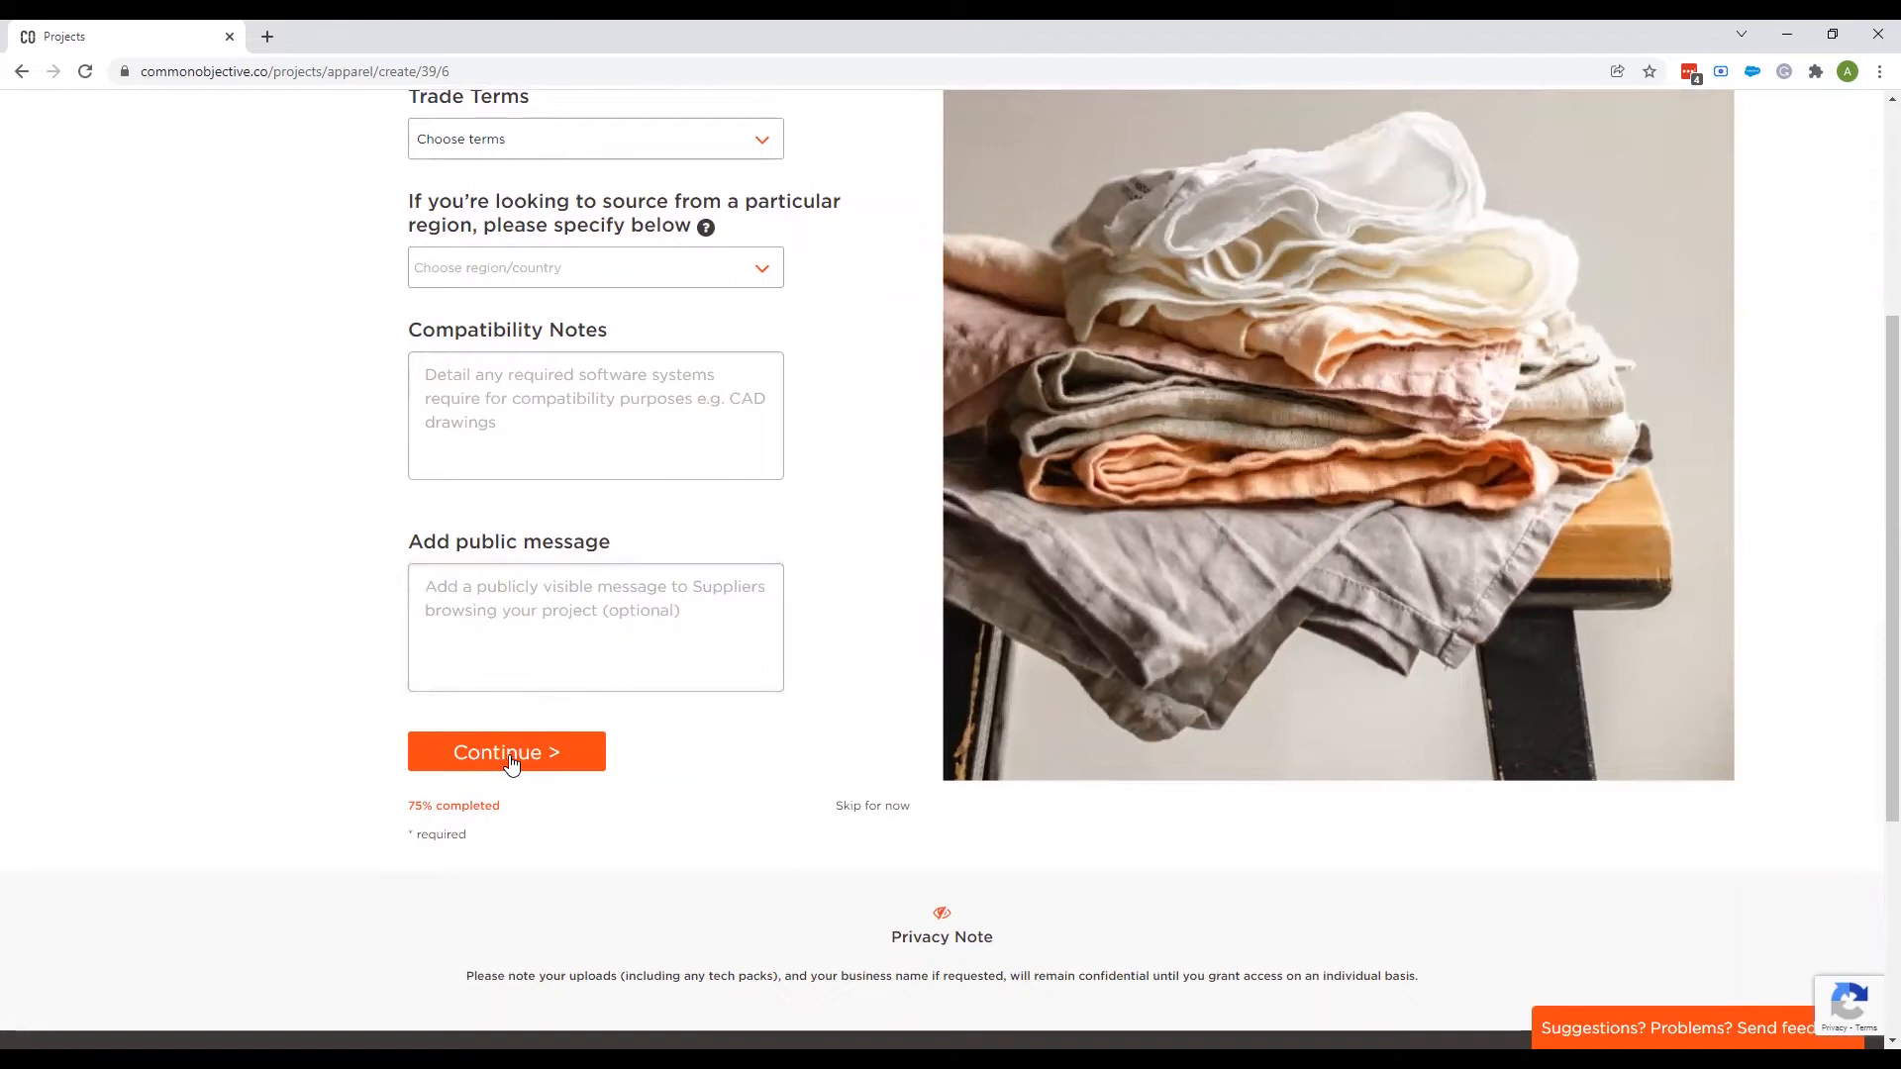
pyautogui.click(505, 753)
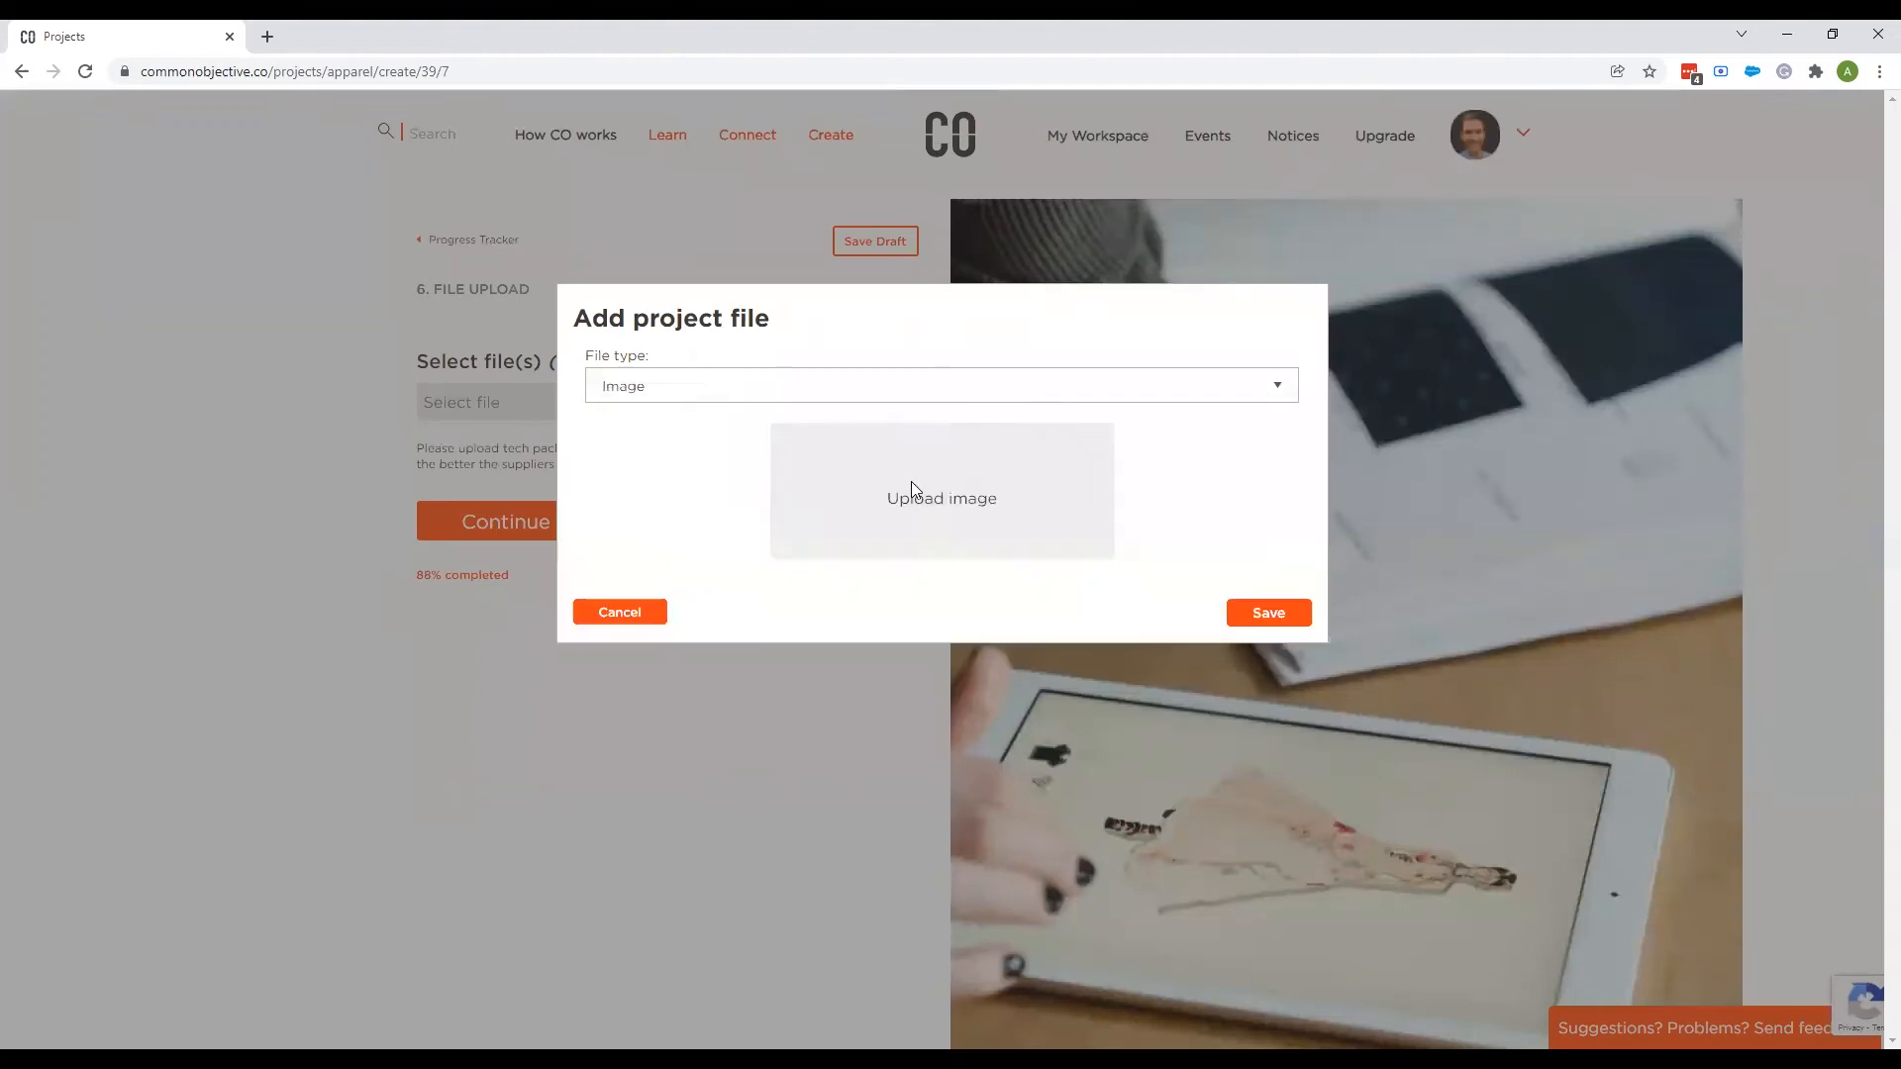
# Upload the TechPackTee tech pack image, save it and return to the progress tracker at 100%.
pyautogui.click(941, 499)
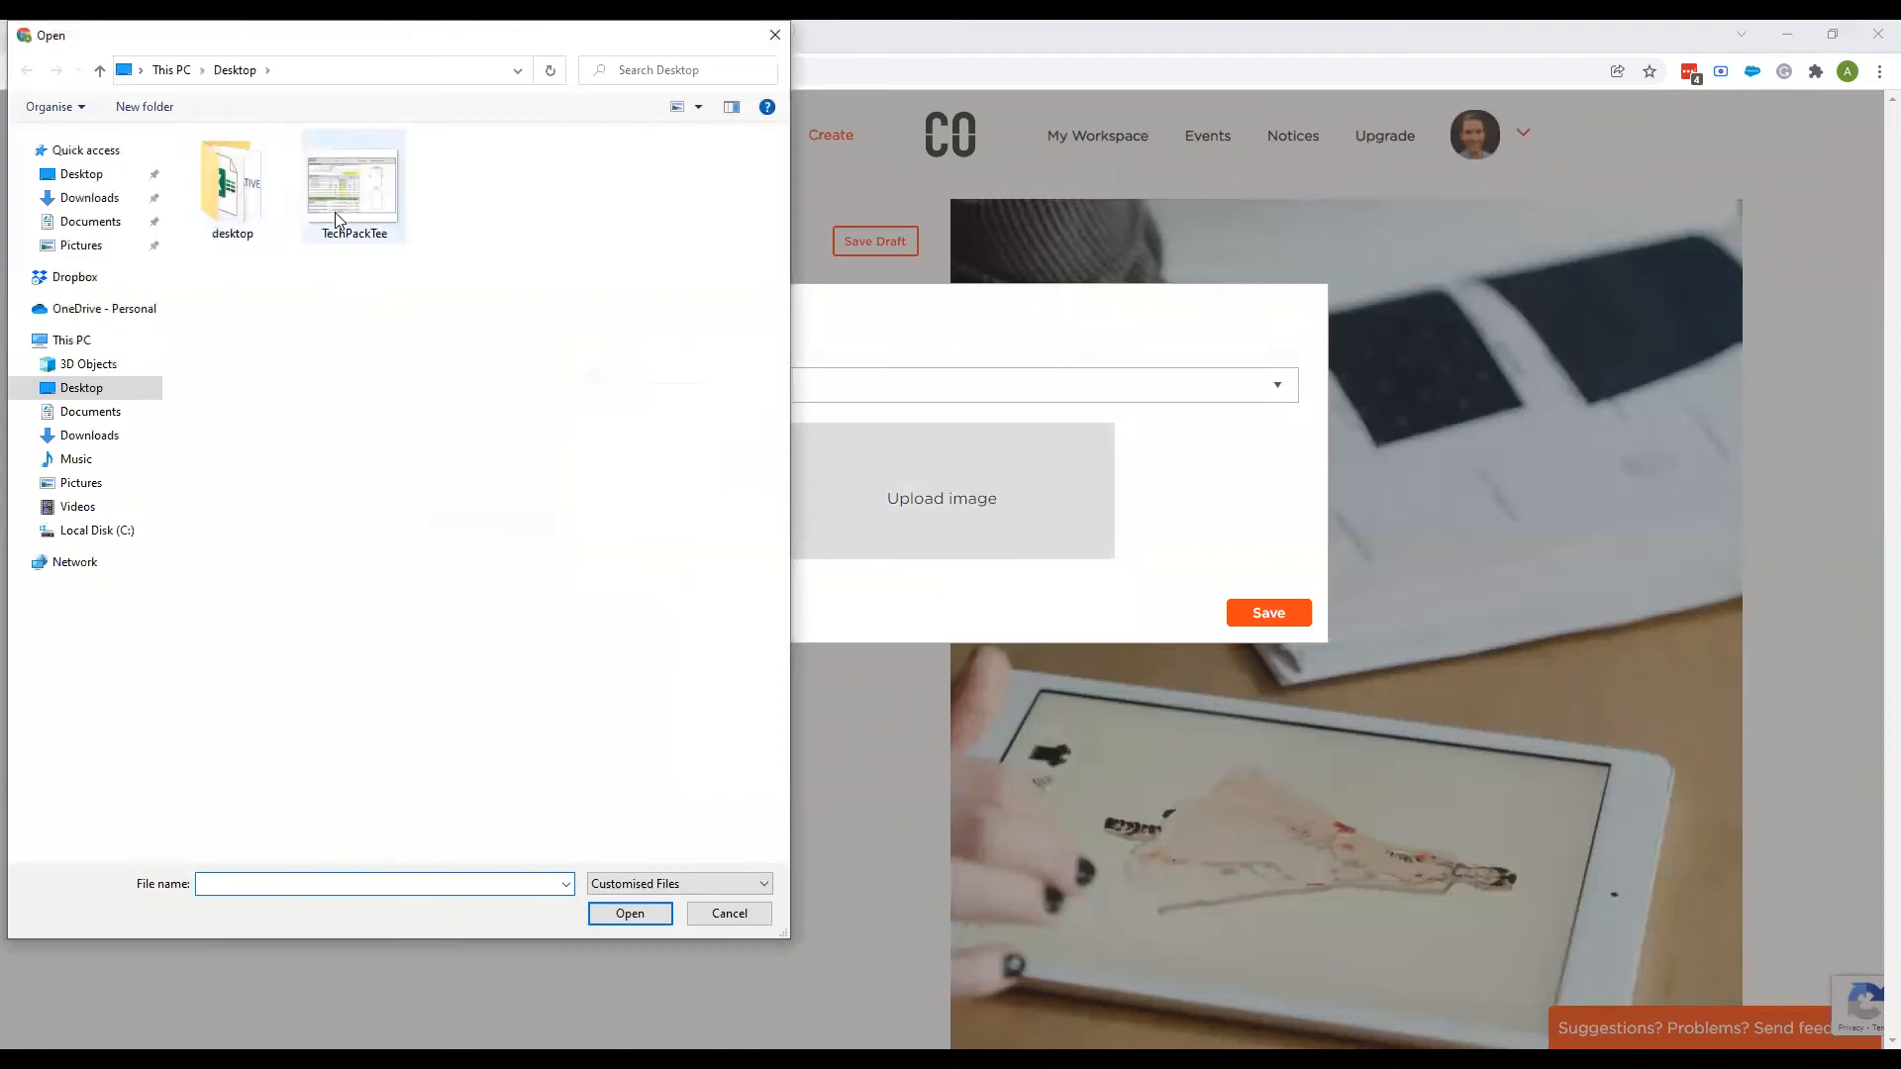
pyautogui.doubleClick(353, 180)
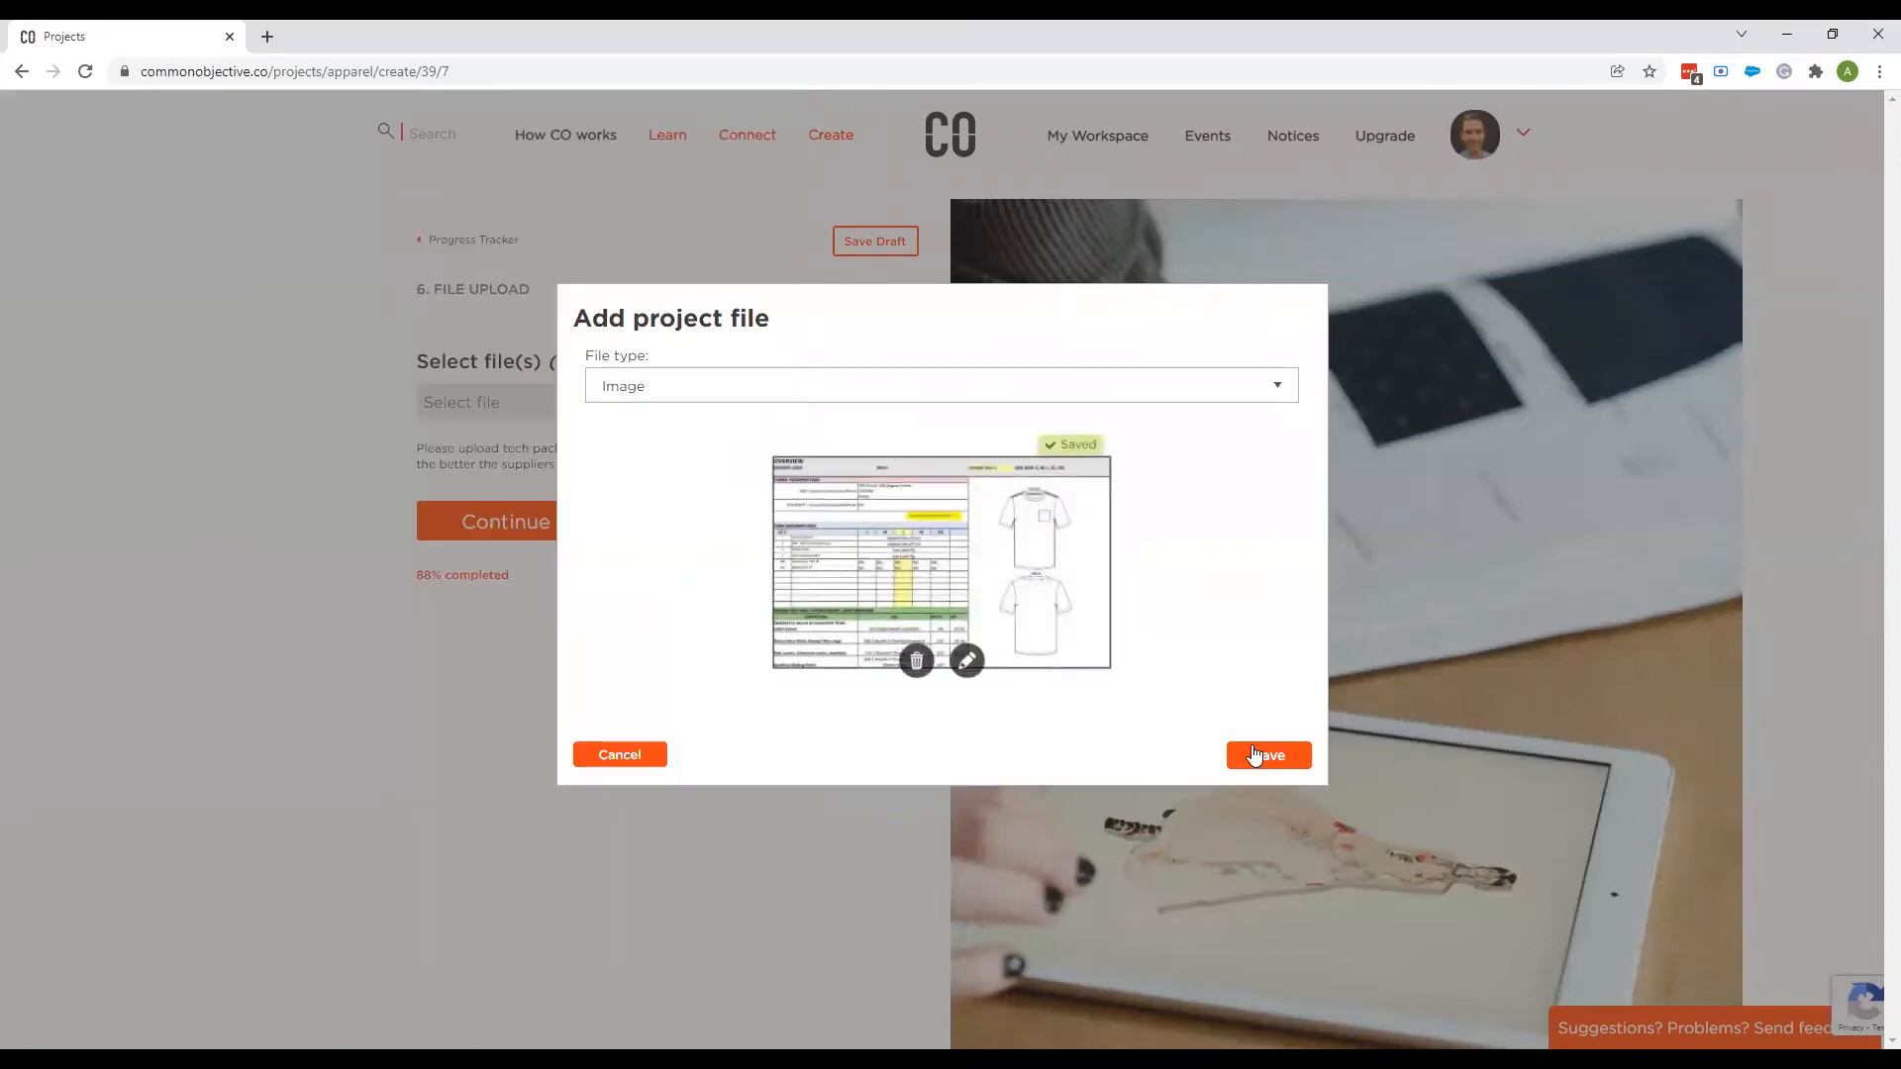
pyautogui.click(1265, 754)
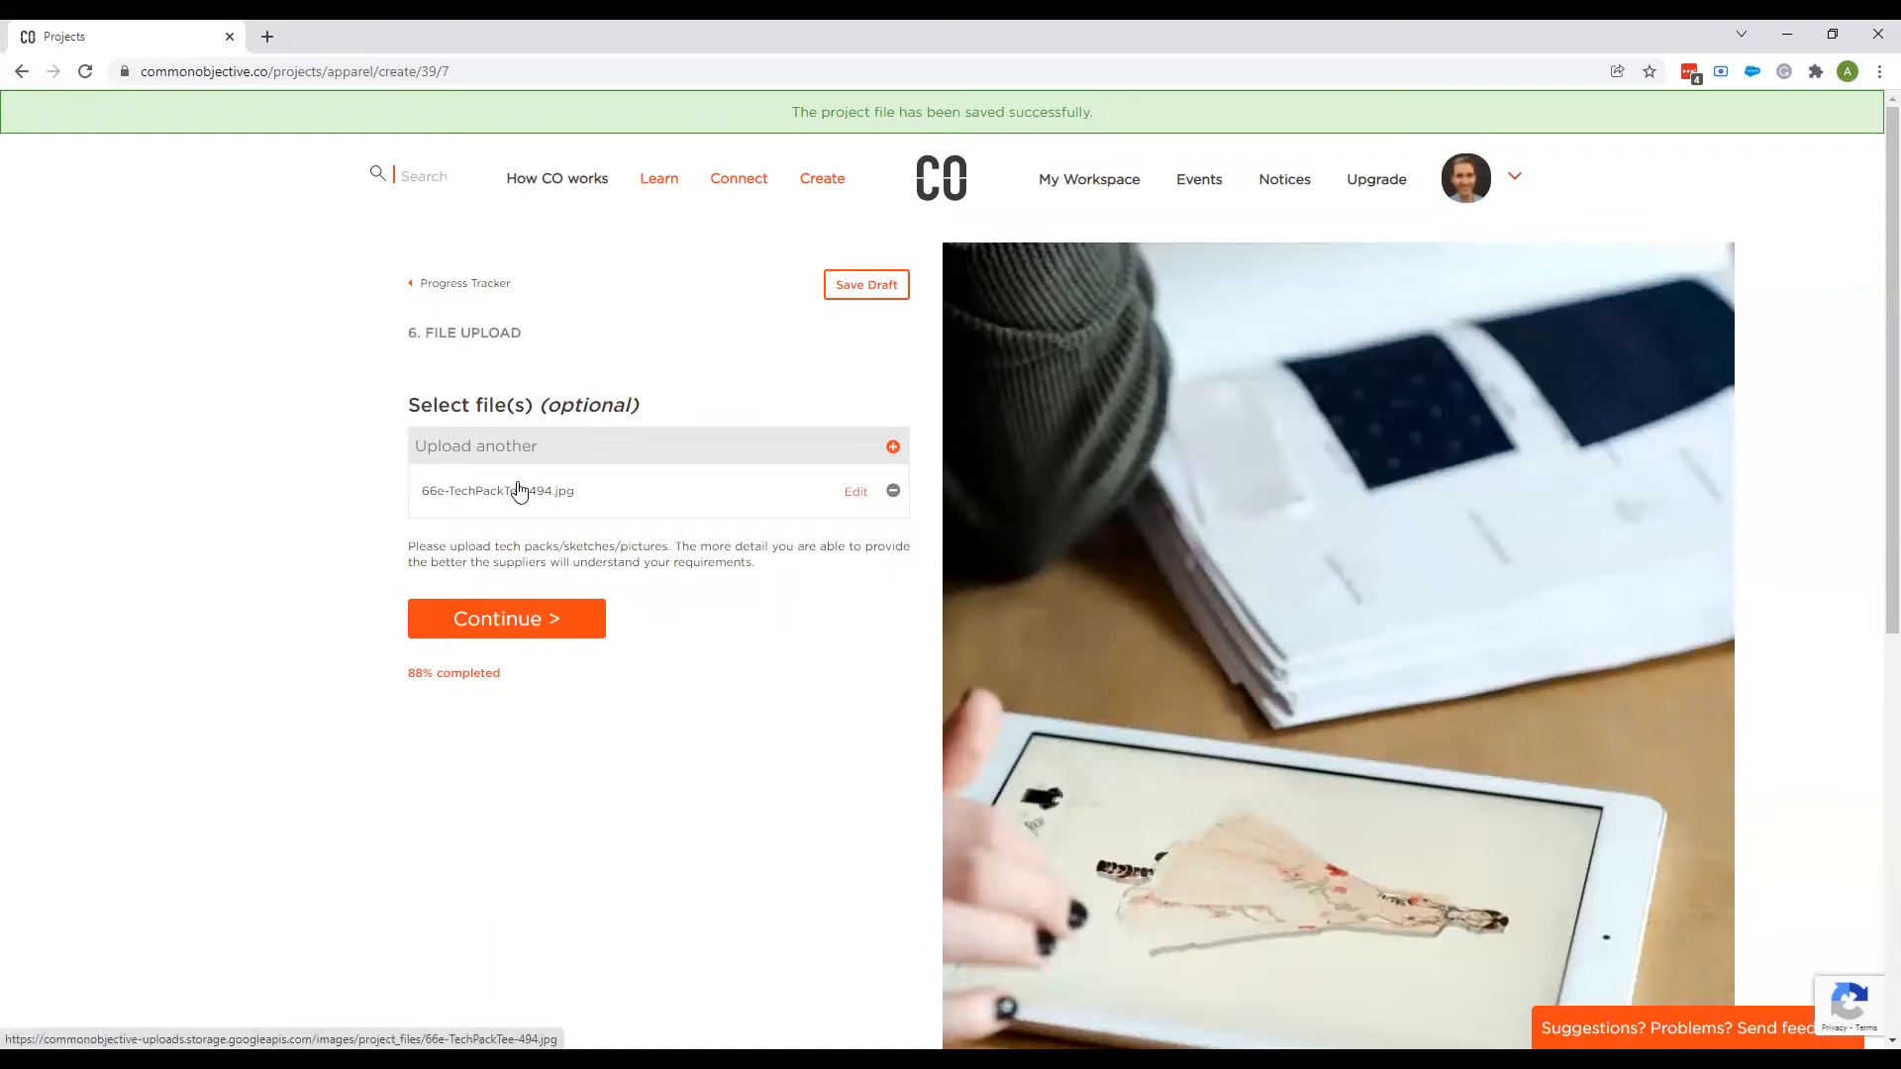
pyautogui.click(505, 618)
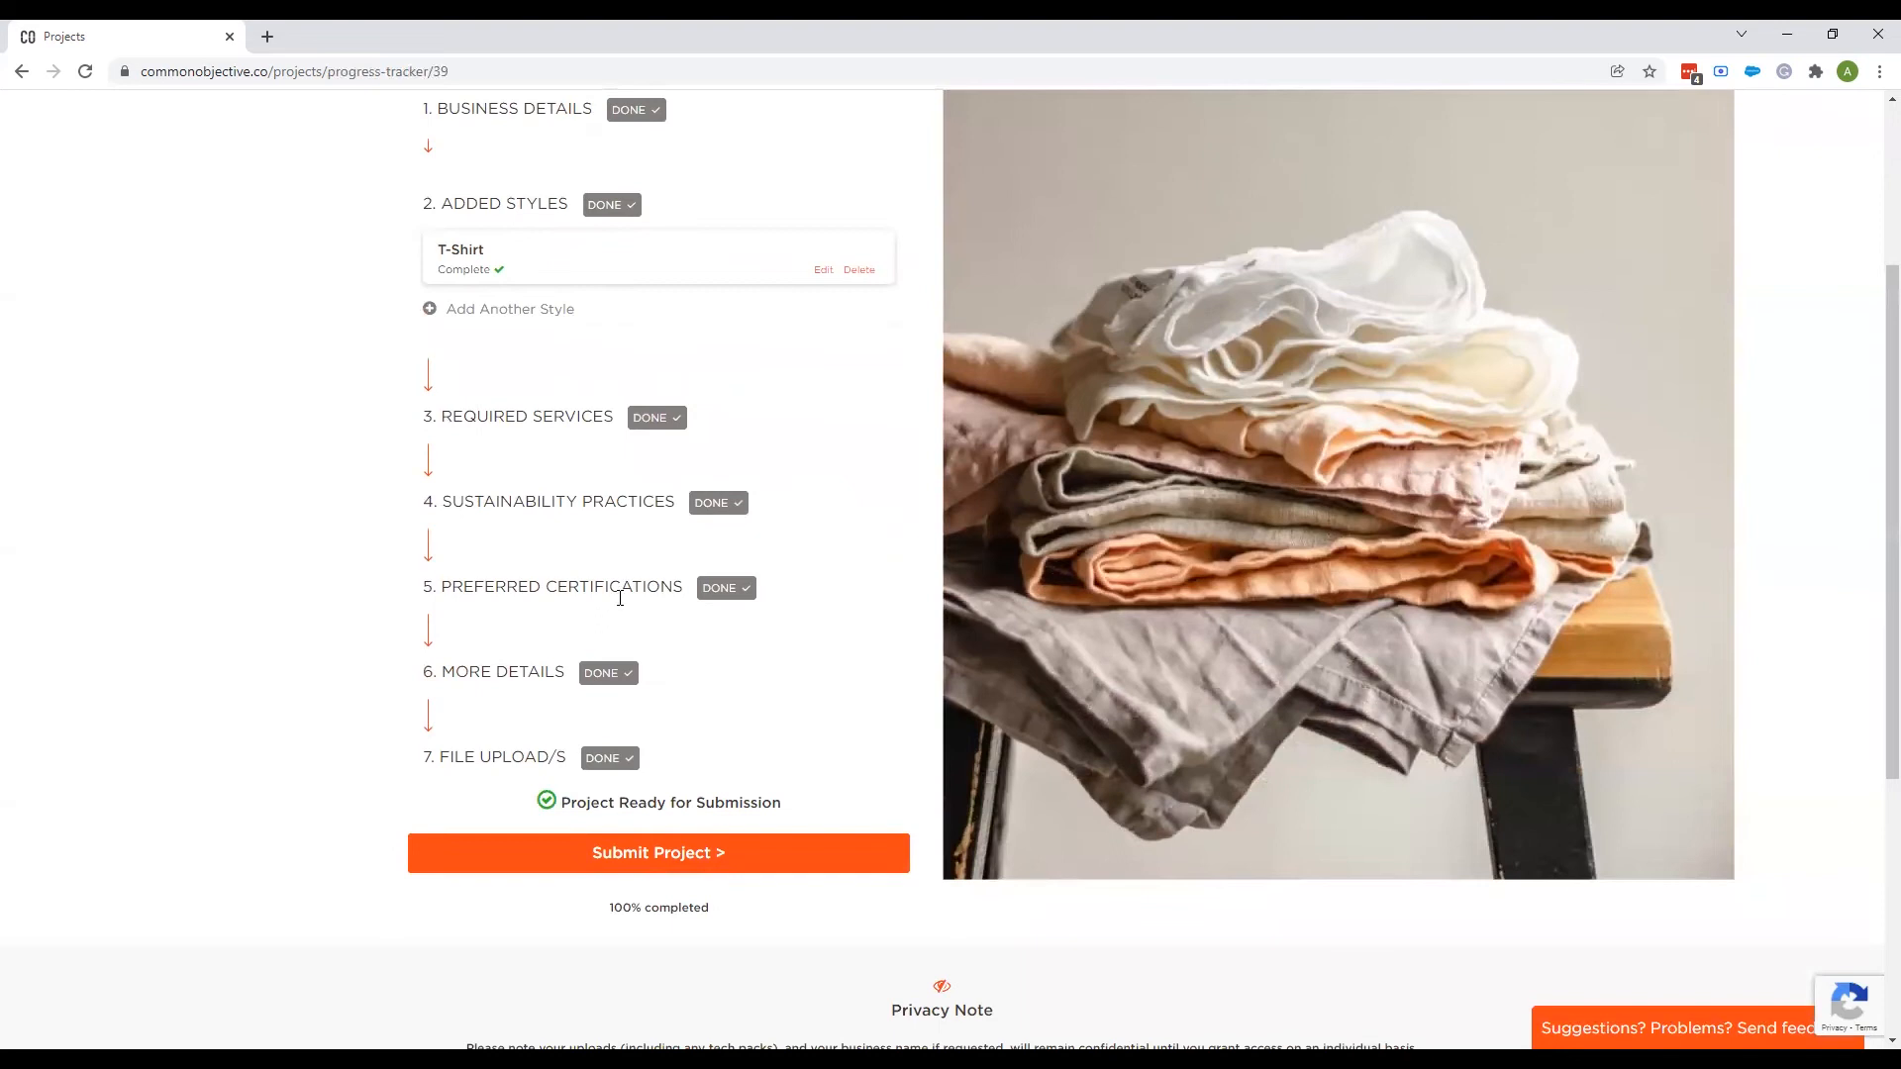
pyautogui.moveTo(624, 937)
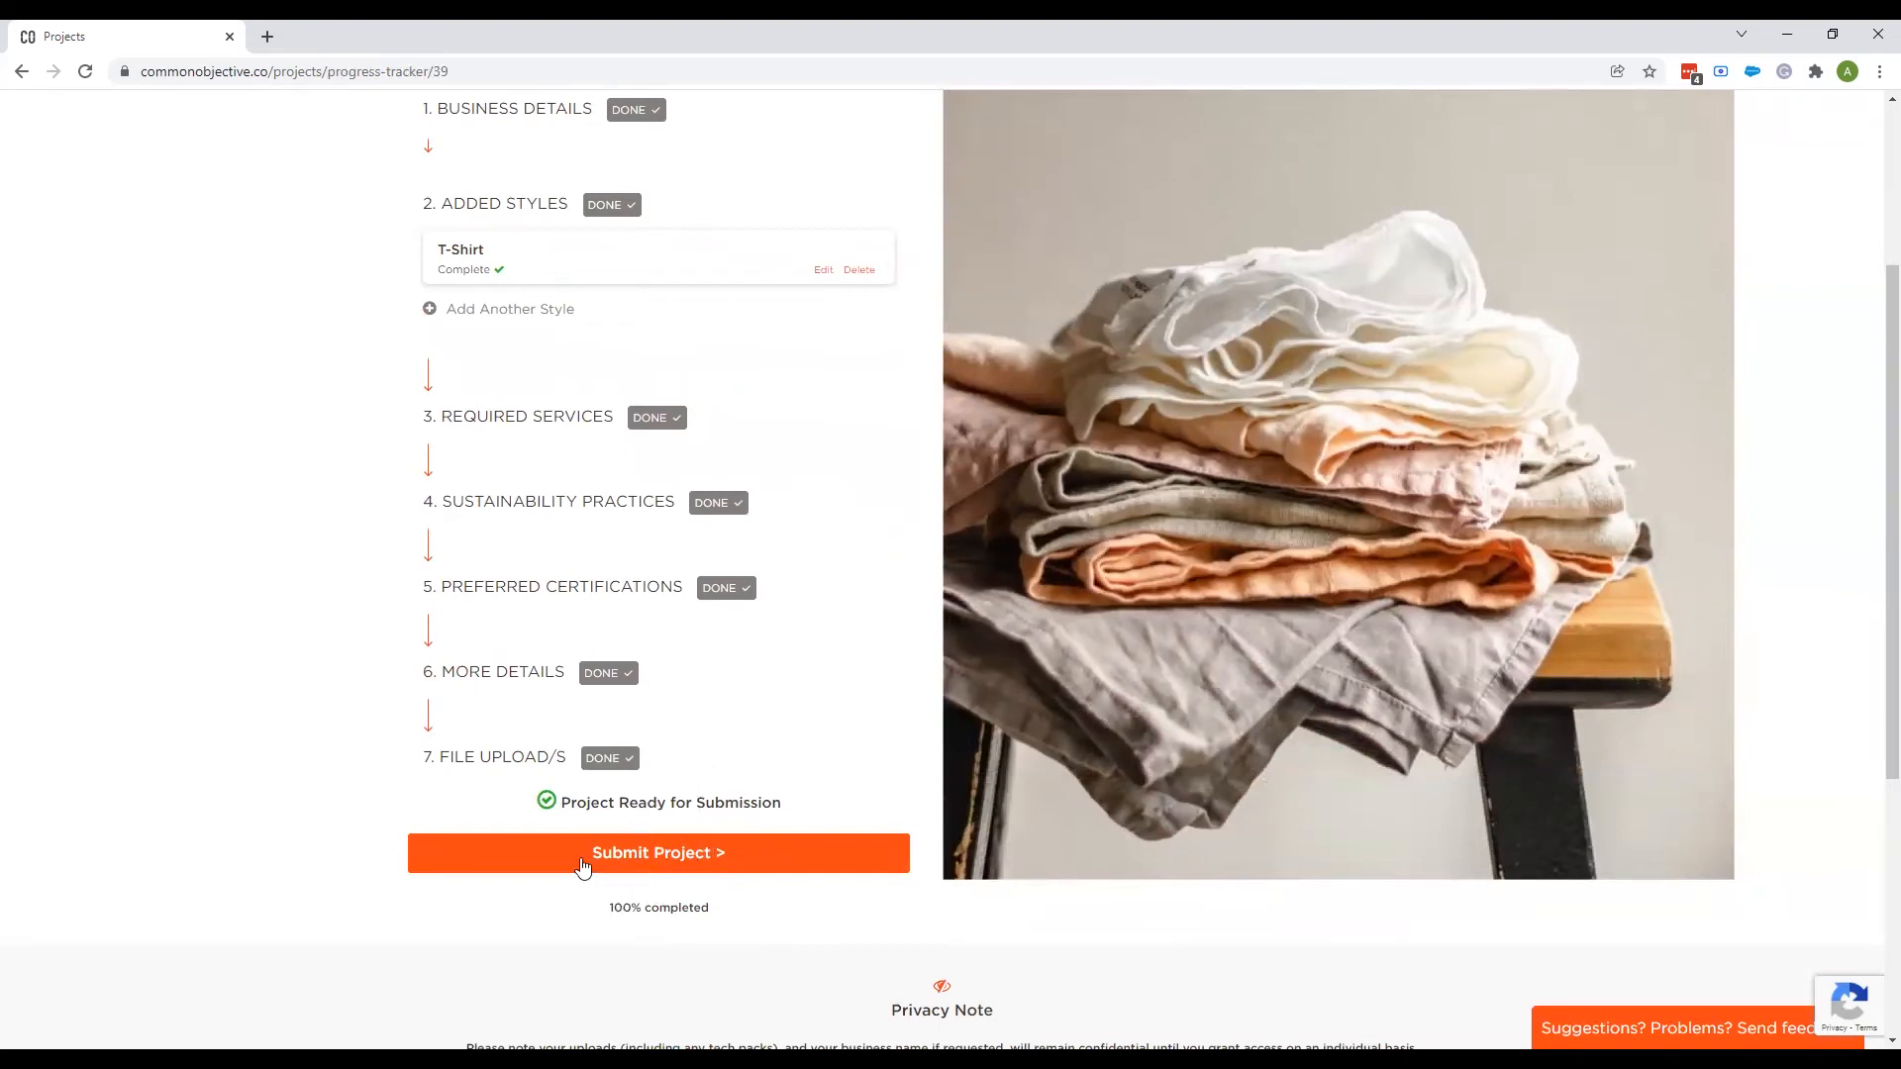
pyautogui.moveTo(646, 865)
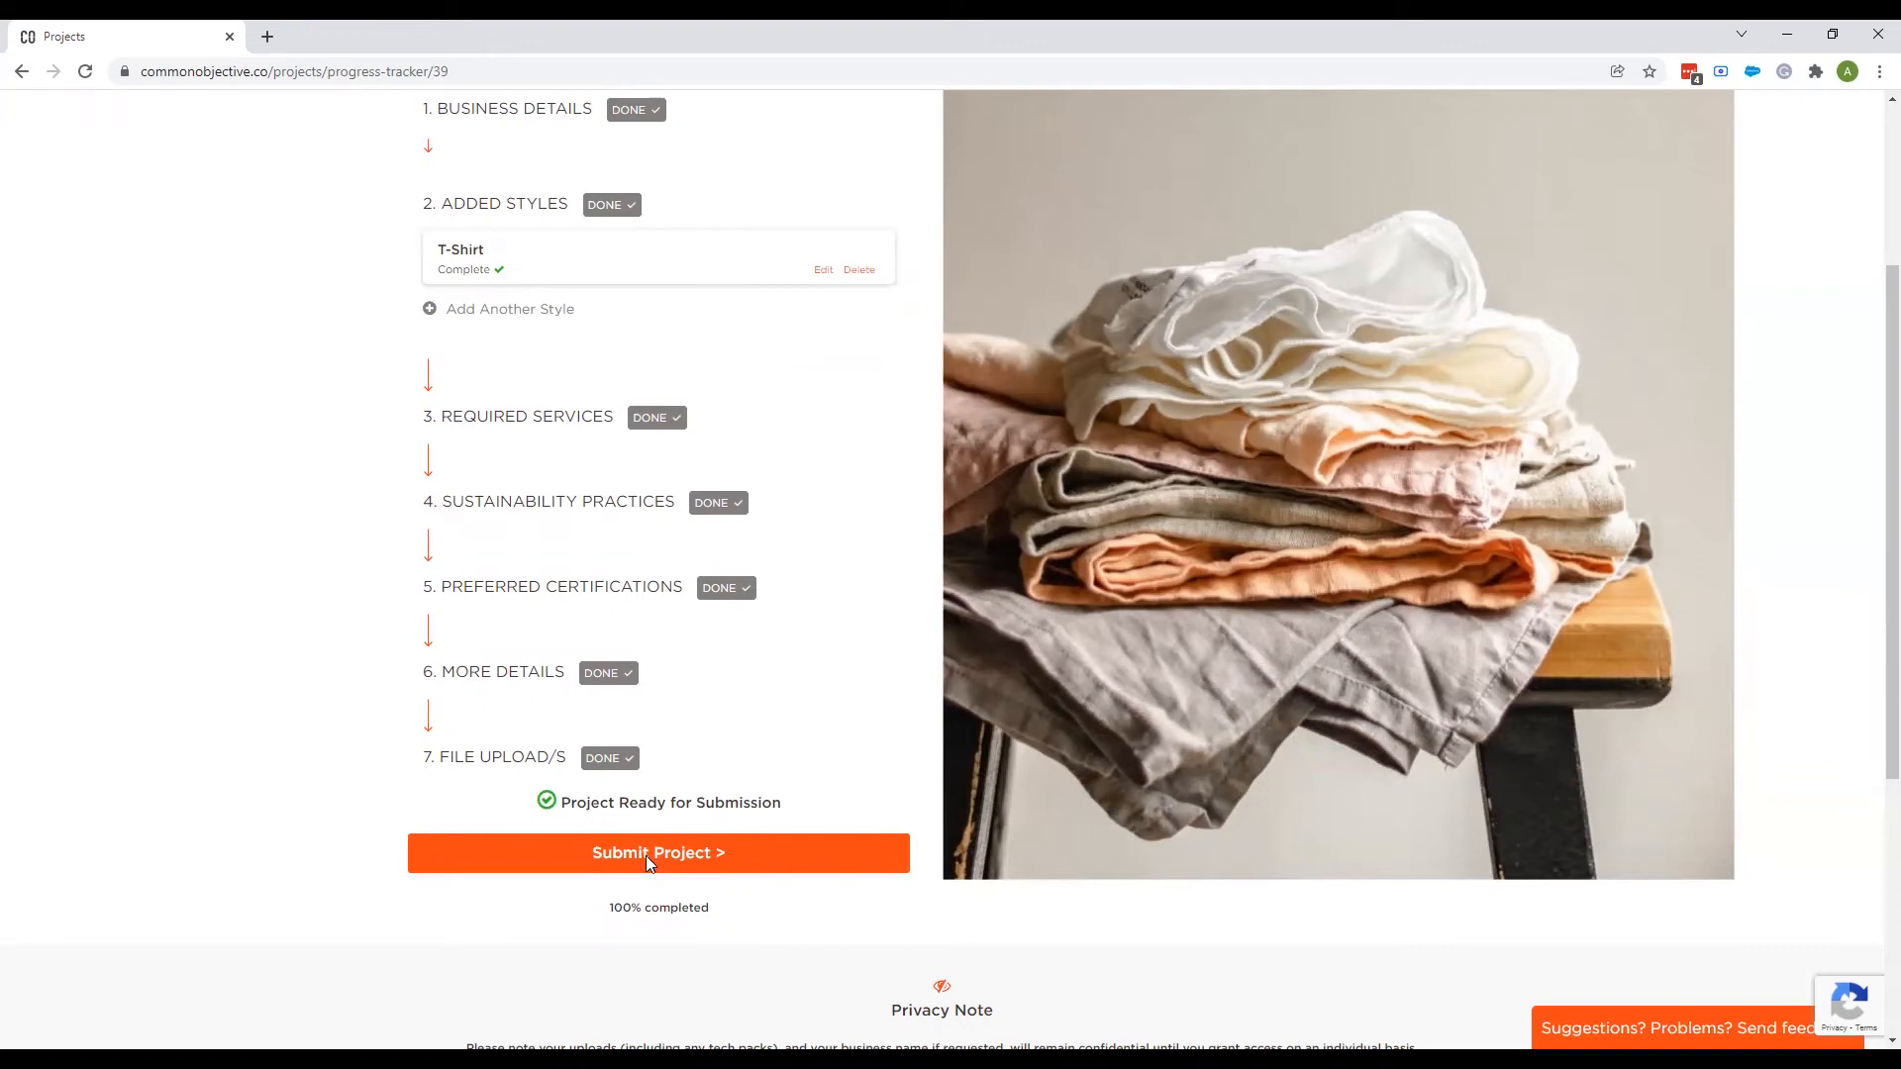
# Submit the T-shirt project and confirm publishing so it goes live for suppliers.
pyautogui.click(657, 851)
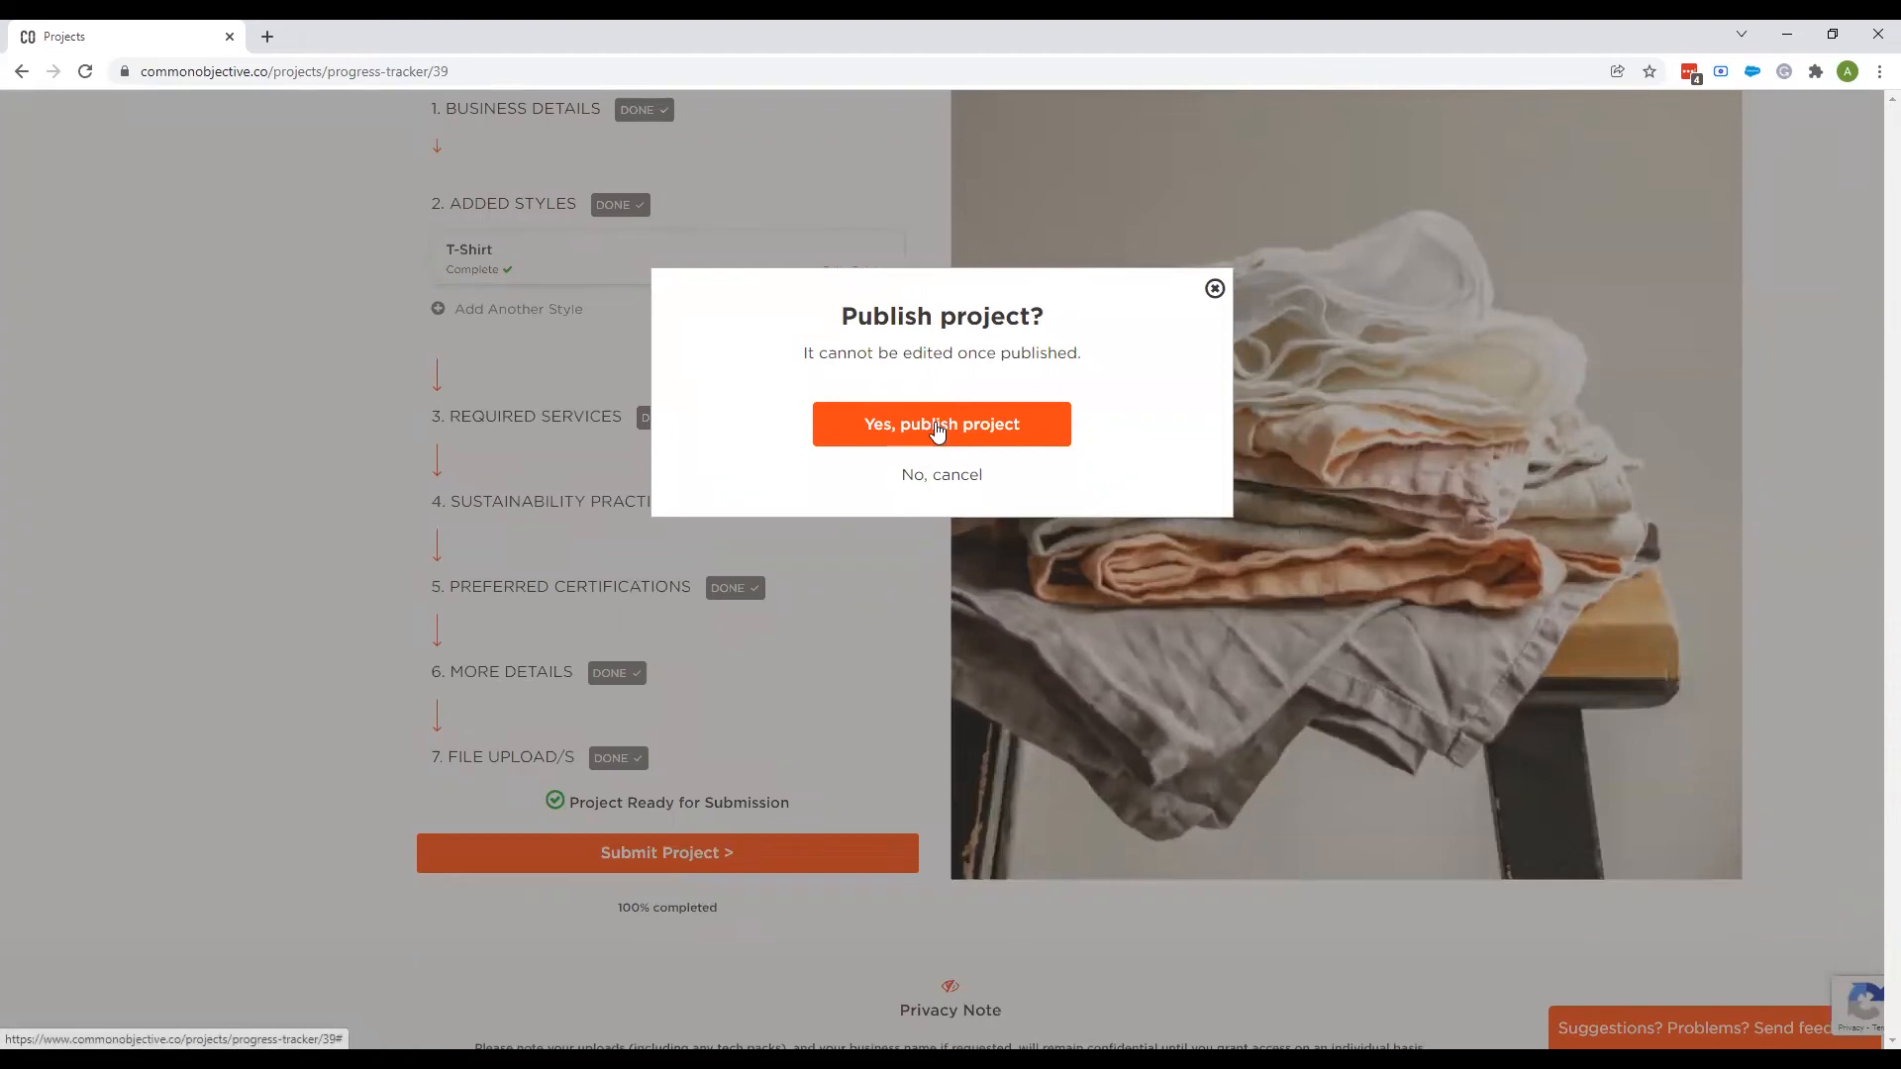
pyautogui.click(941, 424)
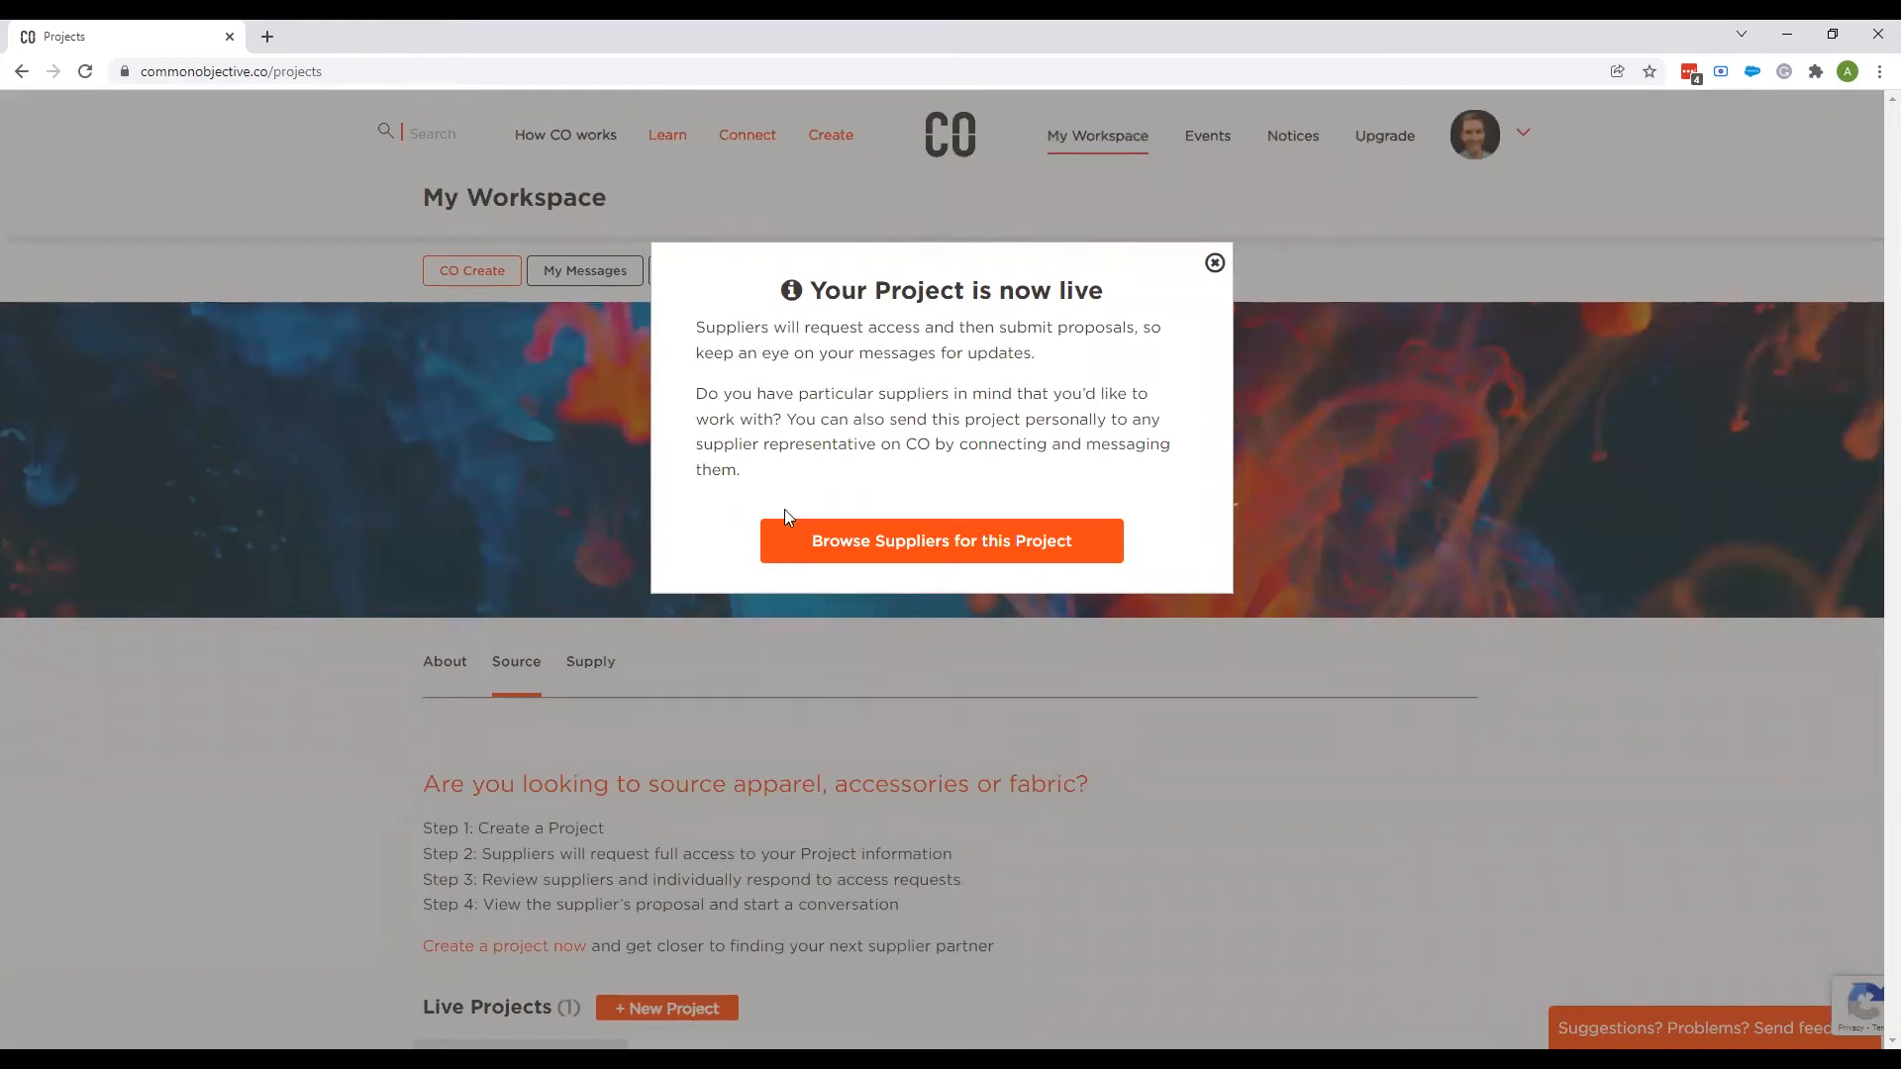
pyautogui.moveTo(909, 554)
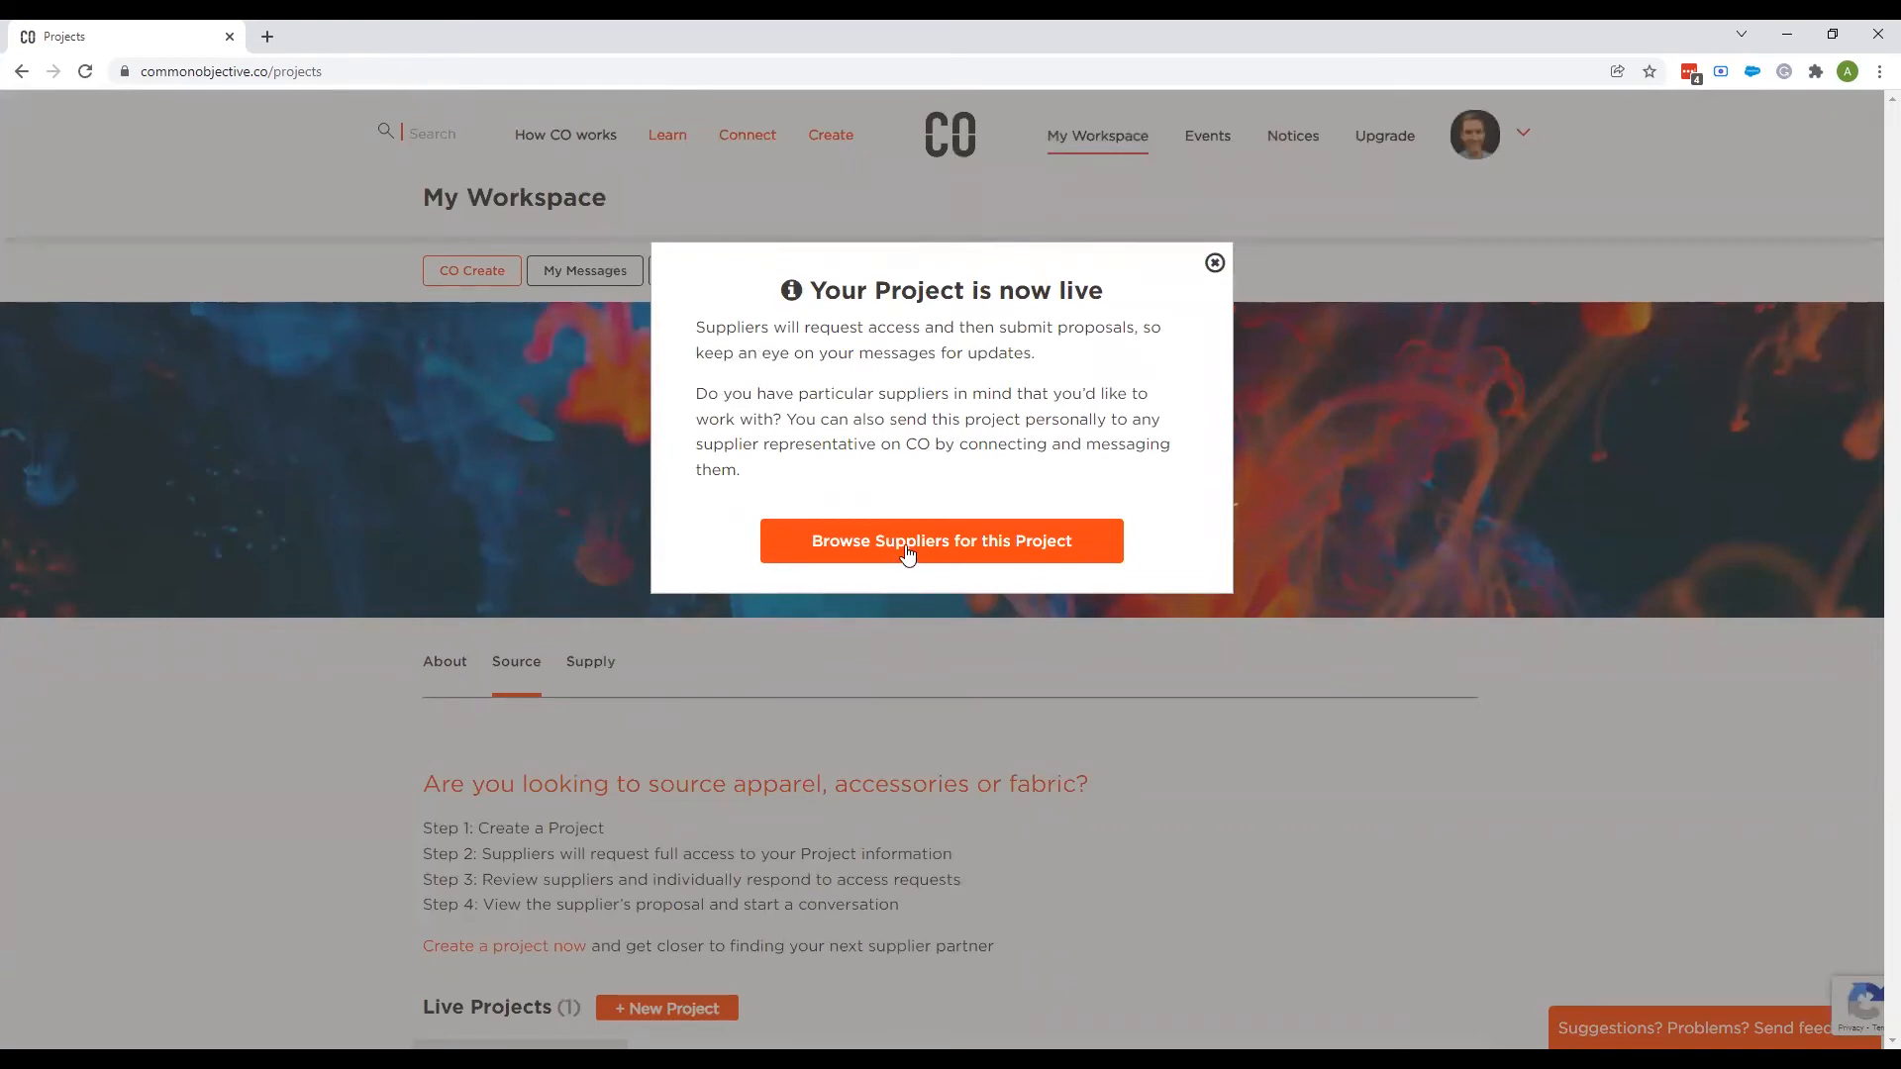
pyautogui.moveTo(888, 461)
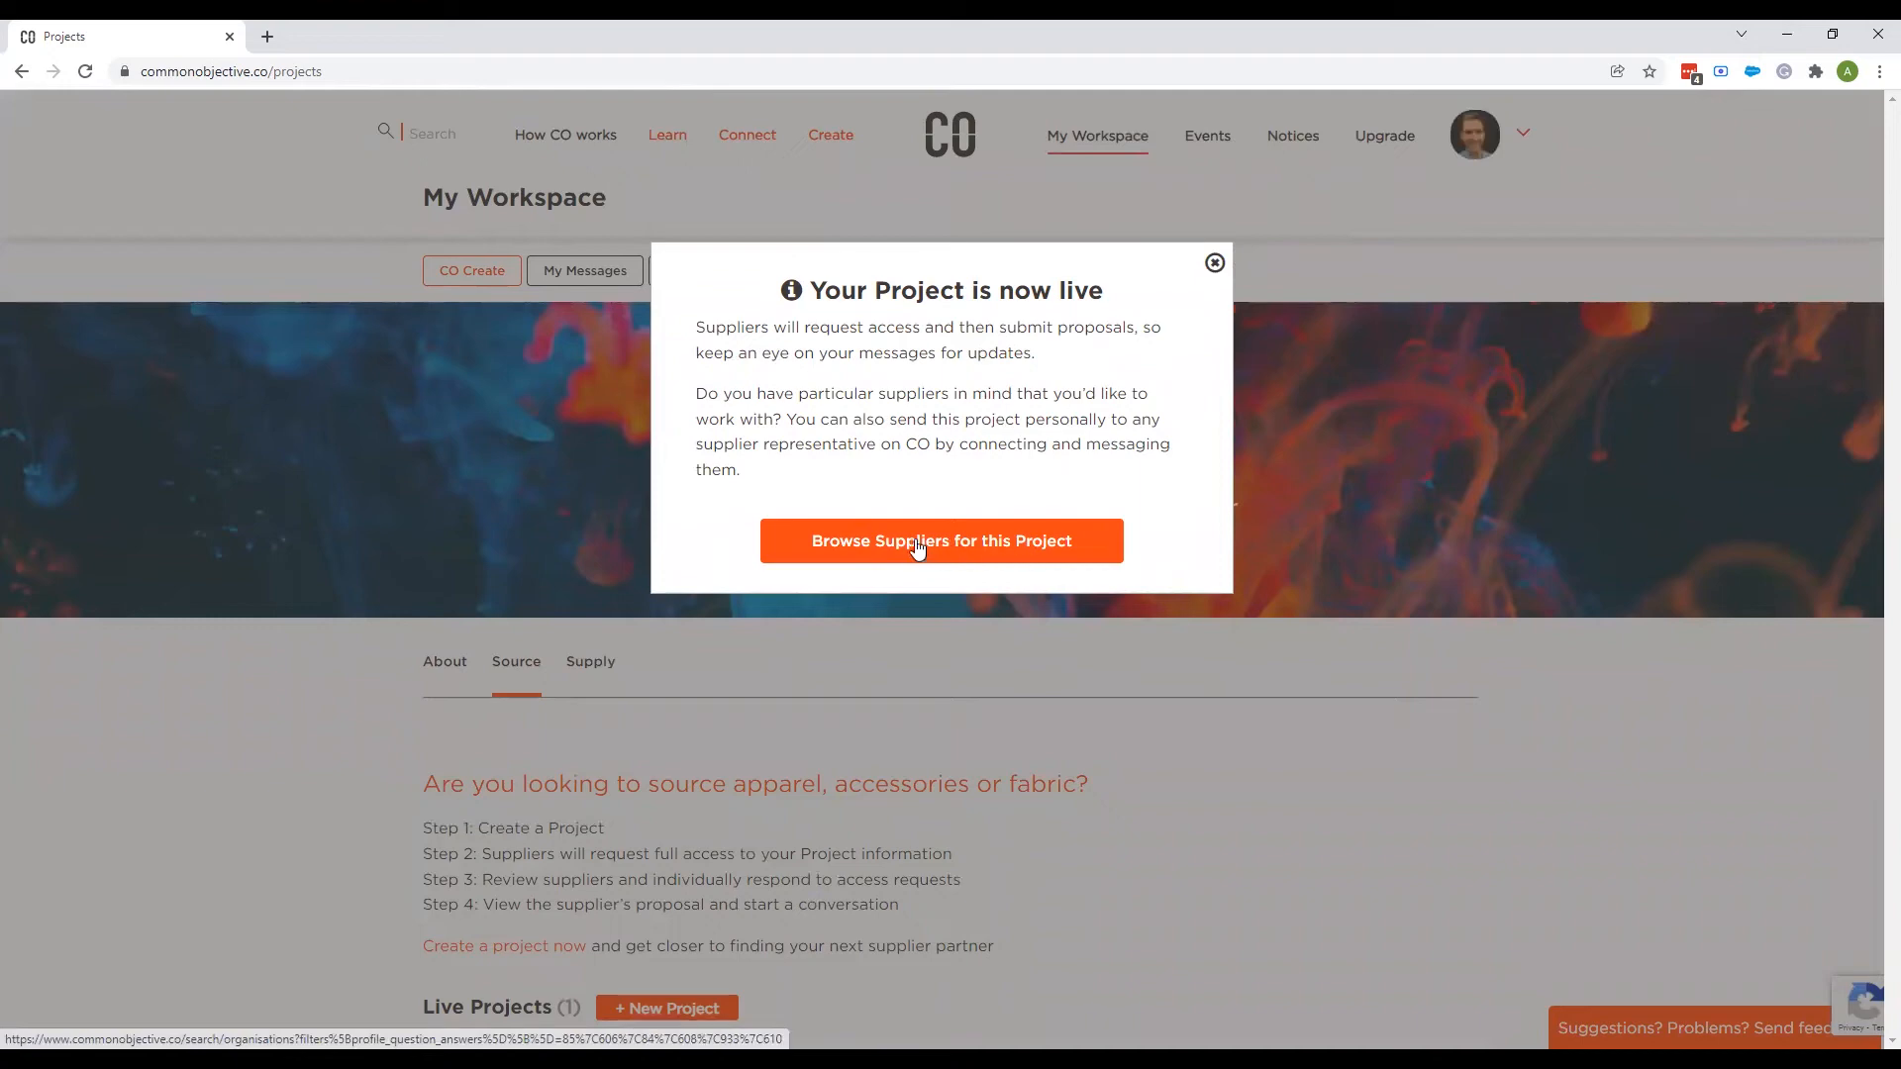
# Browse suppliers suited to the T-shirt project and scroll the Organisations results to the IINOUIIO Ltd card.
pyautogui.click(939, 541)
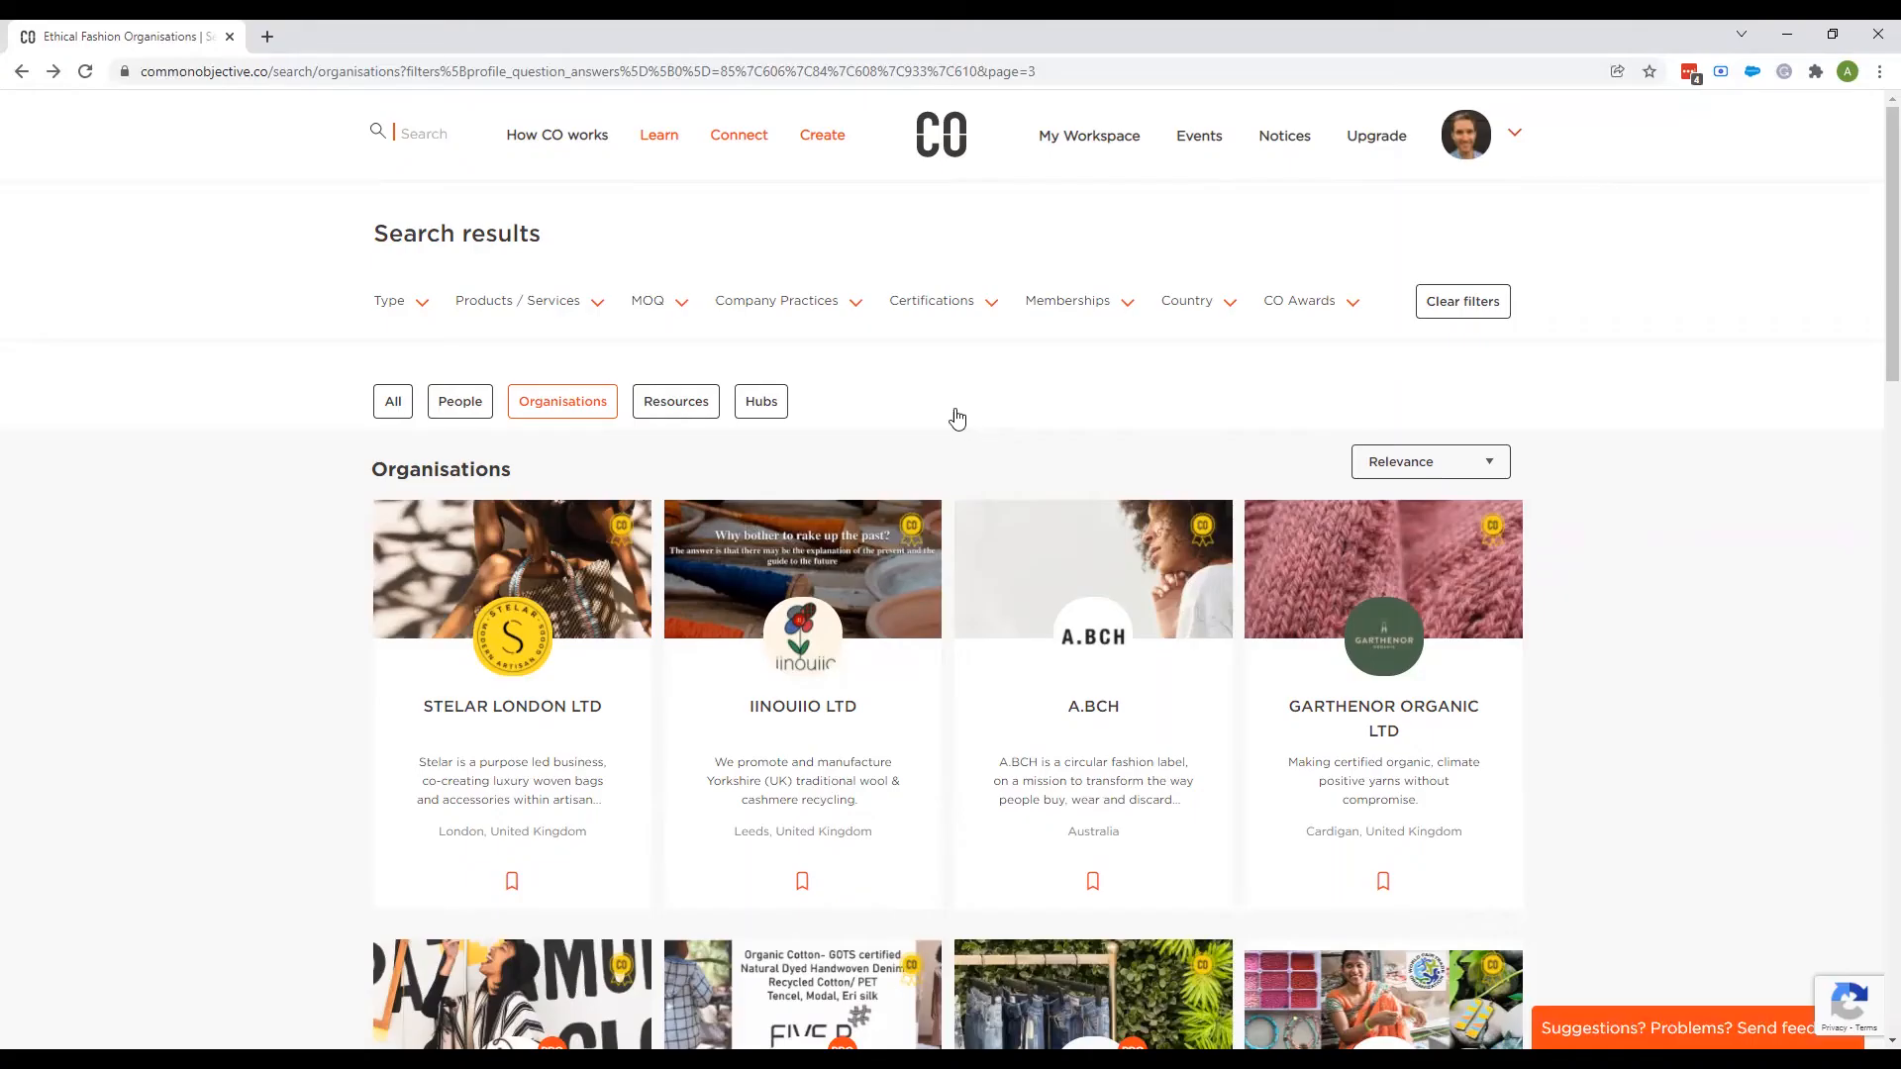
pyautogui.scroll(-3)
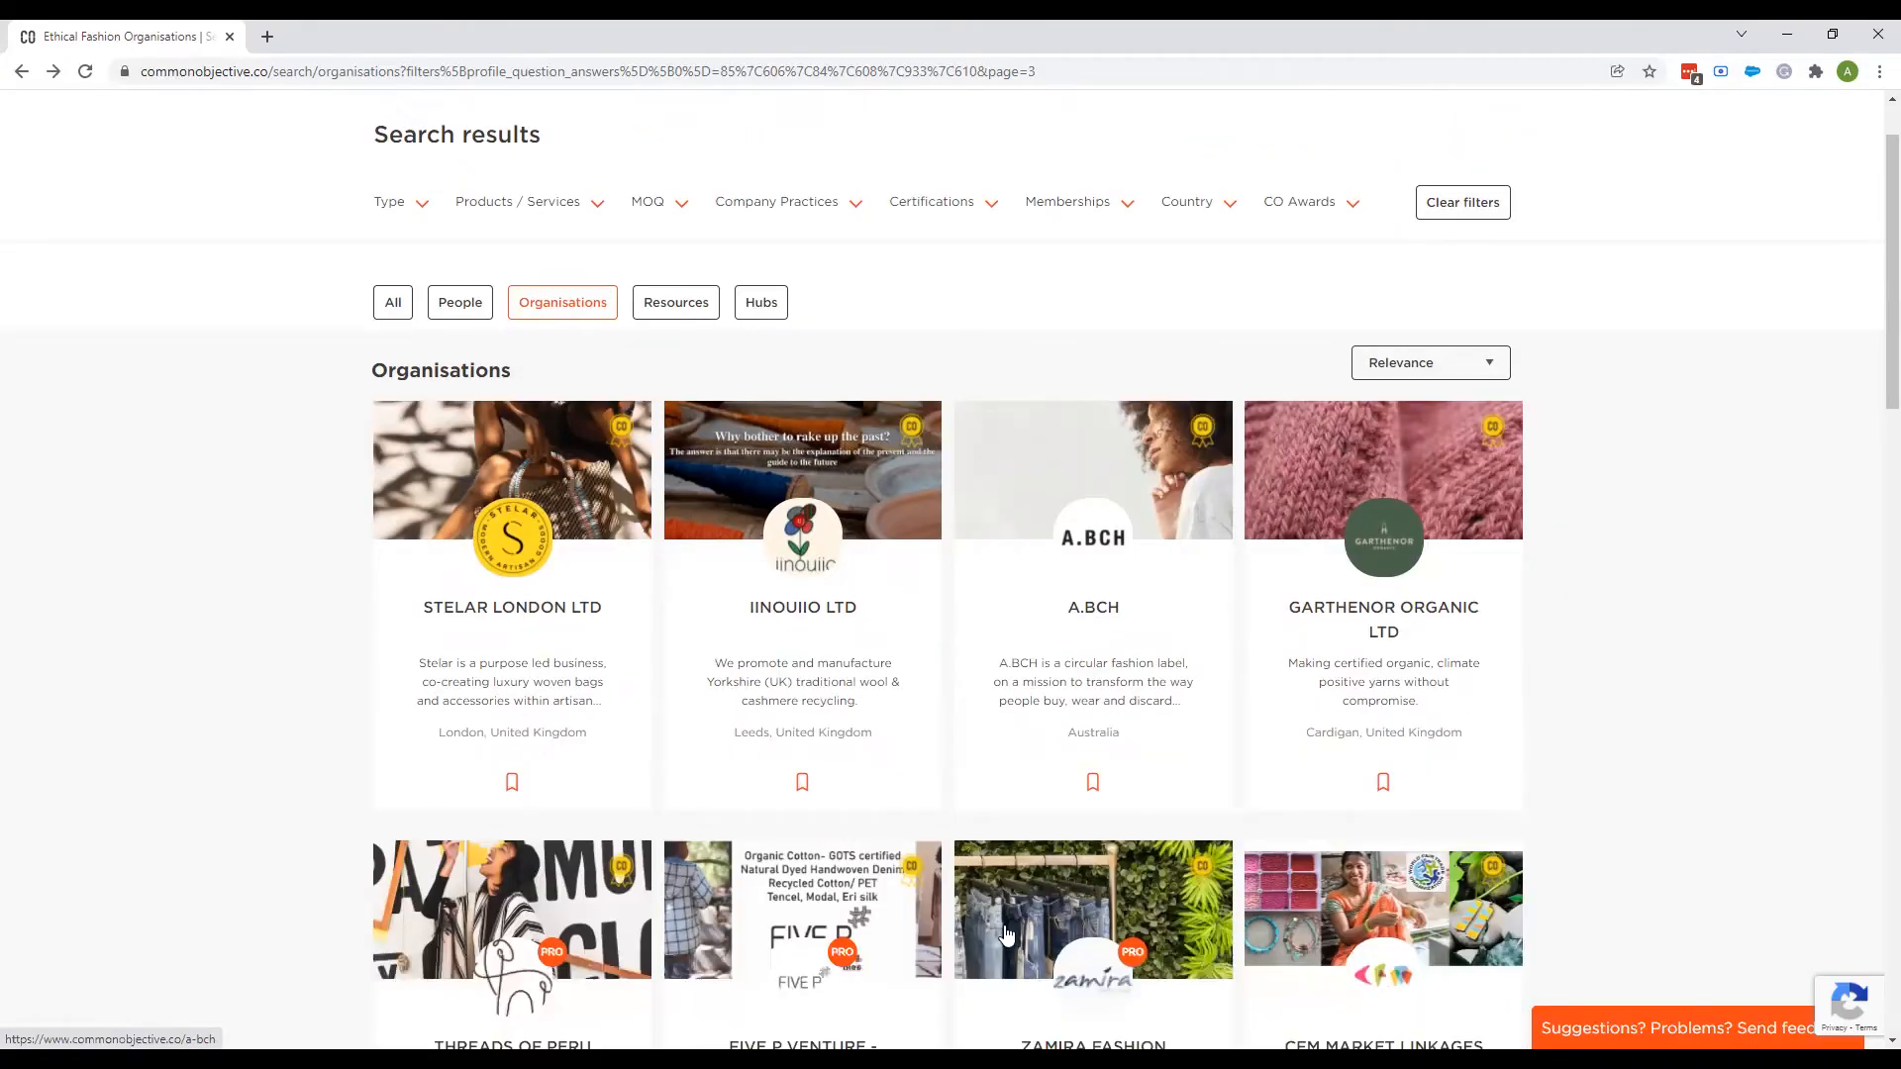
pyautogui.moveTo(890, 582)
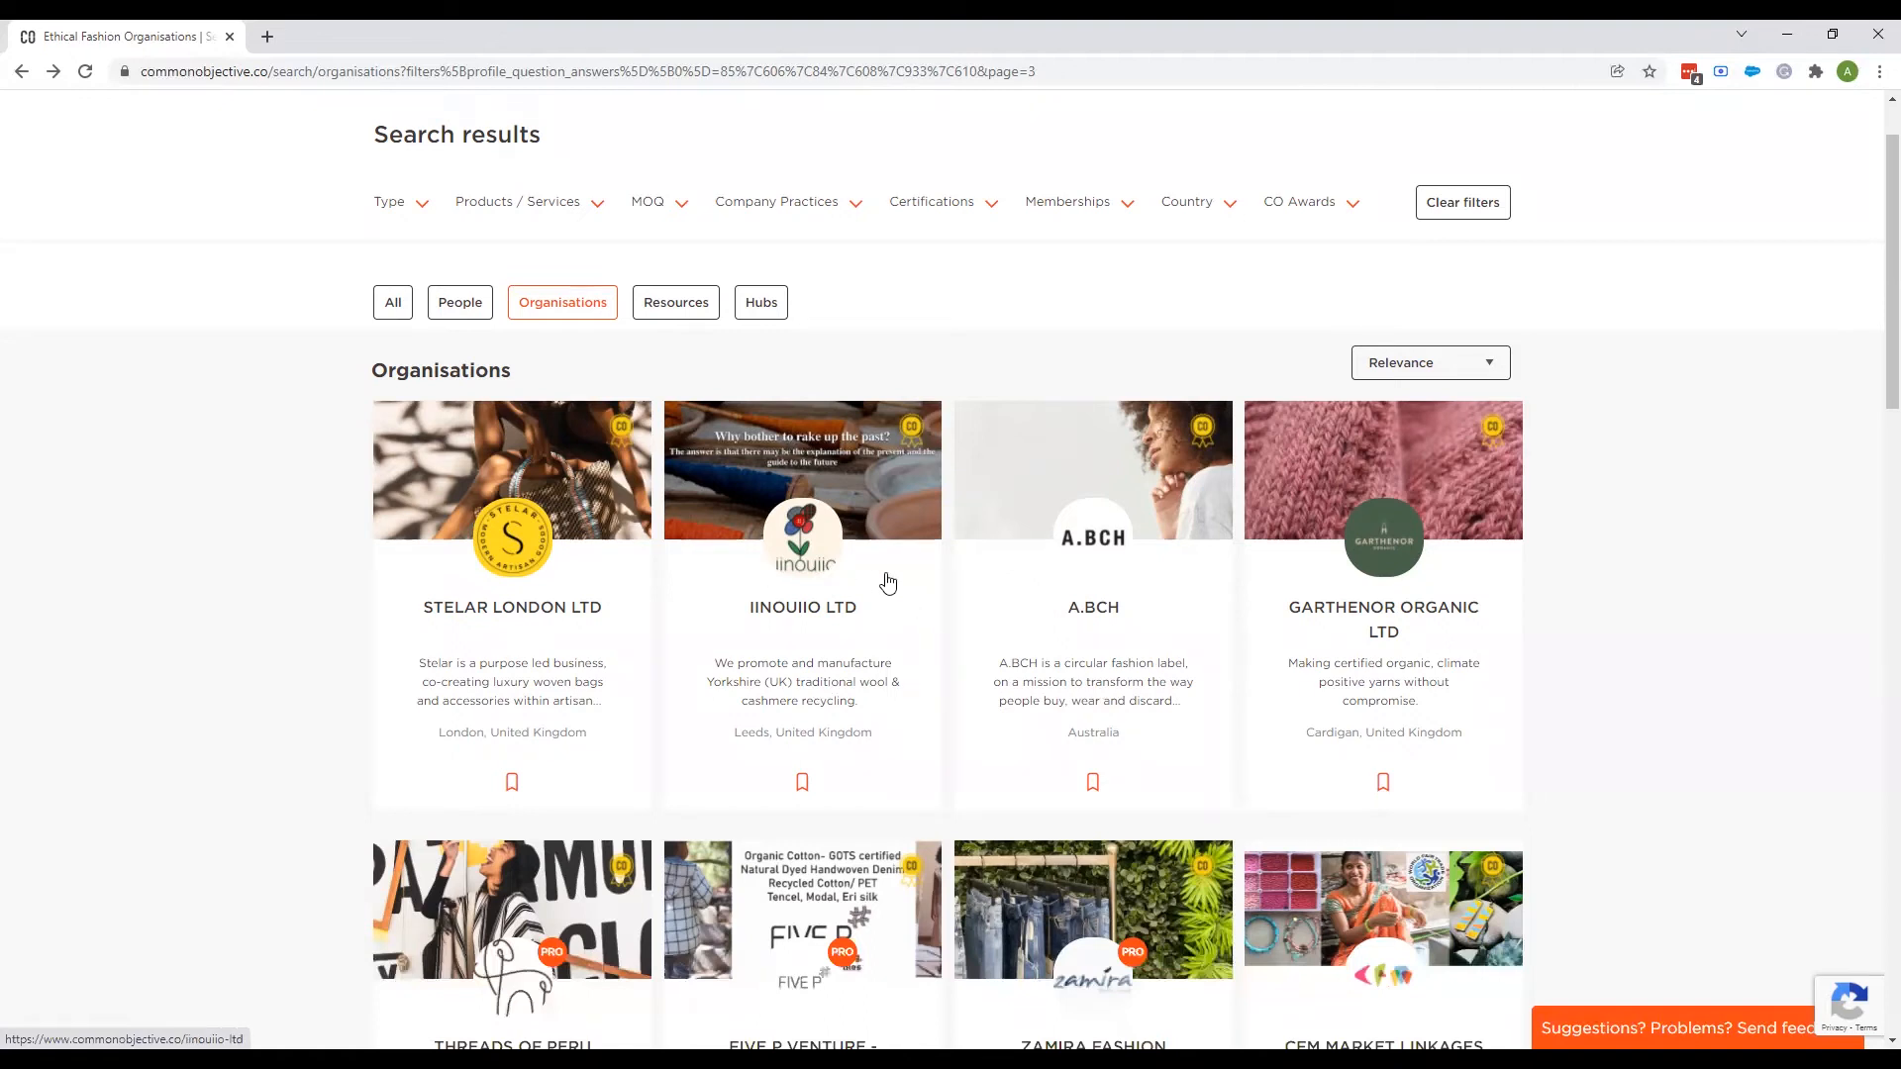
pyautogui.scroll(-3)
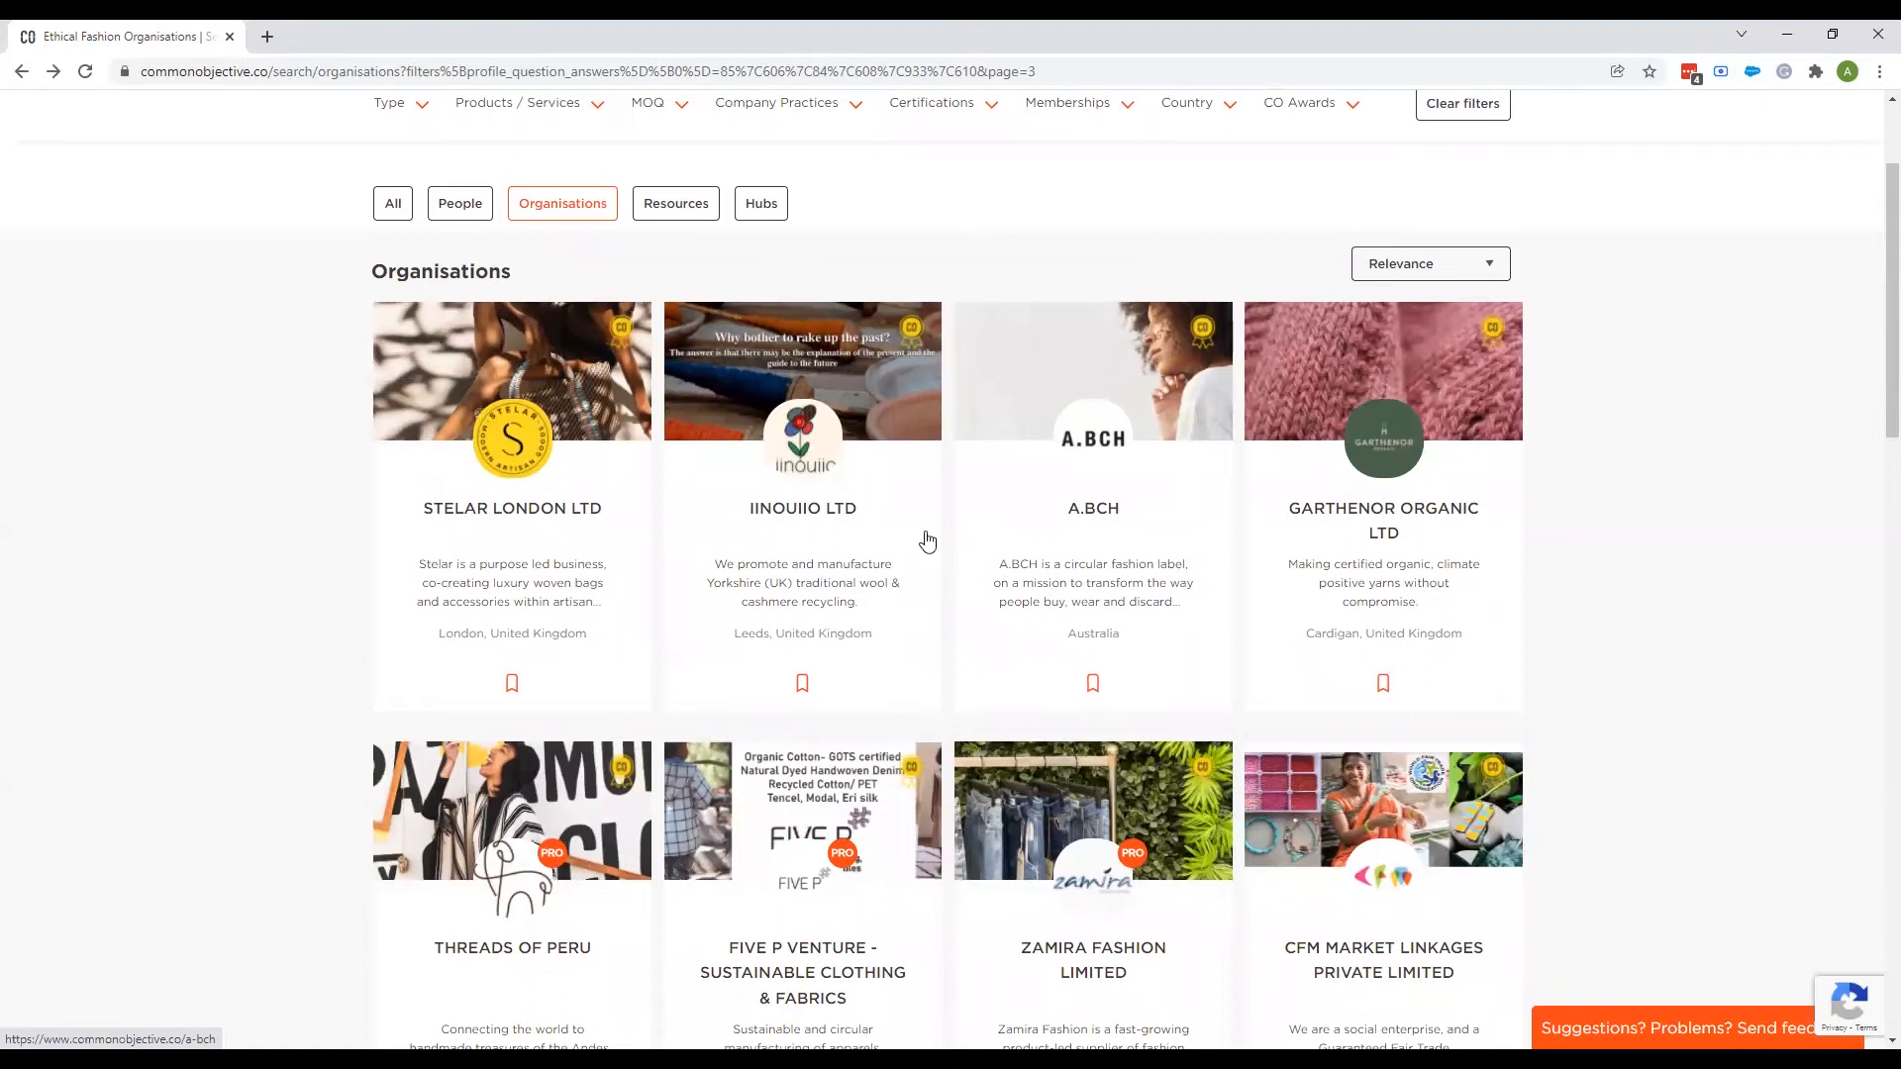
pyautogui.scroll(-3)
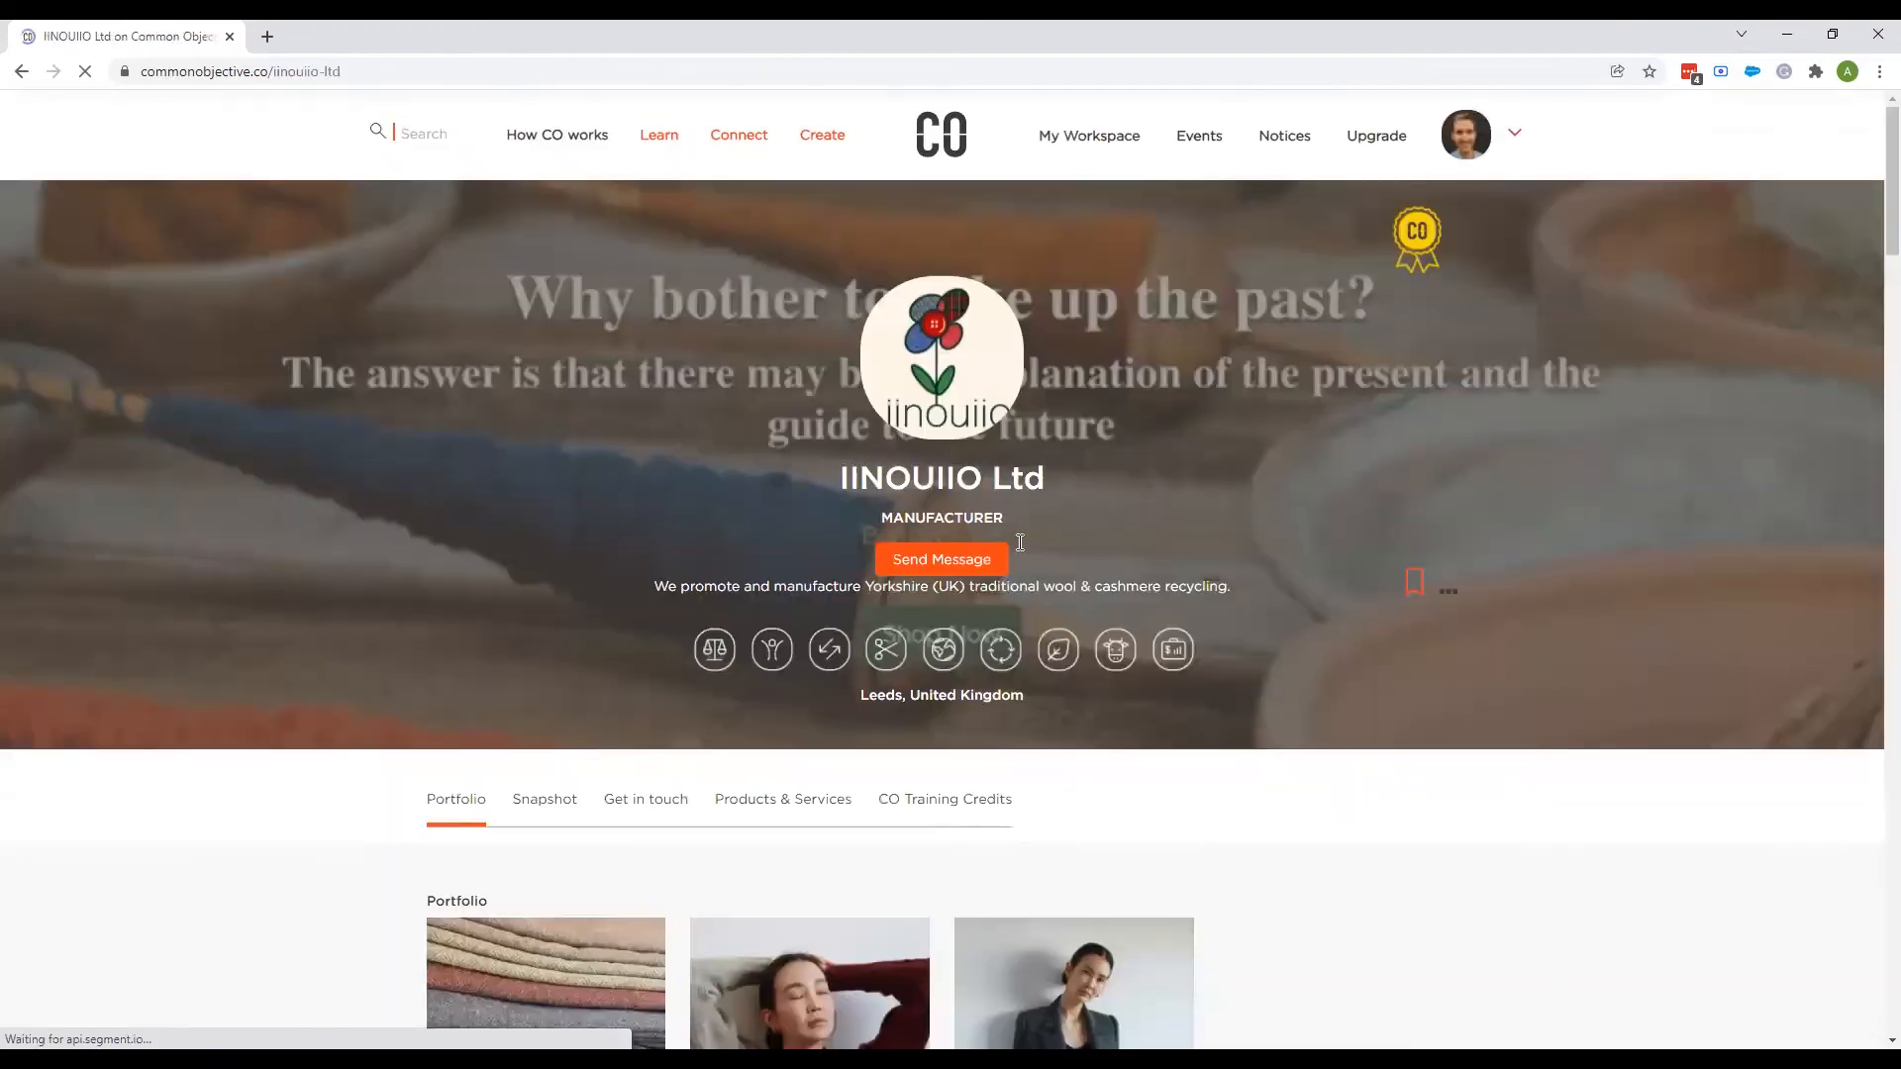
# Review IINOUIIO Ltd's business snapshot and its products and services listing.
pyautogui.scroll(-3)
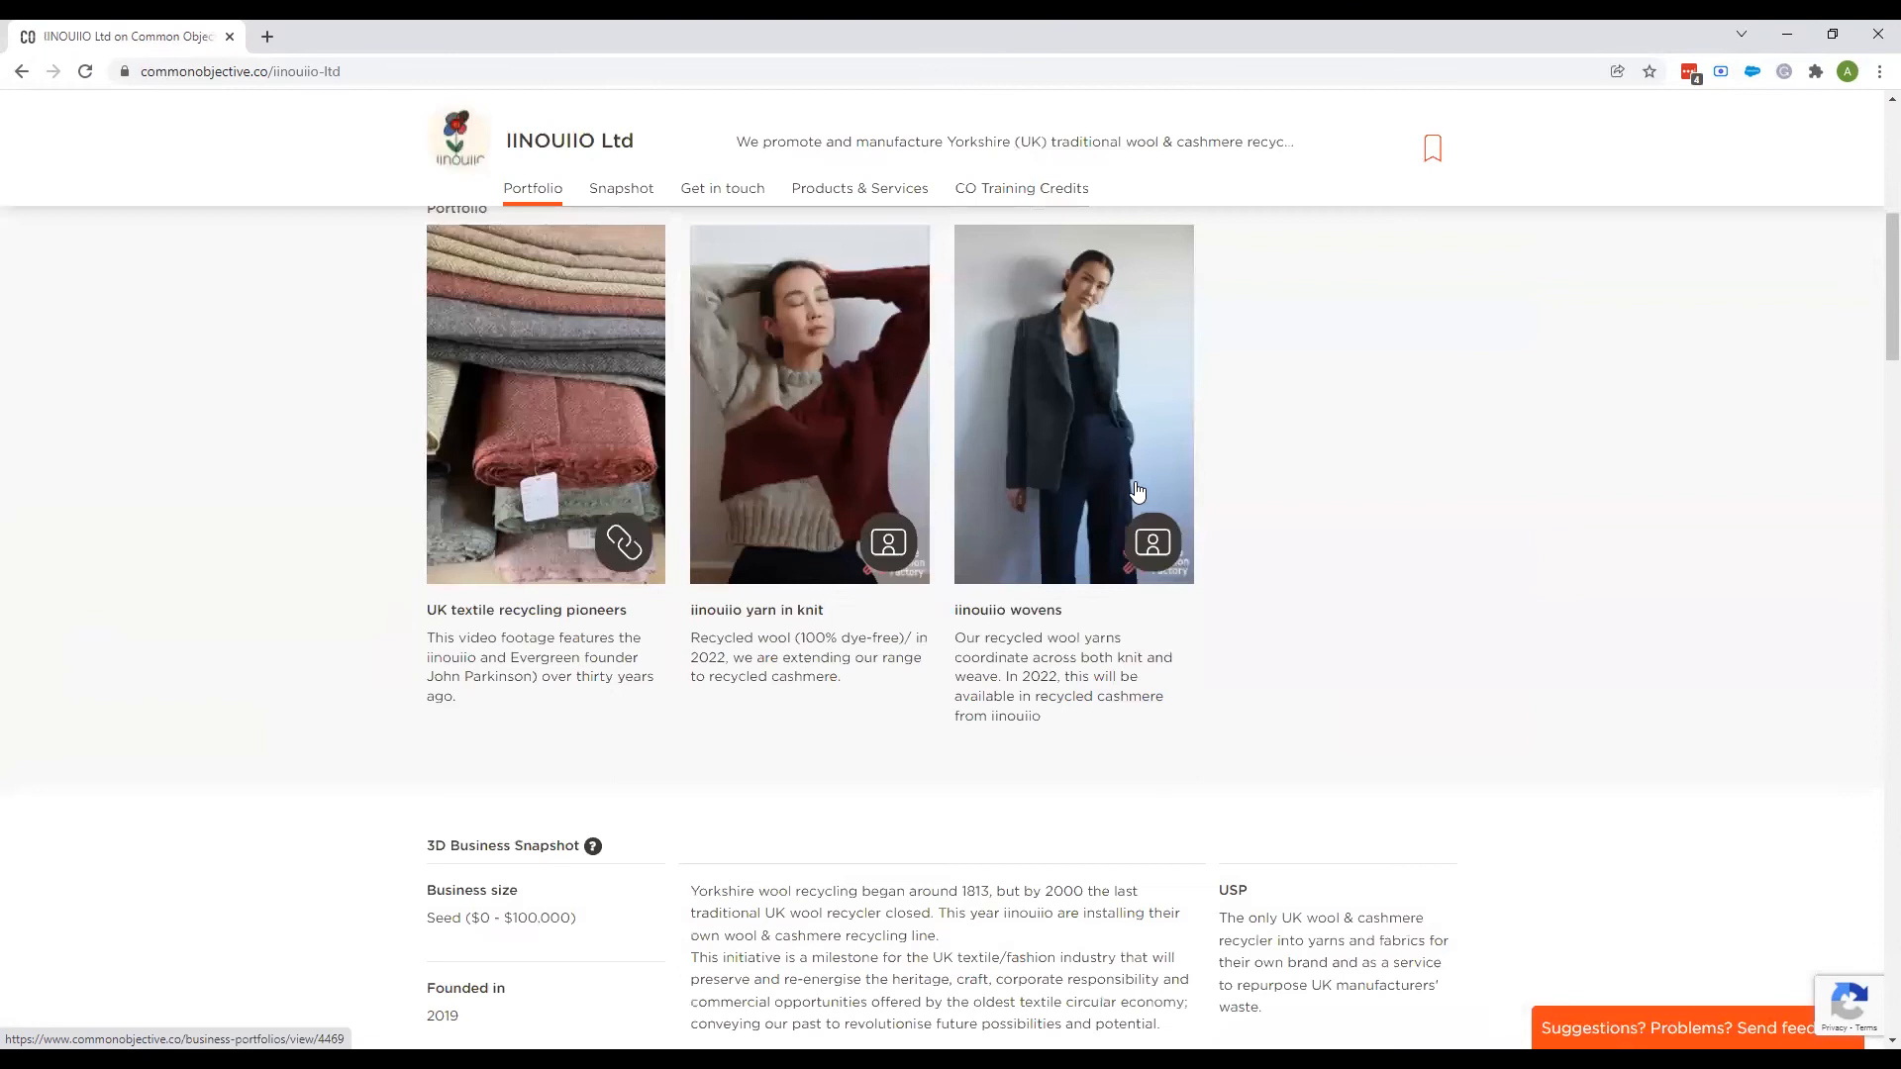
pyautogui.click(620, 189)
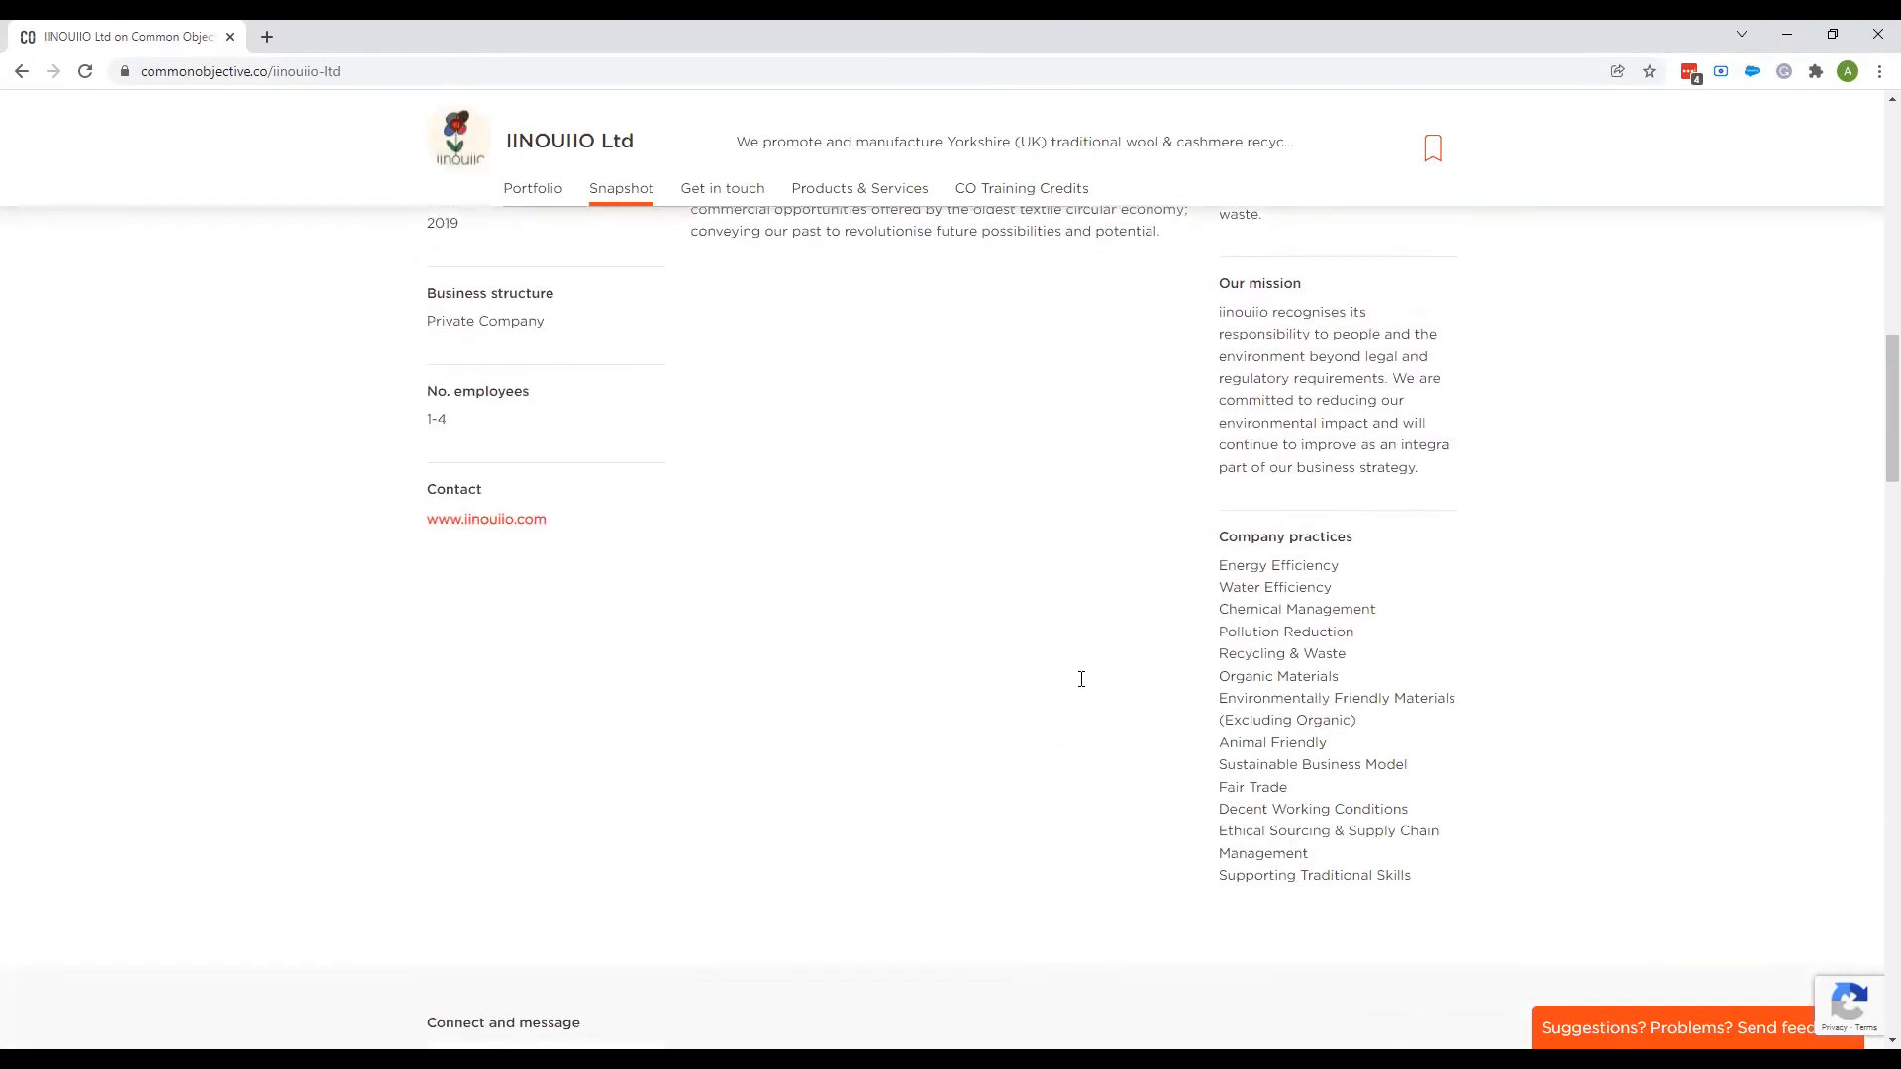
pyautogui.click(858, 189)
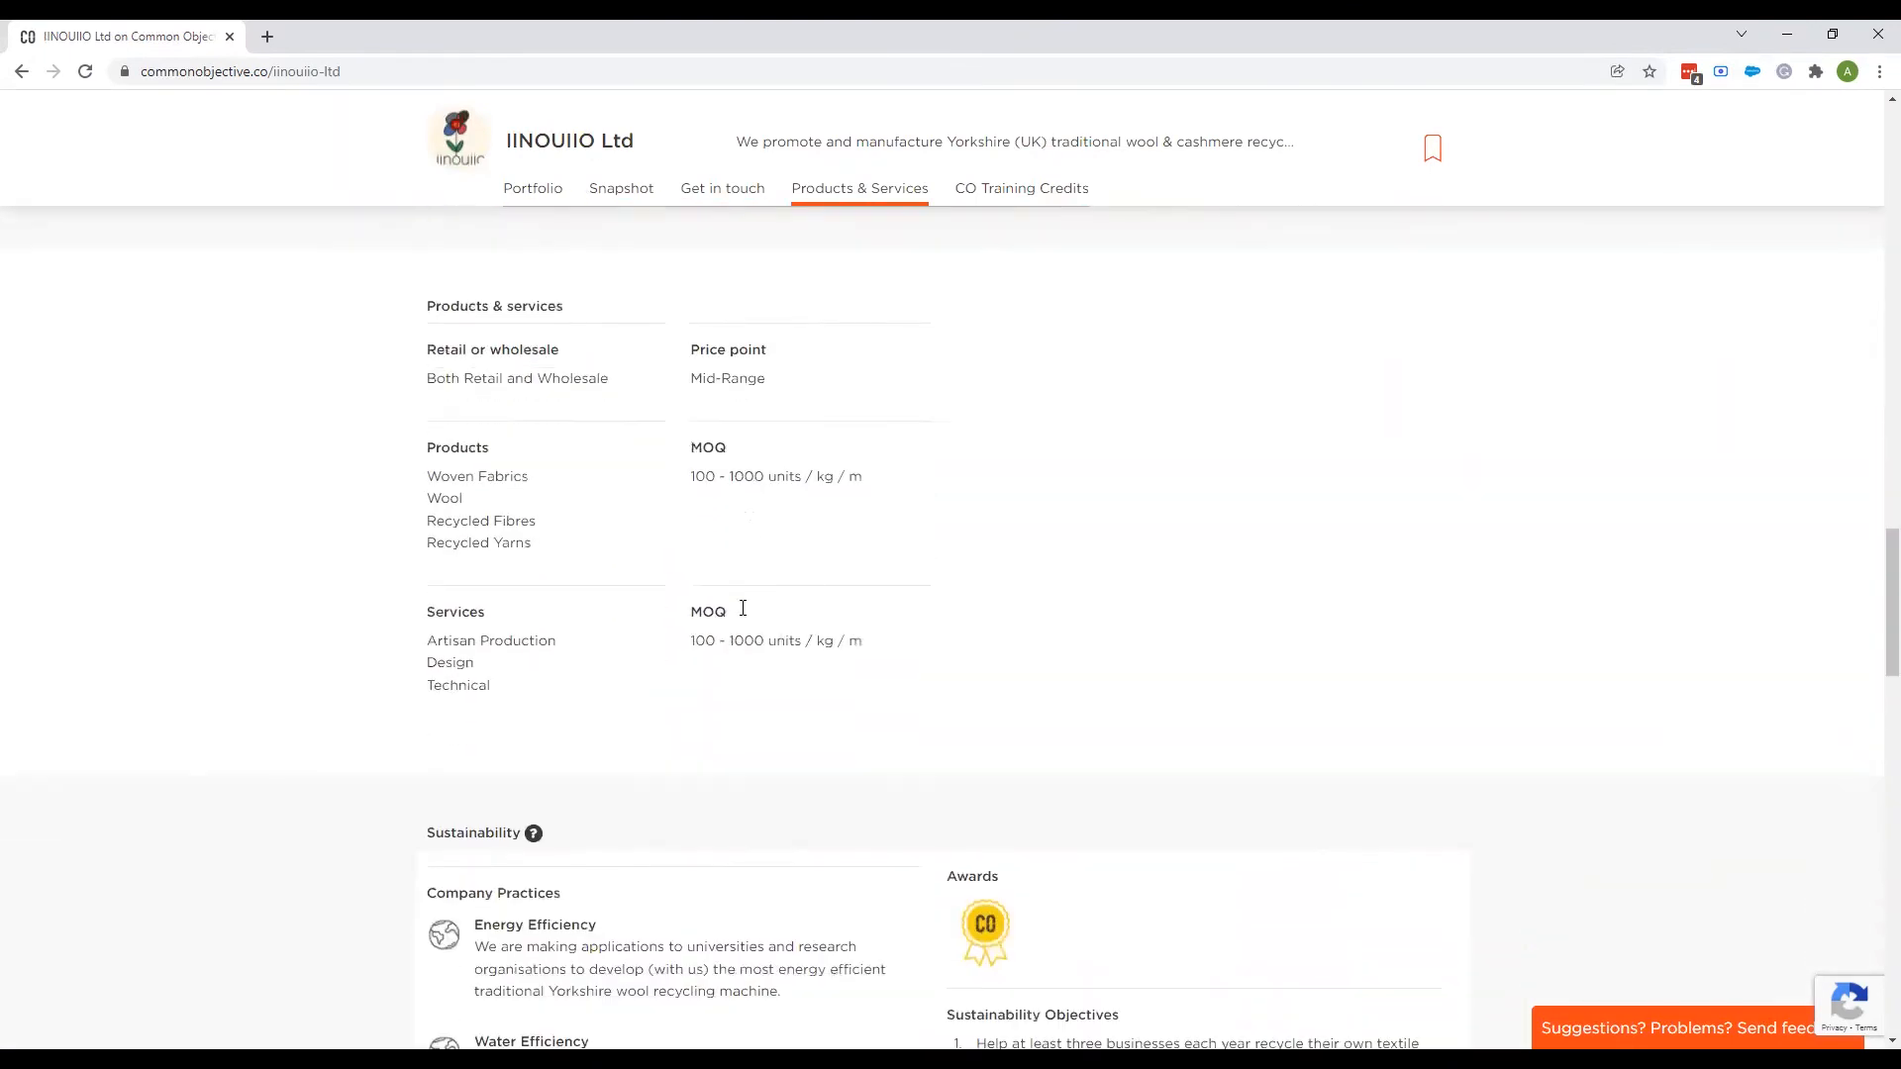
pyautogui.scroll(-3)
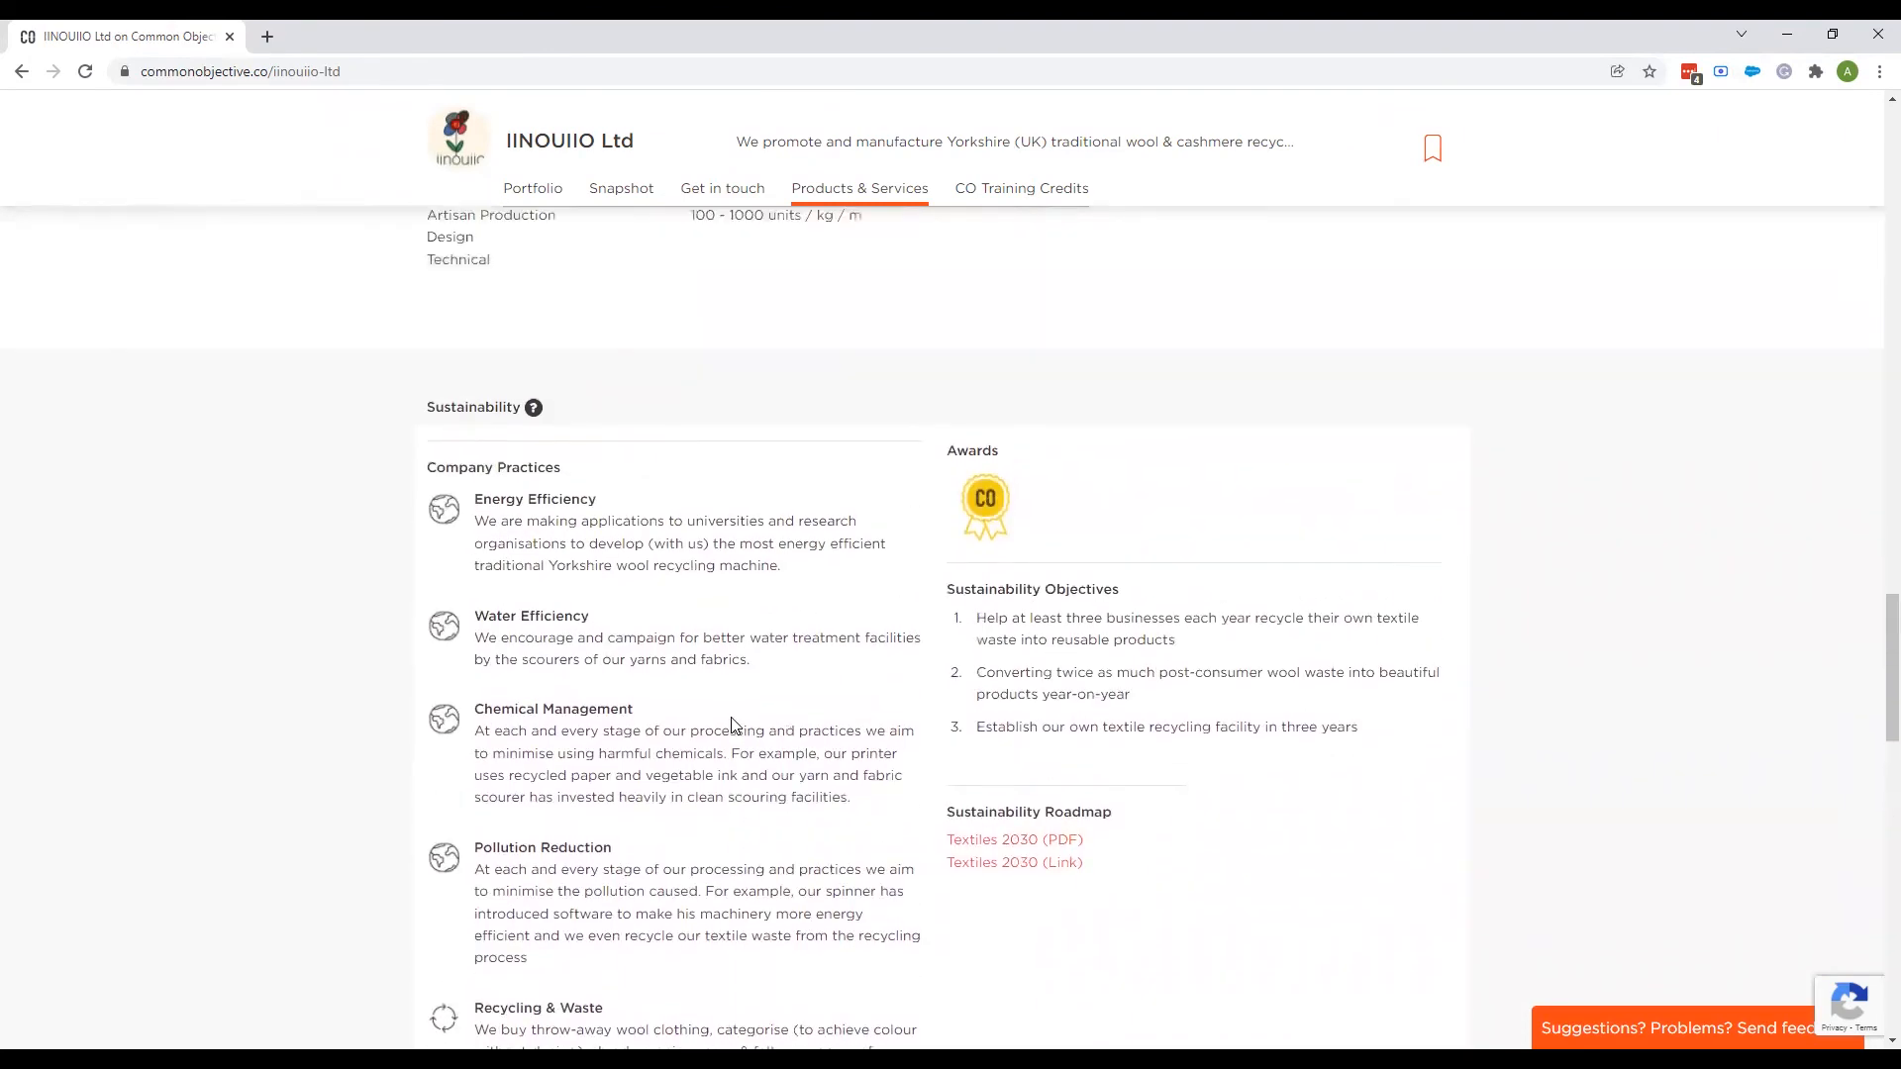
pyautogui.click(619, 188)
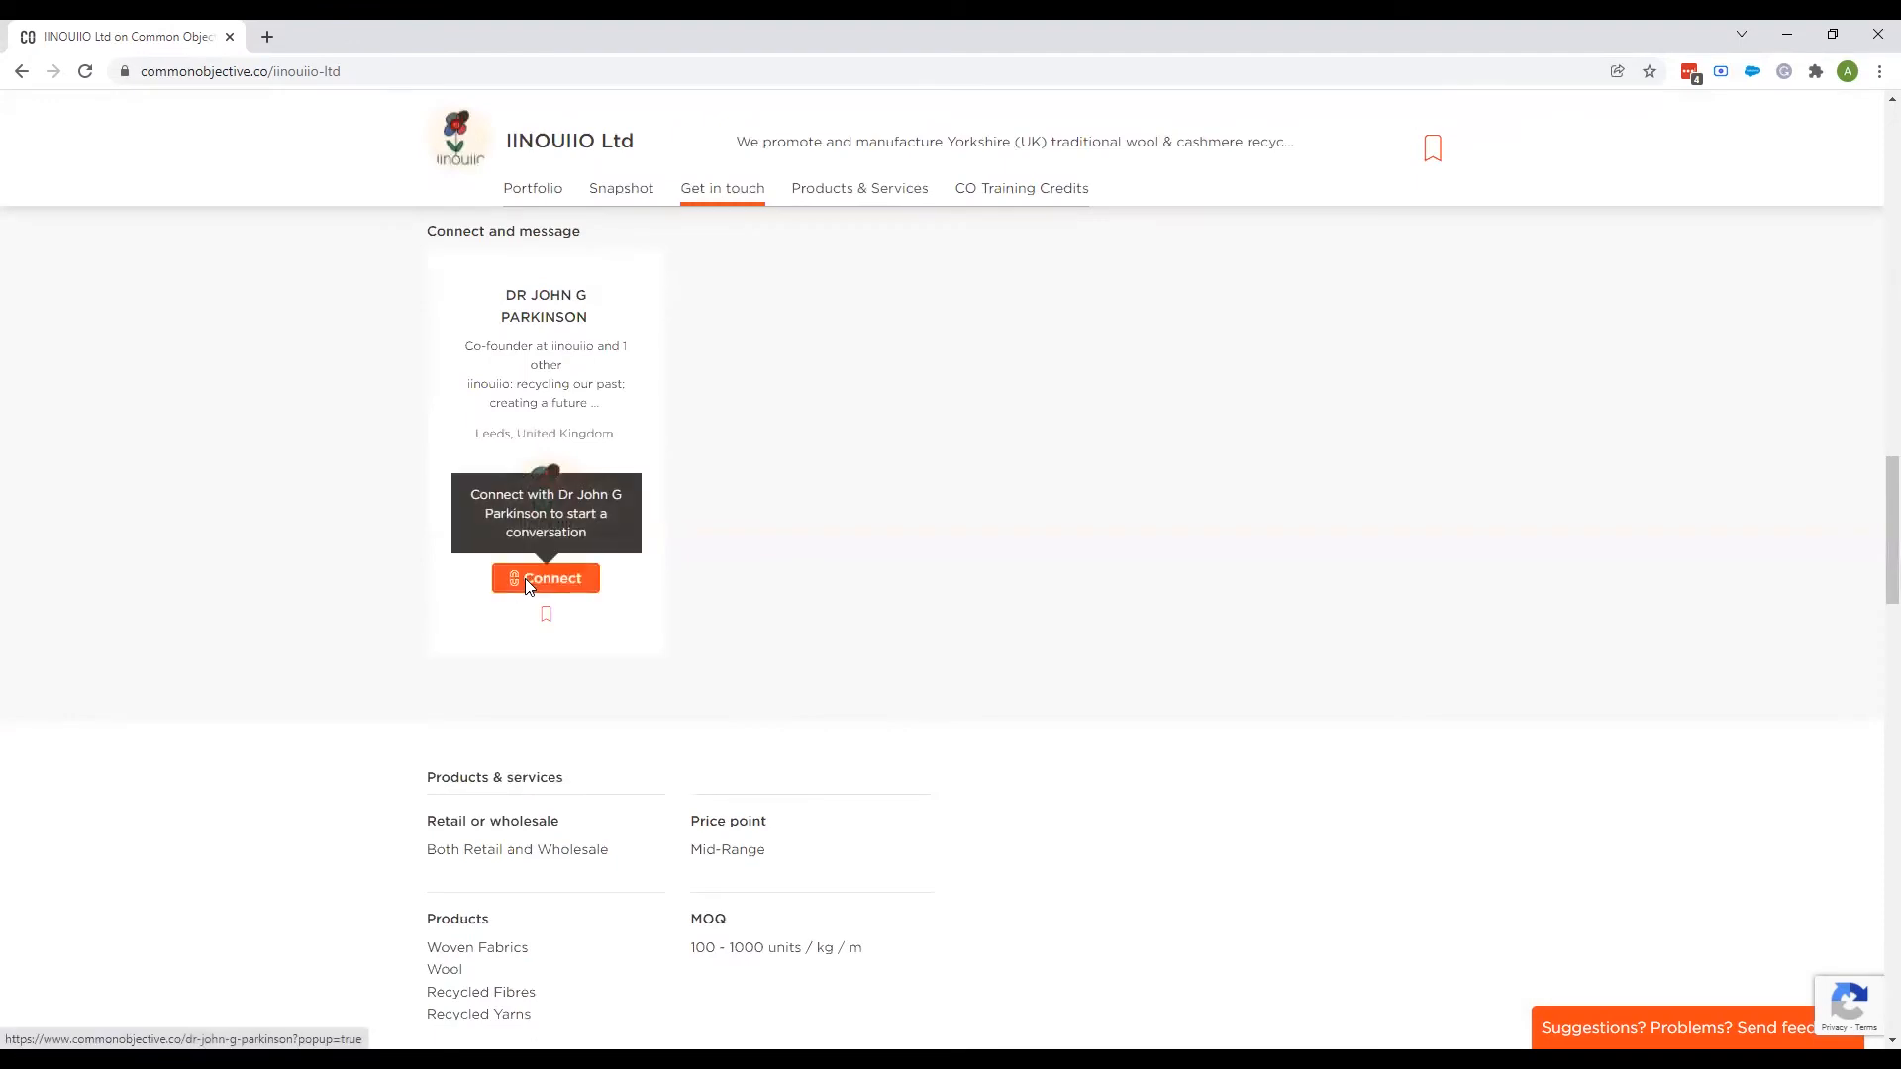
pyautogui.click(544, 578)
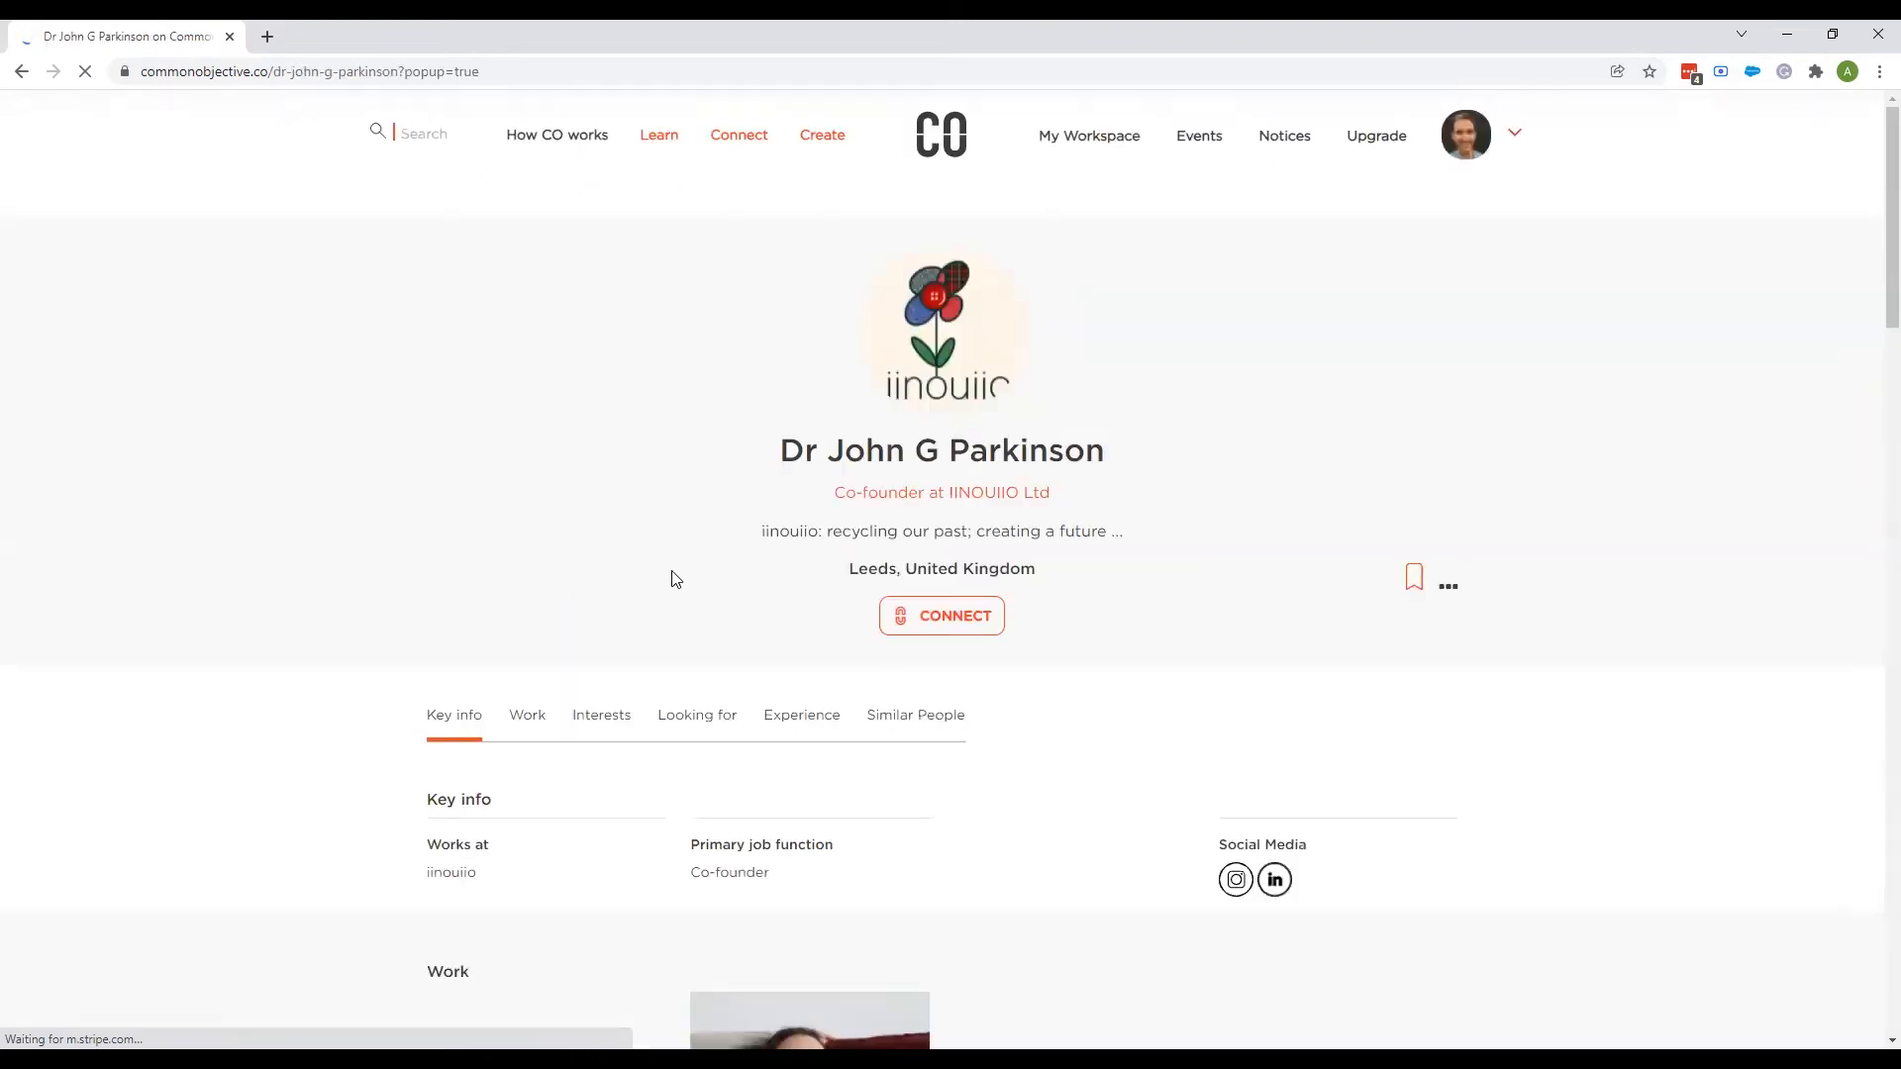
# Draft a connection request sharing the T-shirt project with reason 'I'm sharing a project', then dismiss it unsent.
pyautogui.click(940, 616)
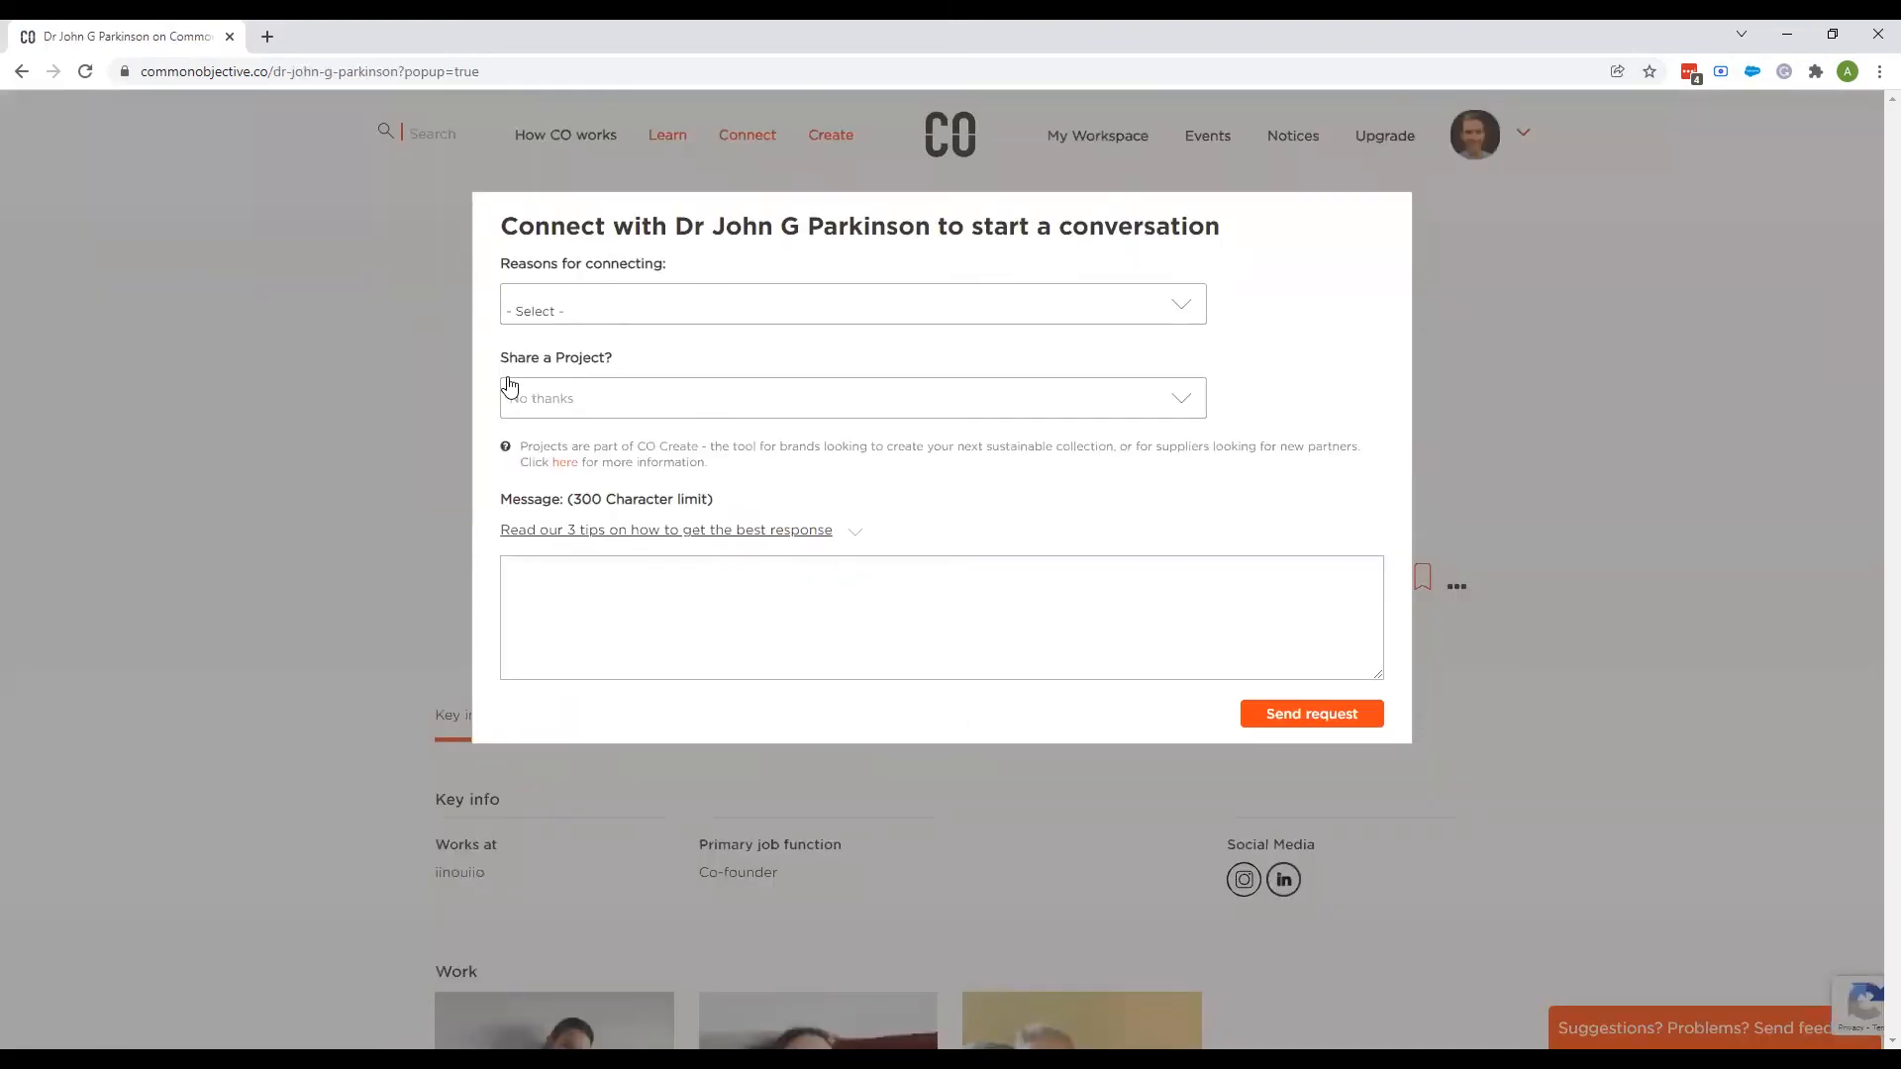
pyautogui.click(850, 398)
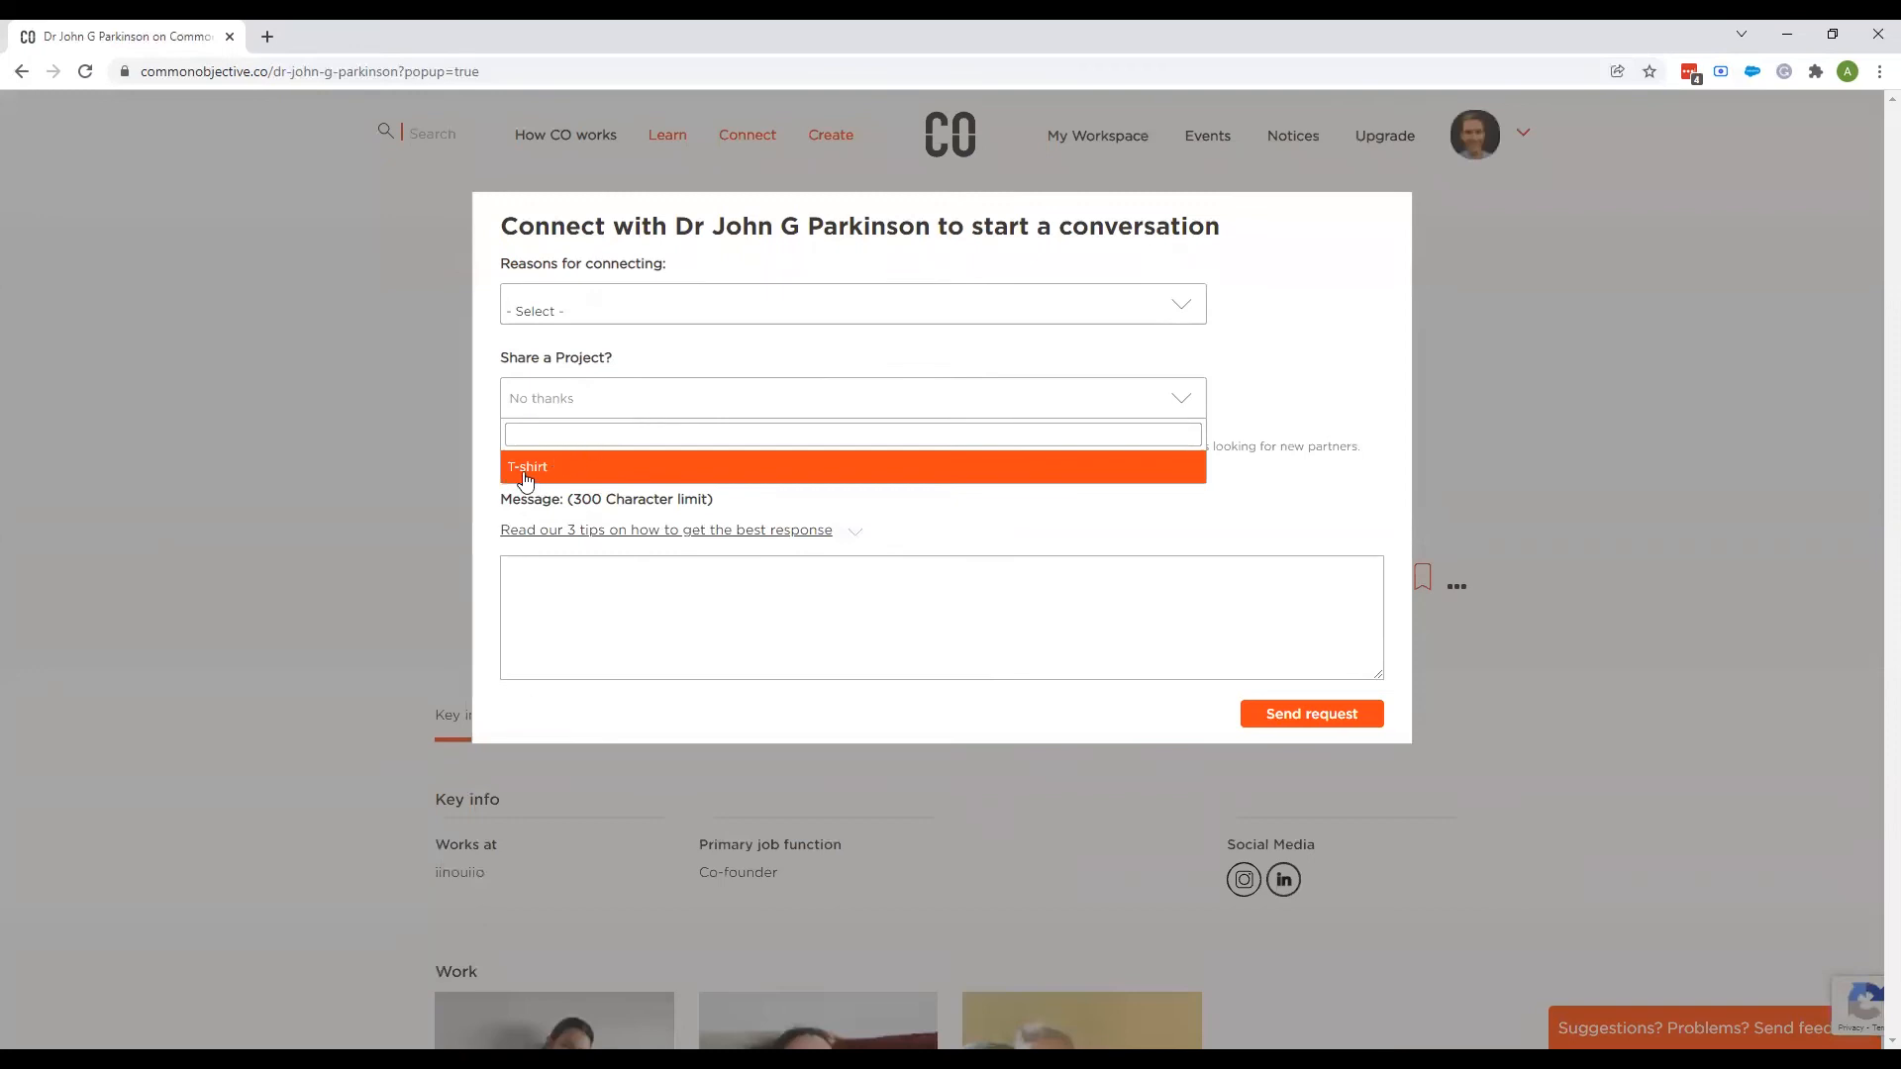
pyautogui.click(527, 468)
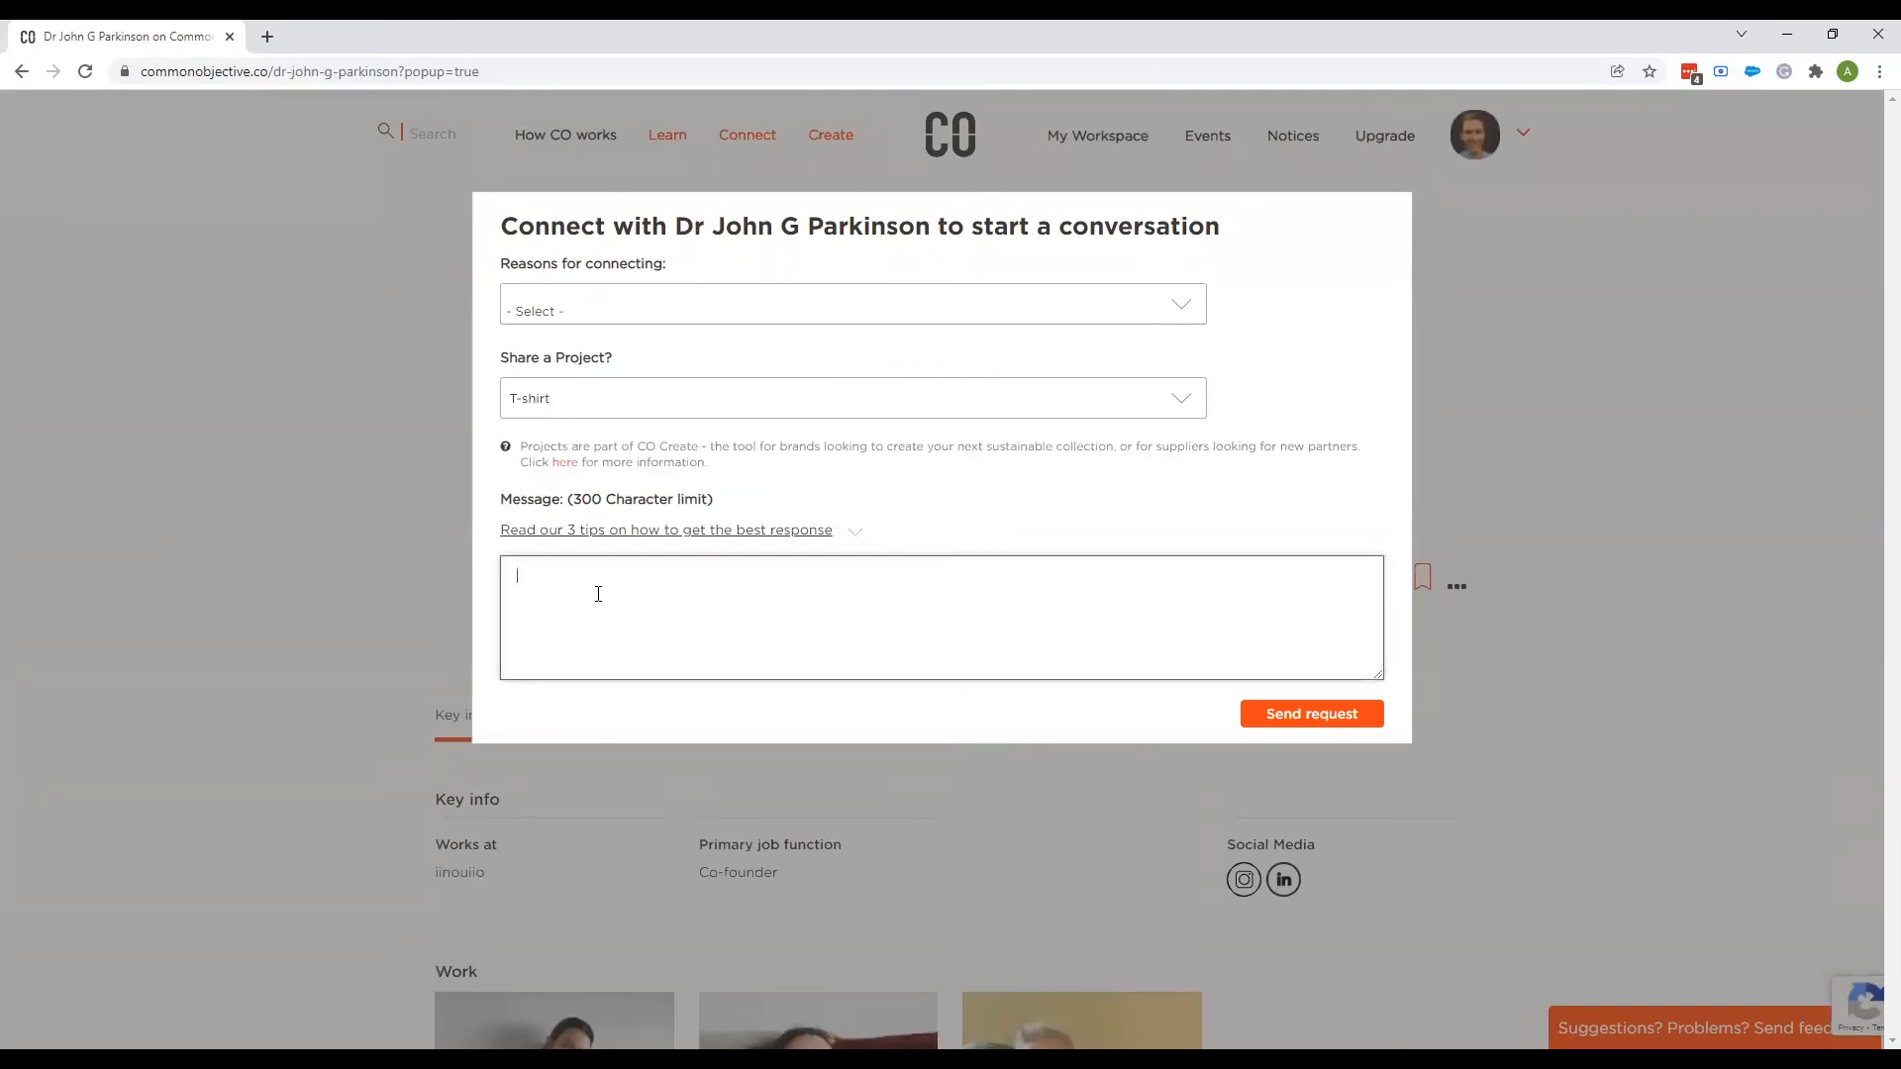
pyautogui.click(852, 311)
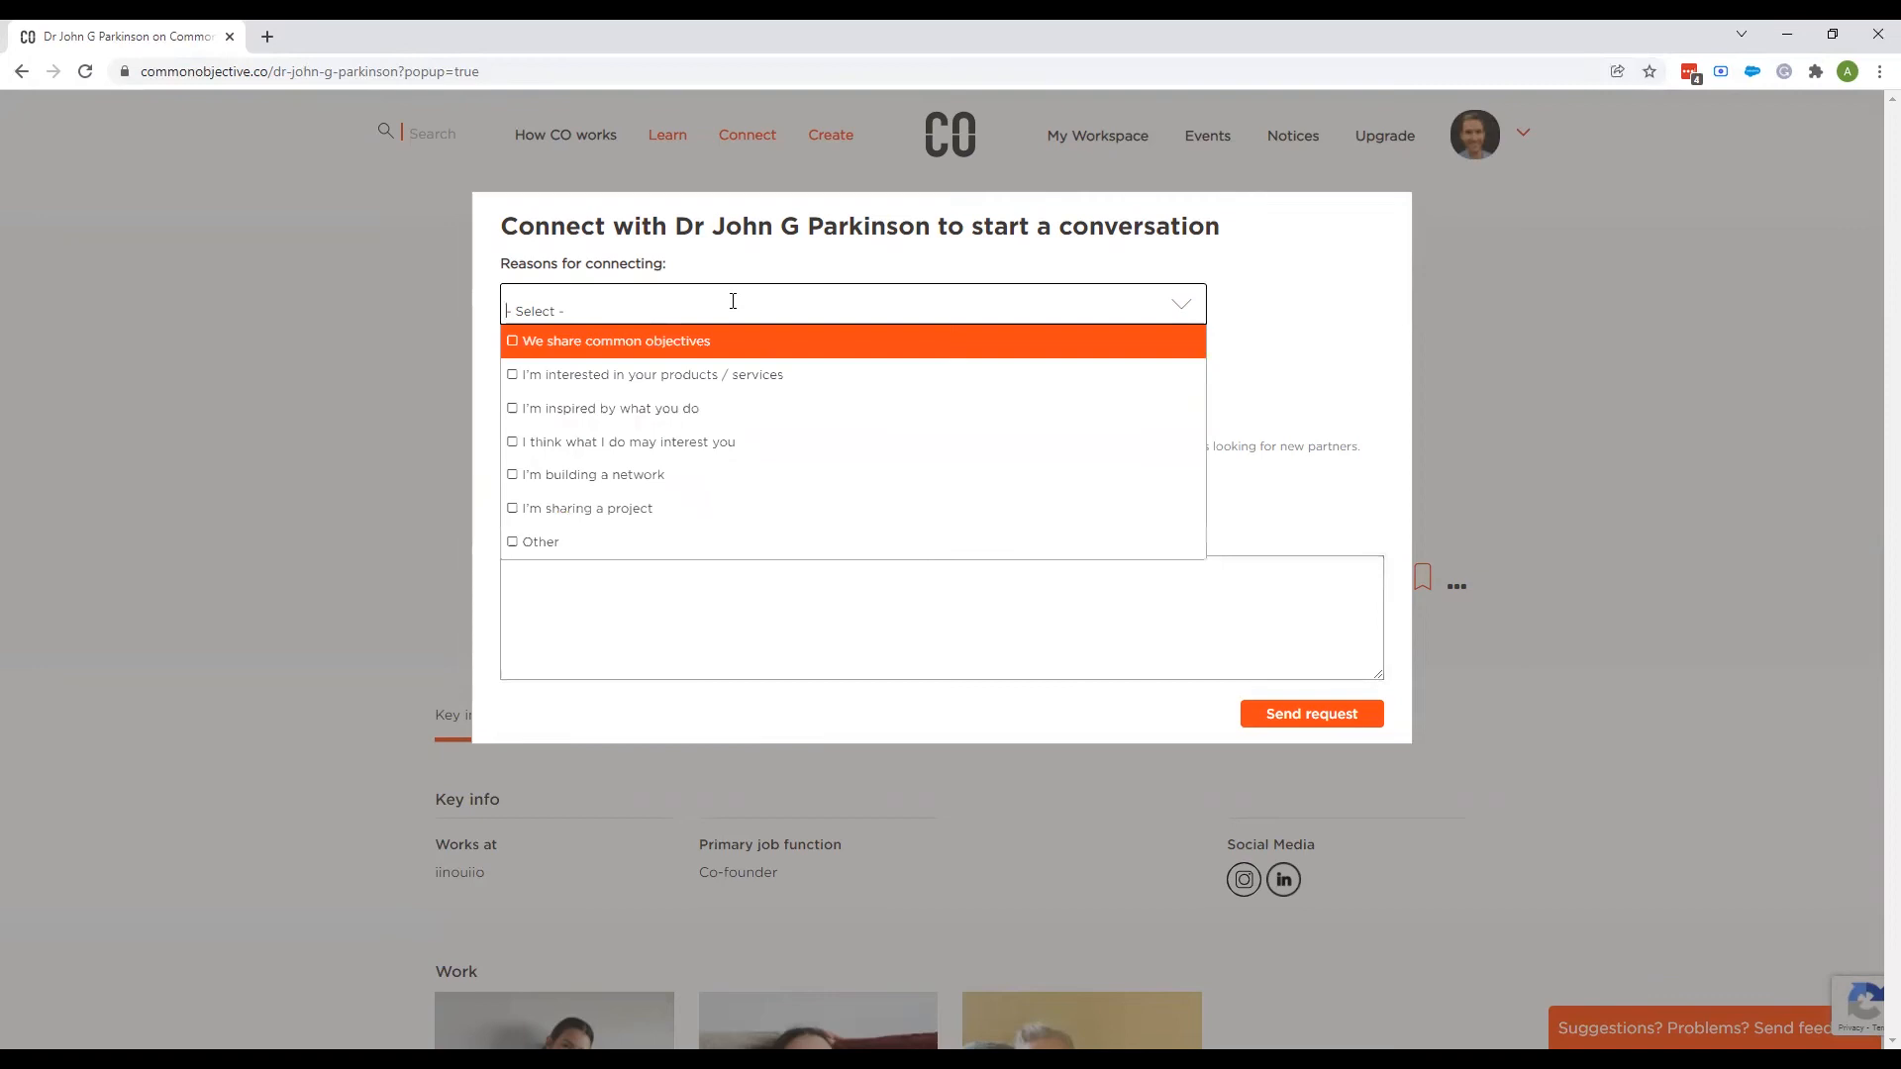
pyautogui.click(586, 507)
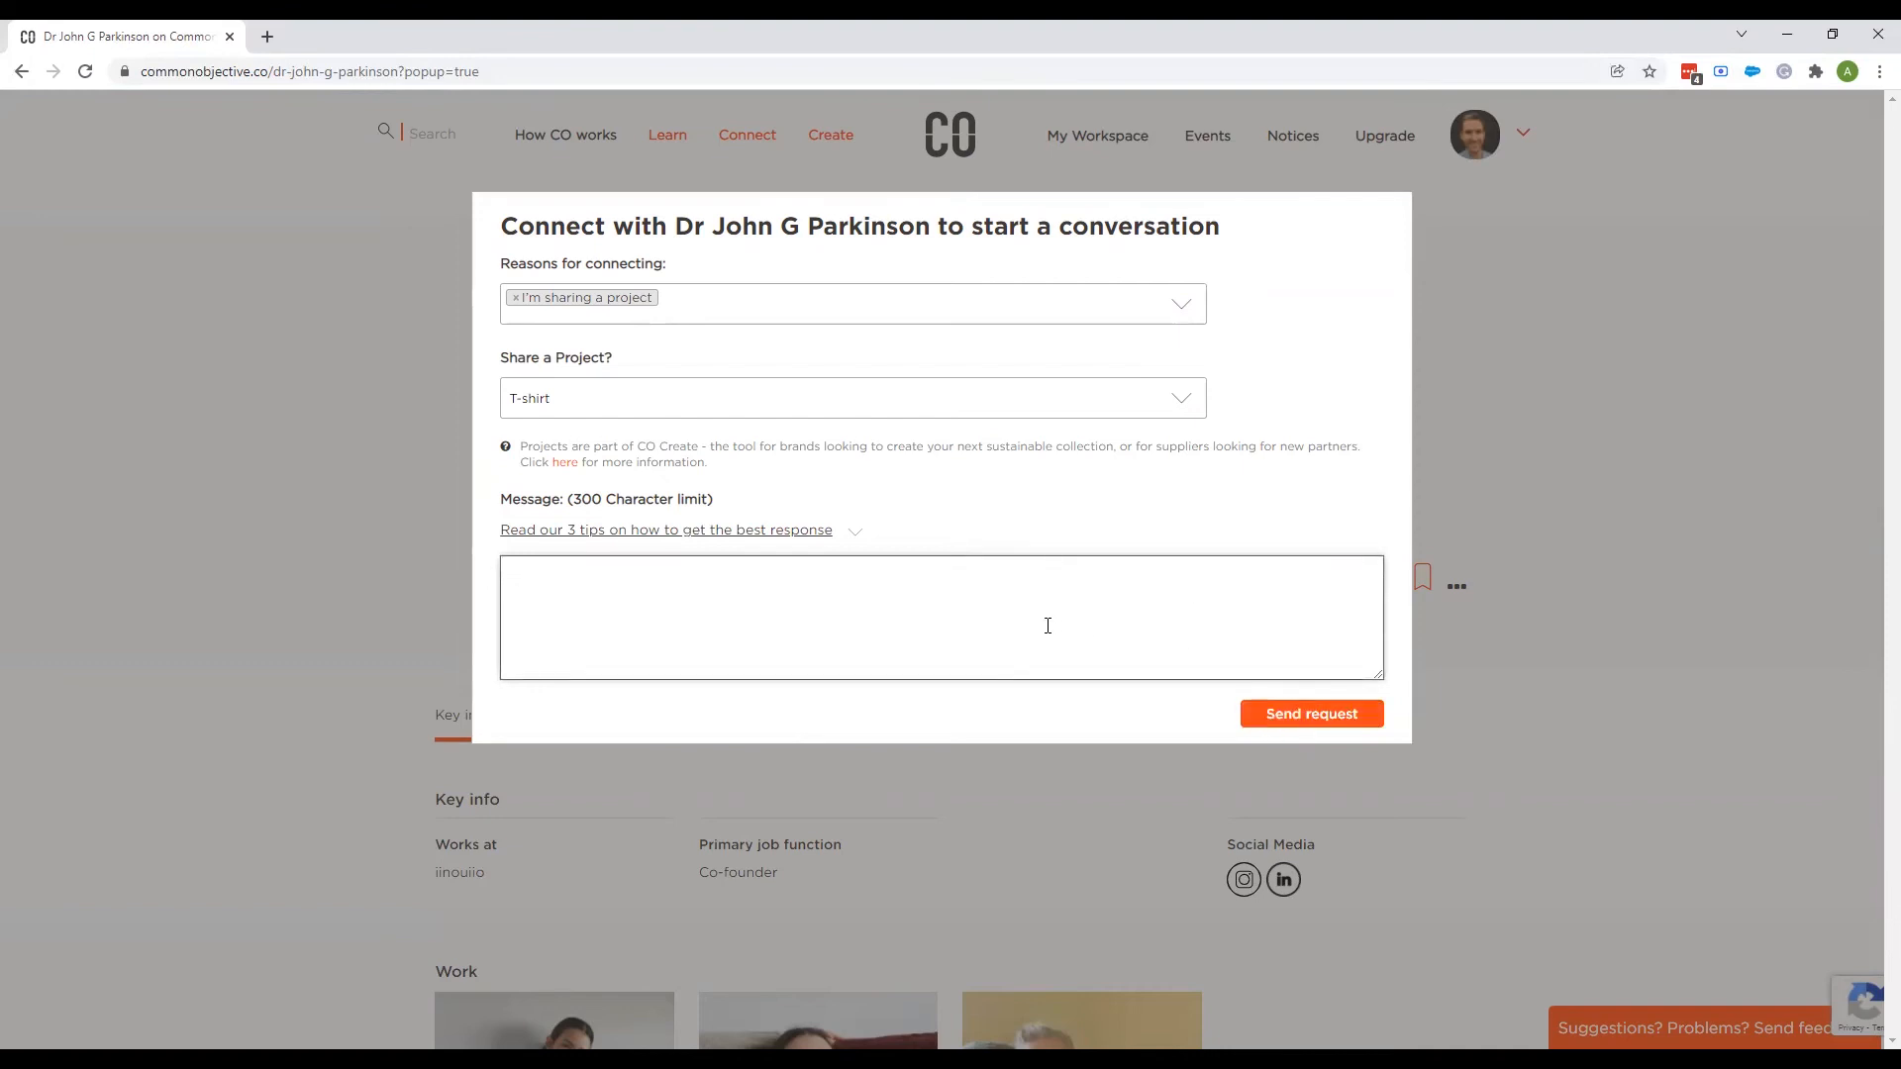
pyautogui.moveTo(1030, 443)
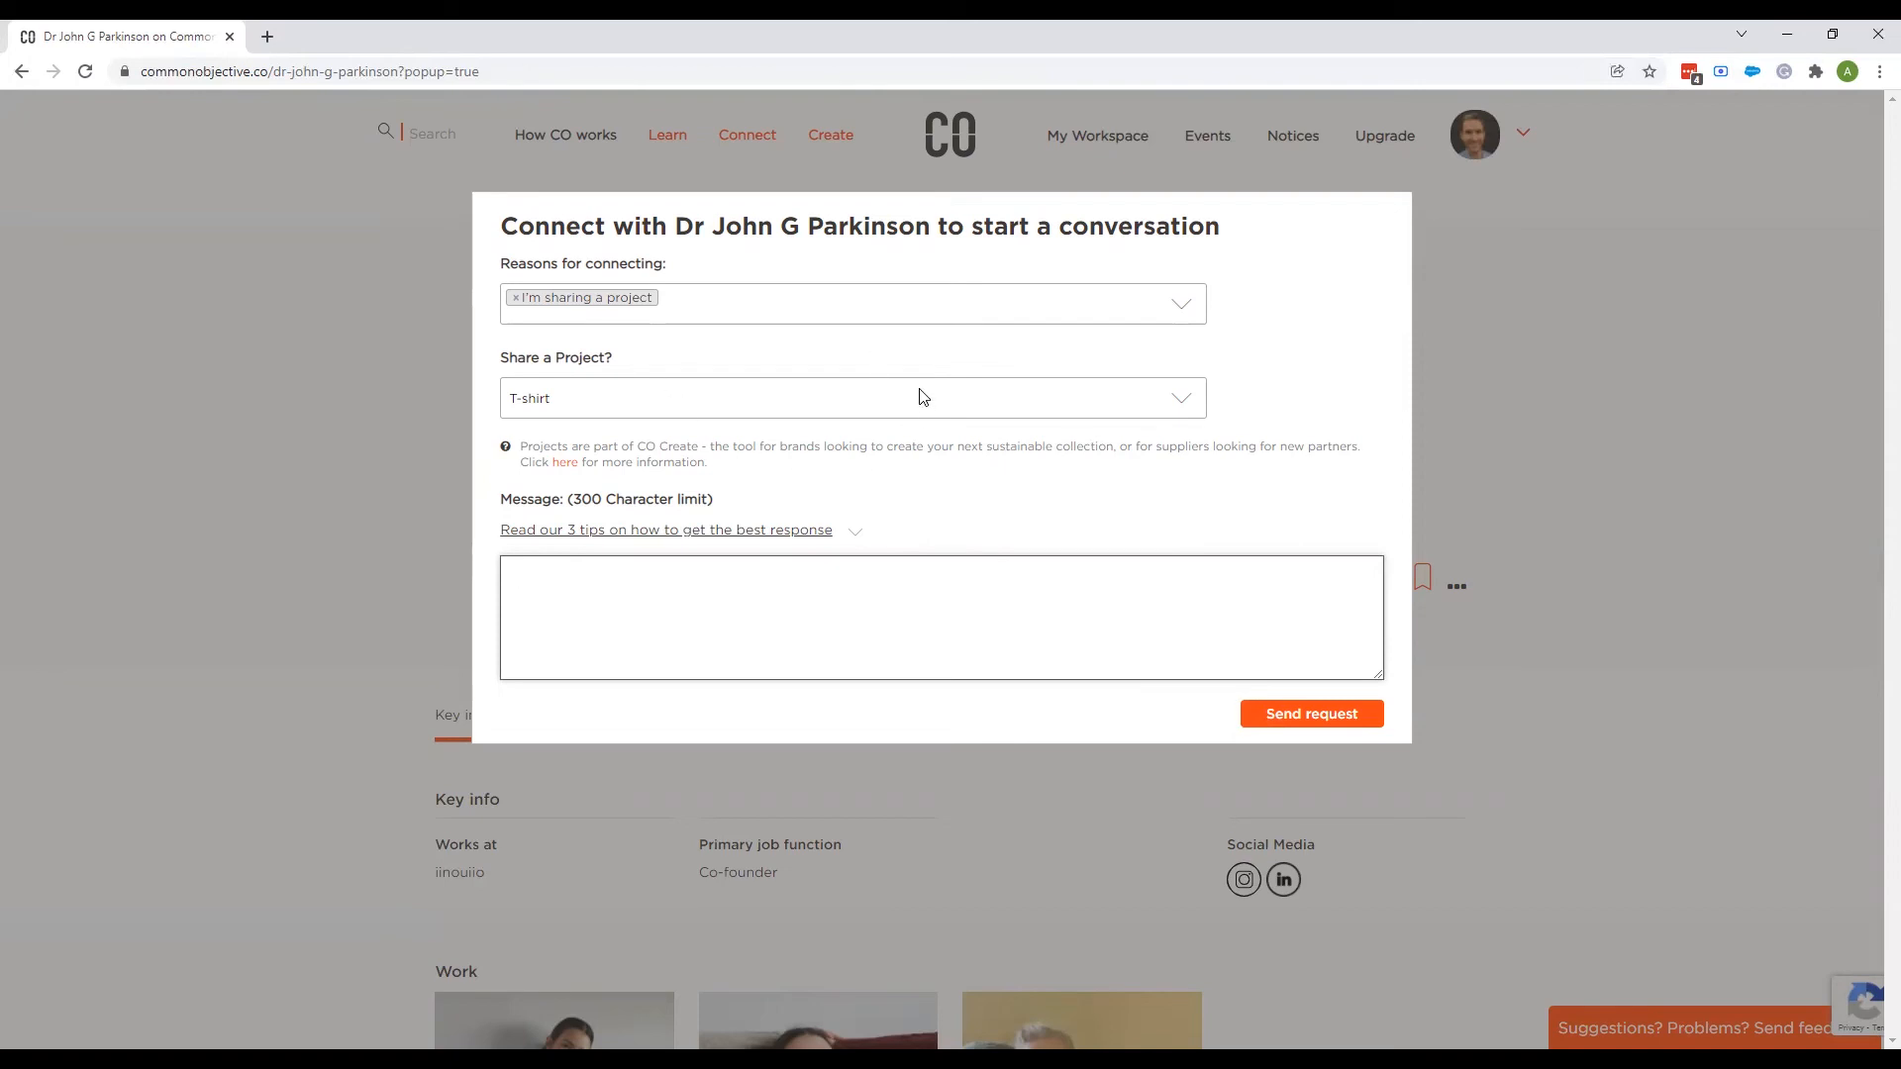
pyautogui.click(1090, 135)
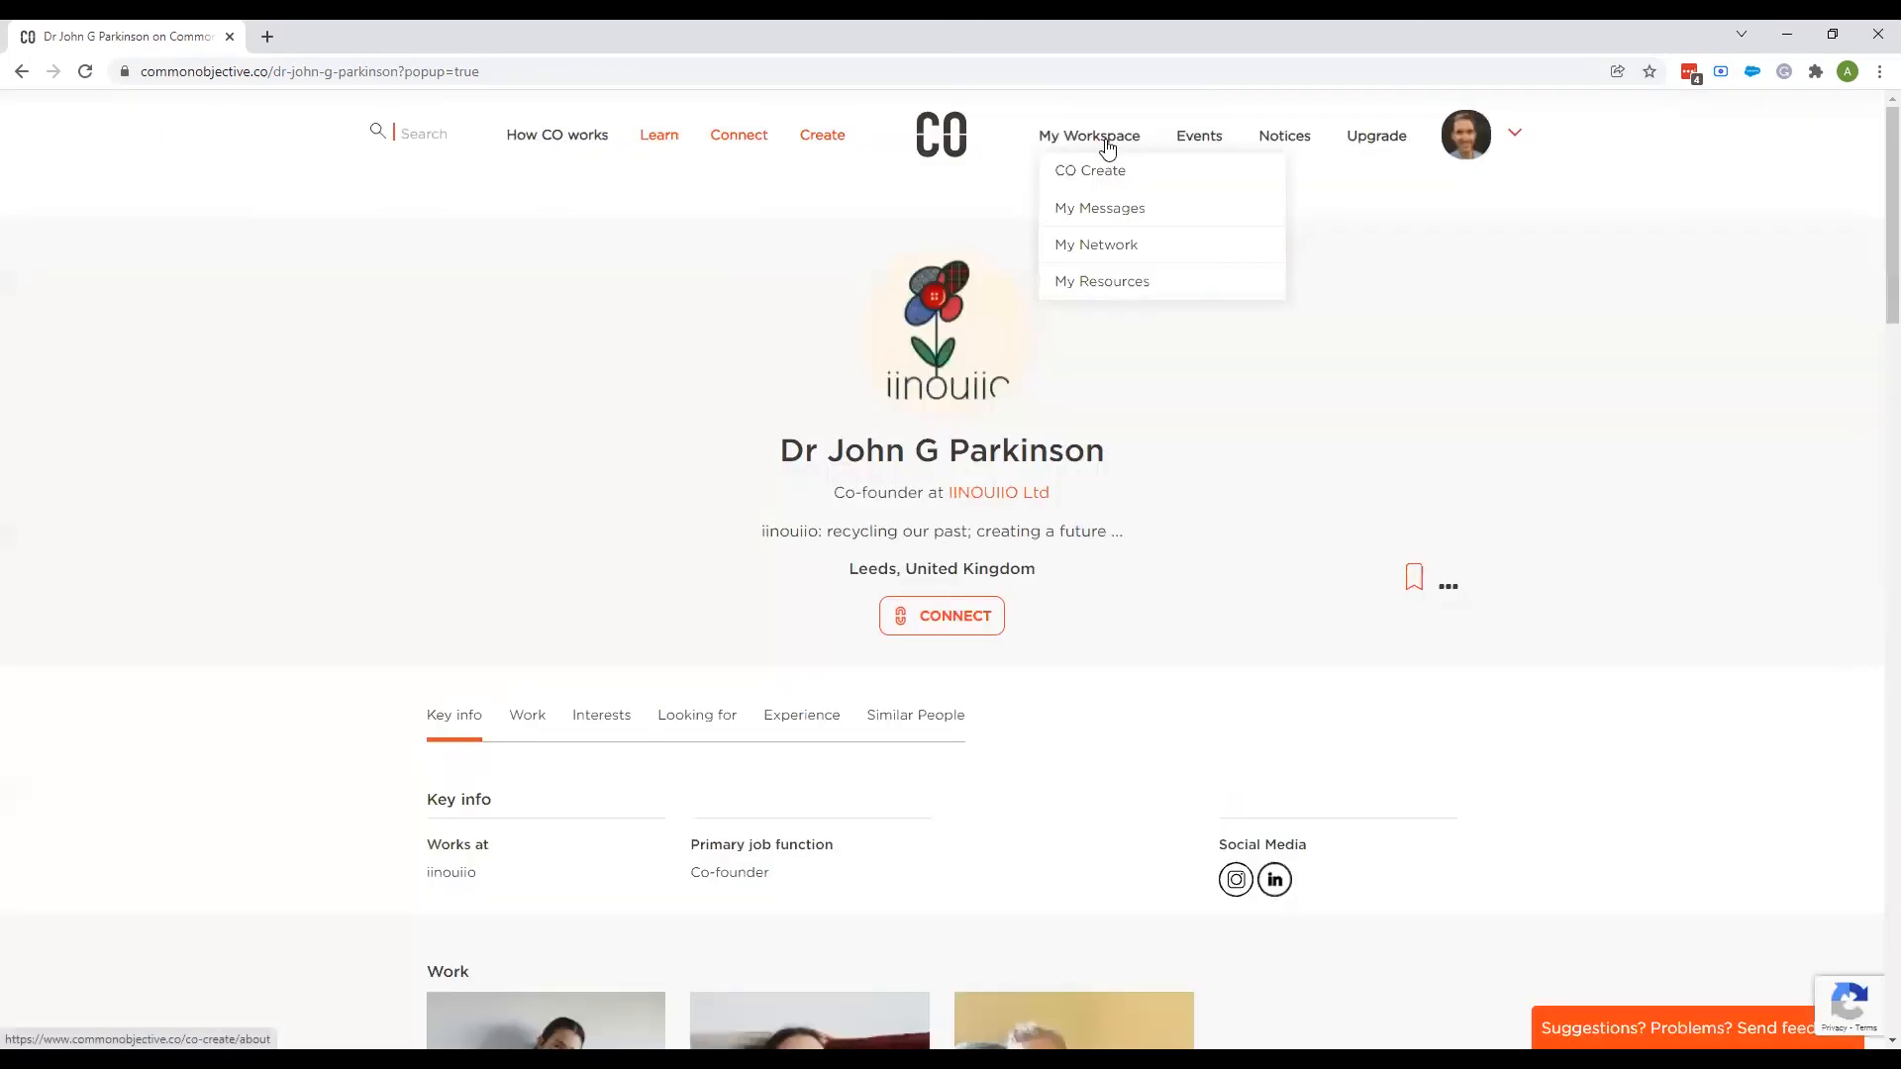
# Return via My Workspace > CO Create to the Source page listing the live T-shirt project and its draft.
pyautogui.click(1089, 170)
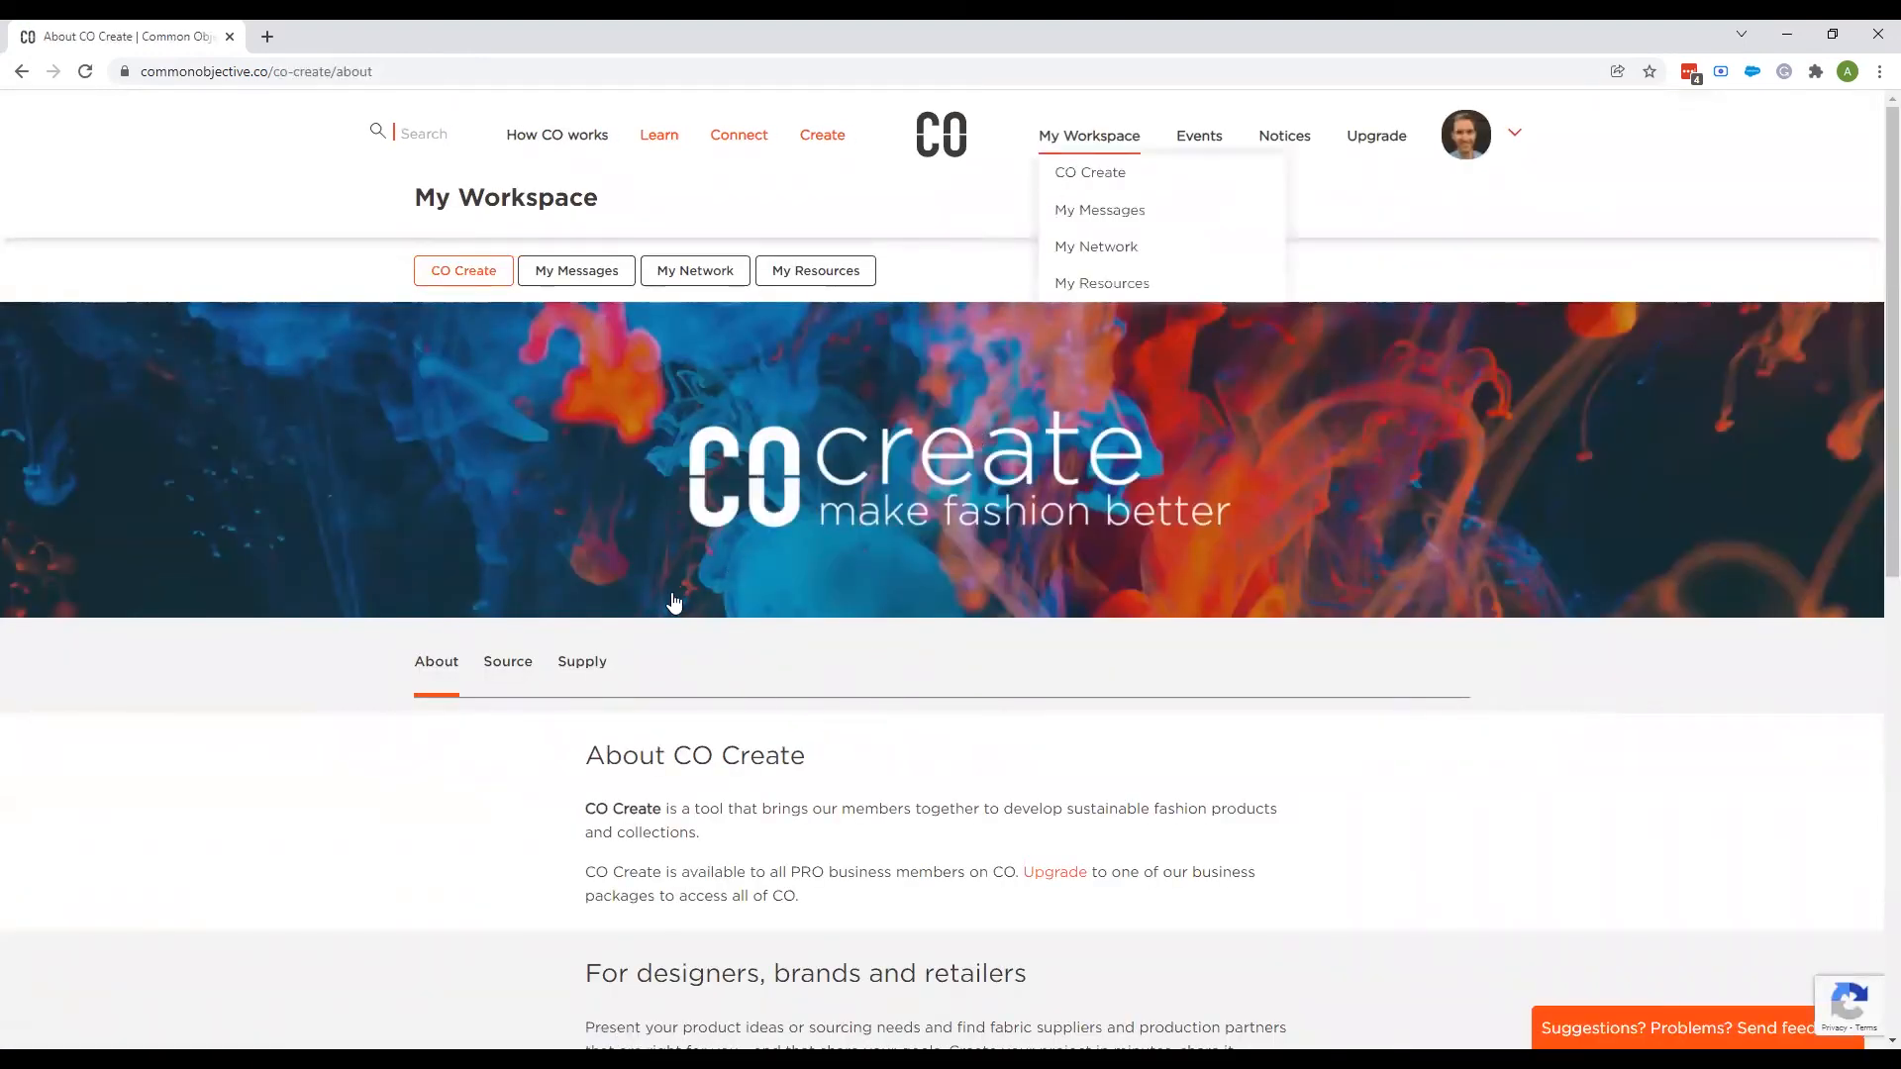
pyautogui.scroll(-3)
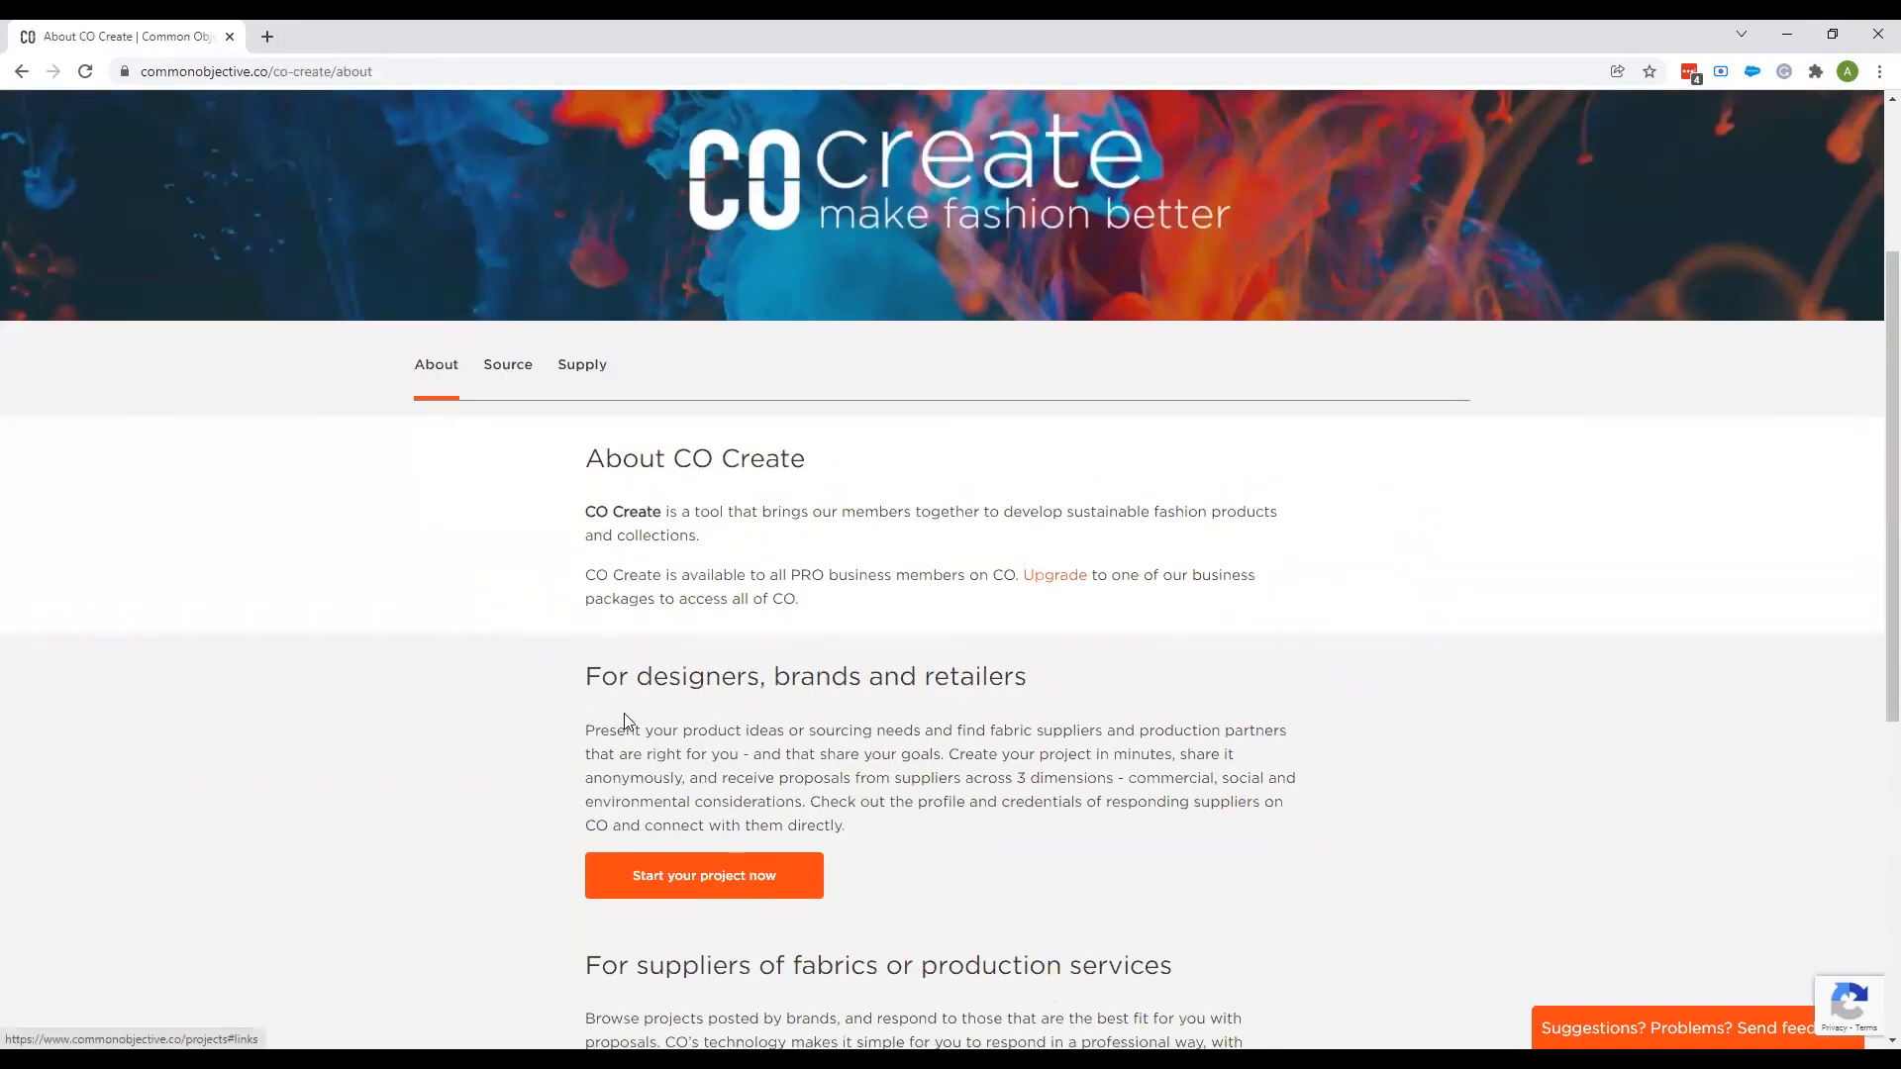
pyautogui.click(507, 364)
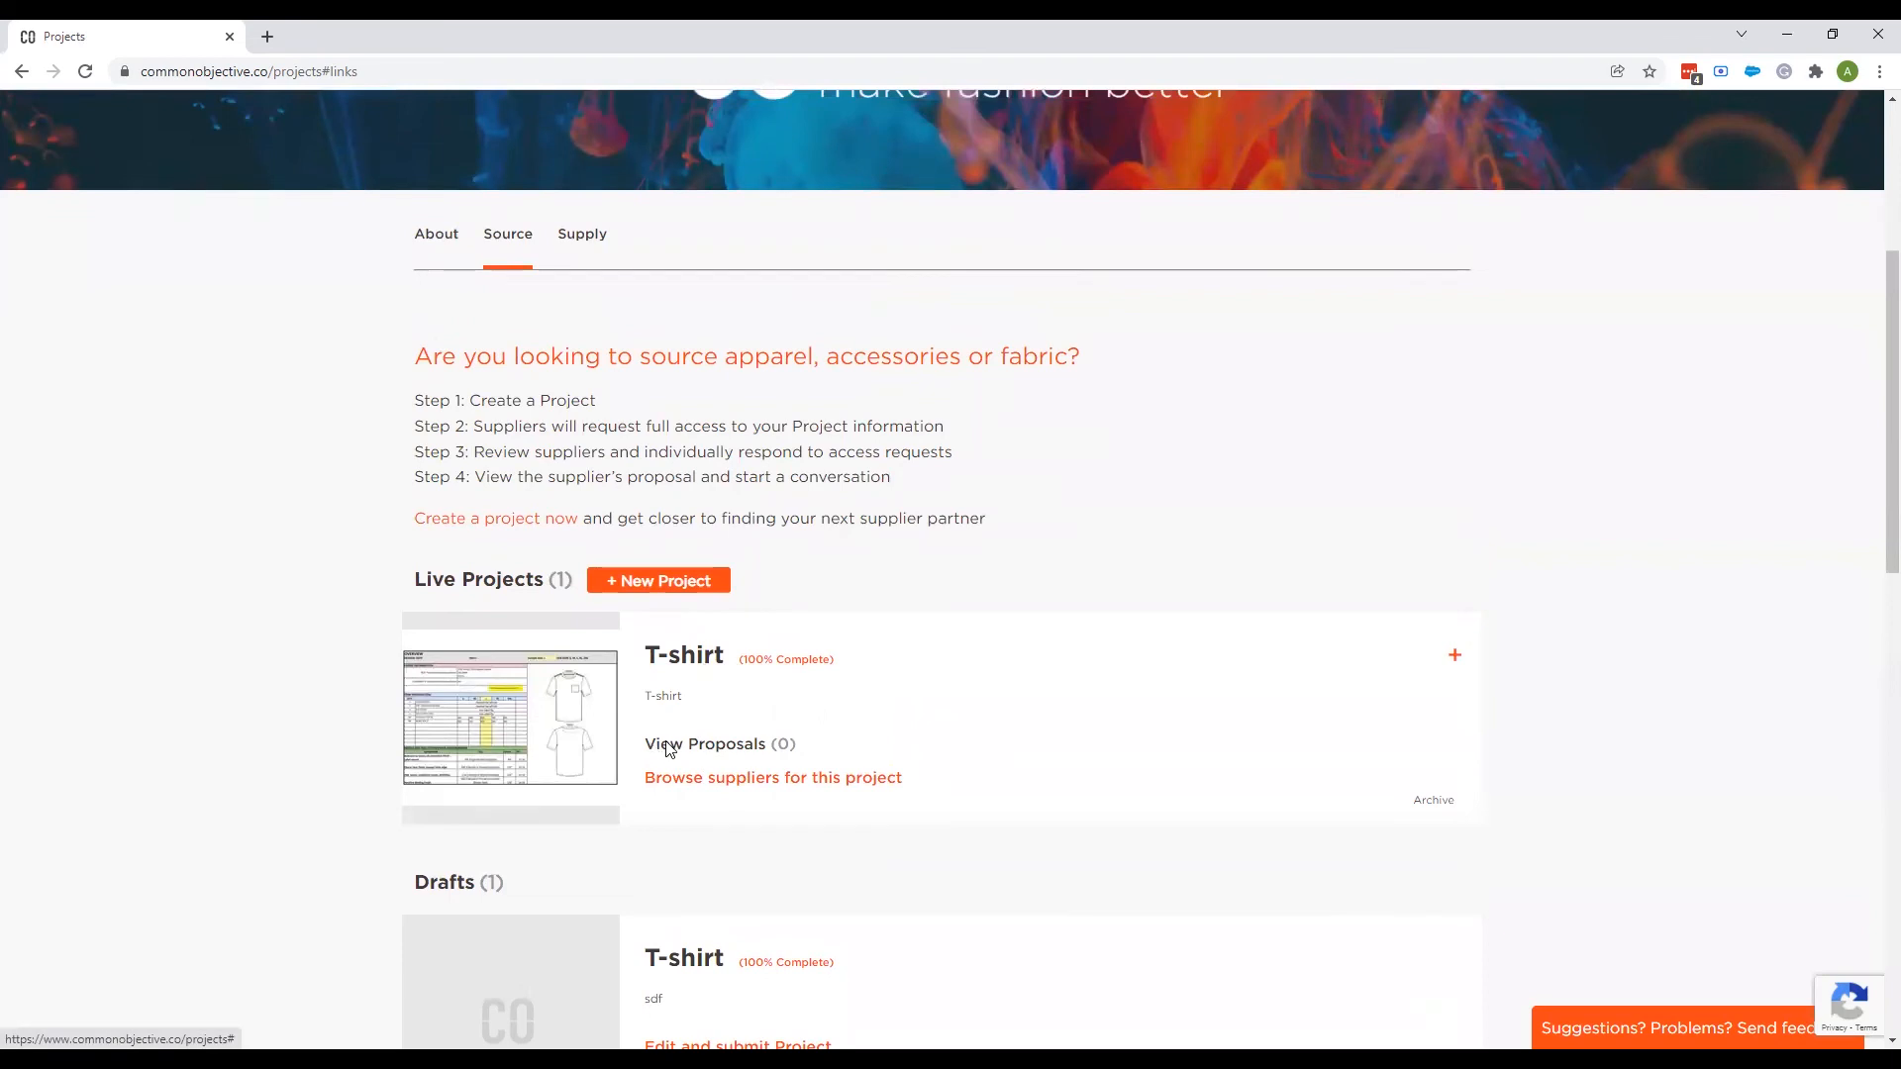
pyautogui.moveTo(739, 749)
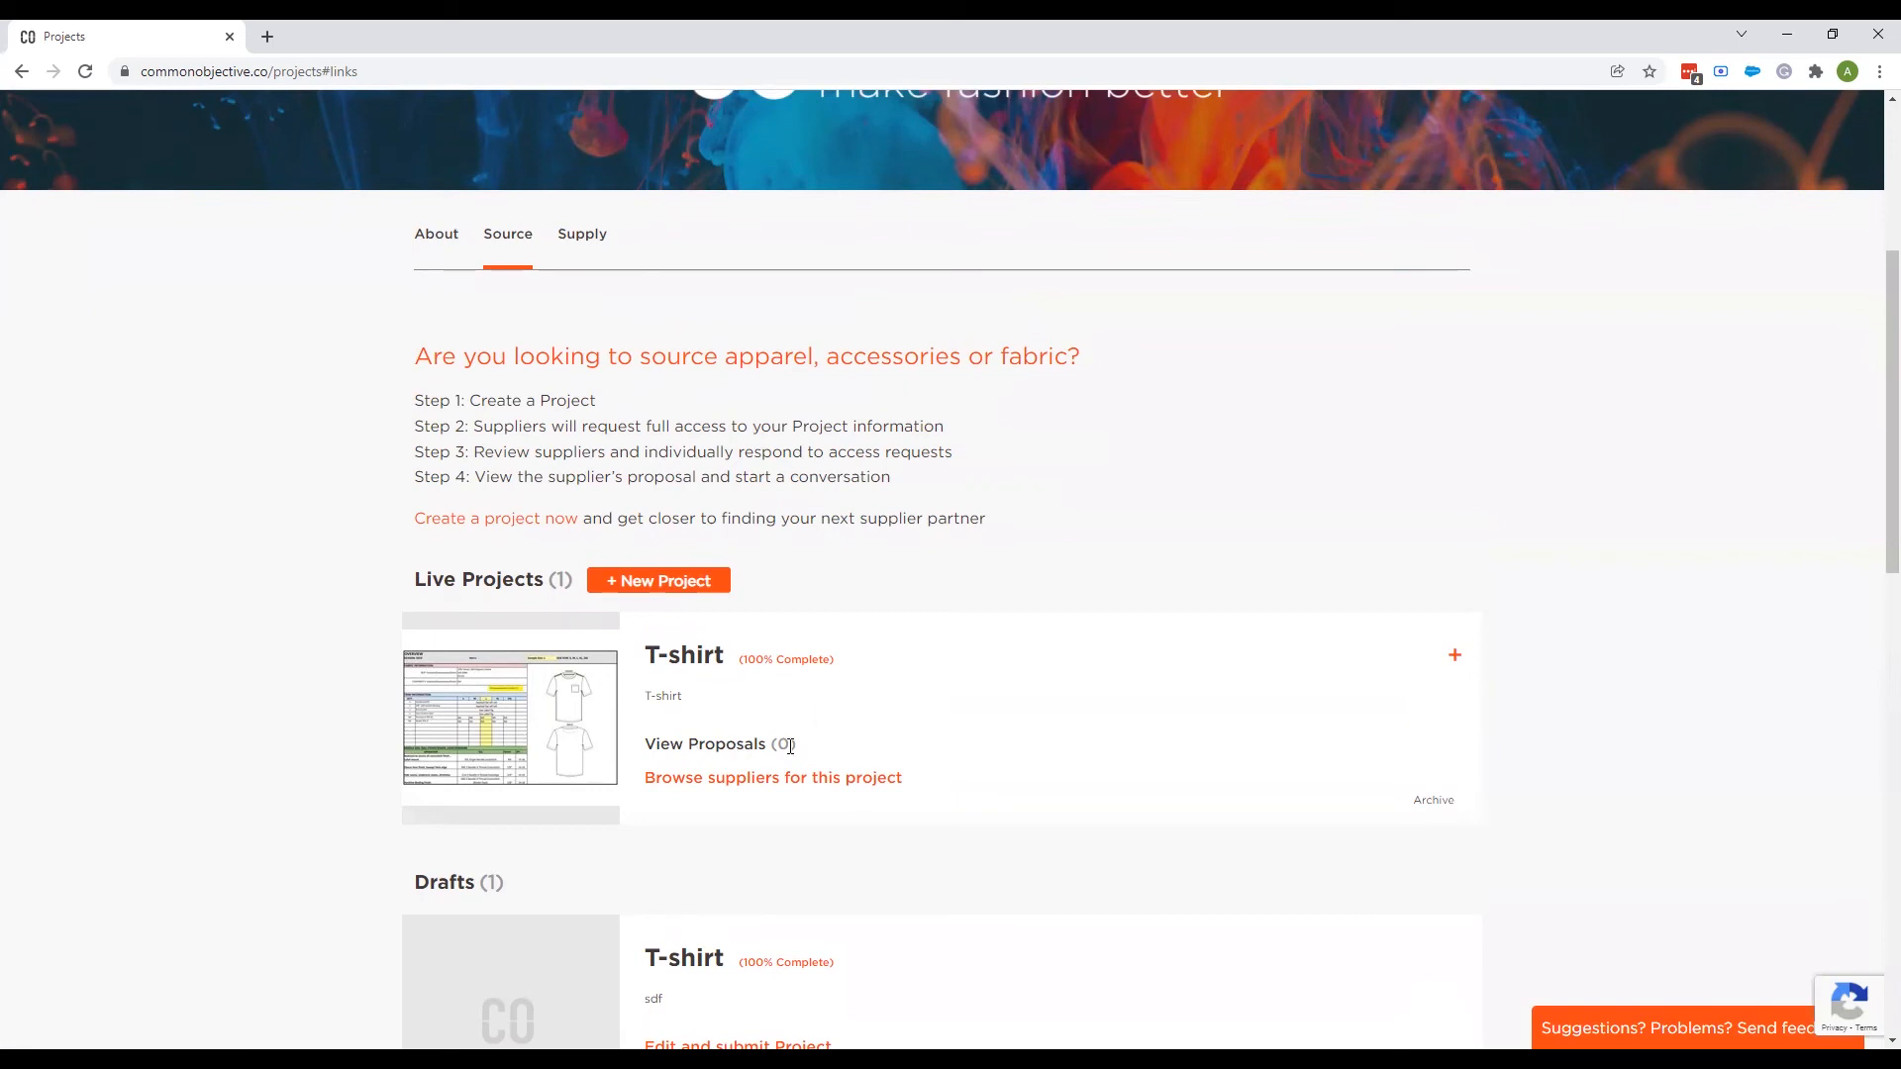
pyautogui.moveTo(800, 753)
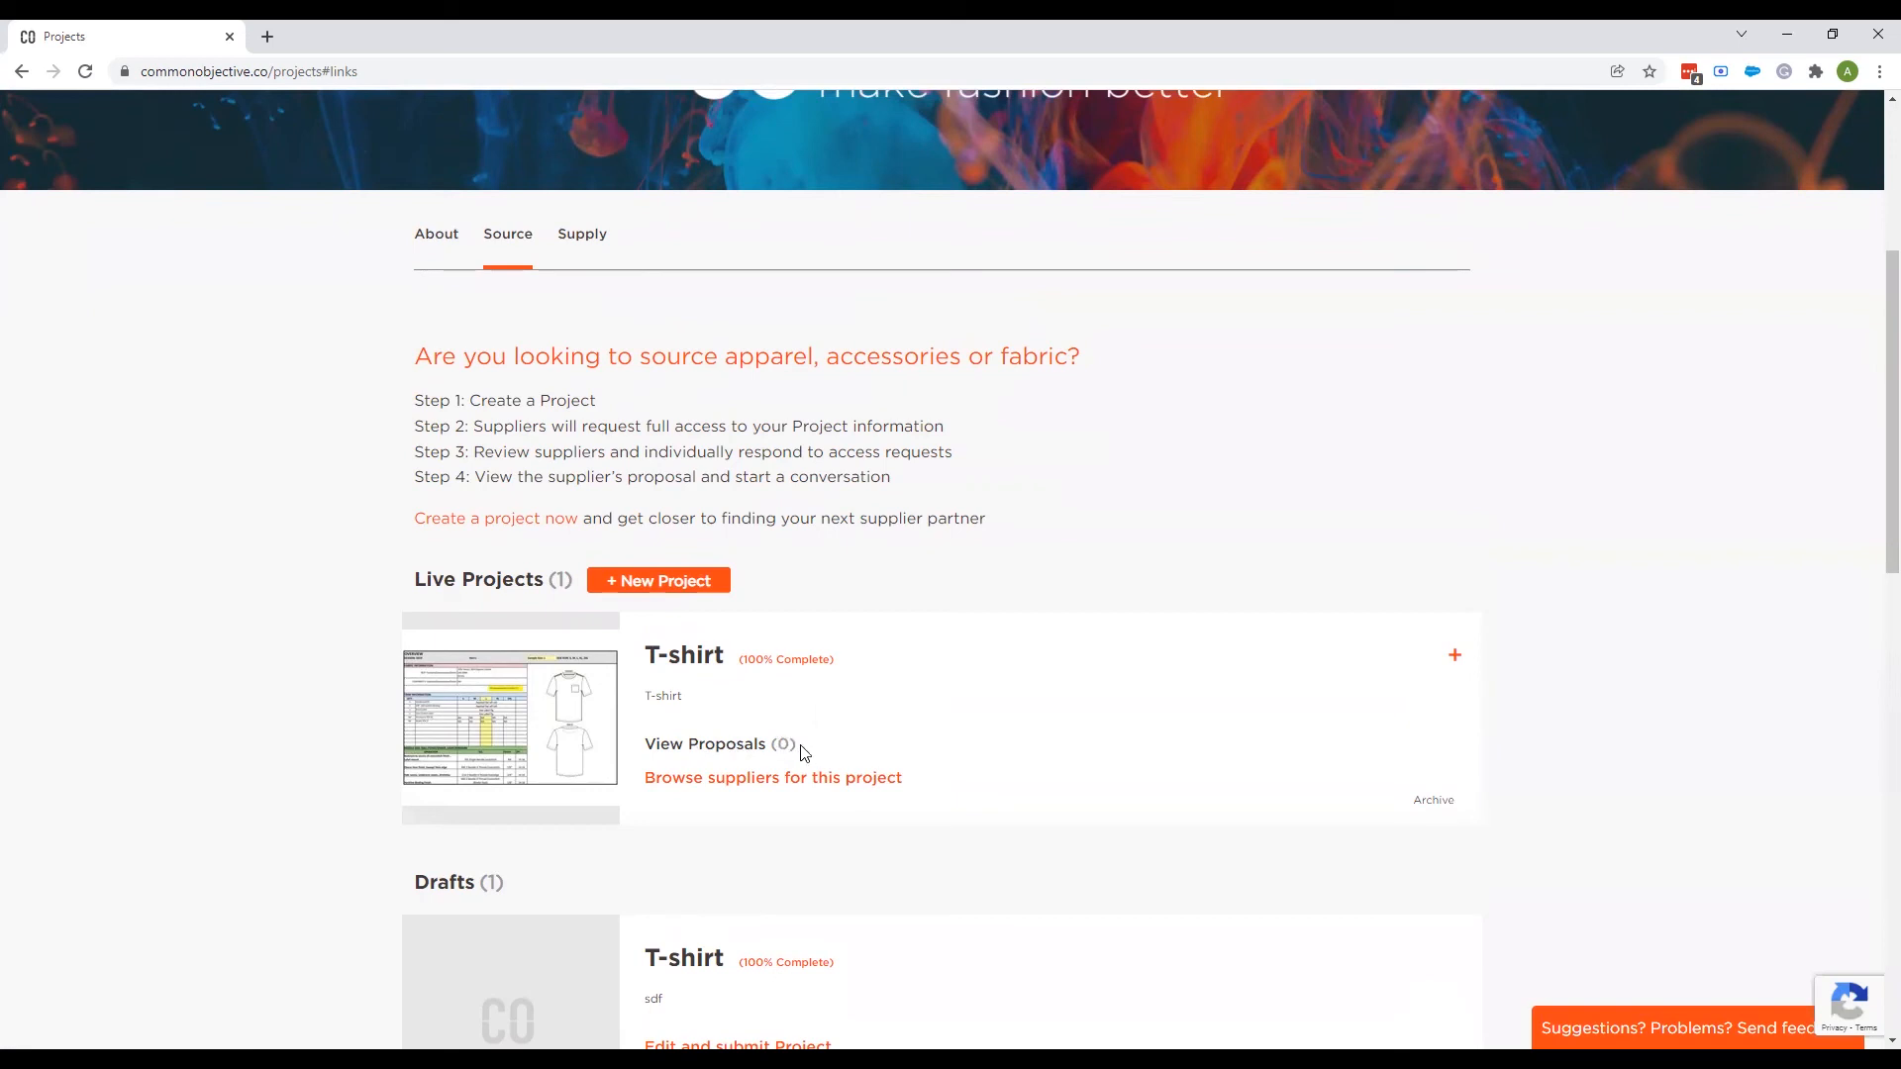
pyautogui.moveTo(705, 743)
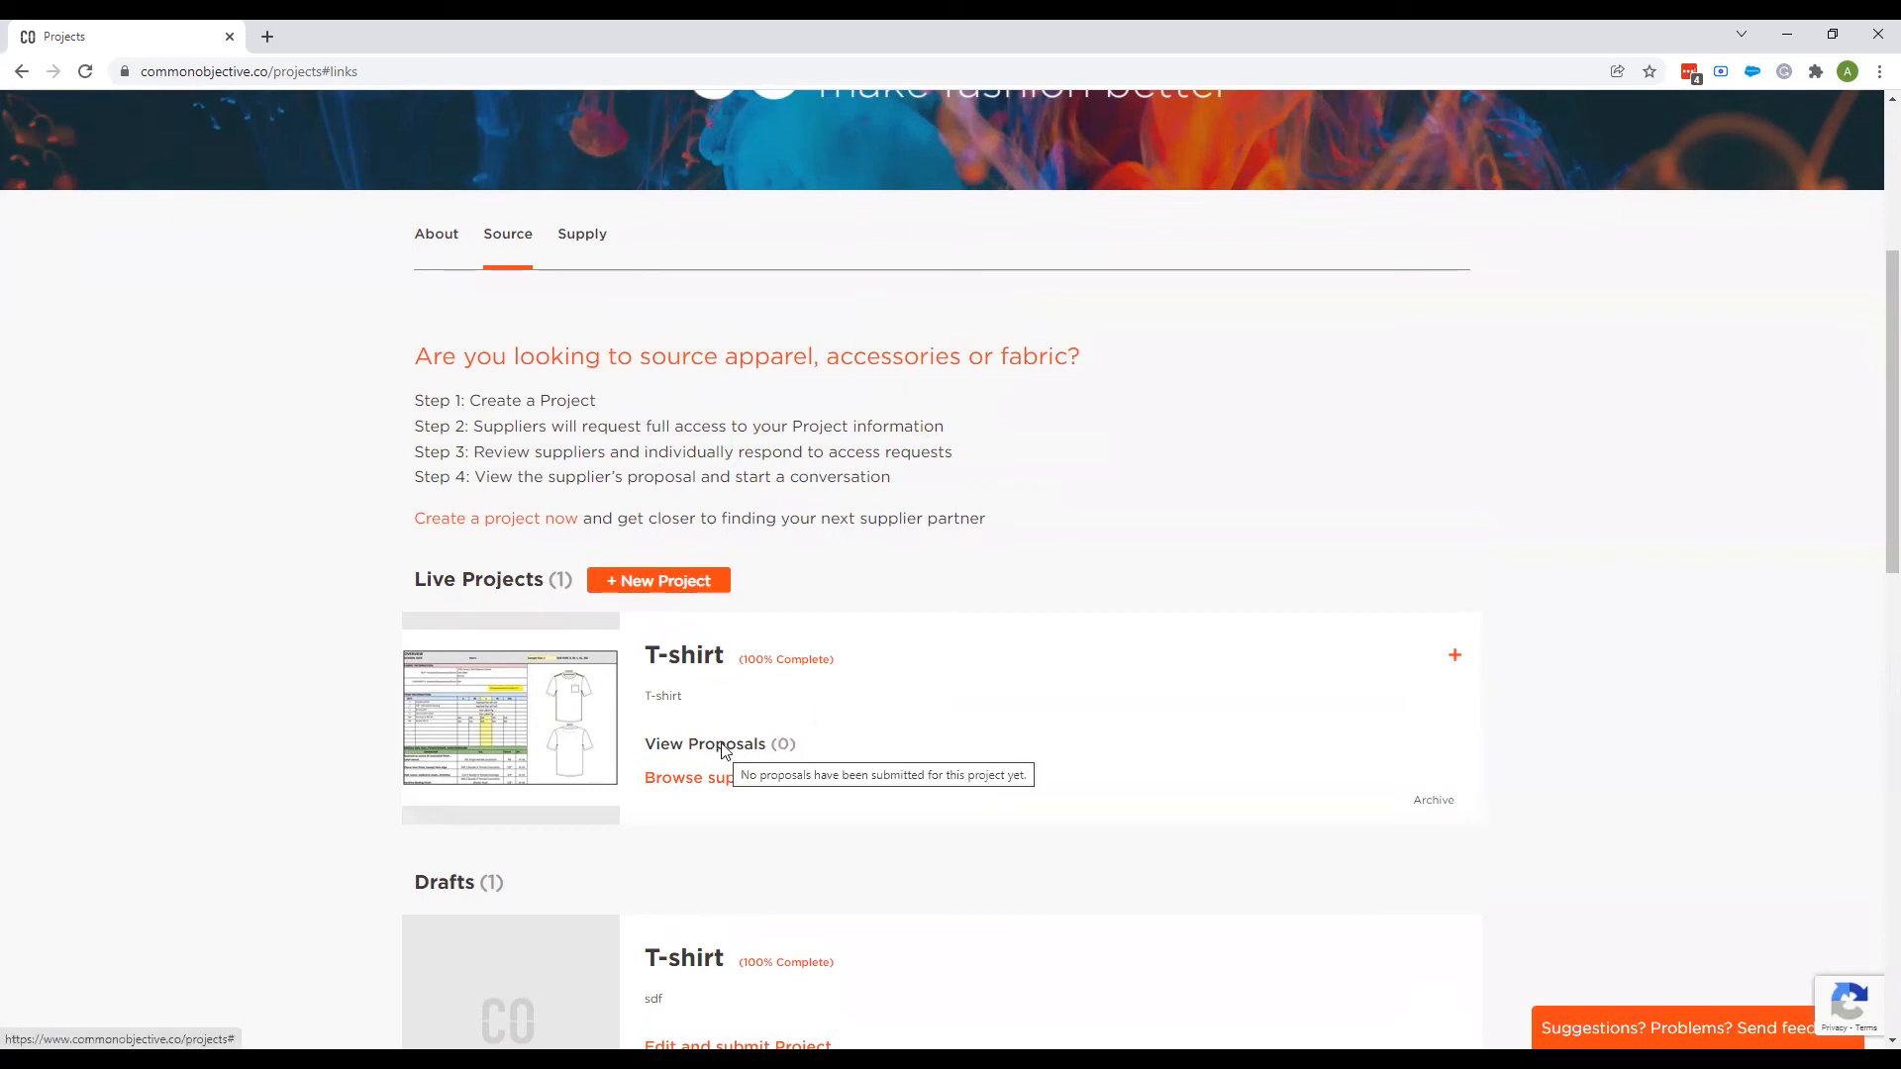
pyautogui.moveTo(709, 758)
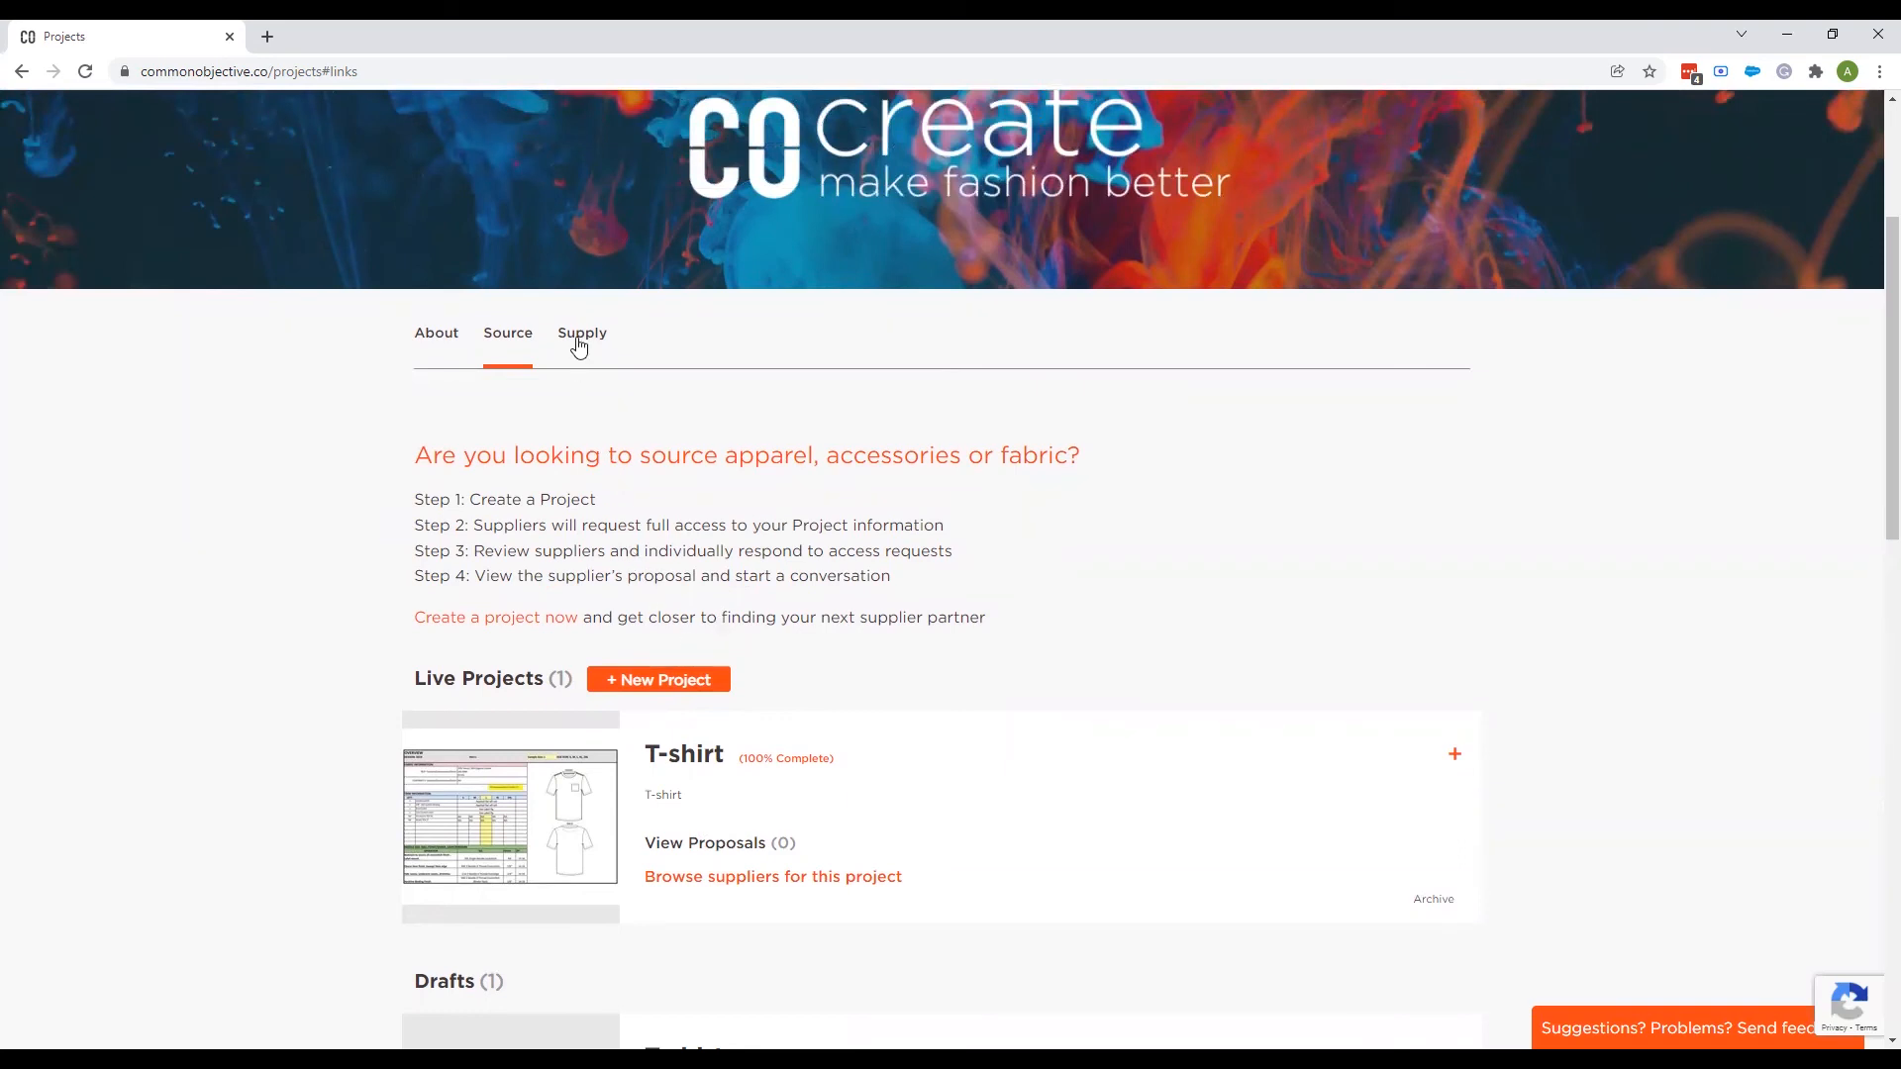
# Browse the Supply project noticeboard and view 'Sourcing for plain cotton fabrics RFD'.
pyautogui.click(582, 333)
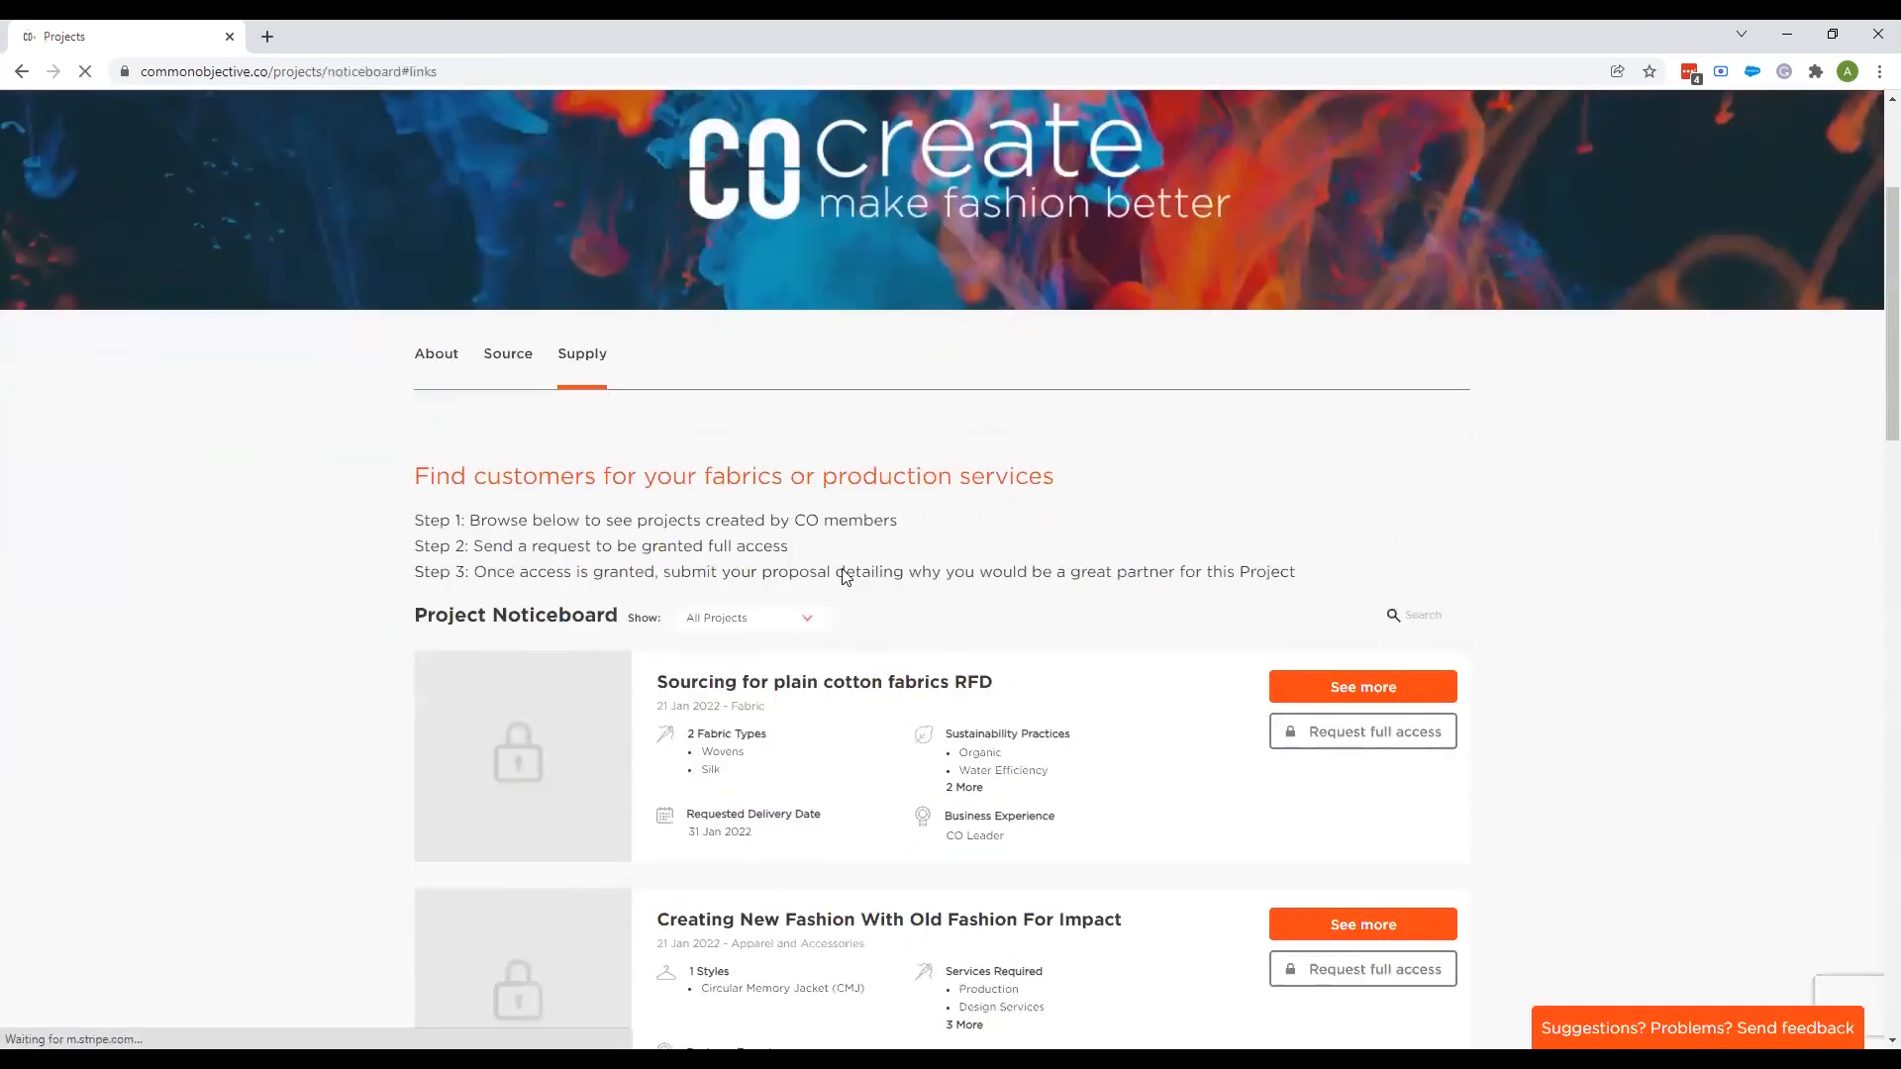
pyautogui.scroll(-3)
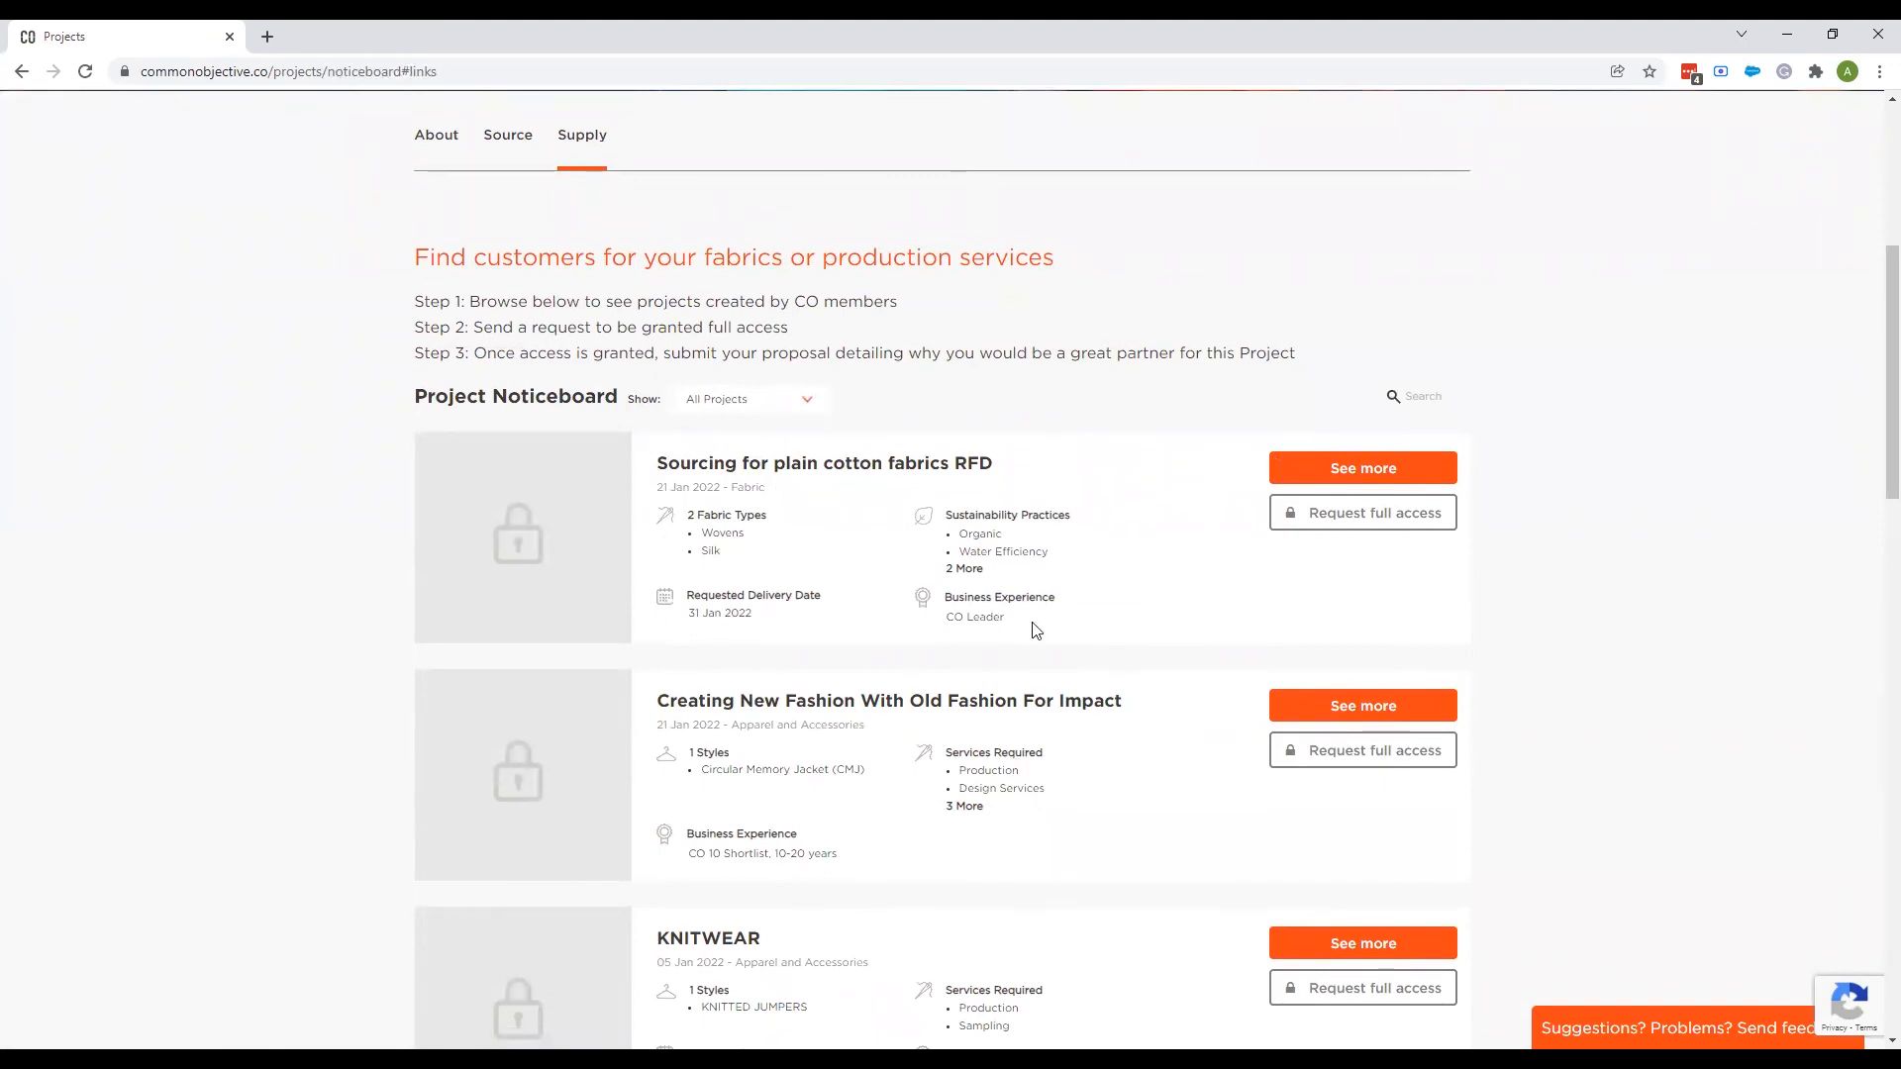
pyautogui.scroll(3)
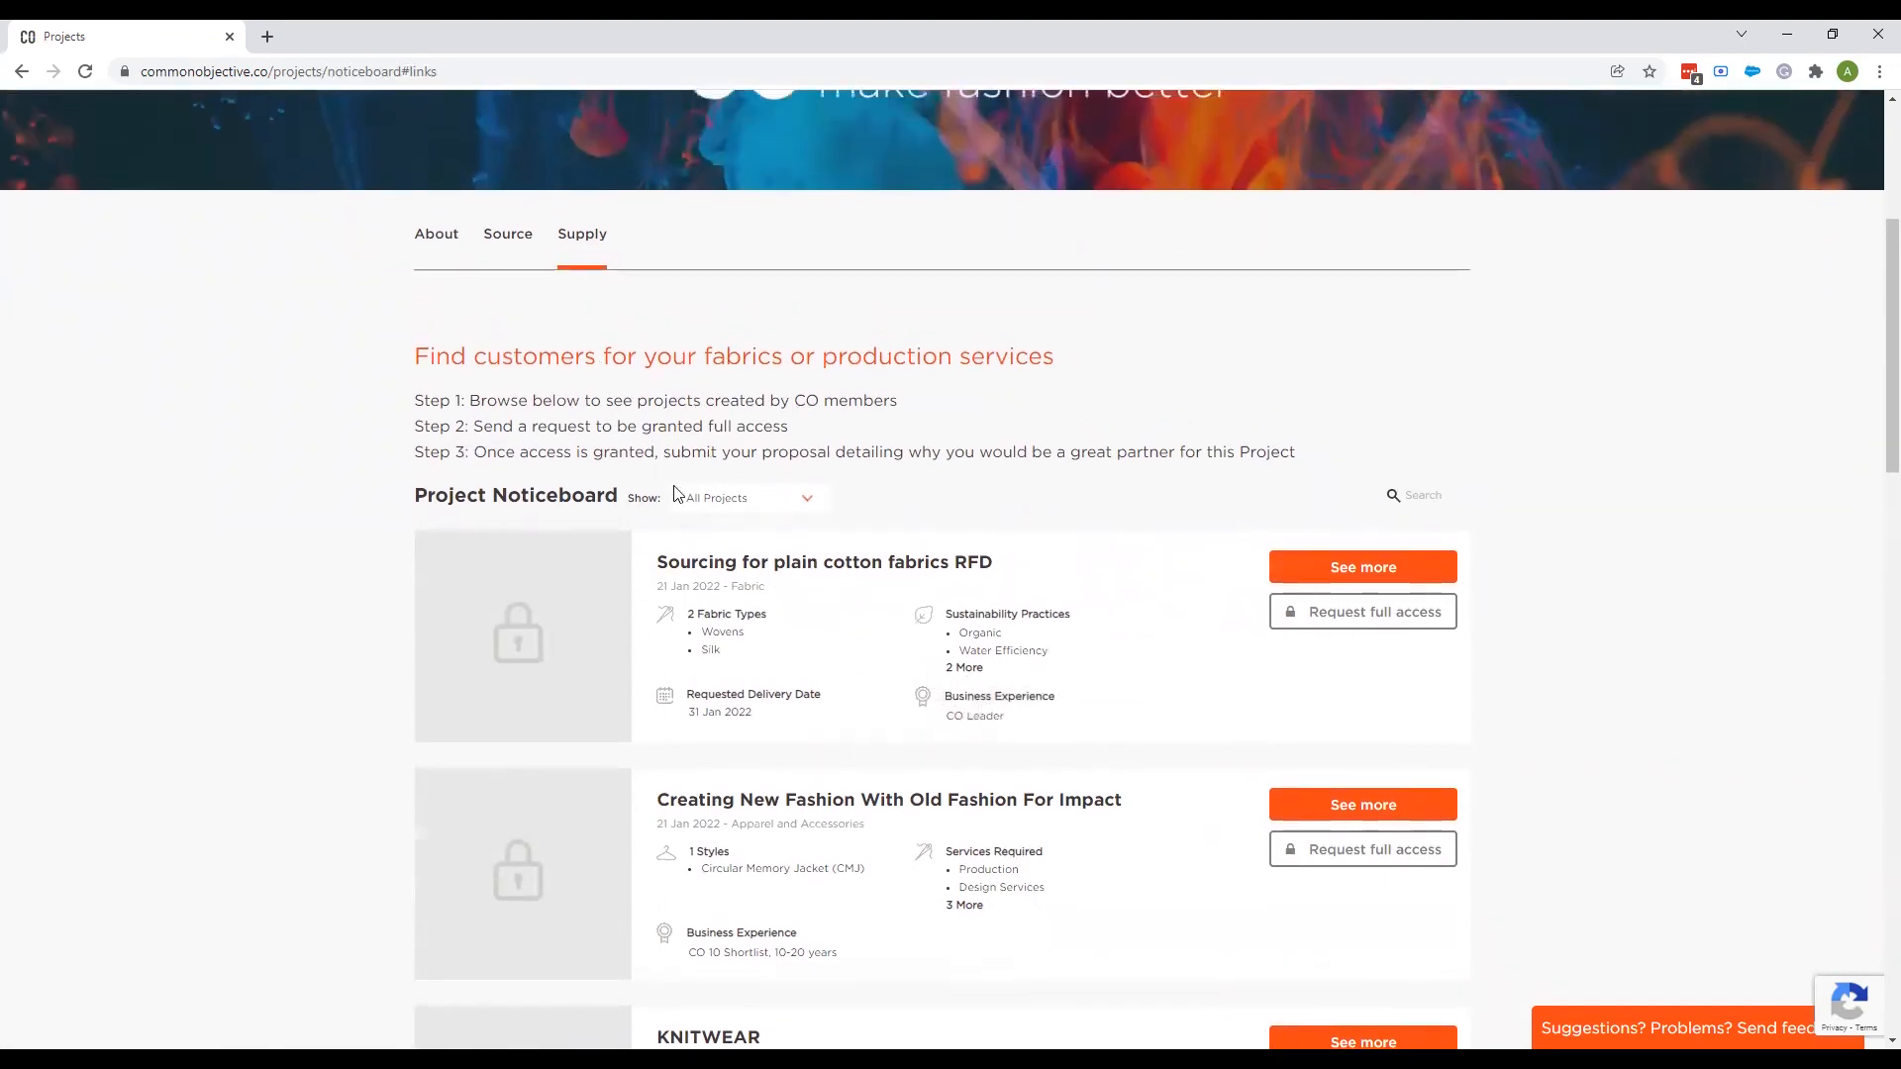
pyautogui.scroll(-3)
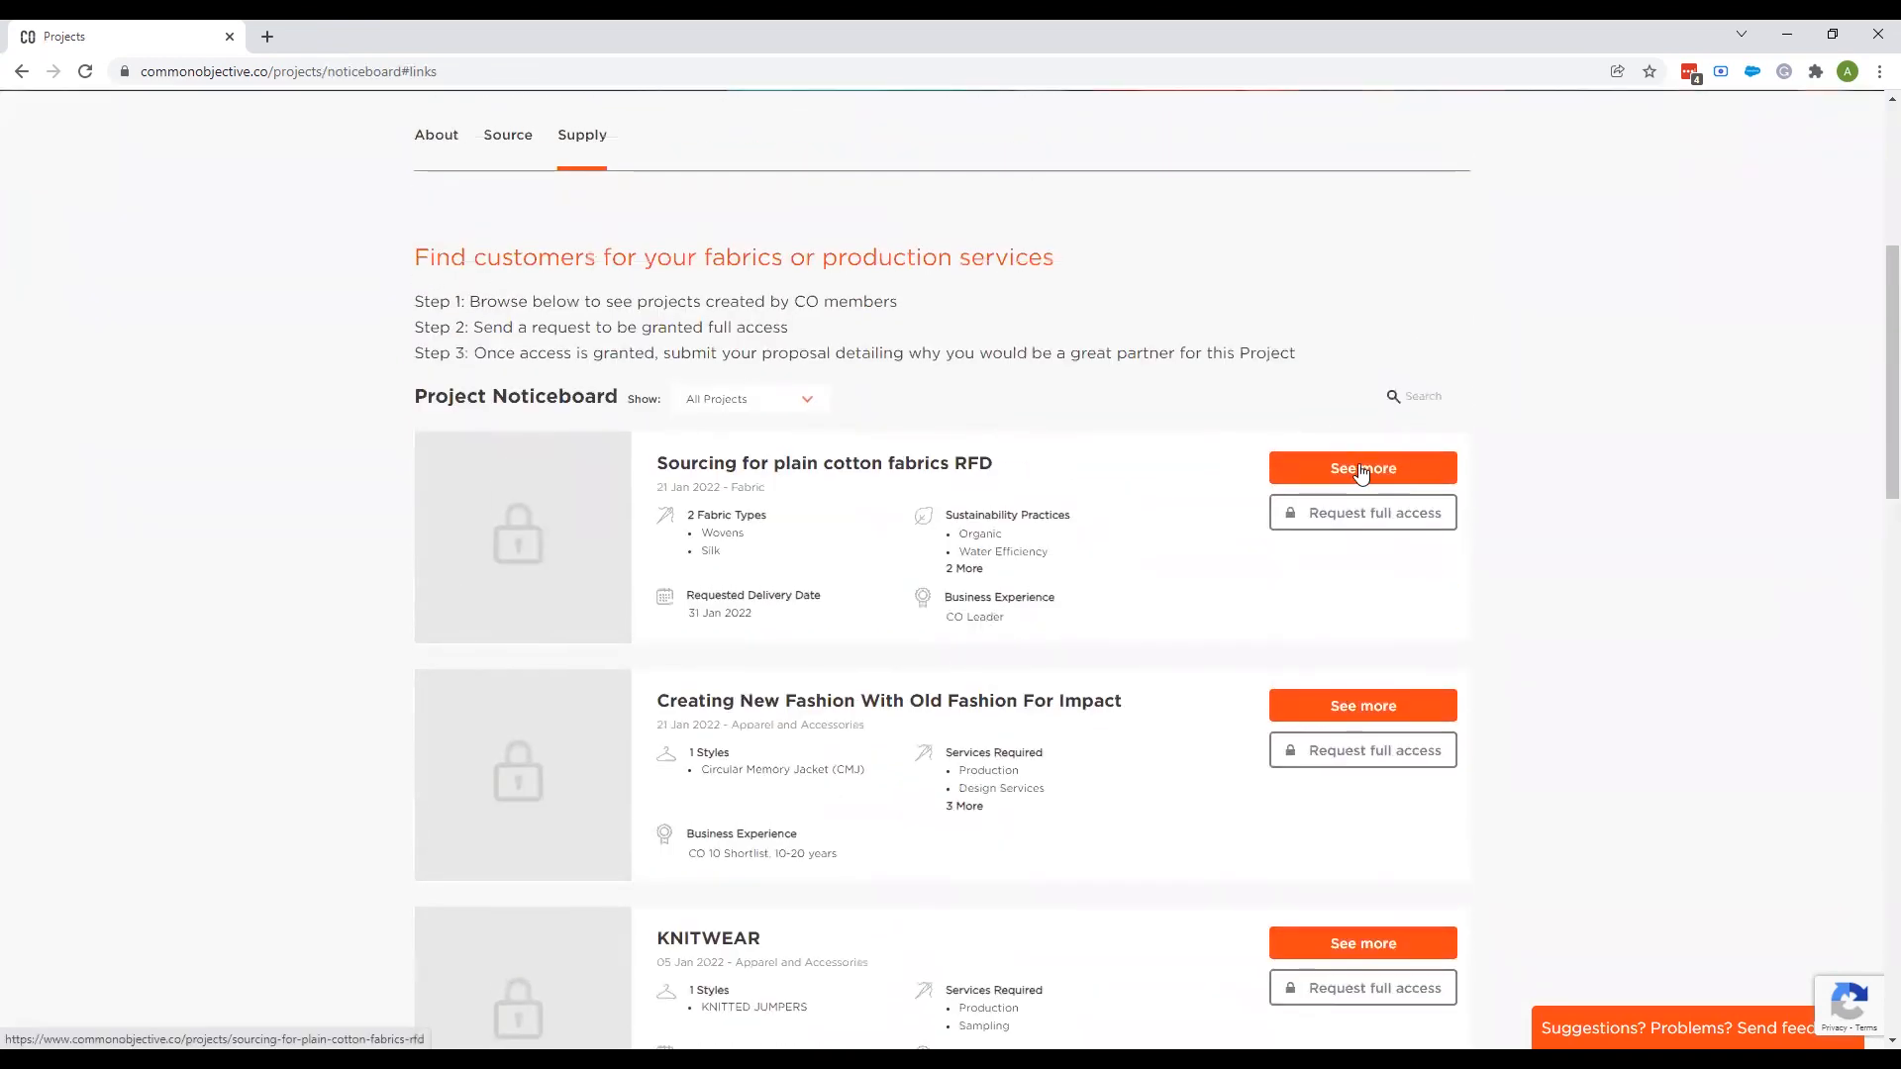
pyautogui.click(1362, 468)
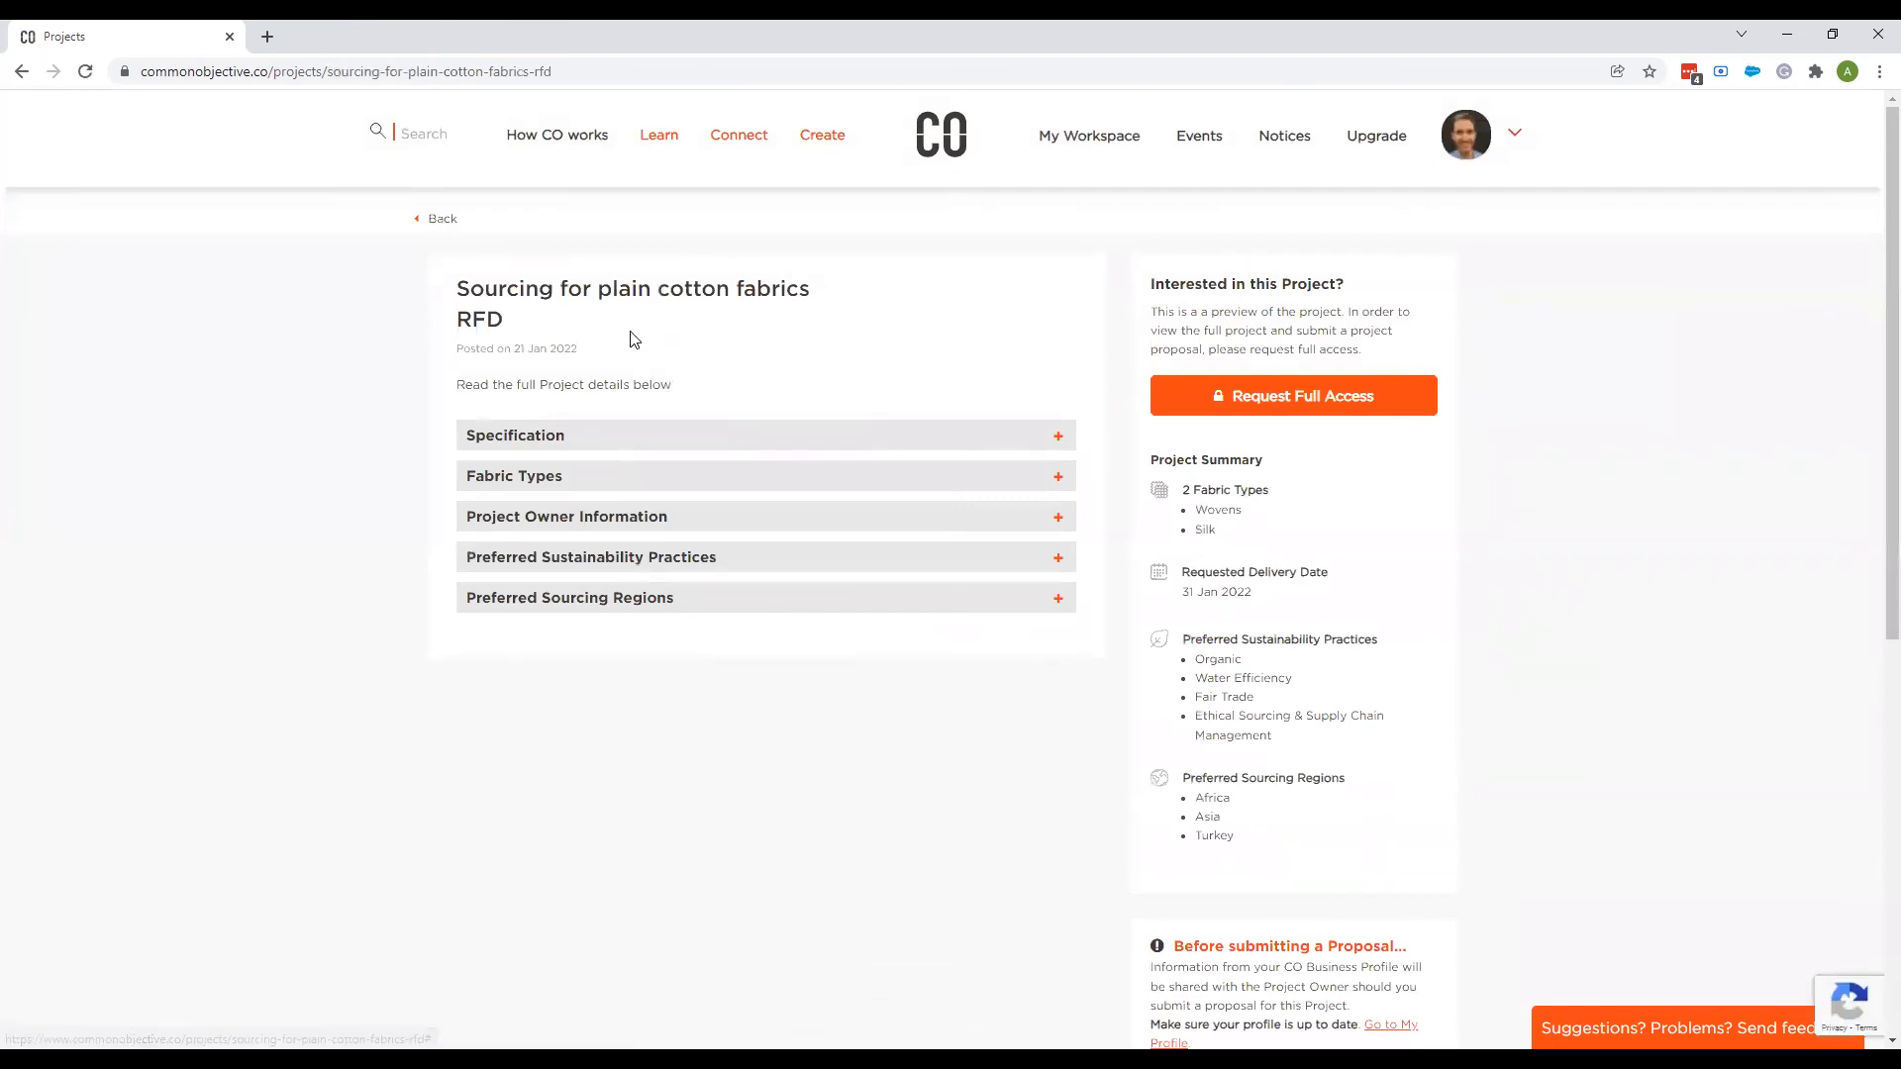
pyautogui.moveTo(1229, 422)
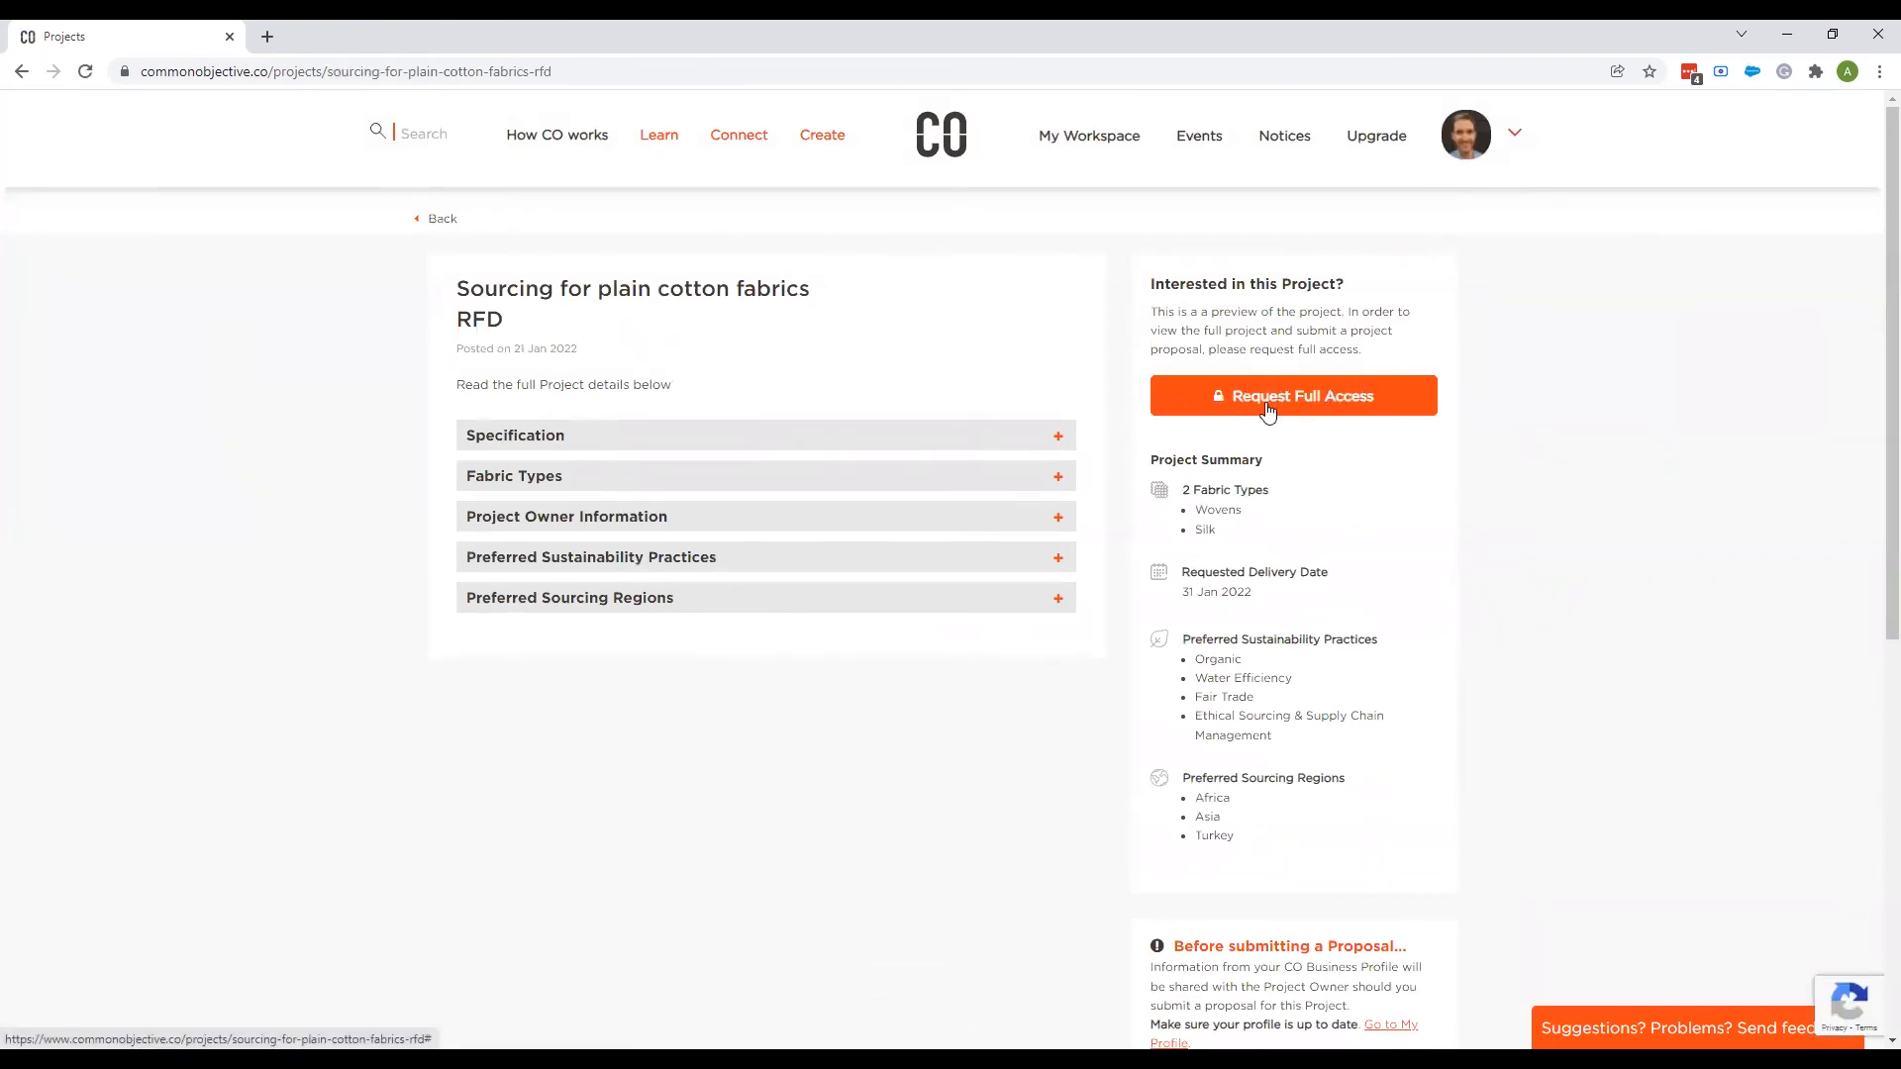
pyautogui.moveTo(1103, 522)
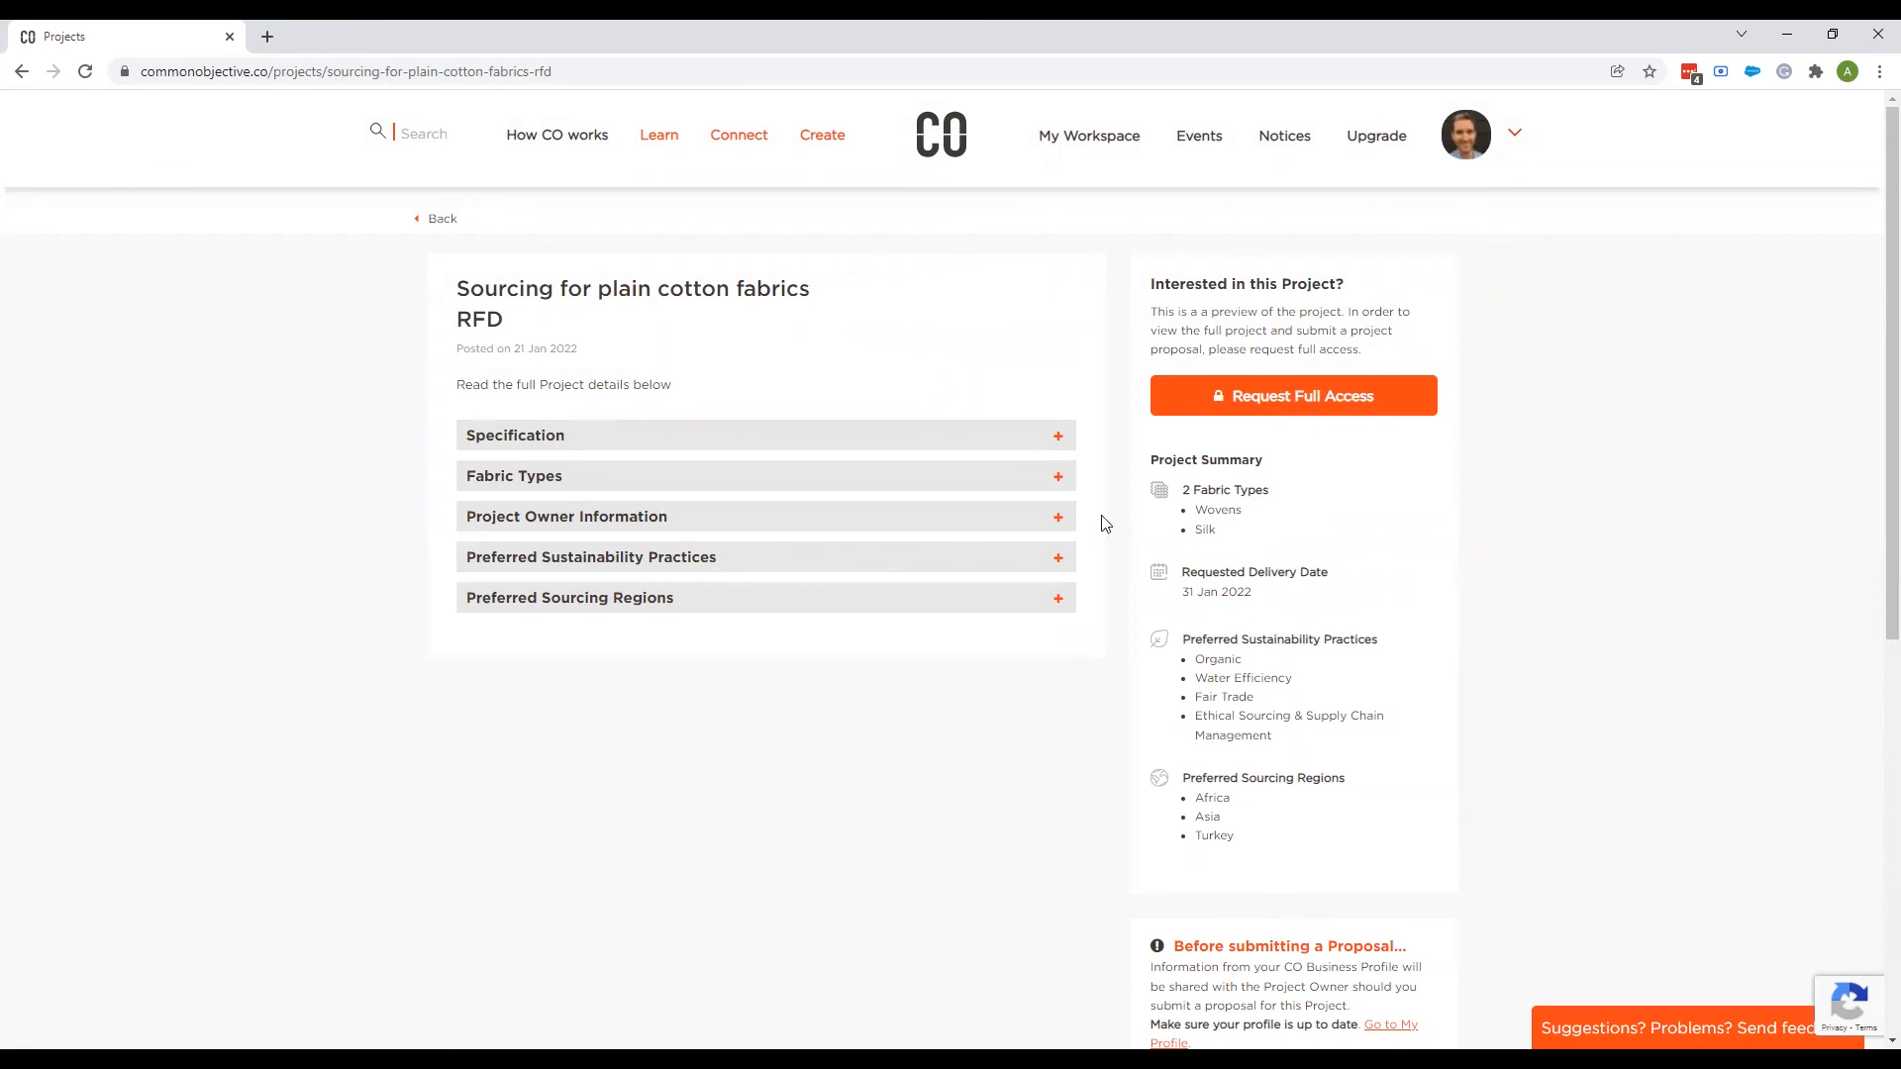
pyautogui.moveTo(447, 222)
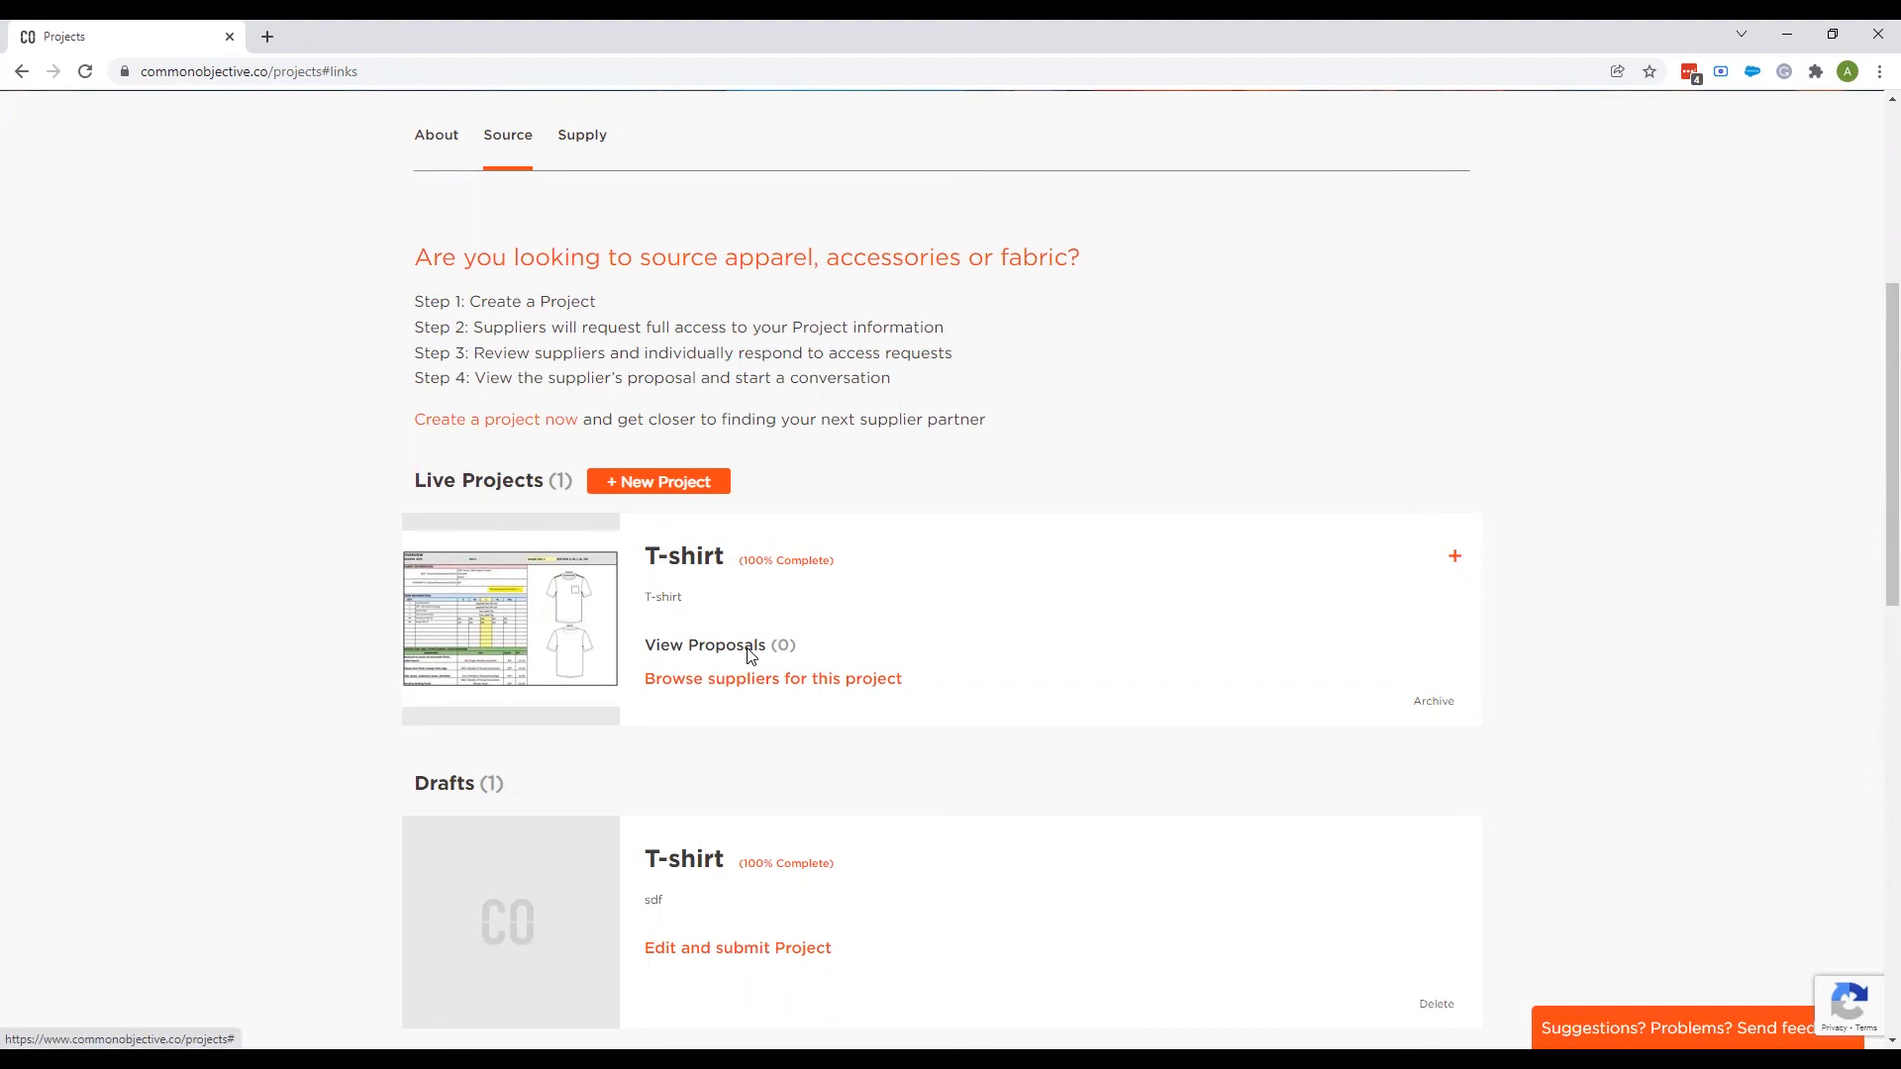
pyautogui.moveTo(798, 628)
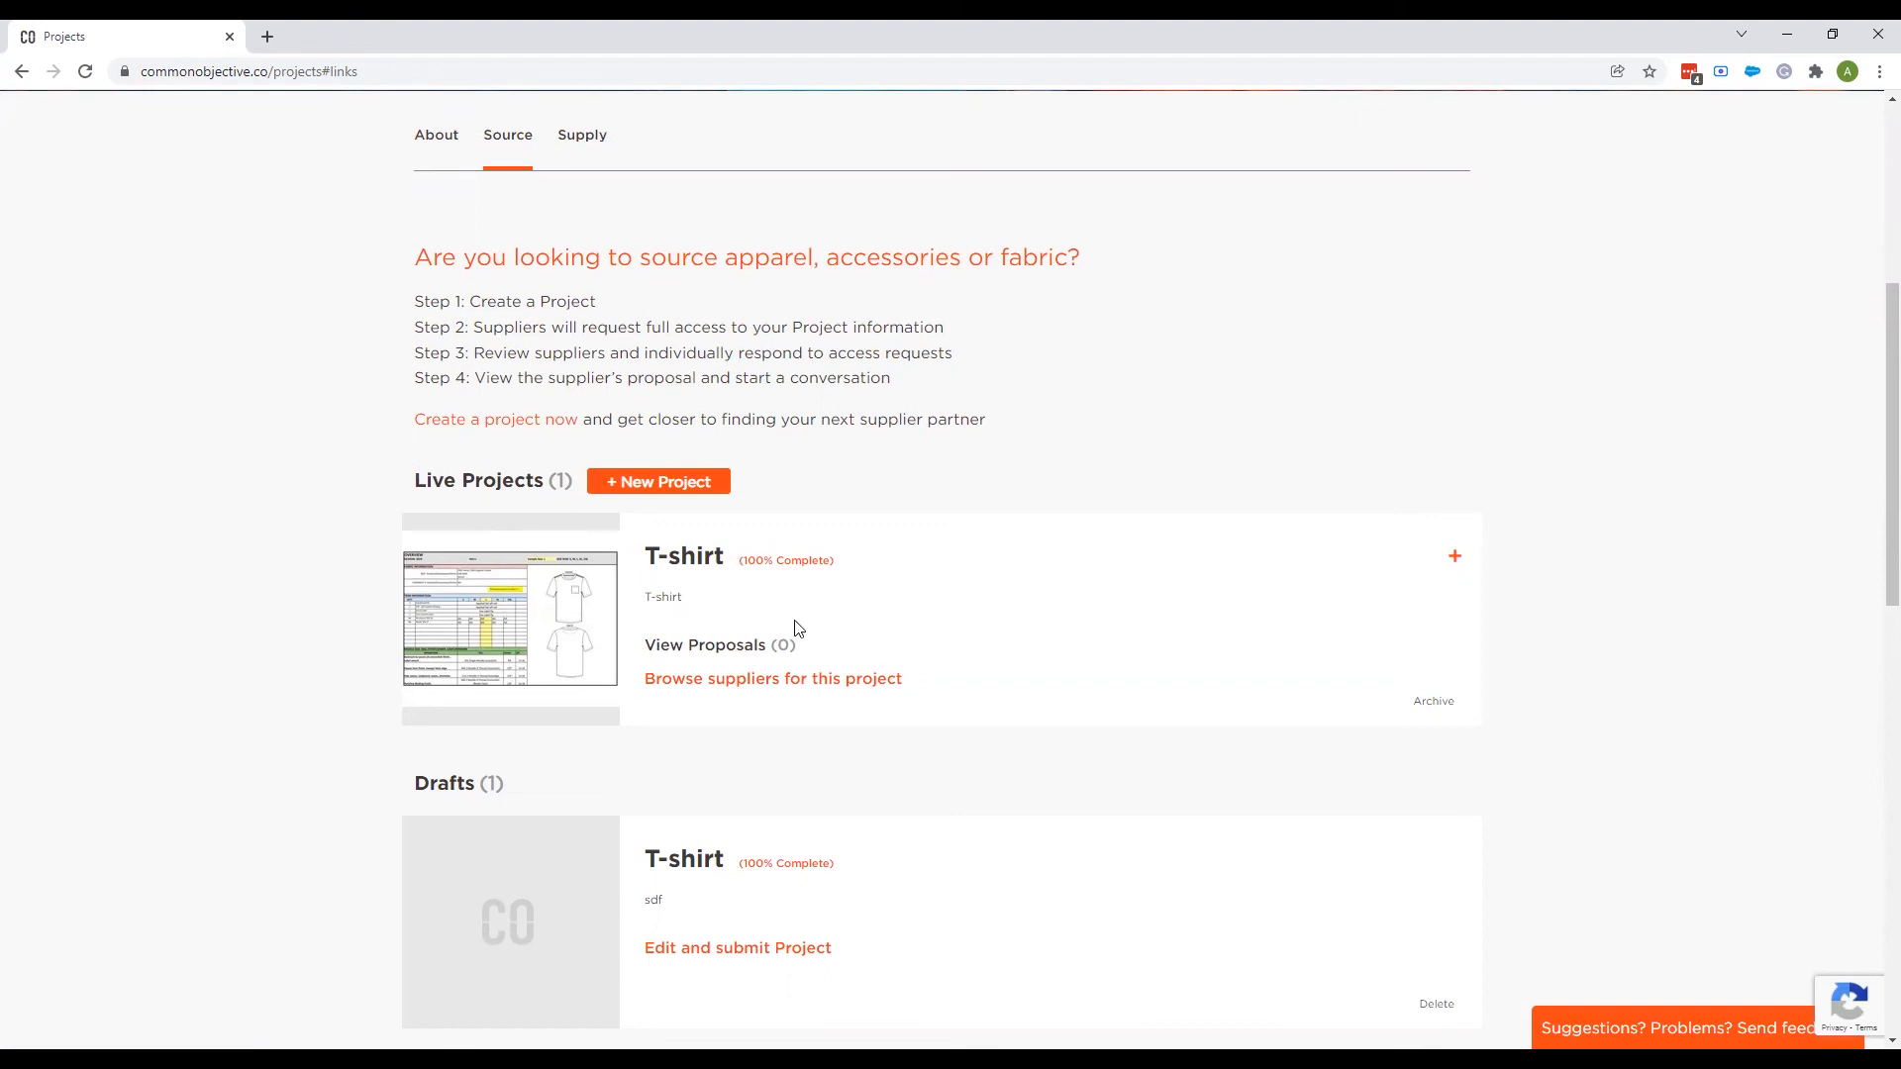
pyautogui.moveTo(784, 631)
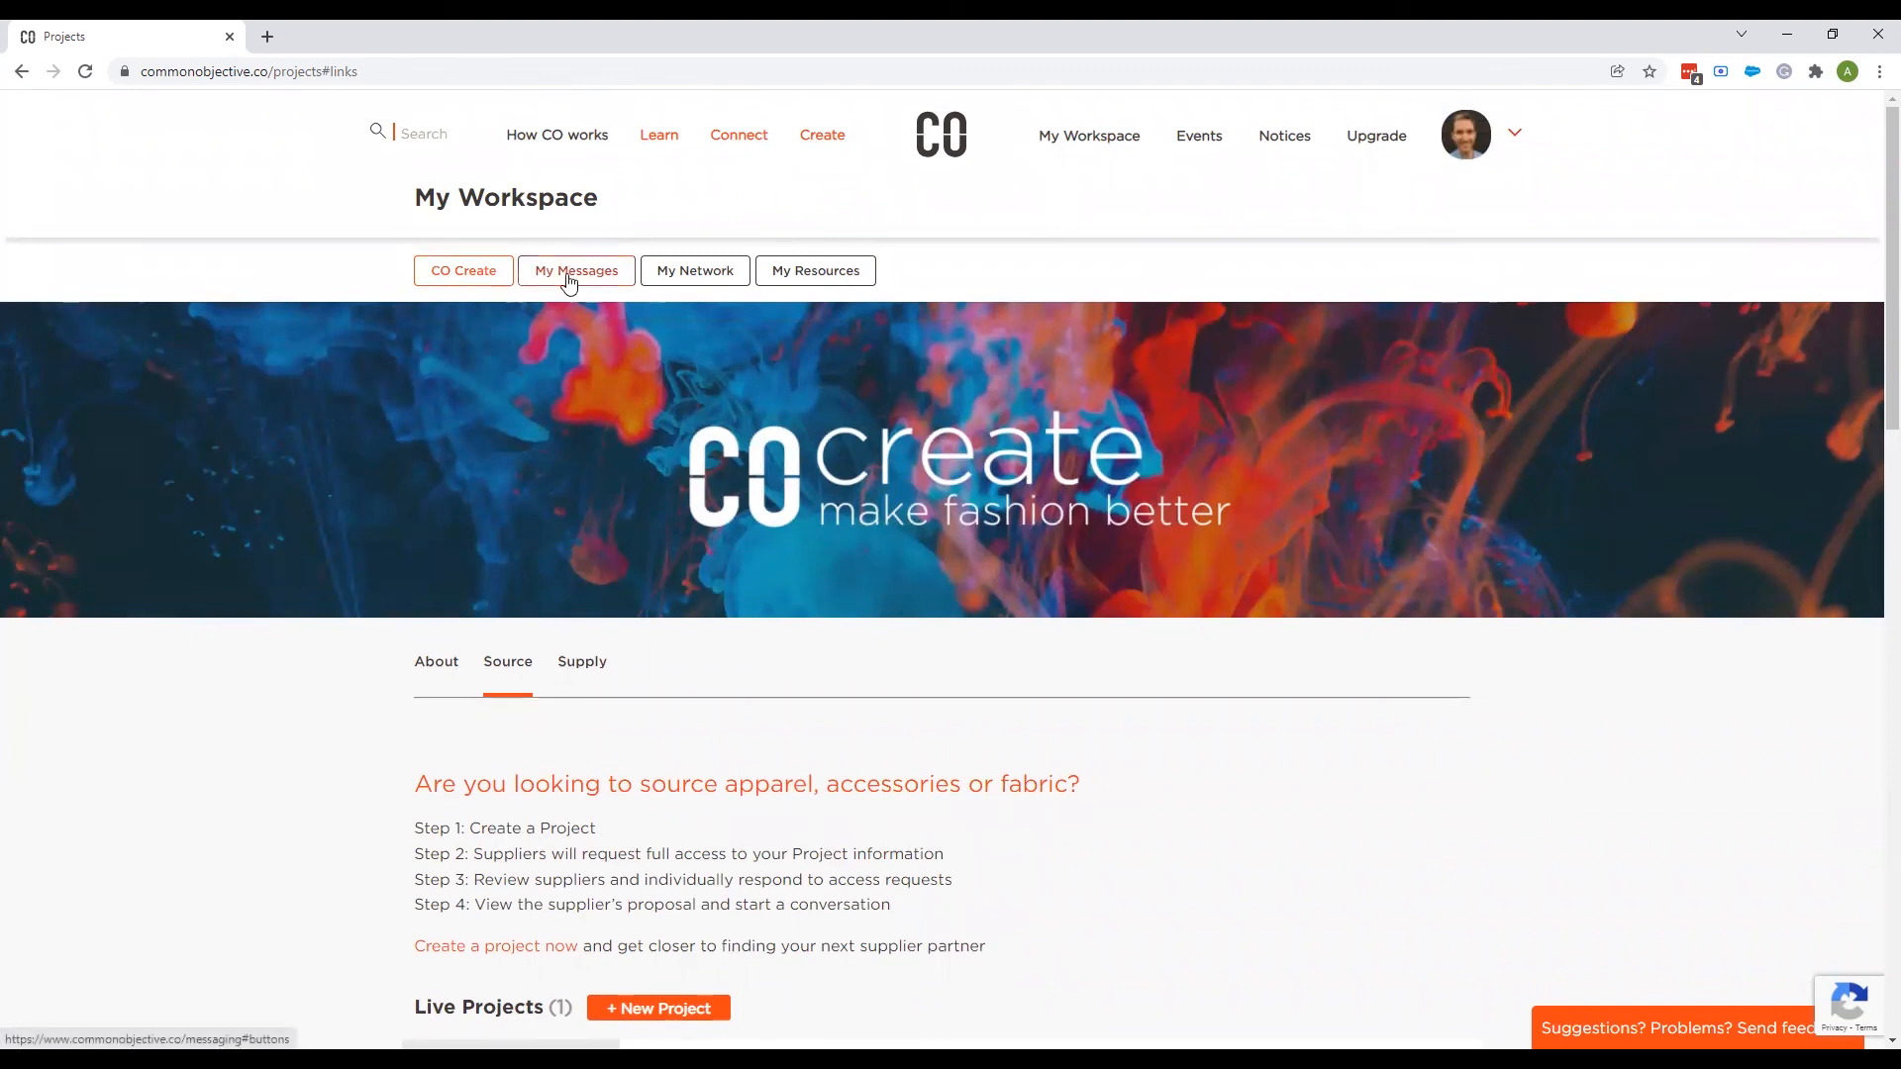
# Show My Messages listing recent conversations with connections.
pyautogui.click(575, 271)
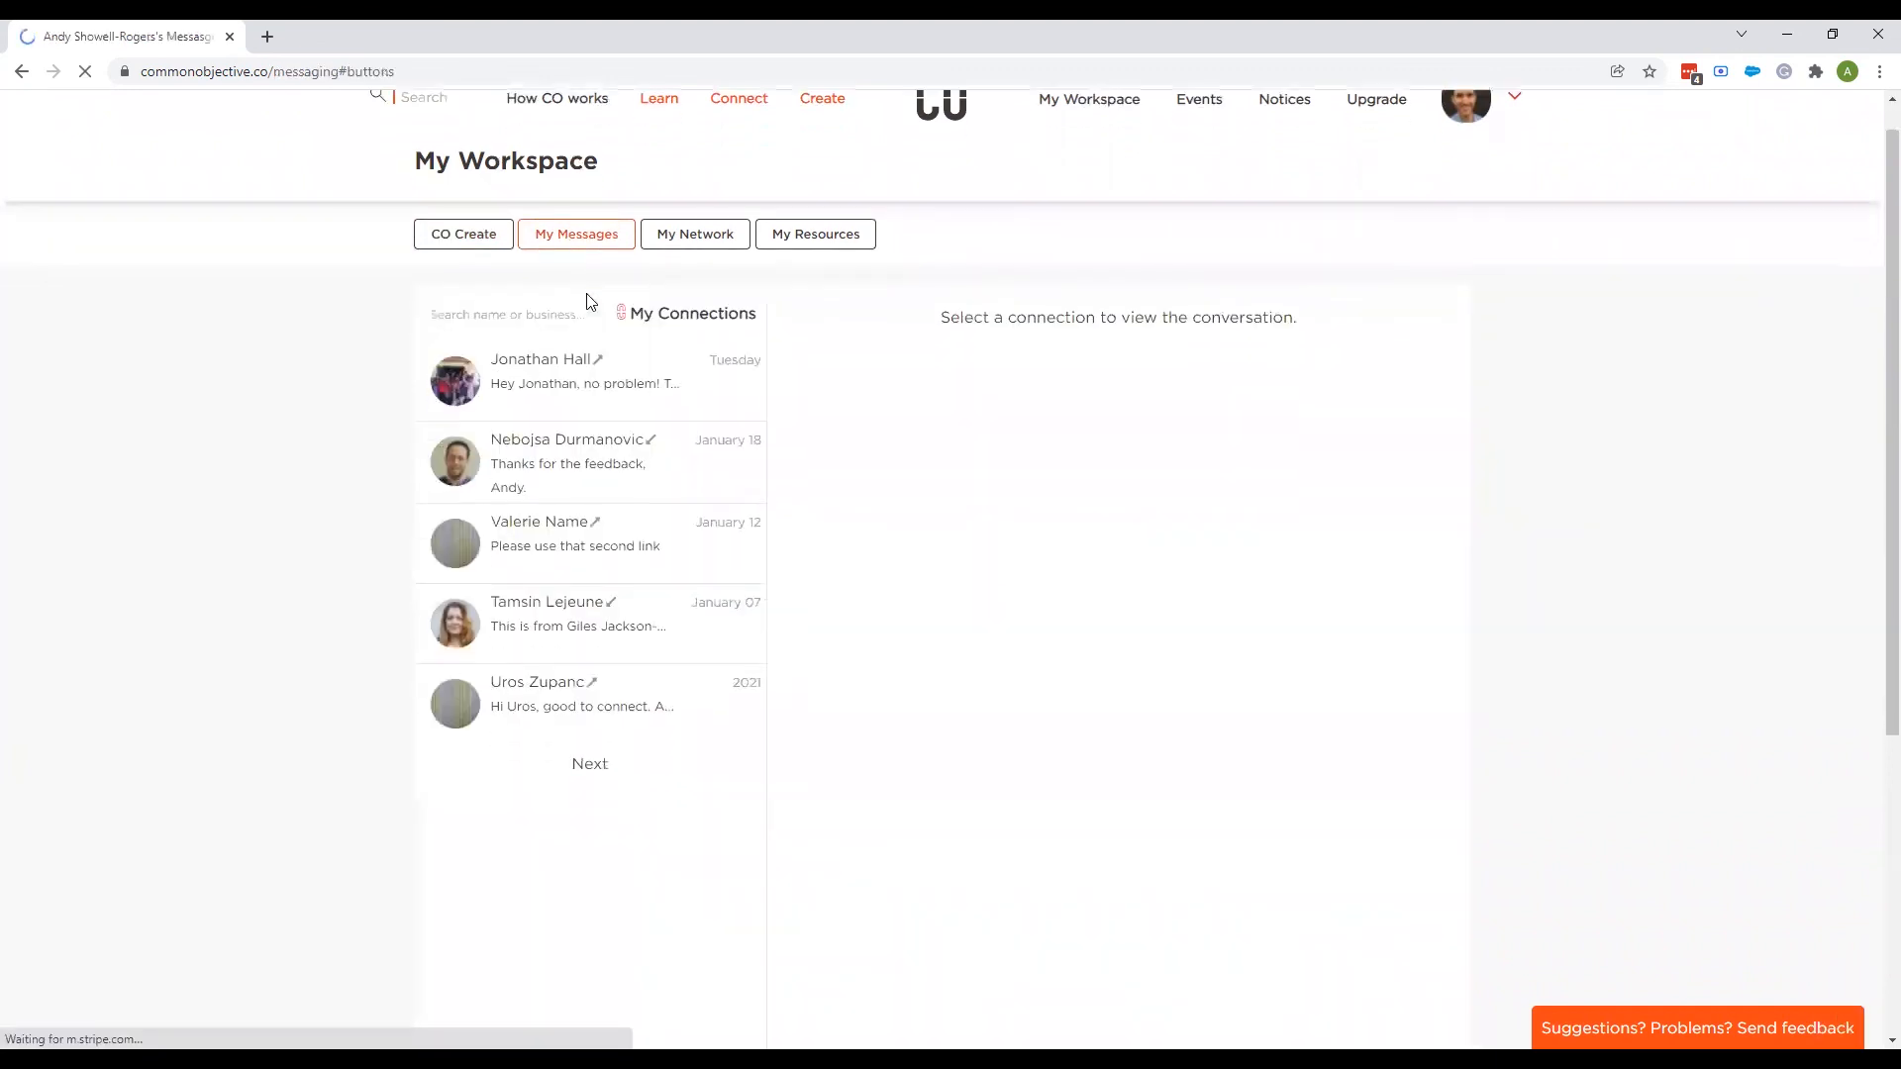
pyautogui.moveTo(917, 293)
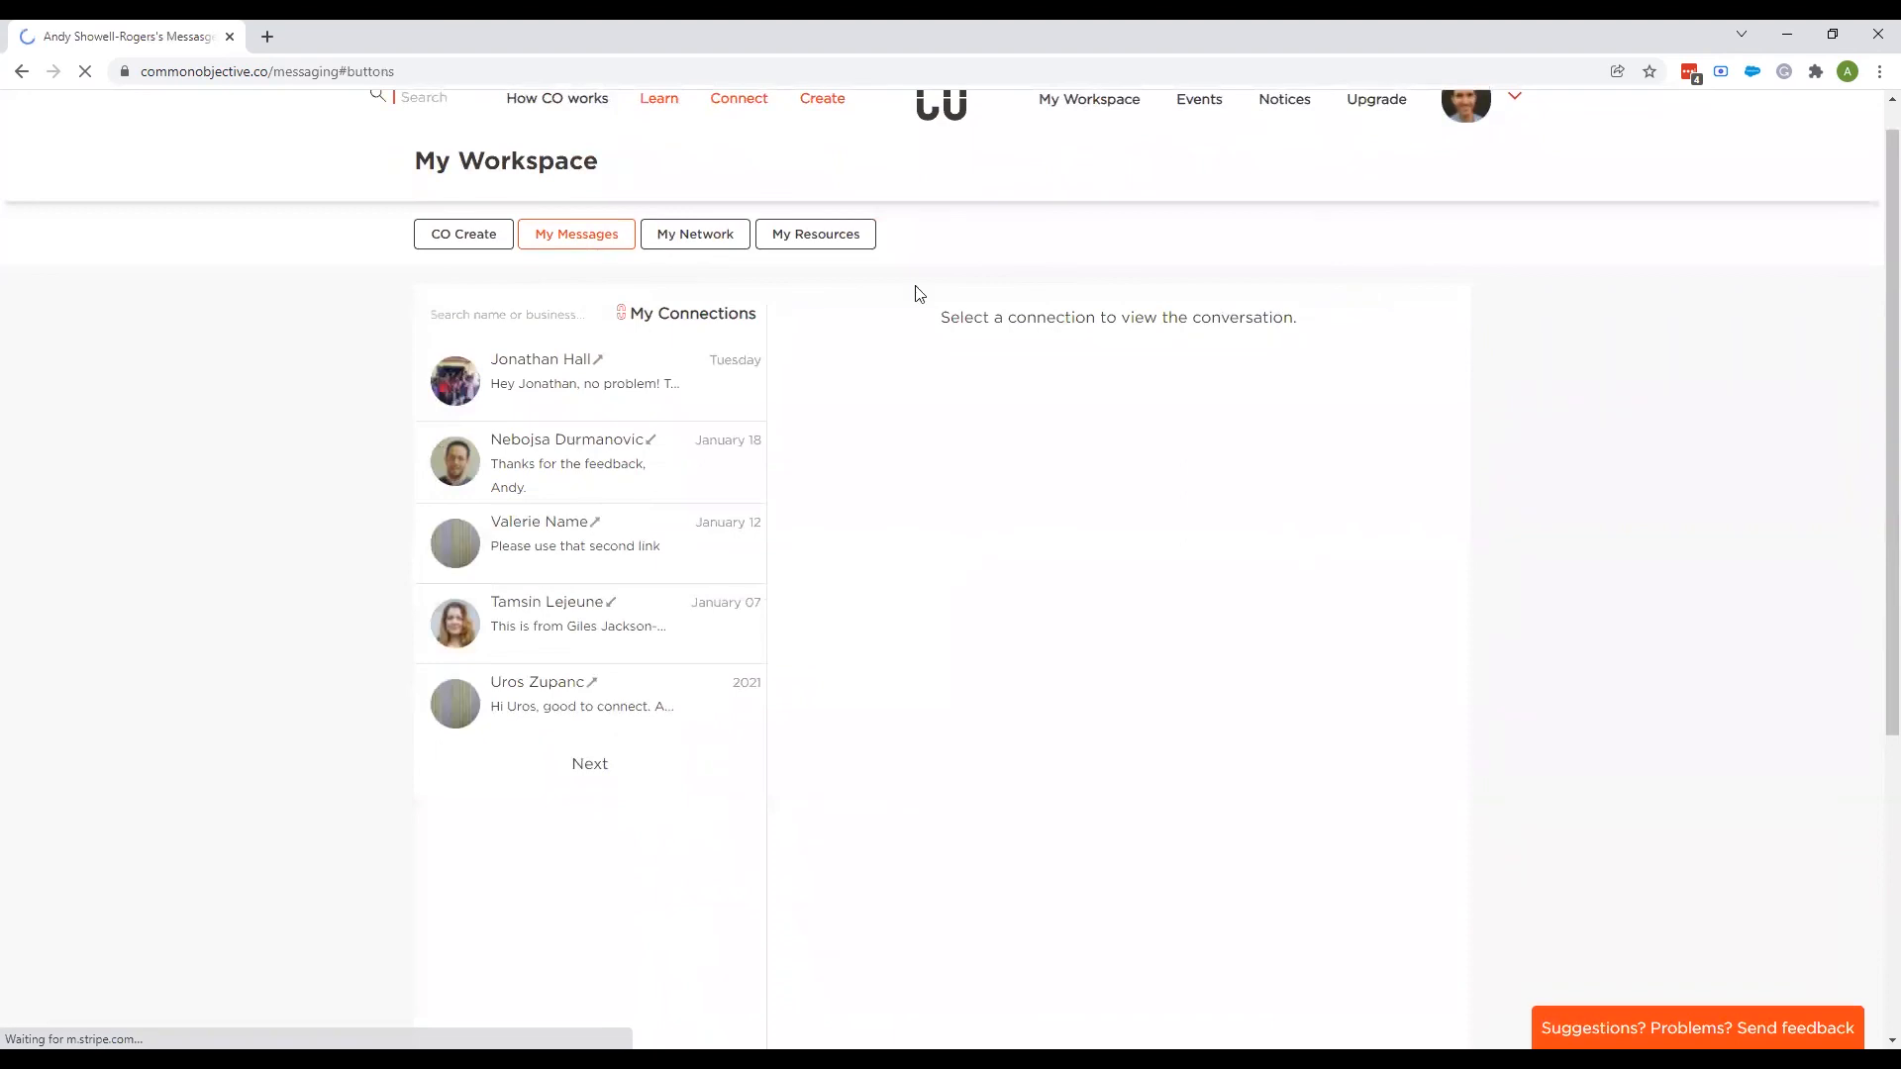
pyautogui.scroll(-3)
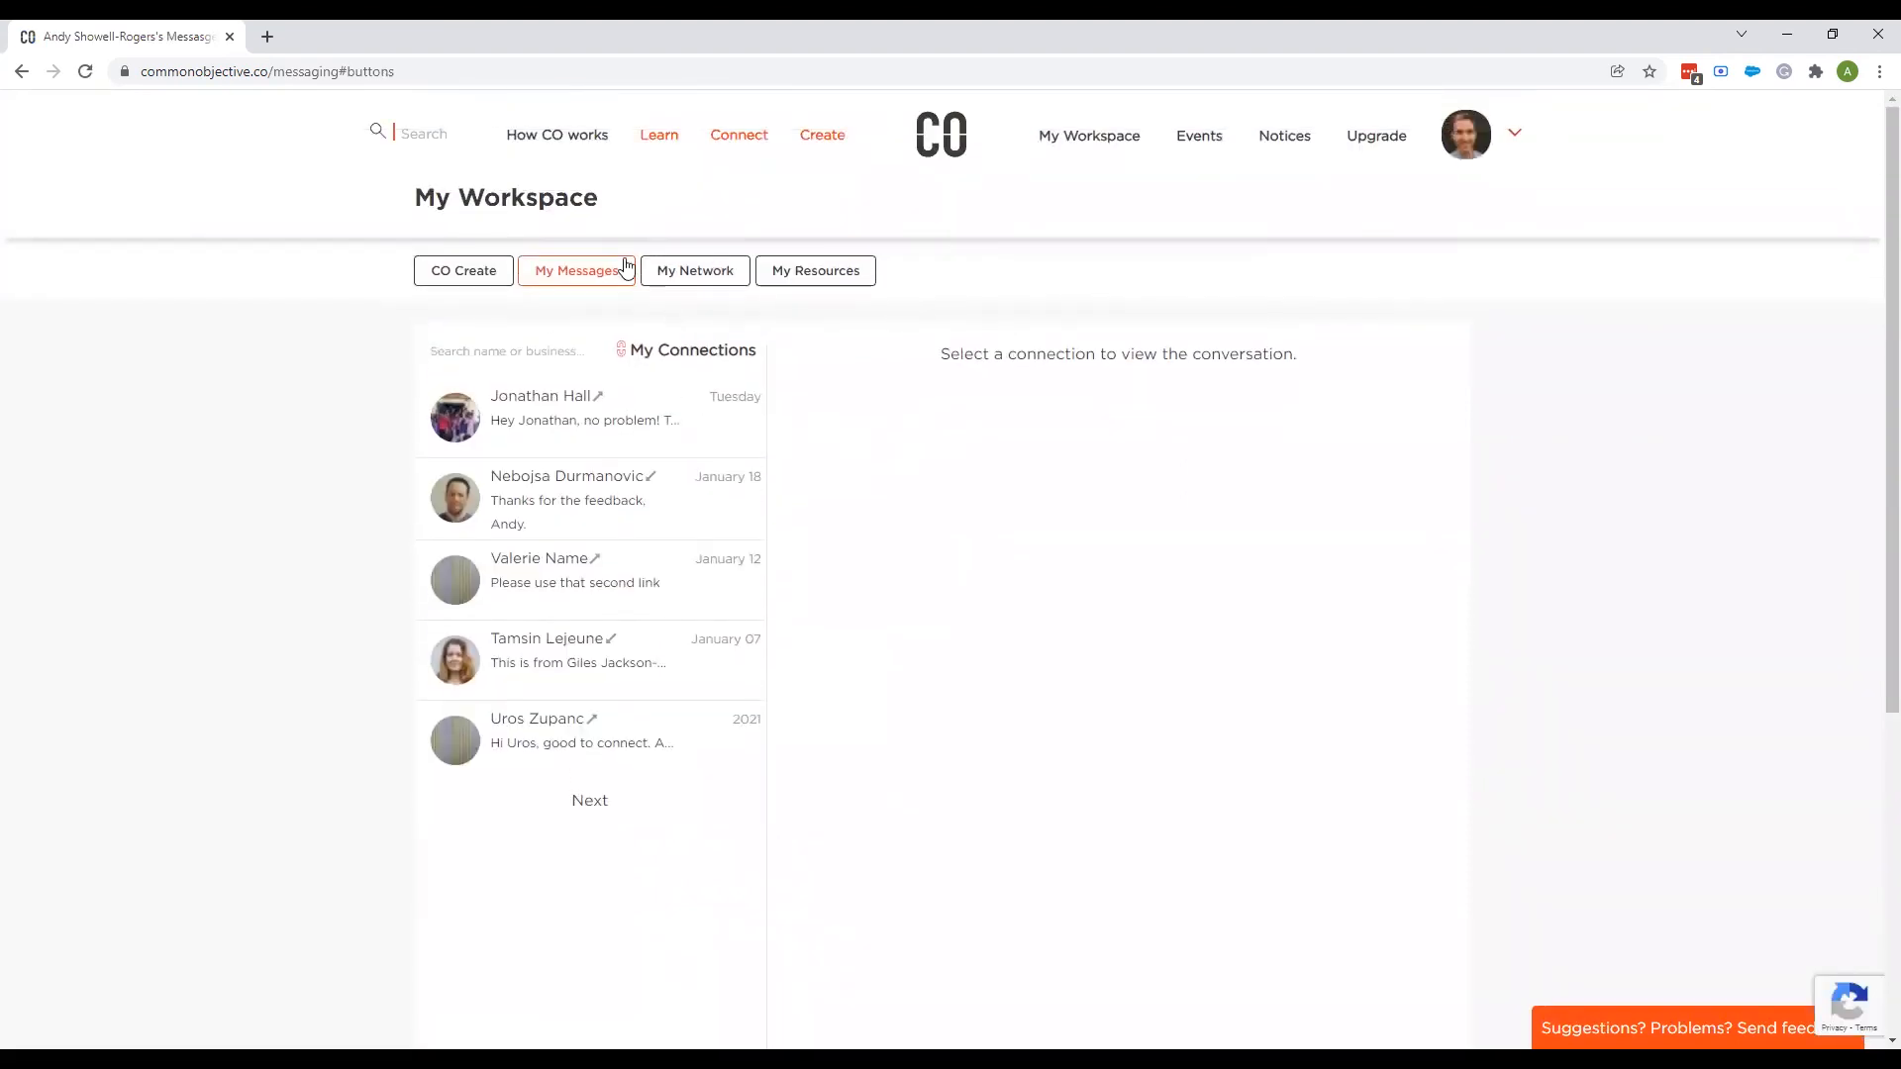
pyautogui.moveTo(527, 202)
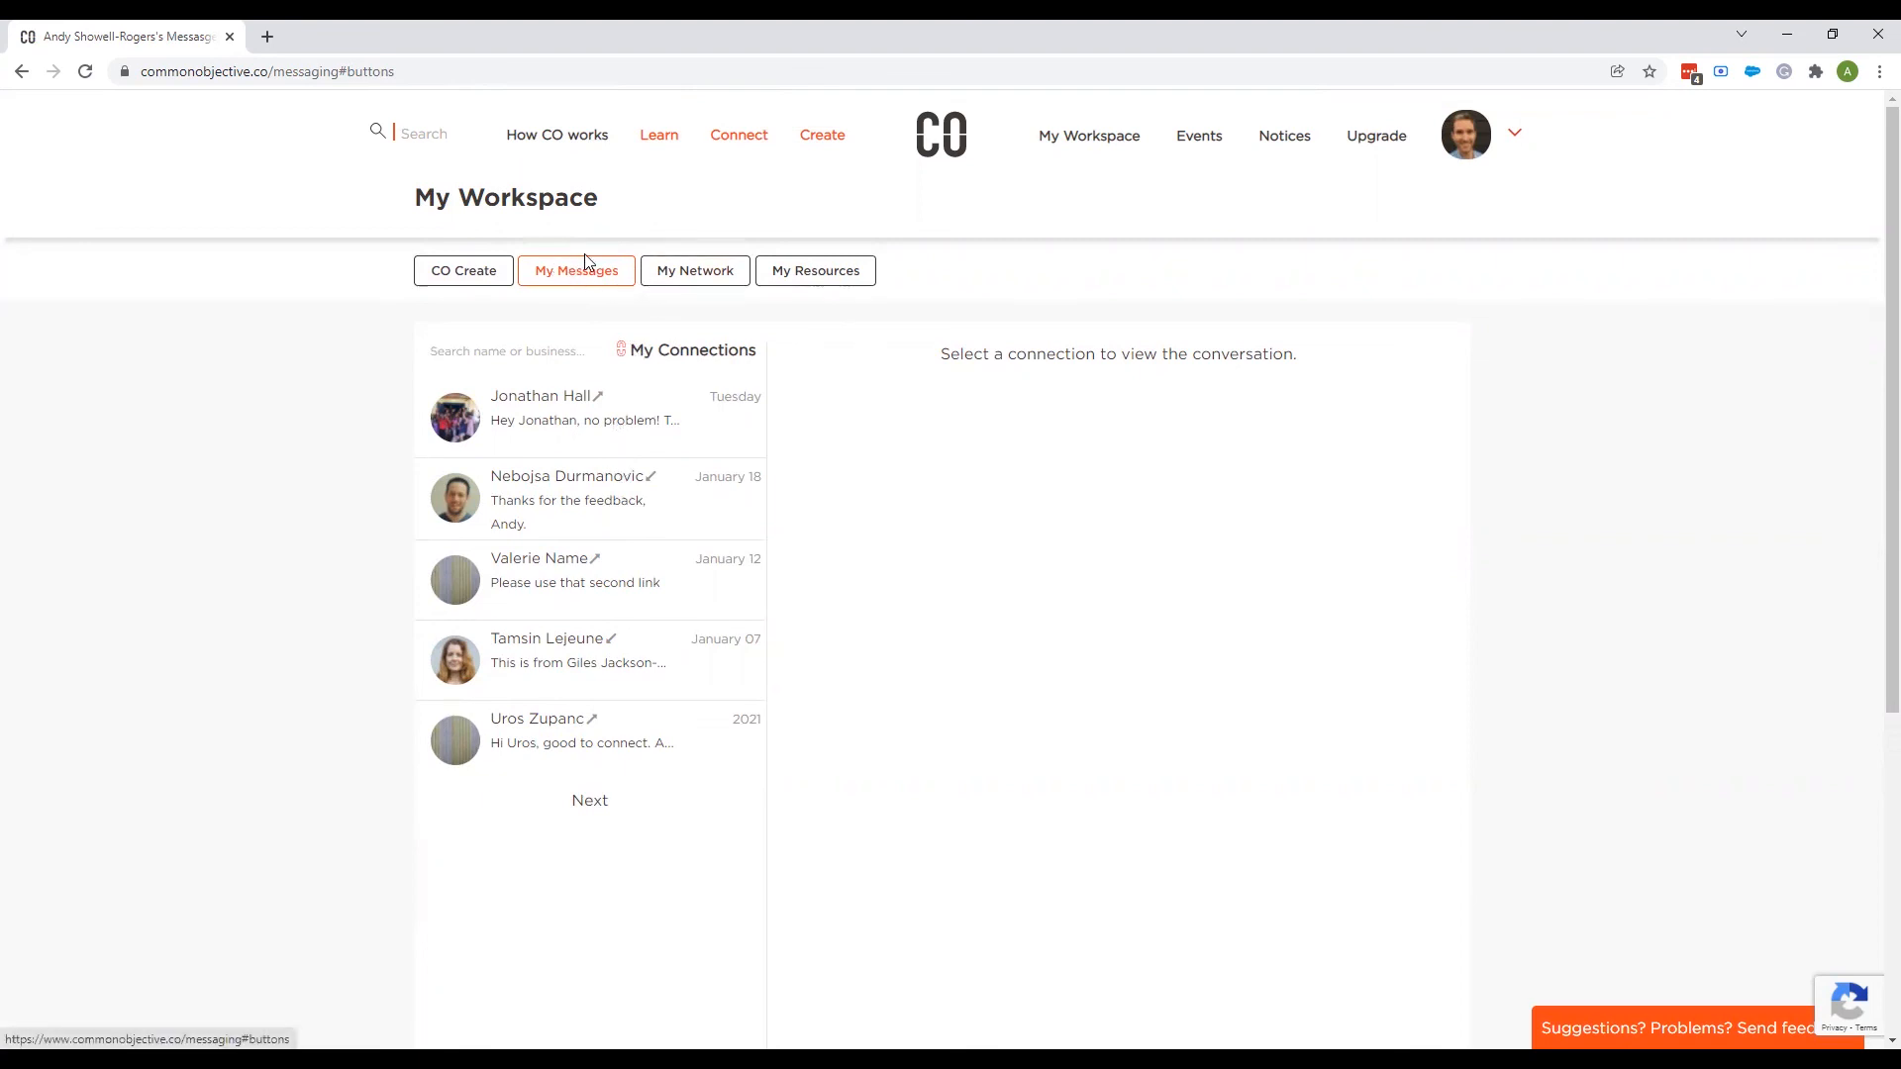
pyautogui.moveTo(535, 212)
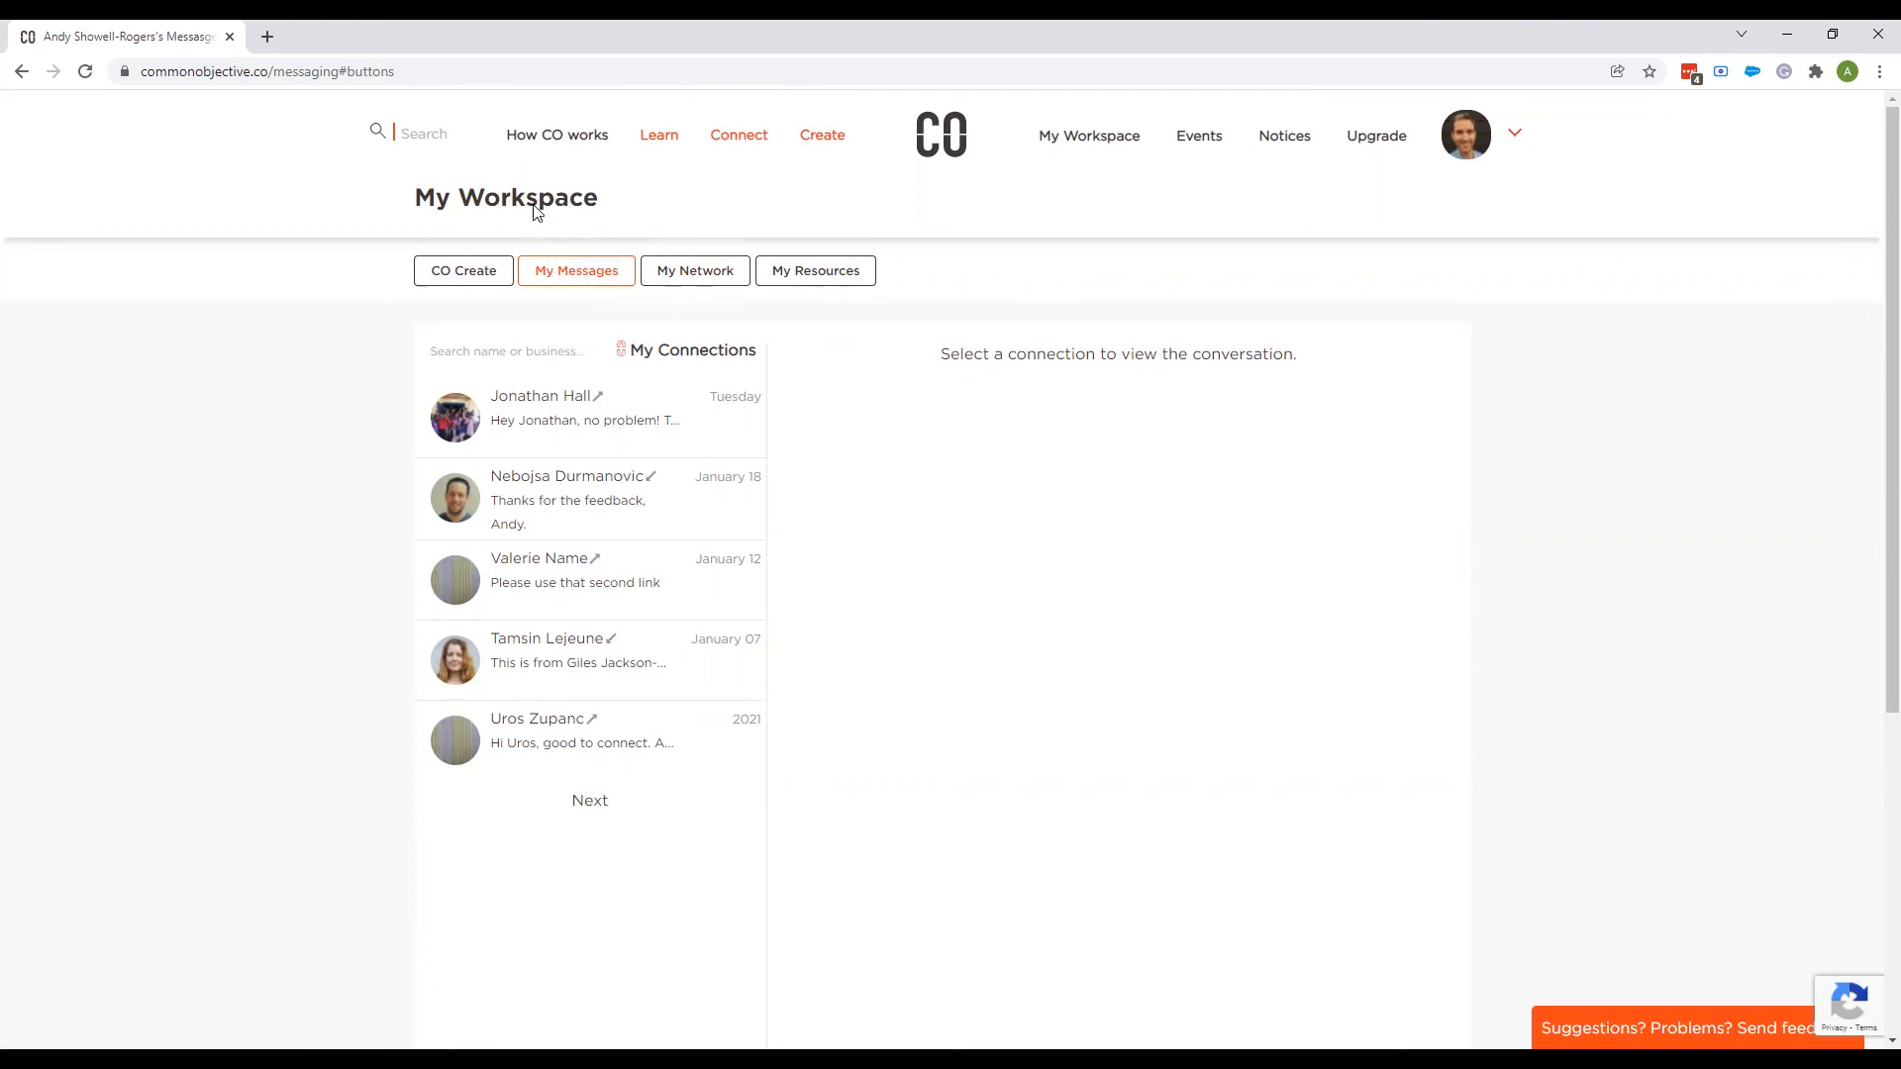
pyautogui.moveTo(420, 204)
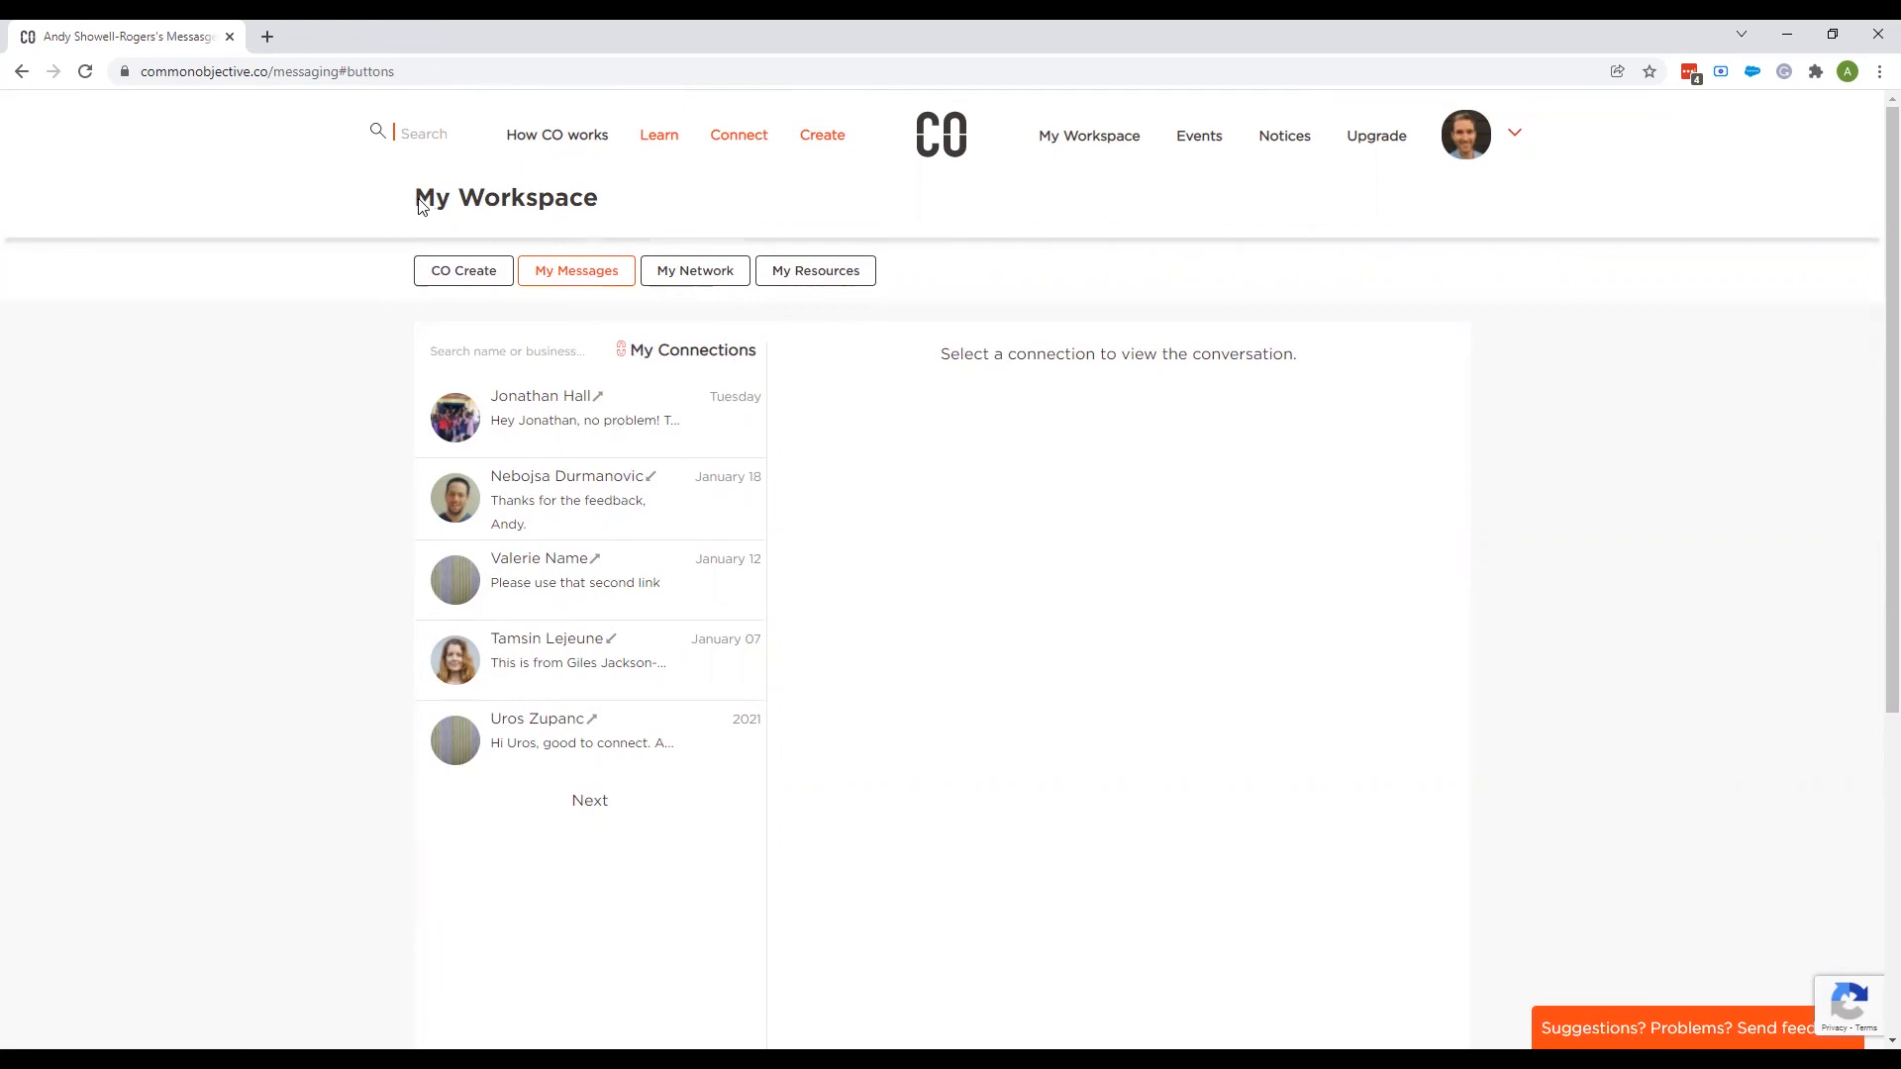